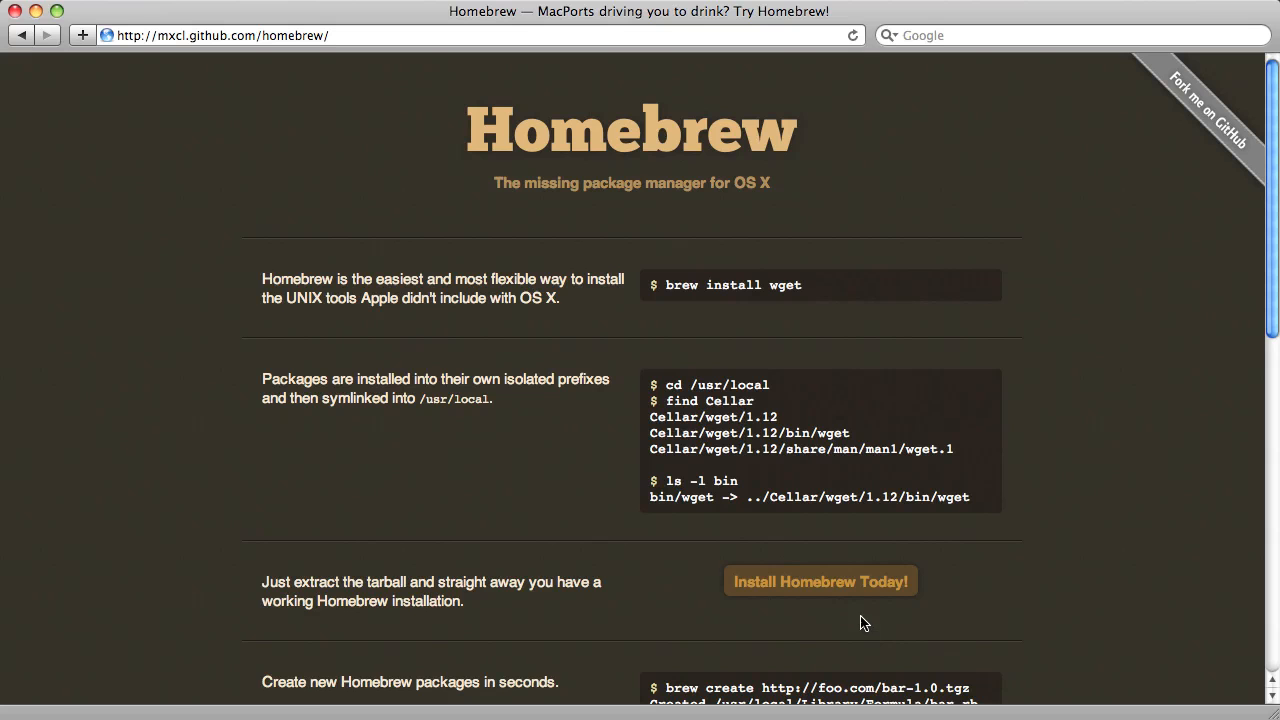
Step: Follow the 'Install Homebrew Today!' link to the Homebrew installation wiki page
{"action": "left_click", "coordinate": [820, 581]}
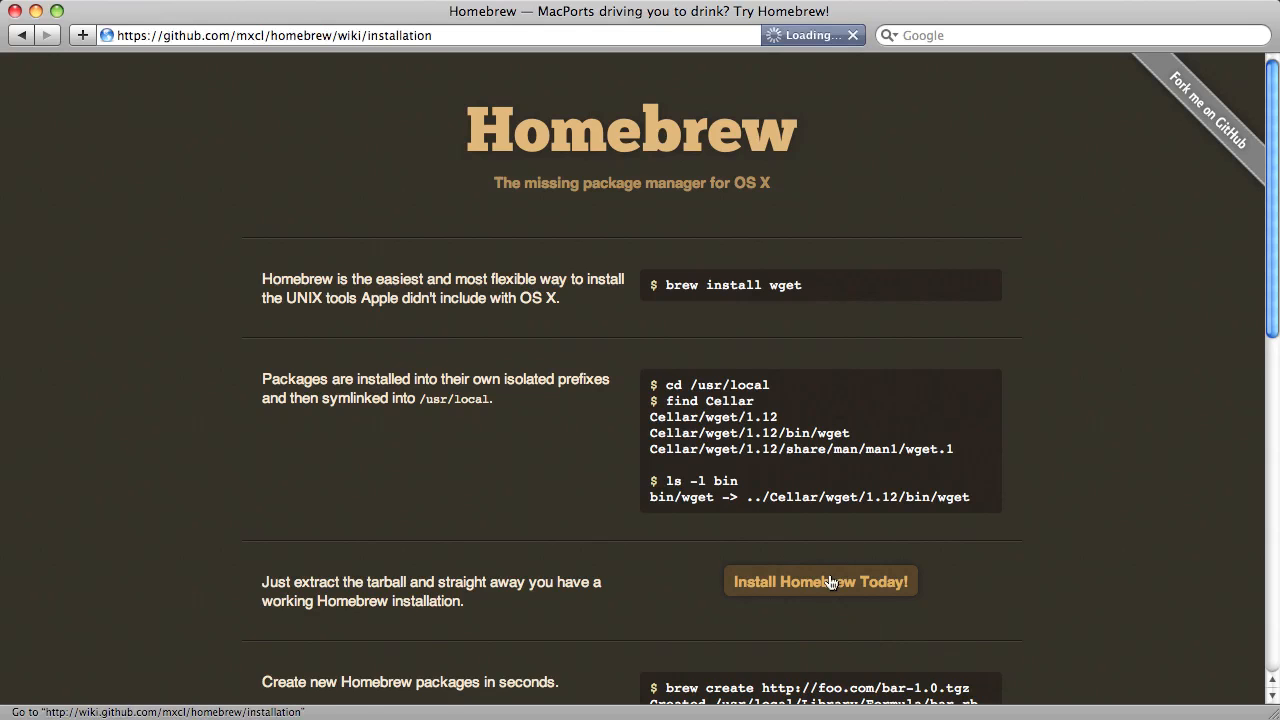
{"action": "left_click", "coordinate": [820, 581]}
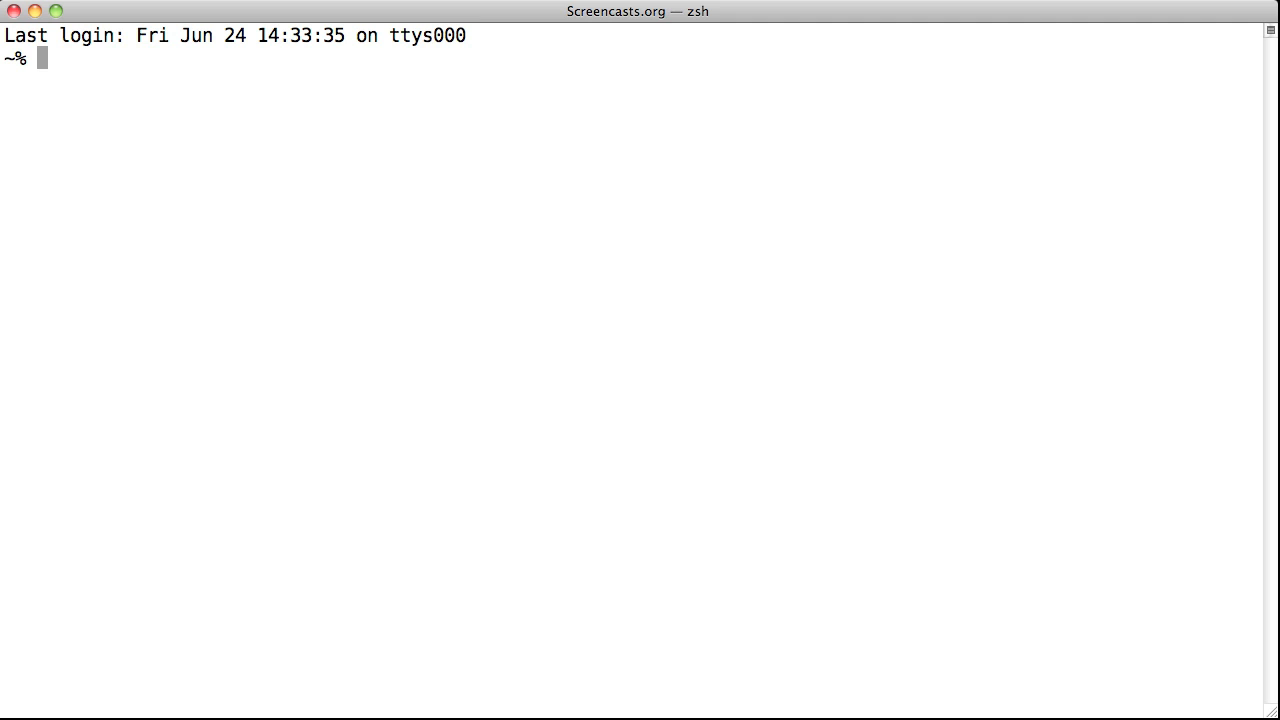
Step: Run brew update, then install coffee-script with its node dependency via Homebrew
{"action": "type", "text": "brew u"}
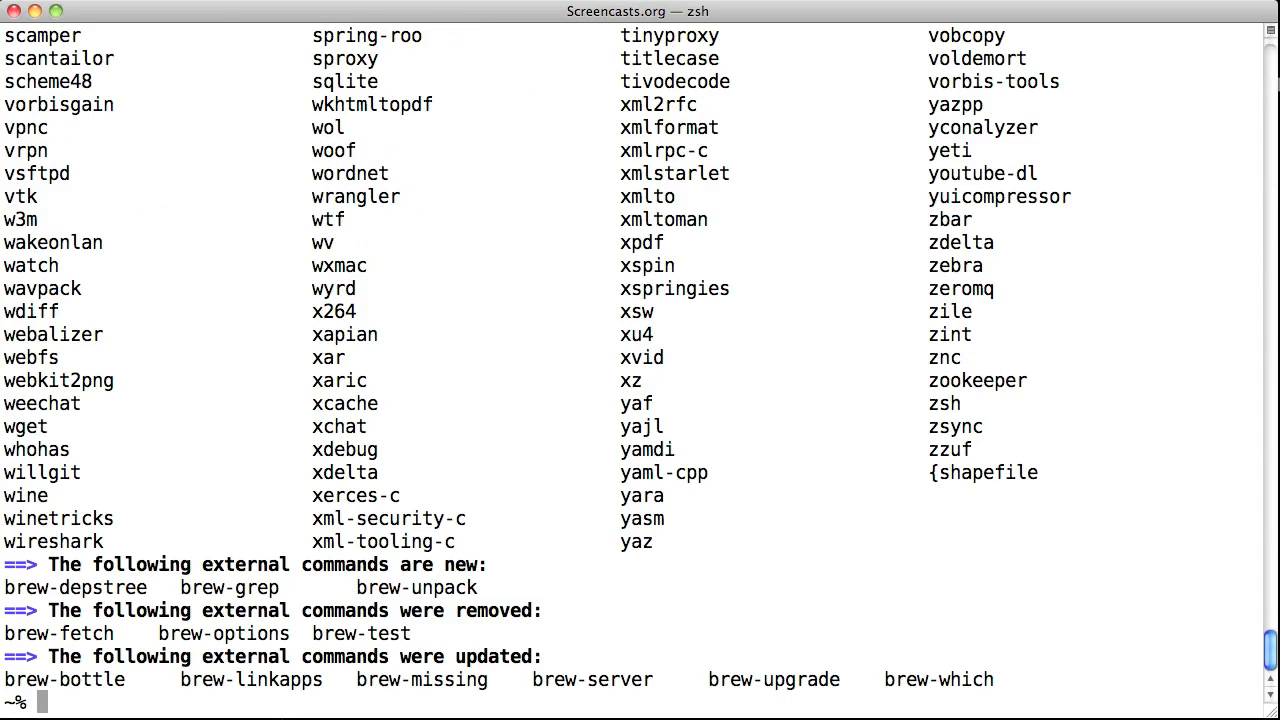
{"action": "type", "text": "br"}
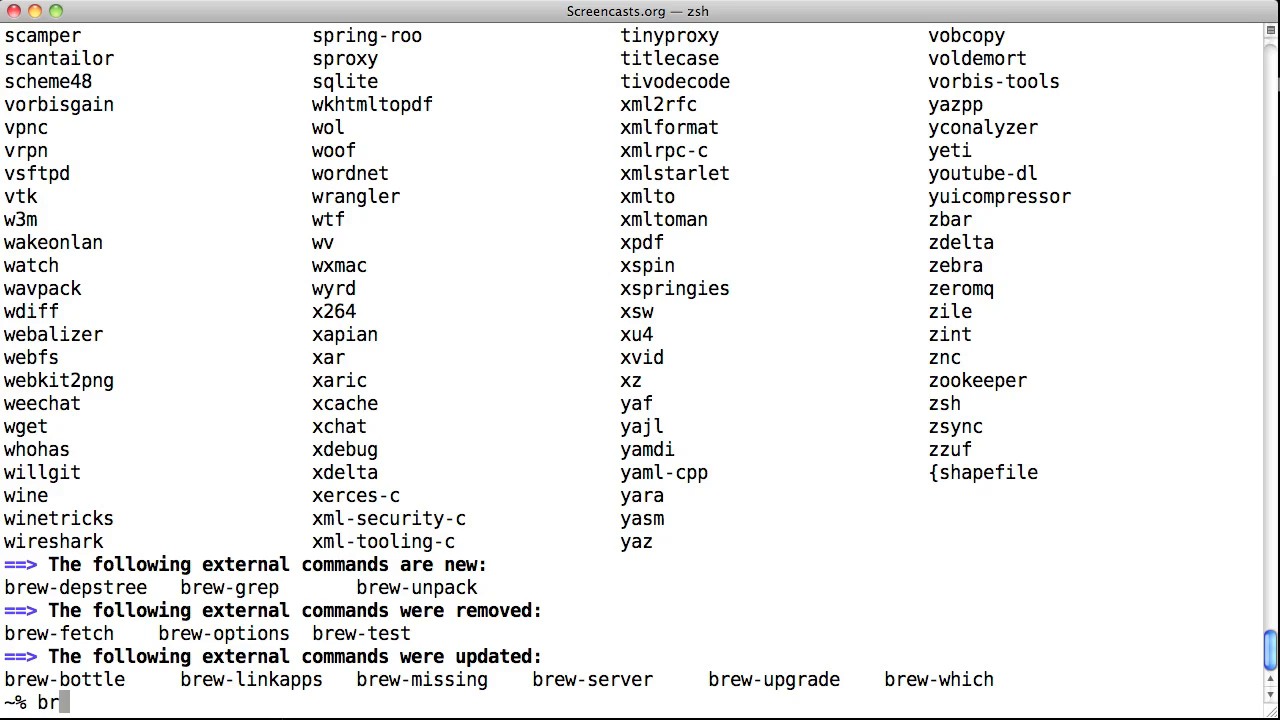
{"action": "type", "text": "ew install c"}
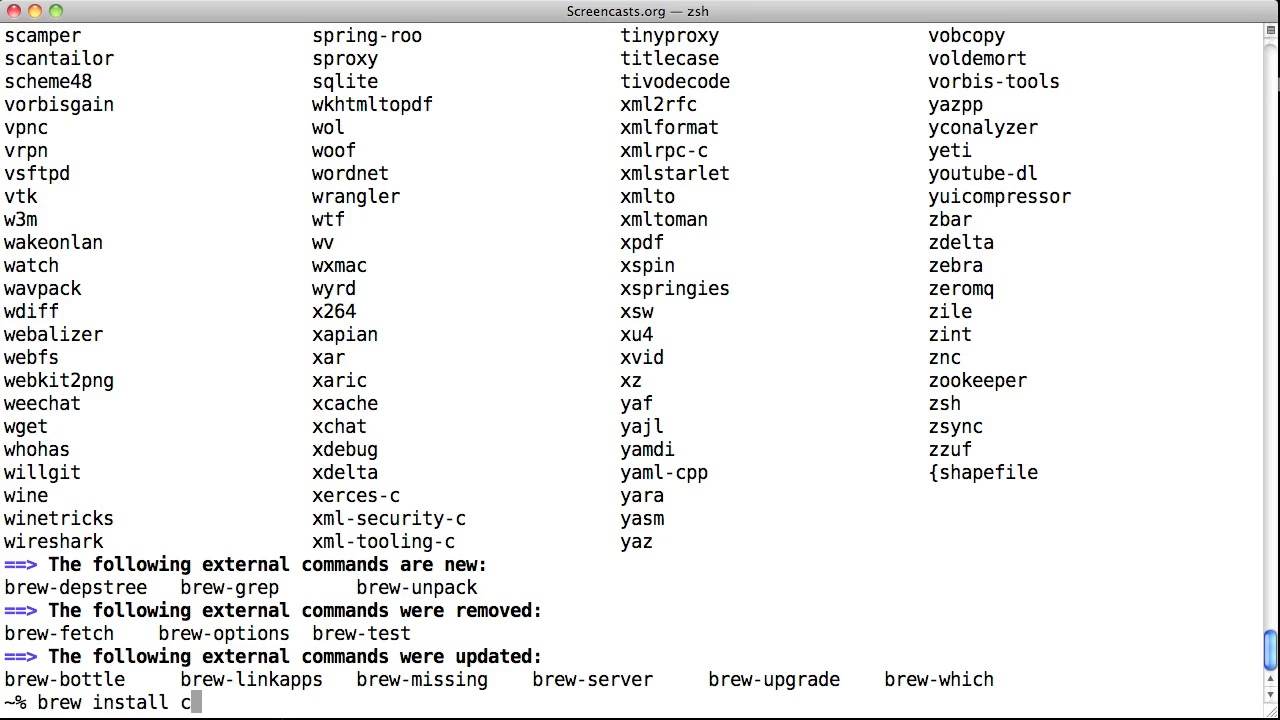
{"action": "type", "text": "offee-scrip"}
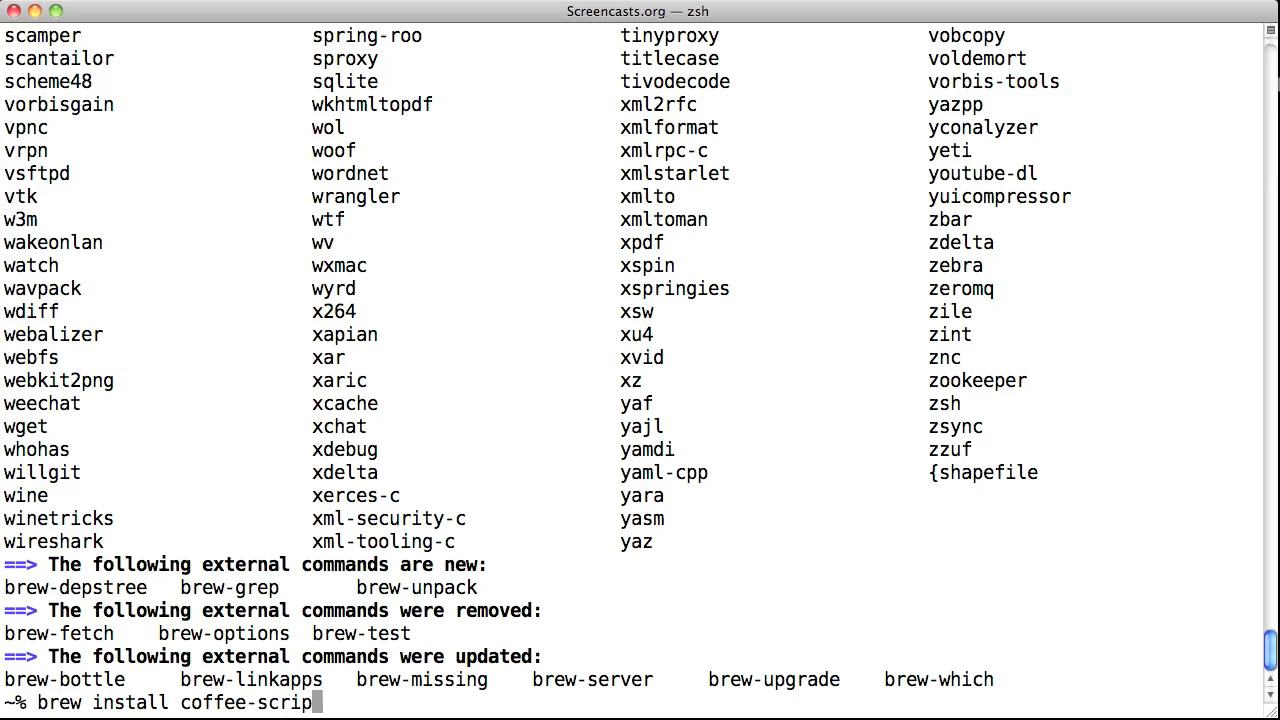
{"action": "key", "text": "Return"}
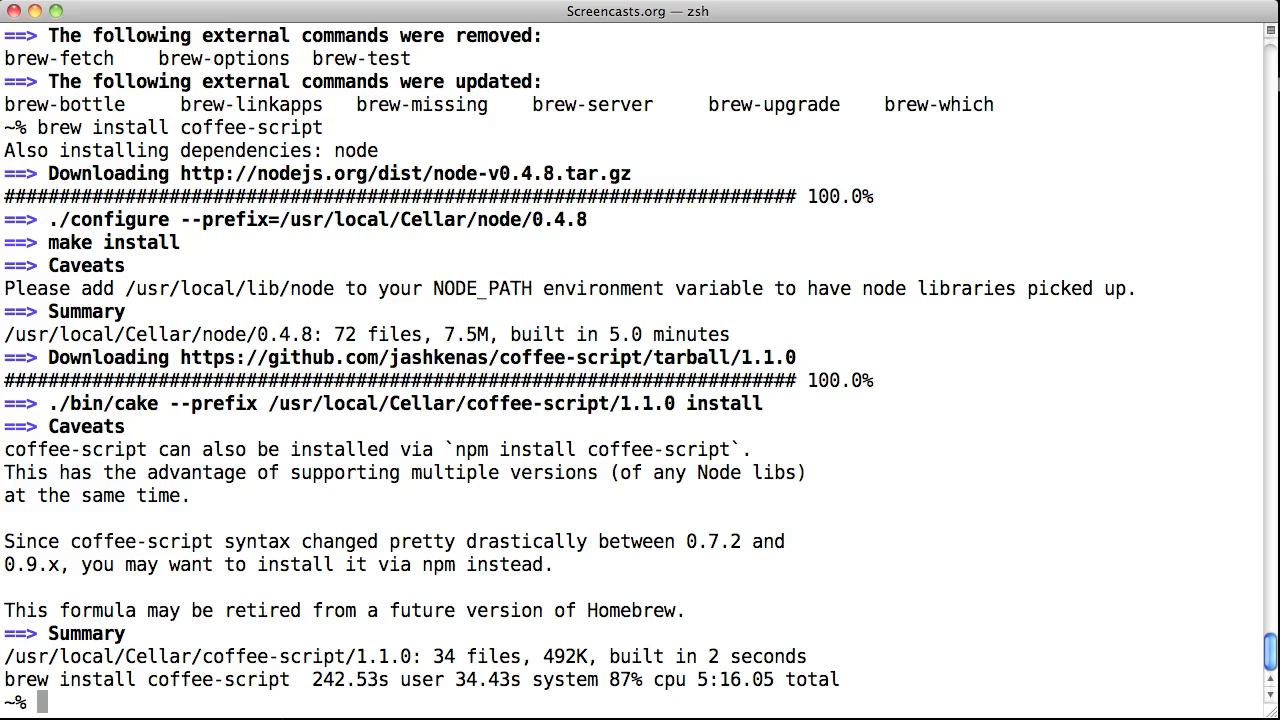
{"action": "type", "text": "coffee -"}
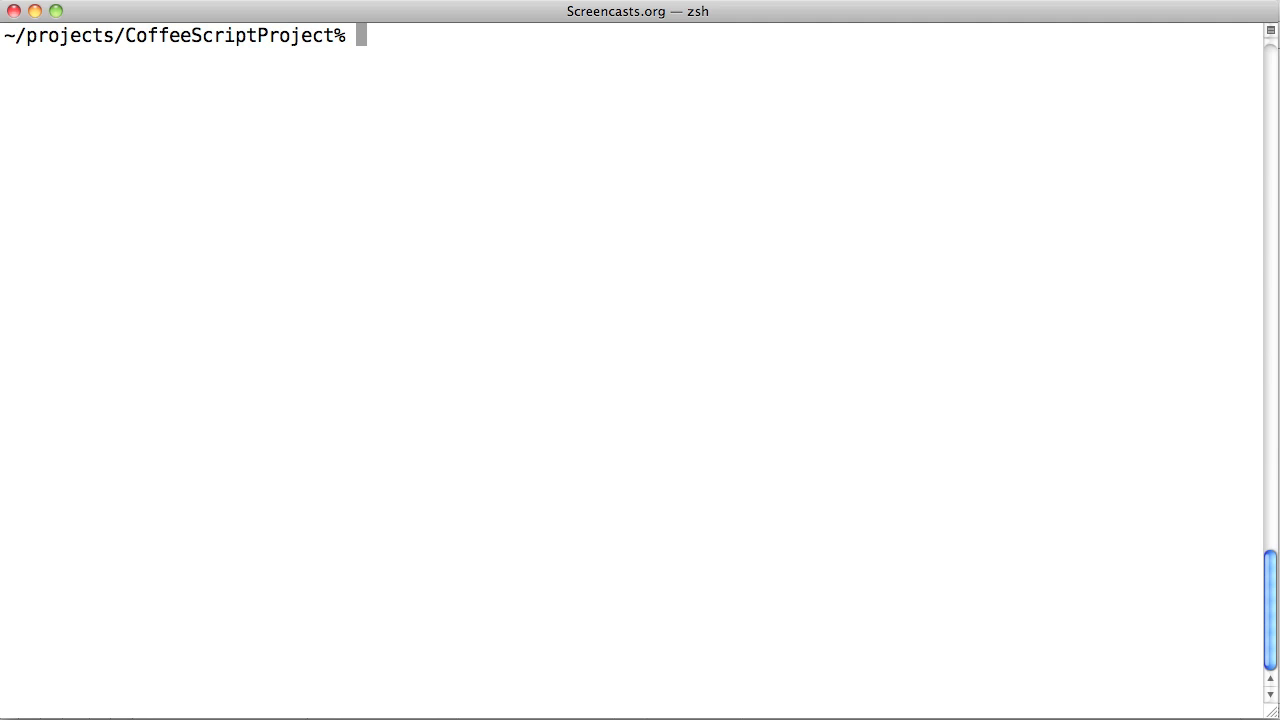
Step: Compile the coffees/ folder into javascript/ with coffee -o javascript/ -c coffees/
{"action": "type", "text": "coffee"}
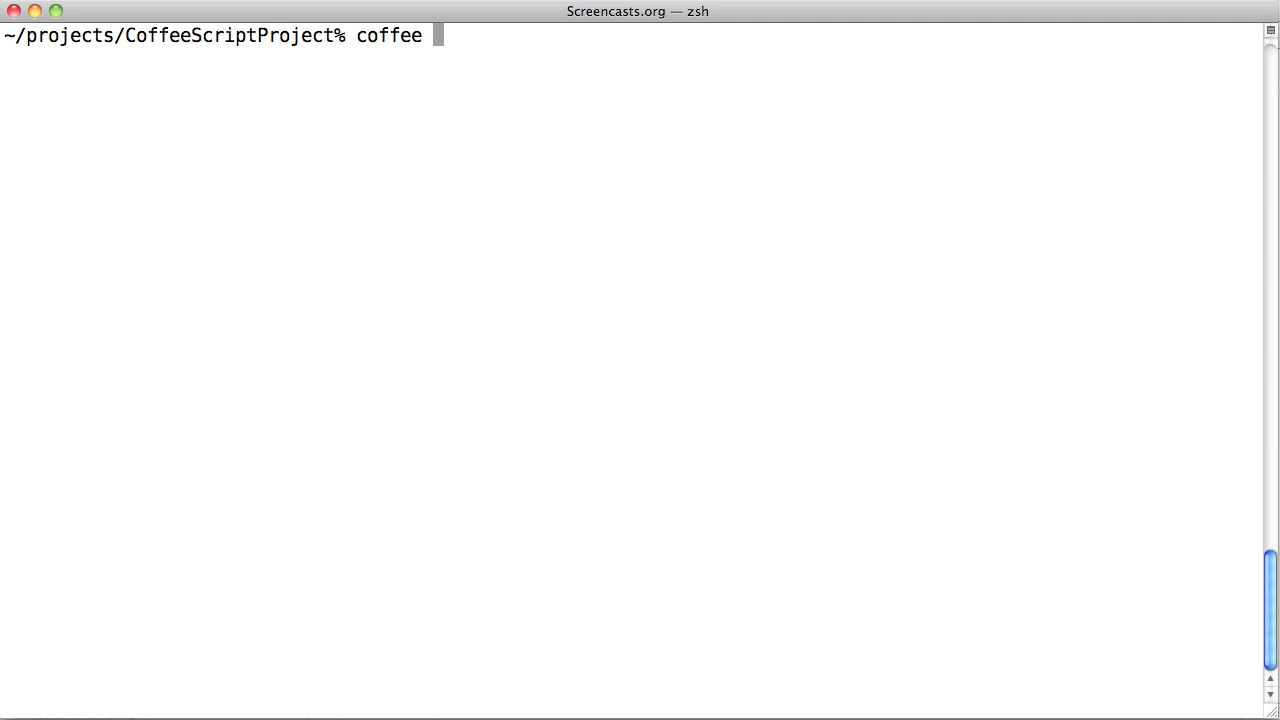
{"action": "type", "text": "-o j"}
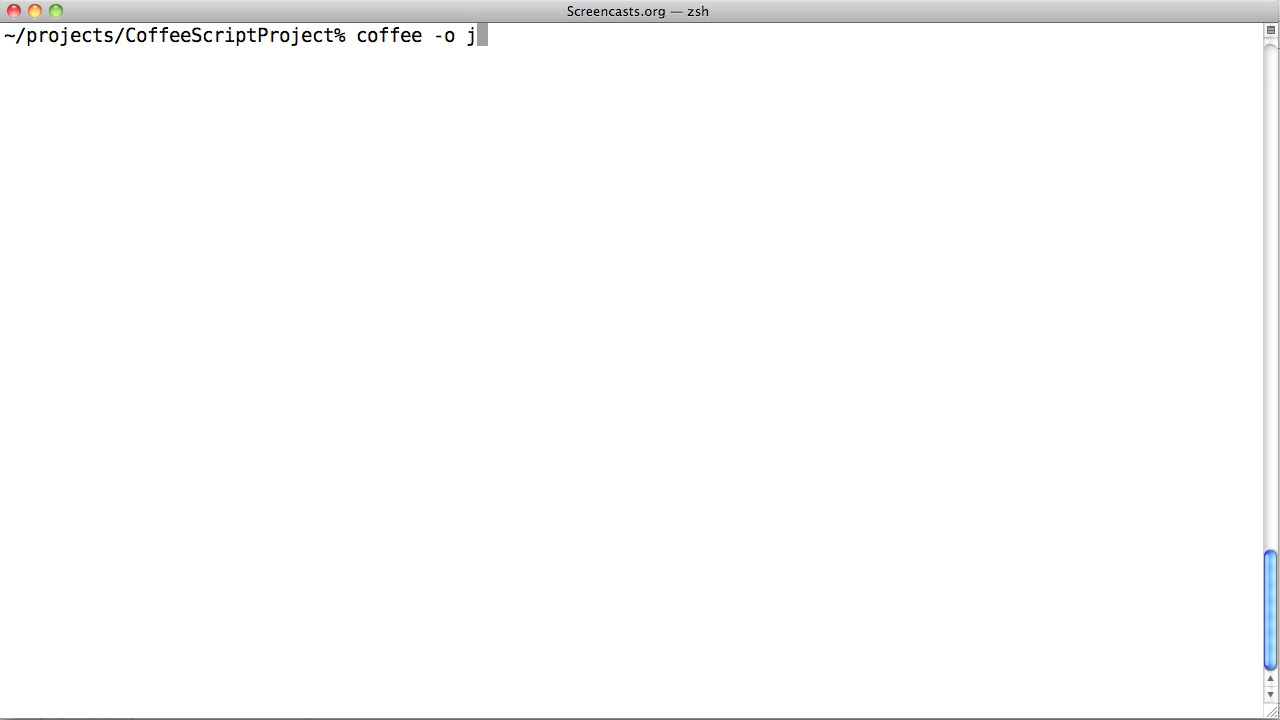
{"action": "type", "text": "avascript/"}
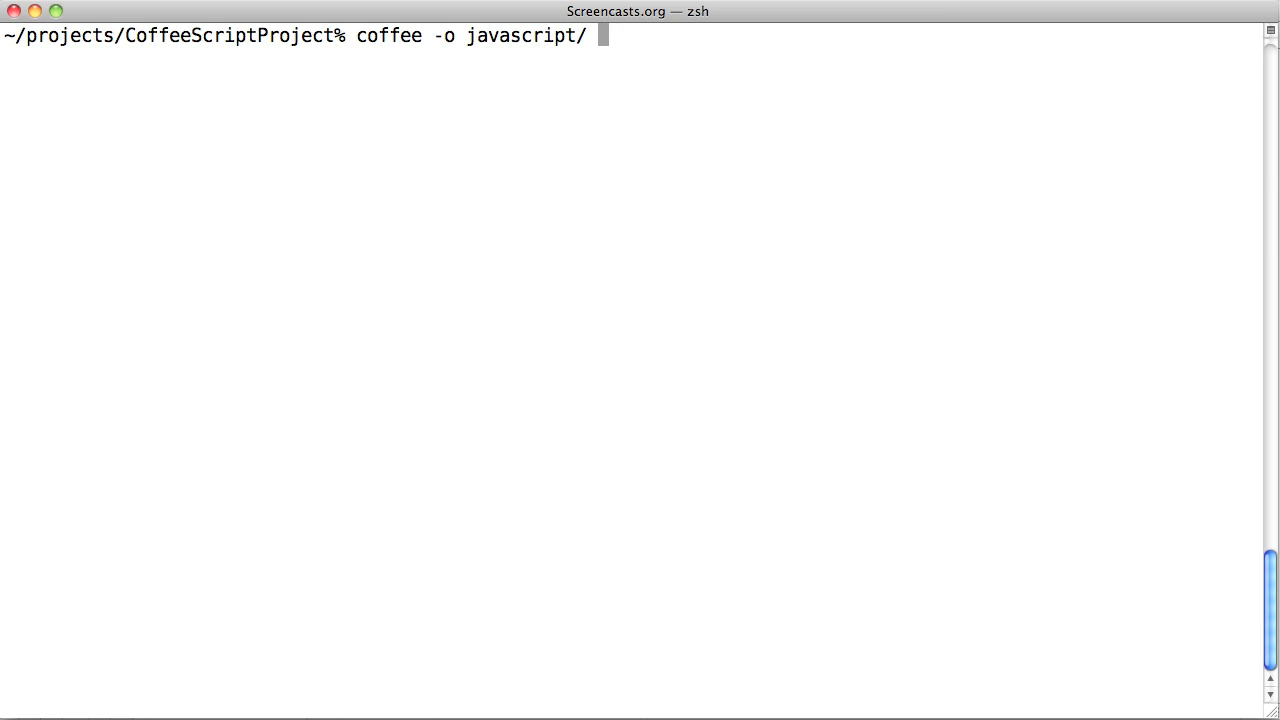
{"action": "type", "text": "-"}
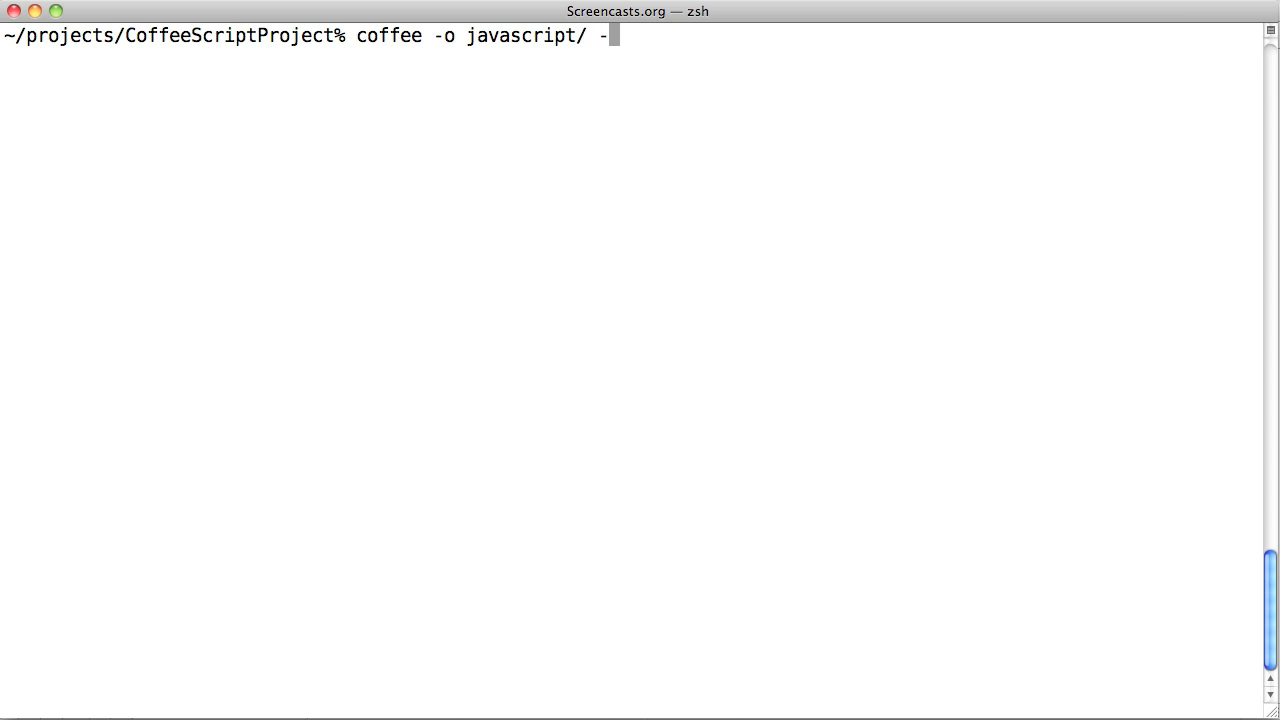
{"action": "type", "text": "c coffe"}
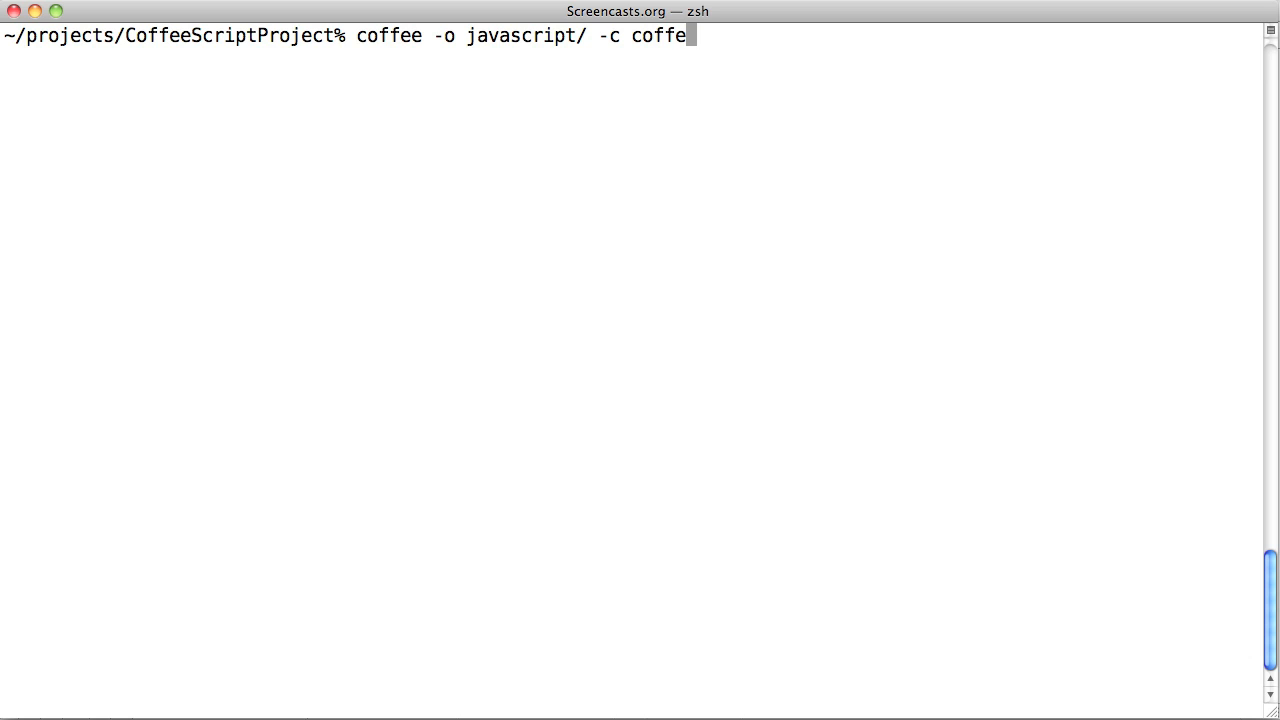
{"action": "type", "text": "es/"}
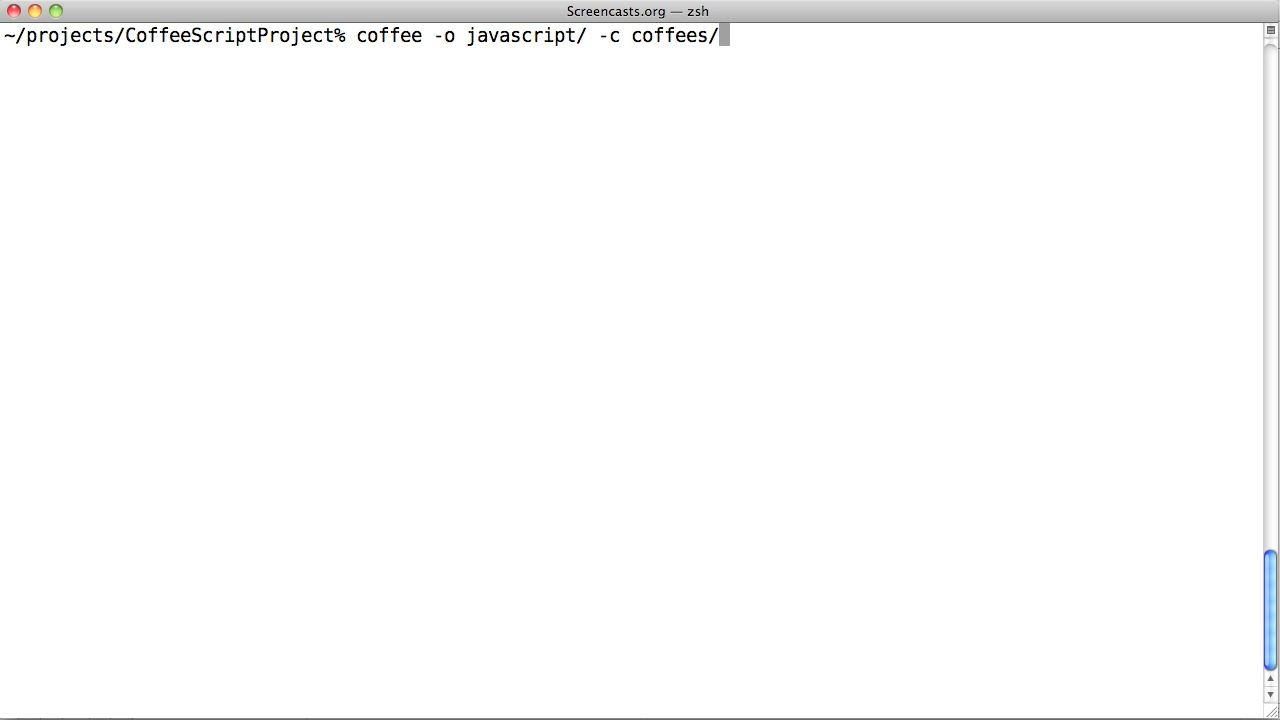
{"action": "key", "text": "Return"}
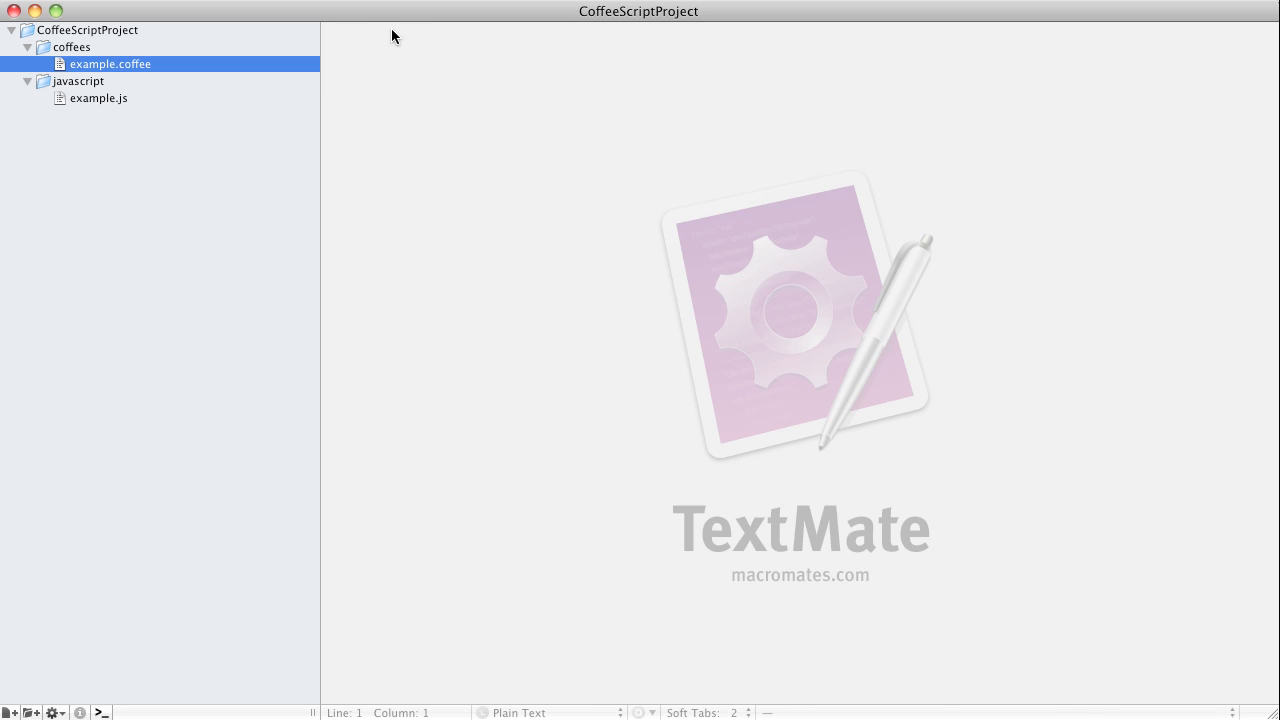
{"action": "mouse_move", "coordinate": [313, 67]}
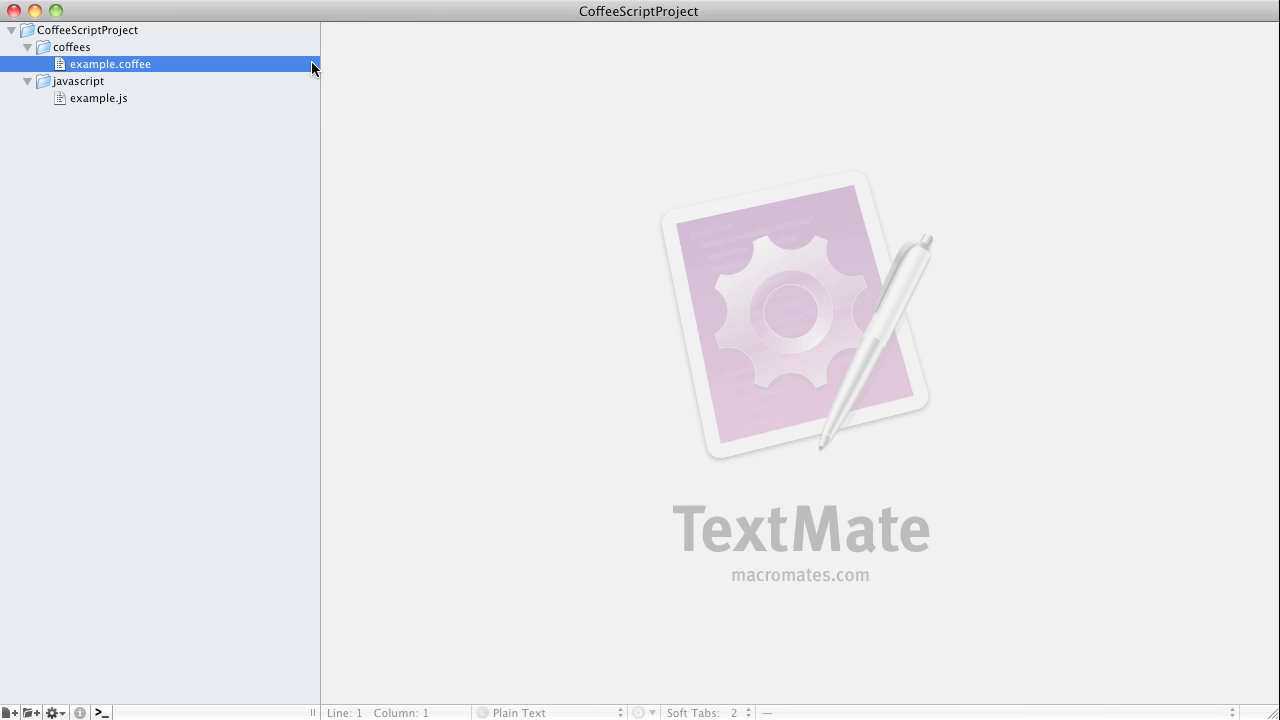
{"action": "mouse_move", "coordinate": [311, 108]}
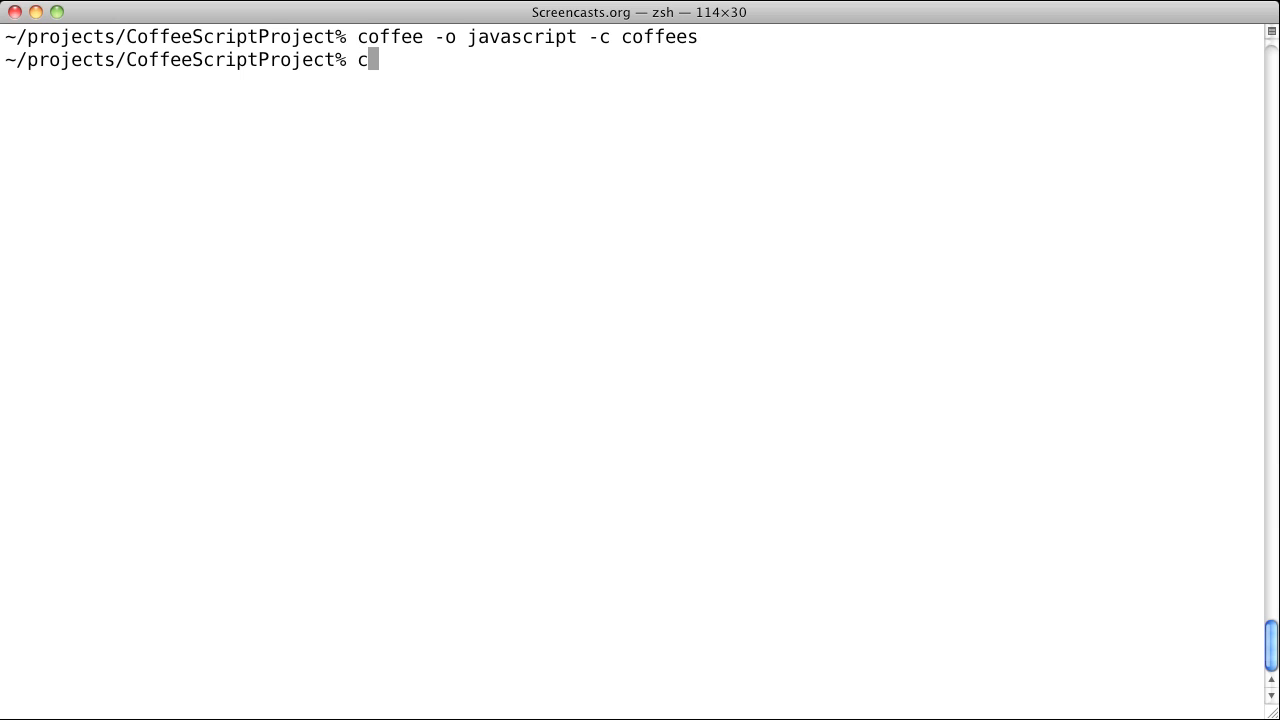
Step: Start coffee -w -o javascript/ -c coffees/ to recompile on every change
{"action": "type", "text": "offee -c"}
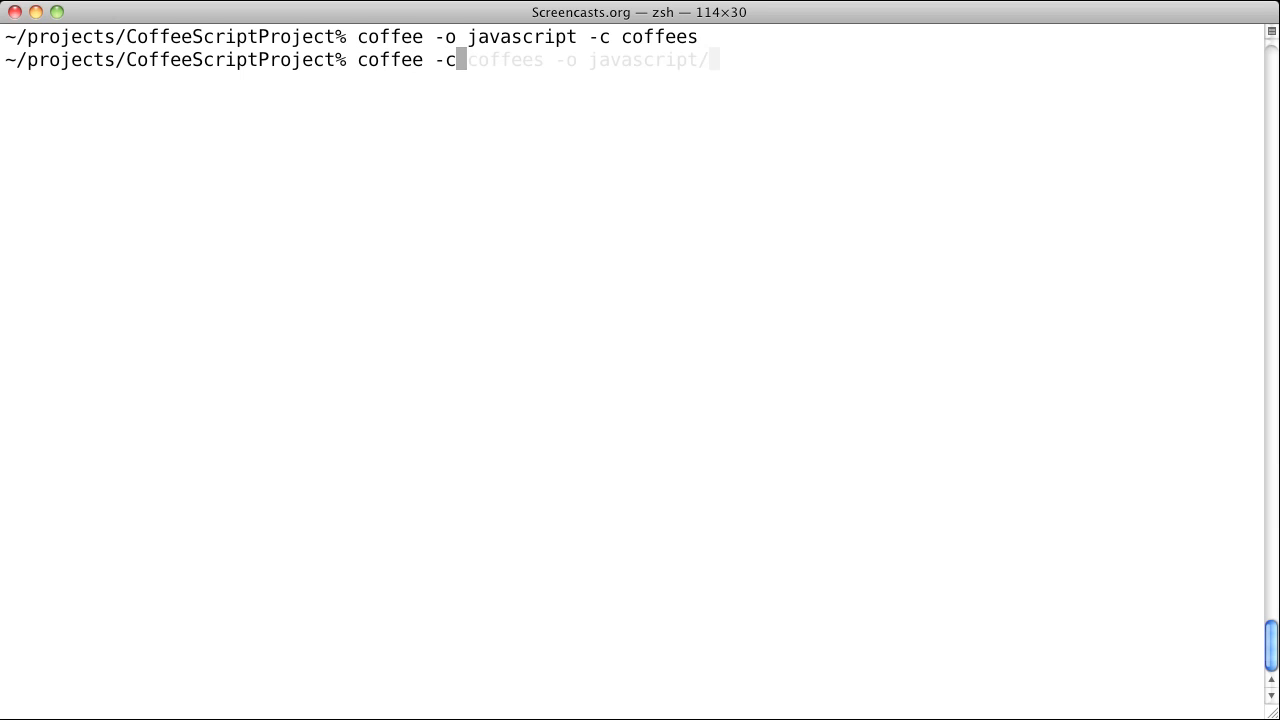
{"action": "key", "text": "Return"}
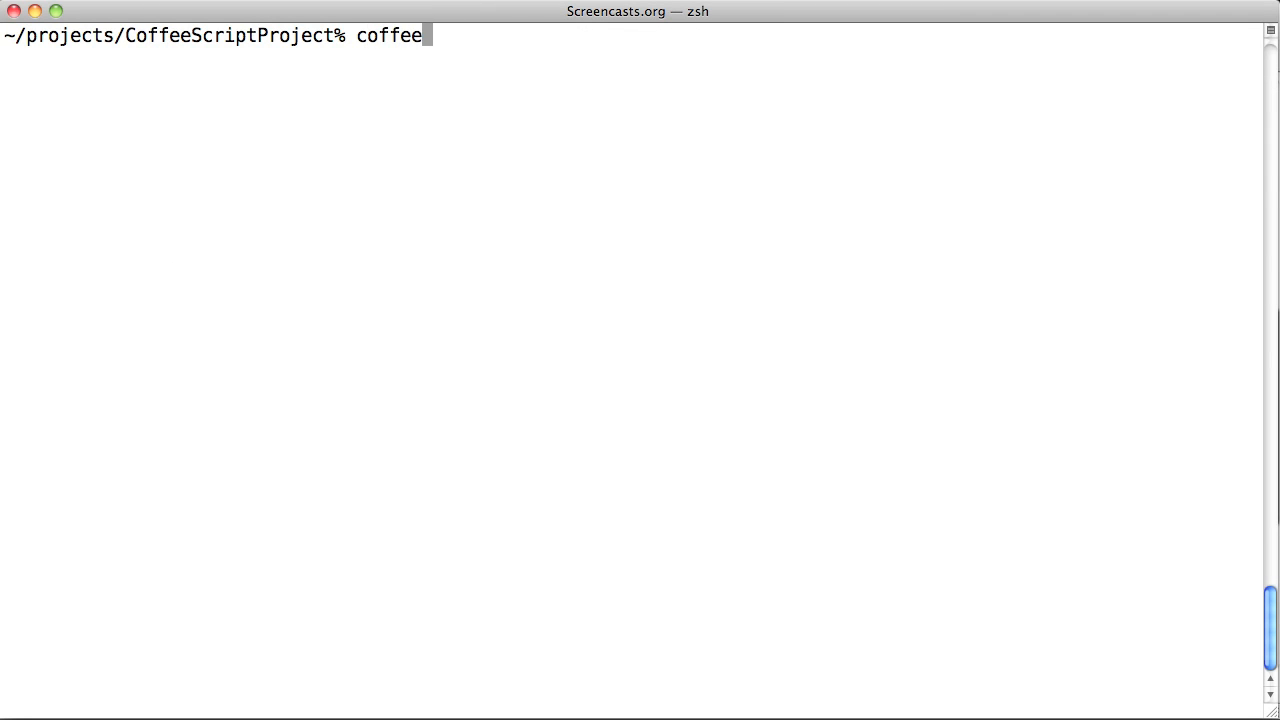
{"action": "type", "text": "-w -"}
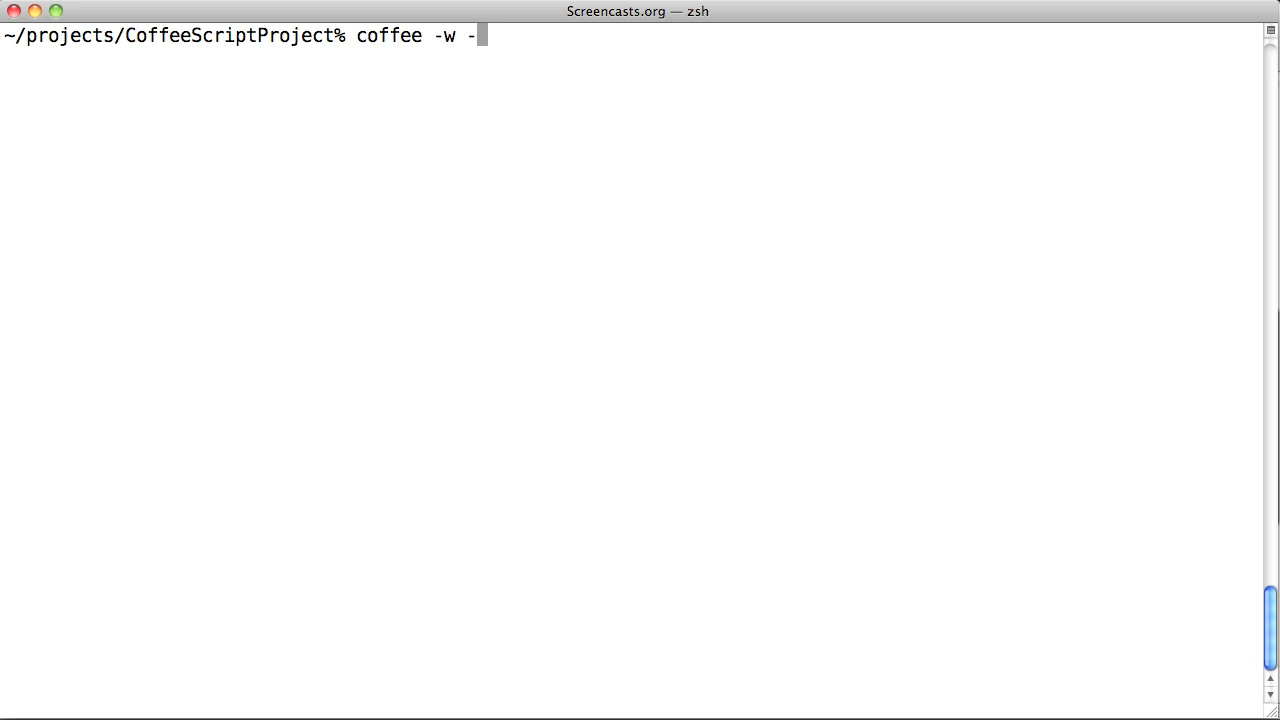
{"action": "type", "text": "o javascrip"}
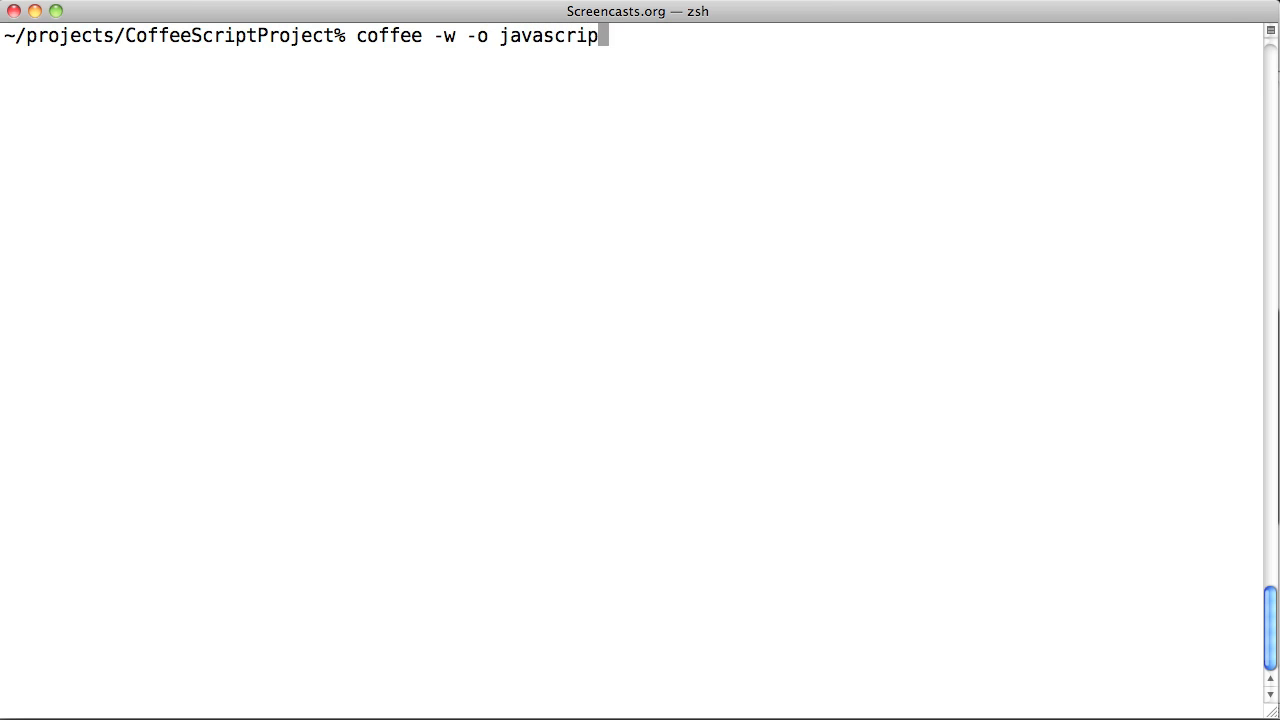
{"action": "type", "text": "t/ -c cof"}
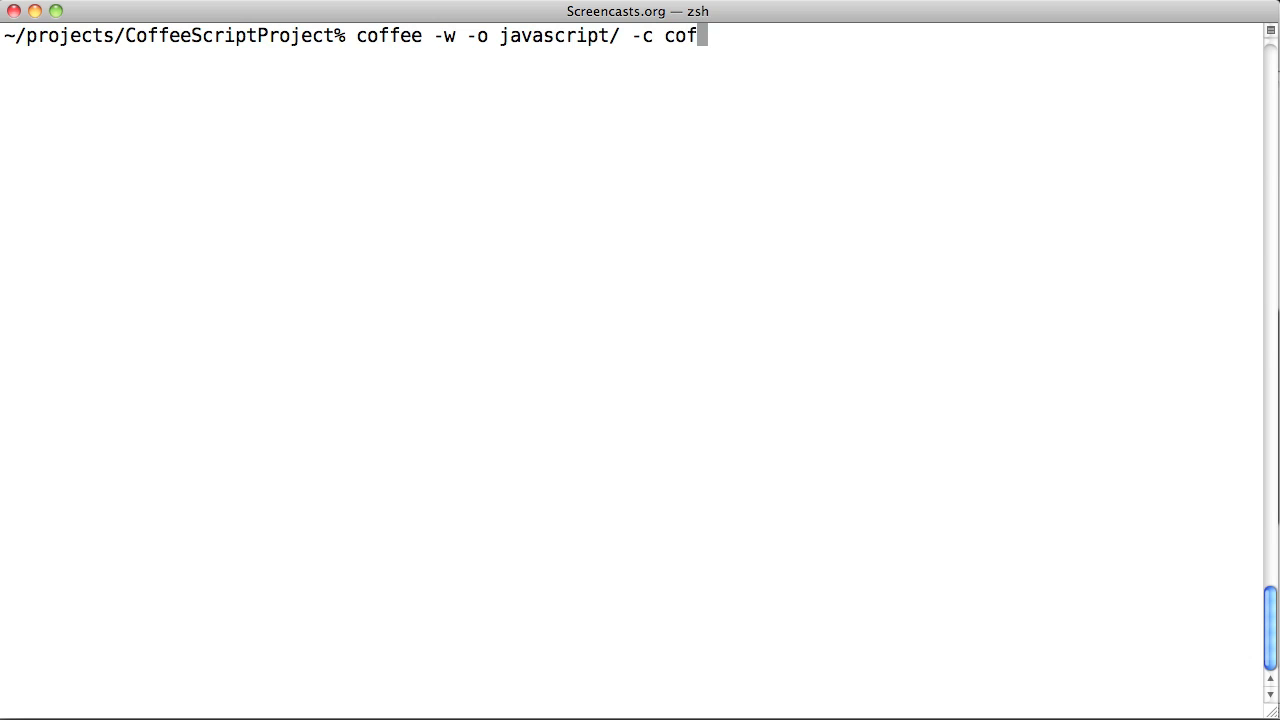
{"action": "key", "text": "Return"}
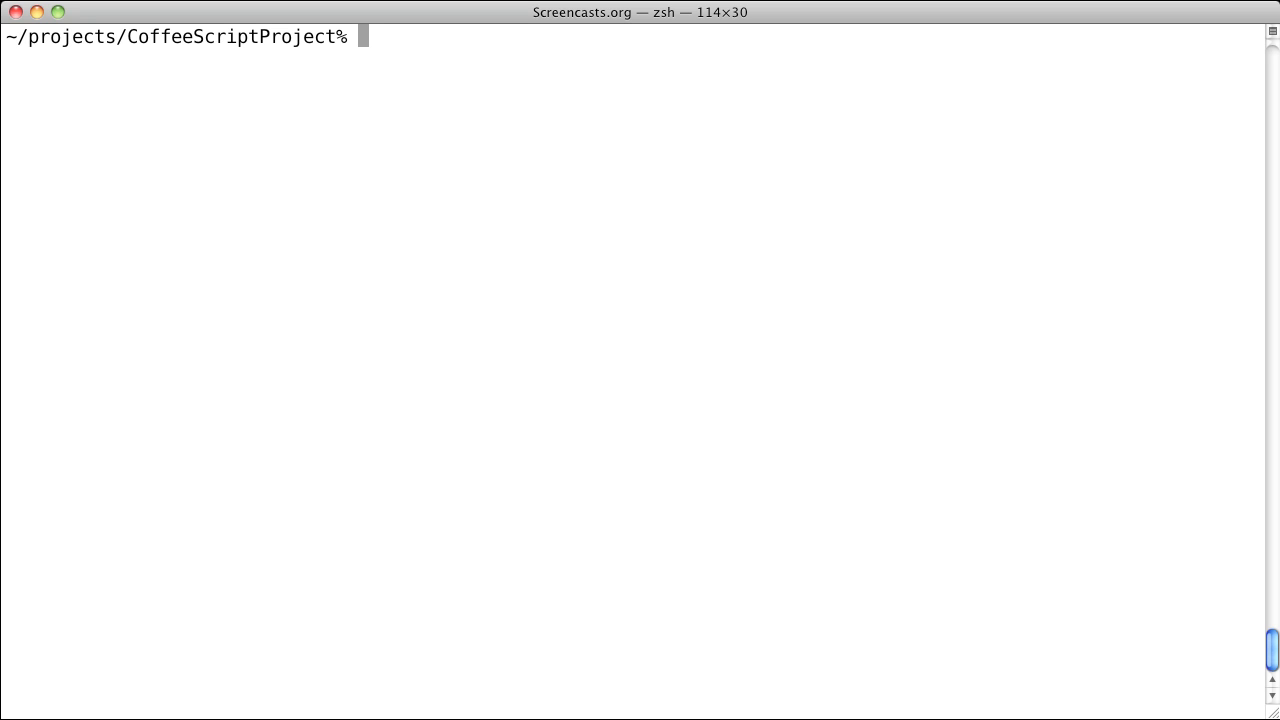
Step: Join-compile coffees/* into javascript/app.js, then define hello = "world" in the coffee console
{"action": "type", "text": "coff"}
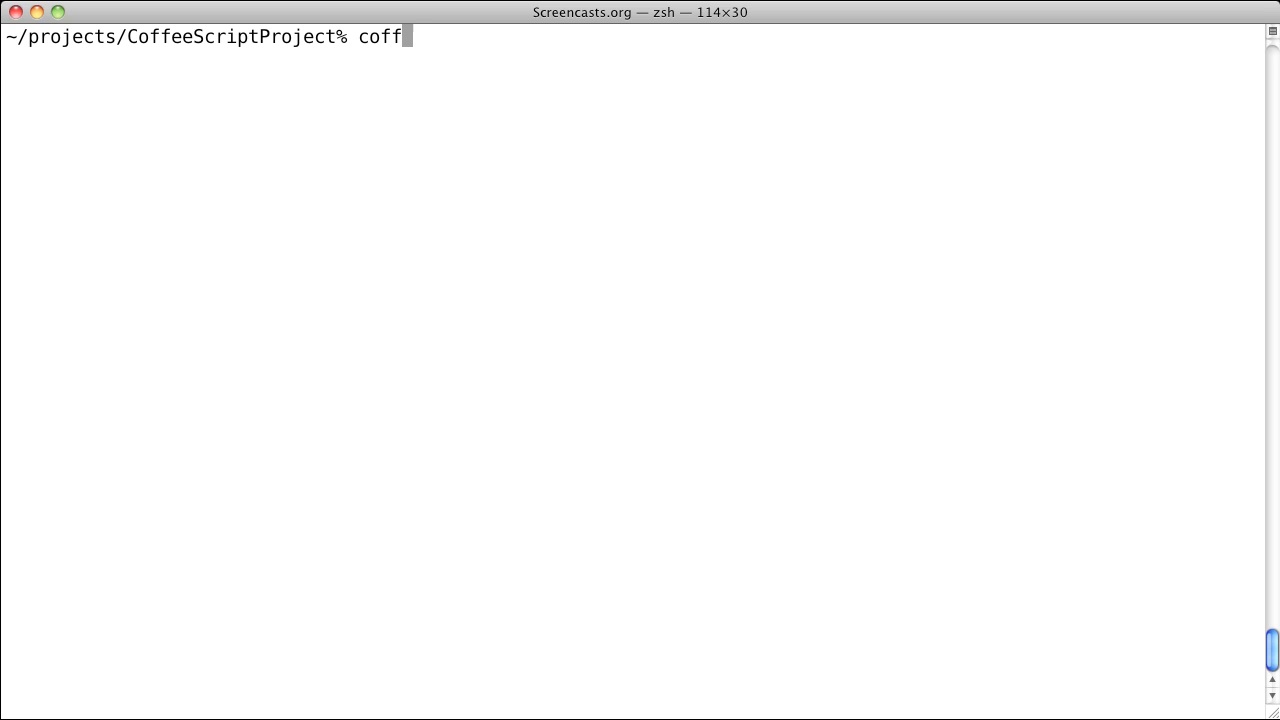
{"action": "type", "text": "ee -"}
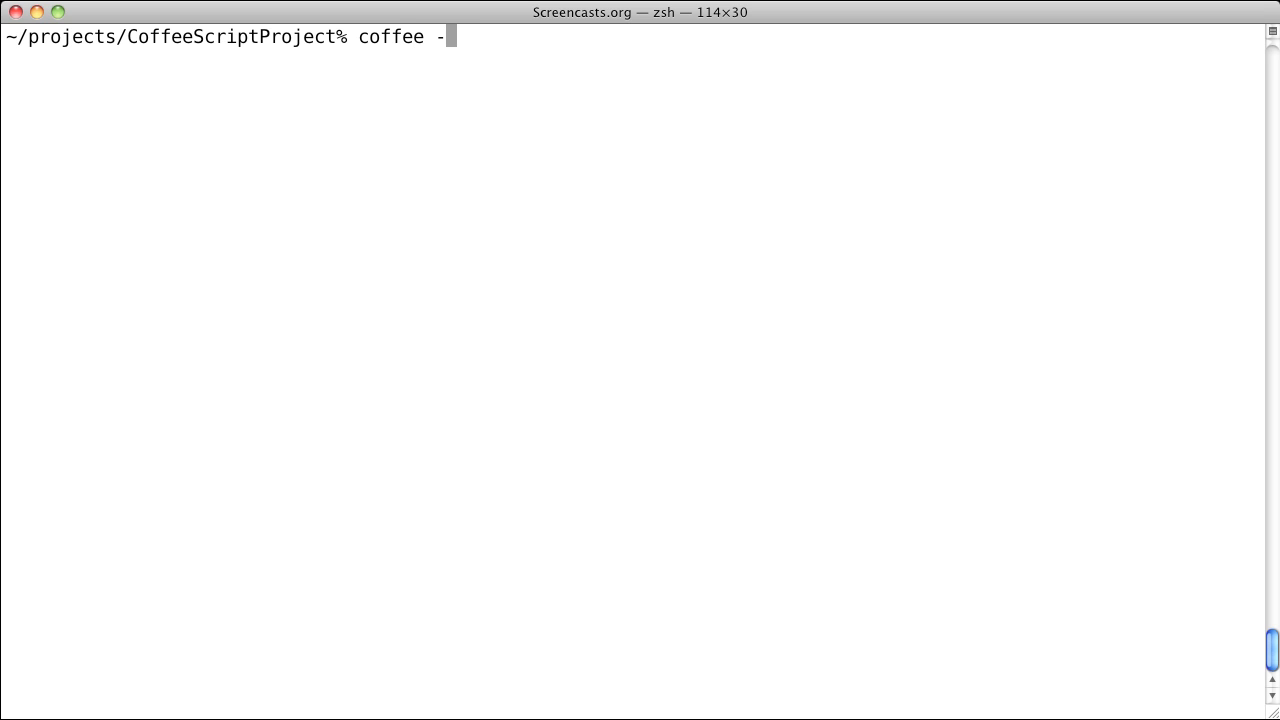
{"action": "type", "text": "j ja"}
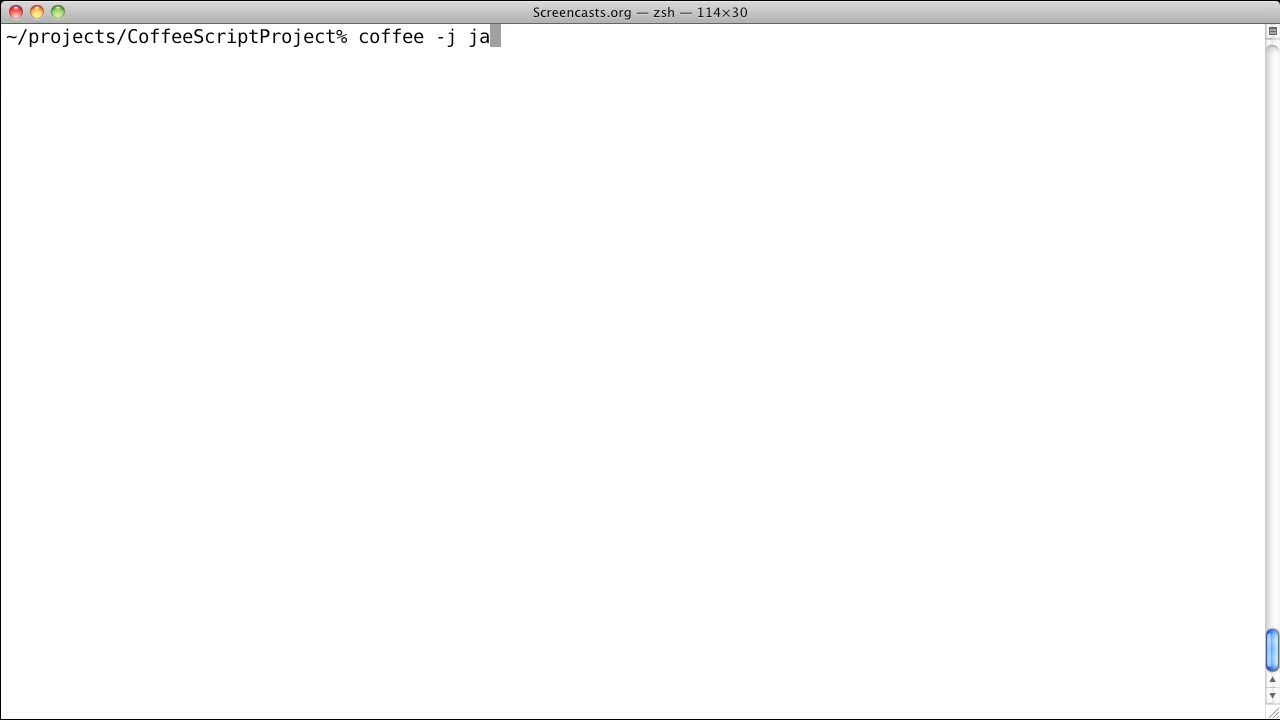
{"action": "type", "text": "vascript/app.js"}
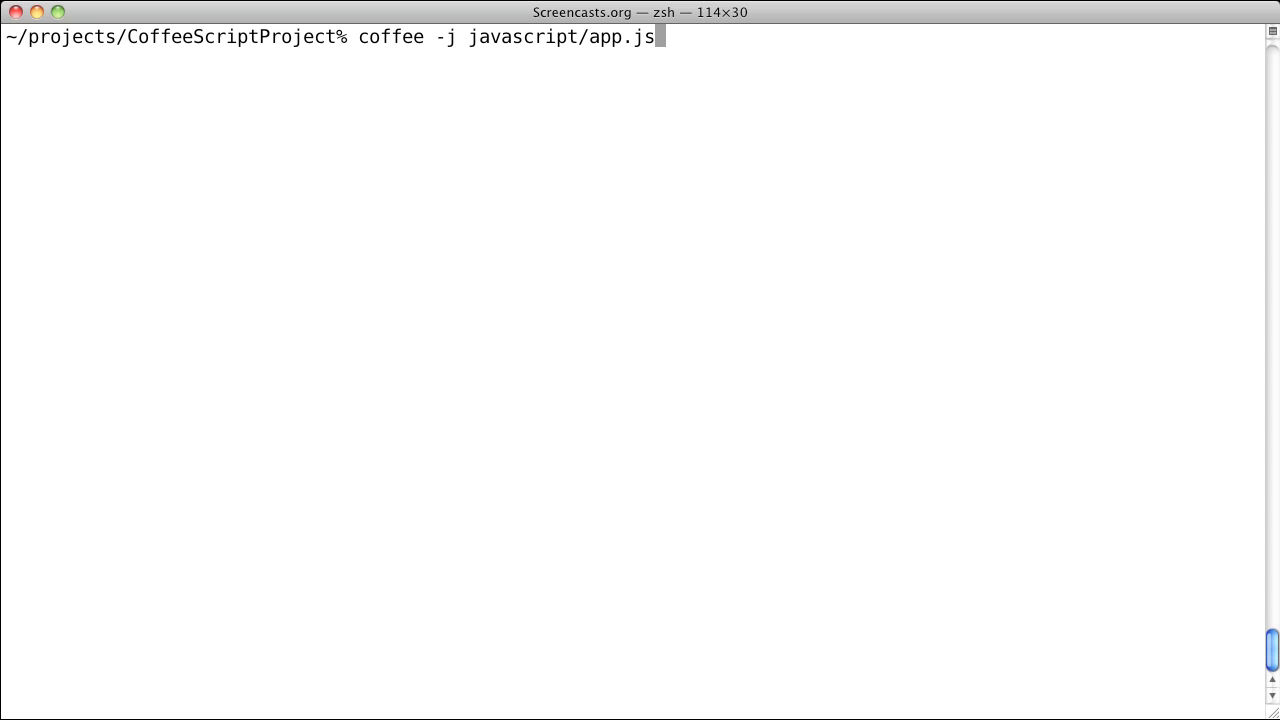
{"action": "type", "text": "-c"}
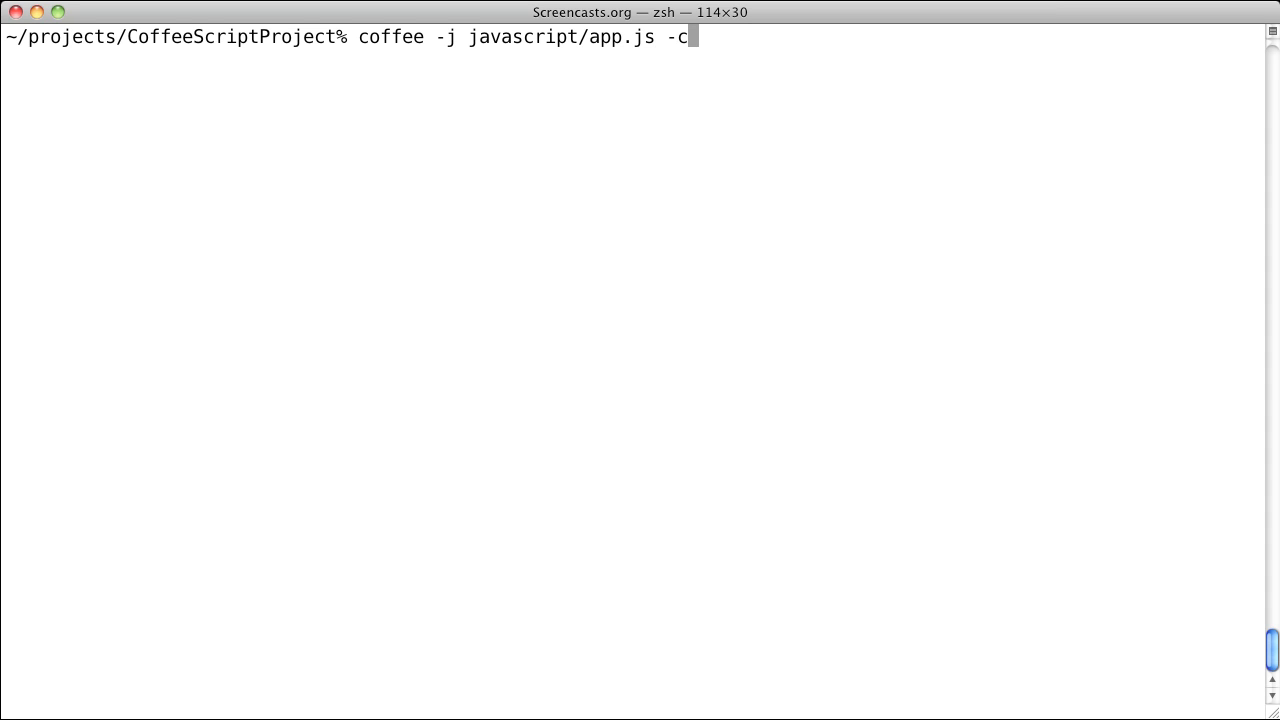
{"action": "type", "text": "coffees/*"}
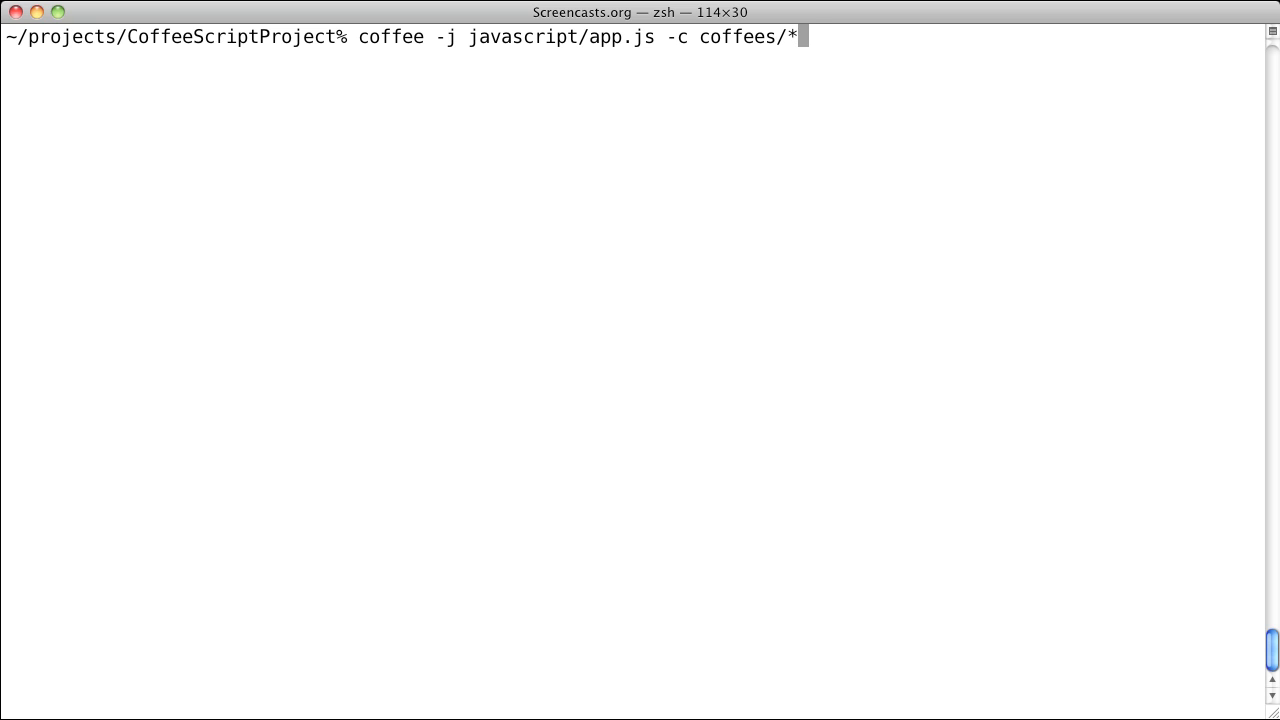
{"action": "type", "text": ".cod"}
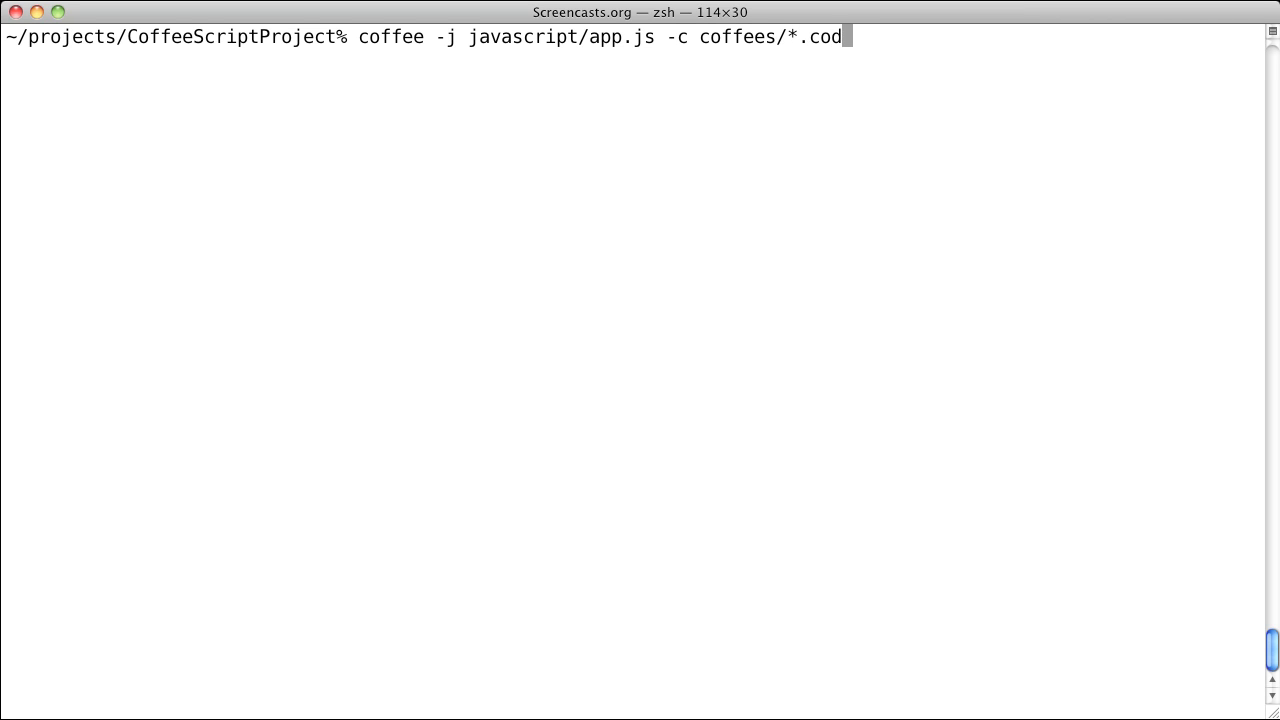
{"action": "key", "text": "Return"}
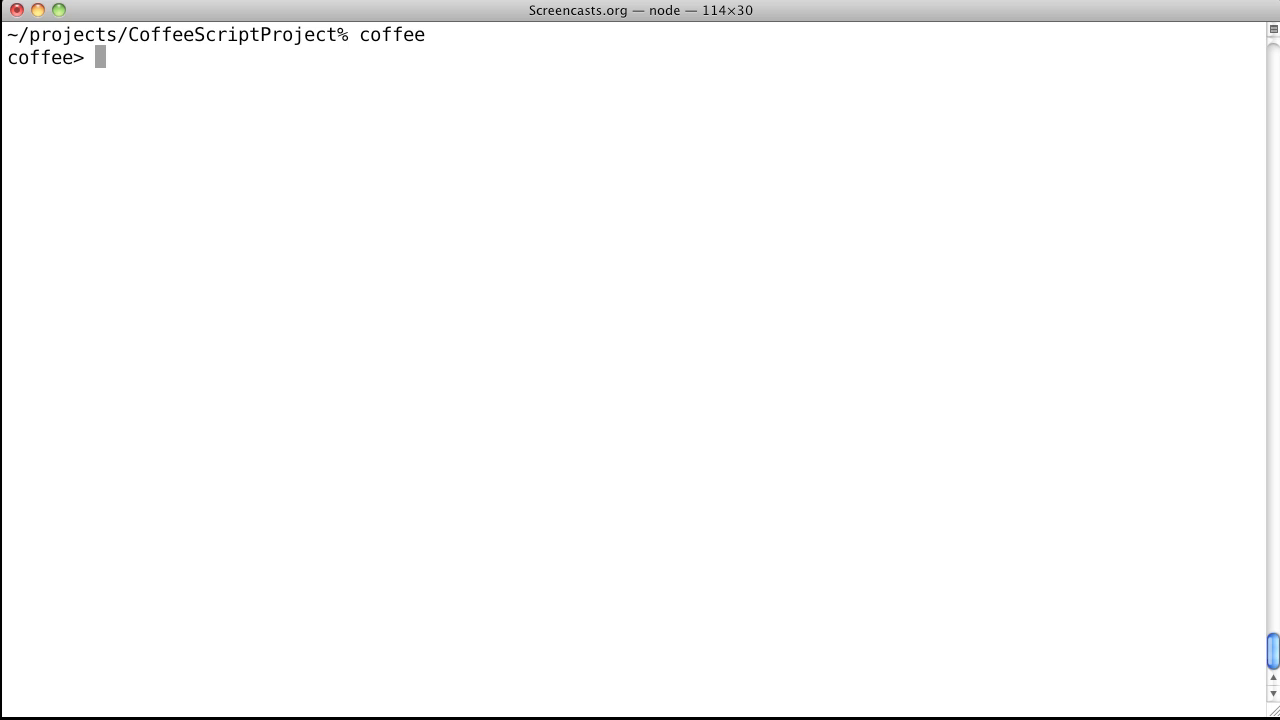
{"action": "type", "text": "hello ="}
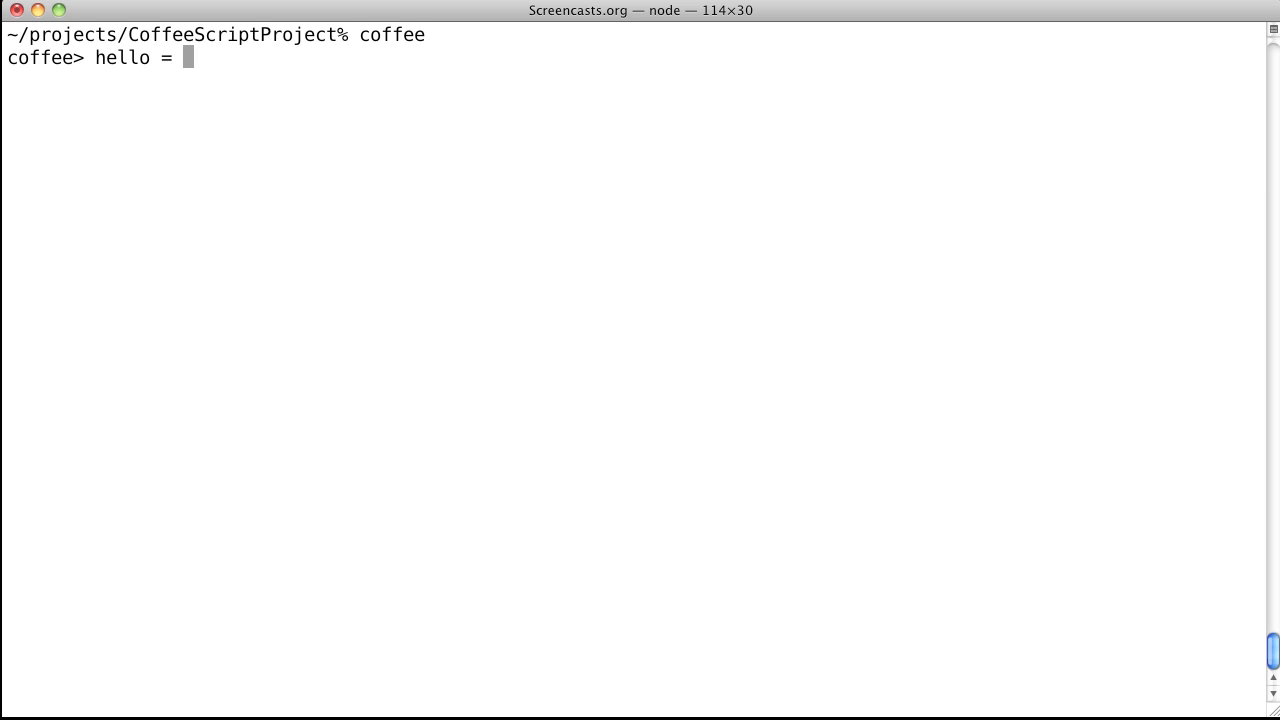
{"action": "type", "text": "\"world\""}
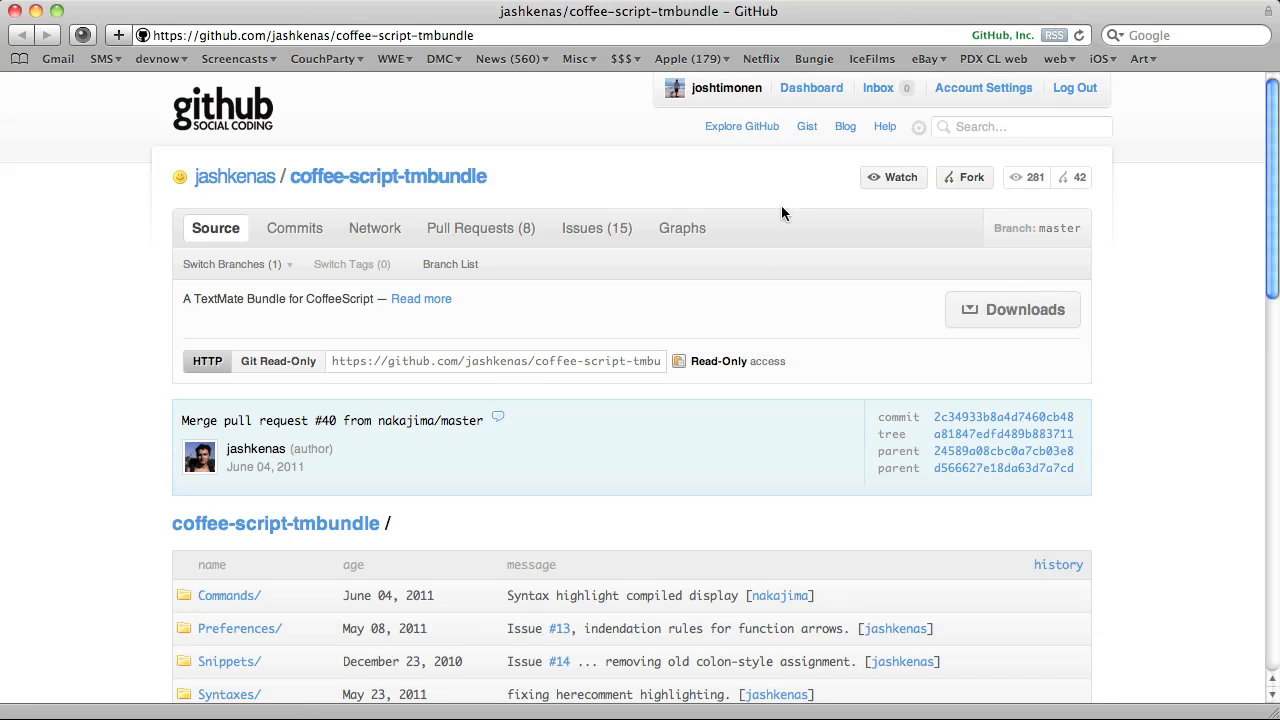
Step: Scroll down the jashkenas/coffee-script-tmbundle repository page on GitHub
{"action": "scroll", "scroll_direction": "down", "scroll_amount": 3}
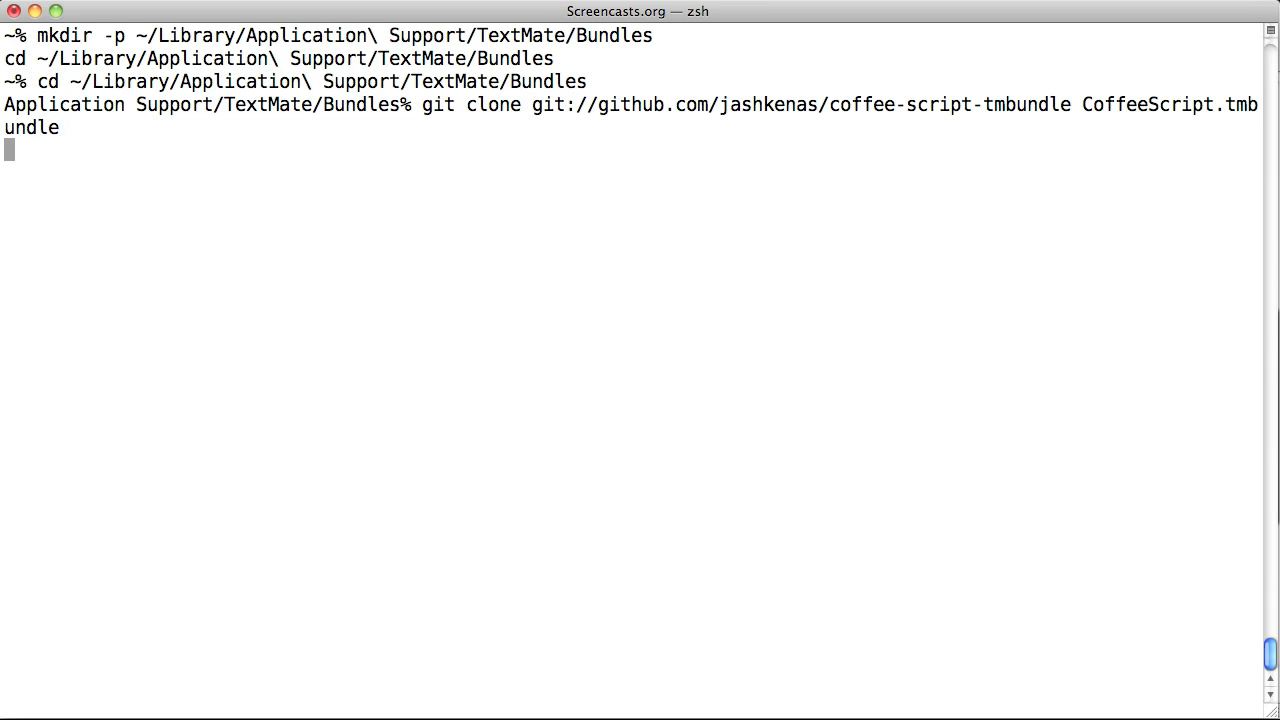
Step: Run the git clone of coffee-script-tmbundle into Bundles as CoffeeScript.tmbundle
{"action": "key", "text": "Return"}
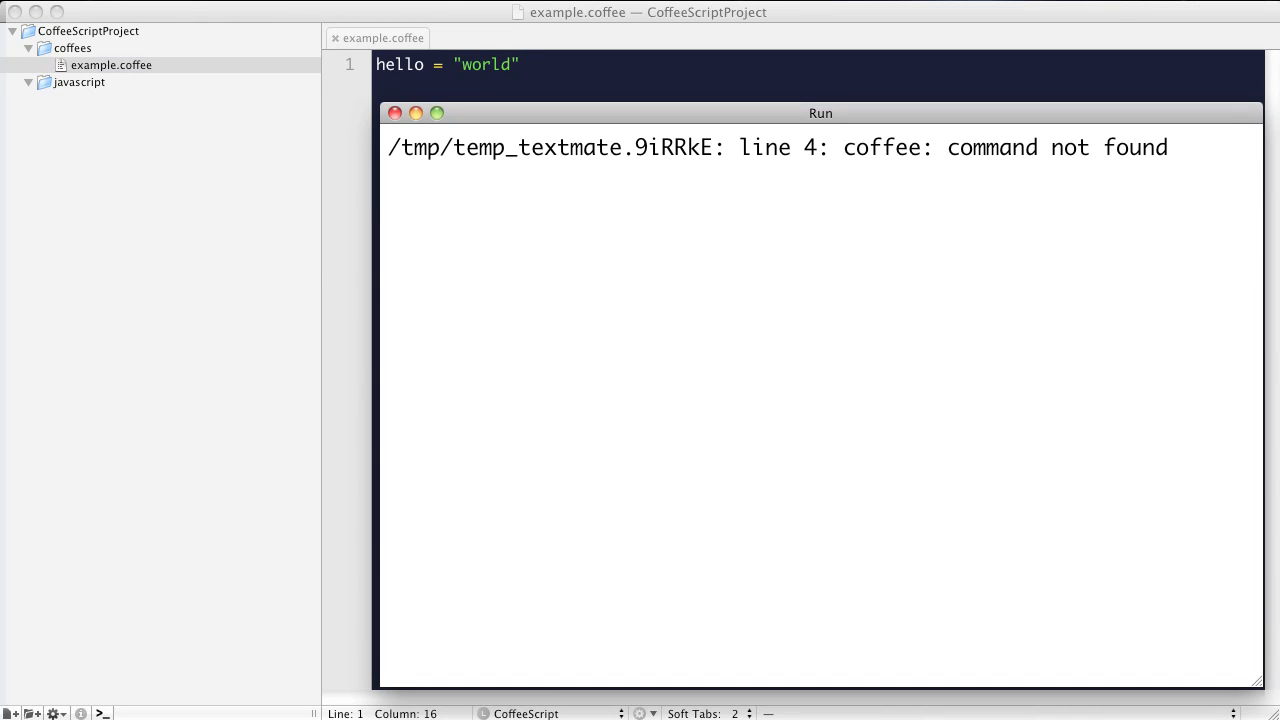
Step: Close the 'coffee: command not found' Run window and switch back to Terminal
{"action": "left_click", "coordinate": [395, 112]}
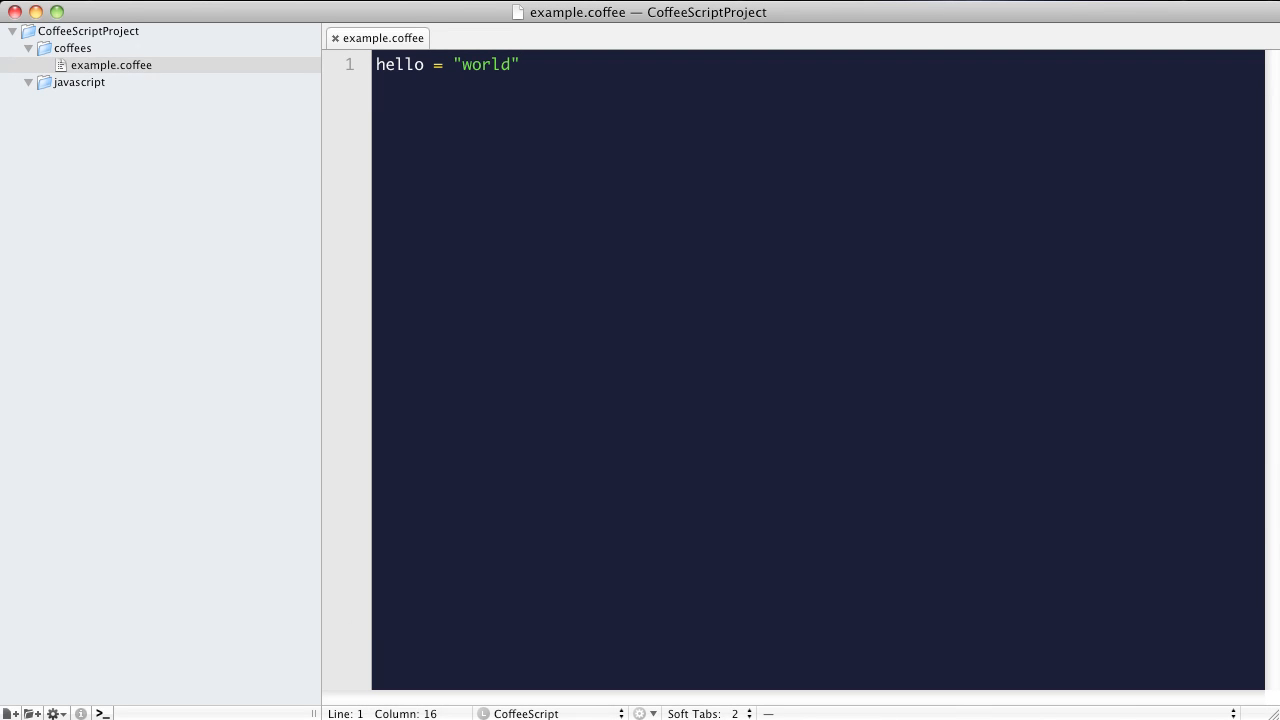
{"action": "left_click", "coordinate": [520, 64]}
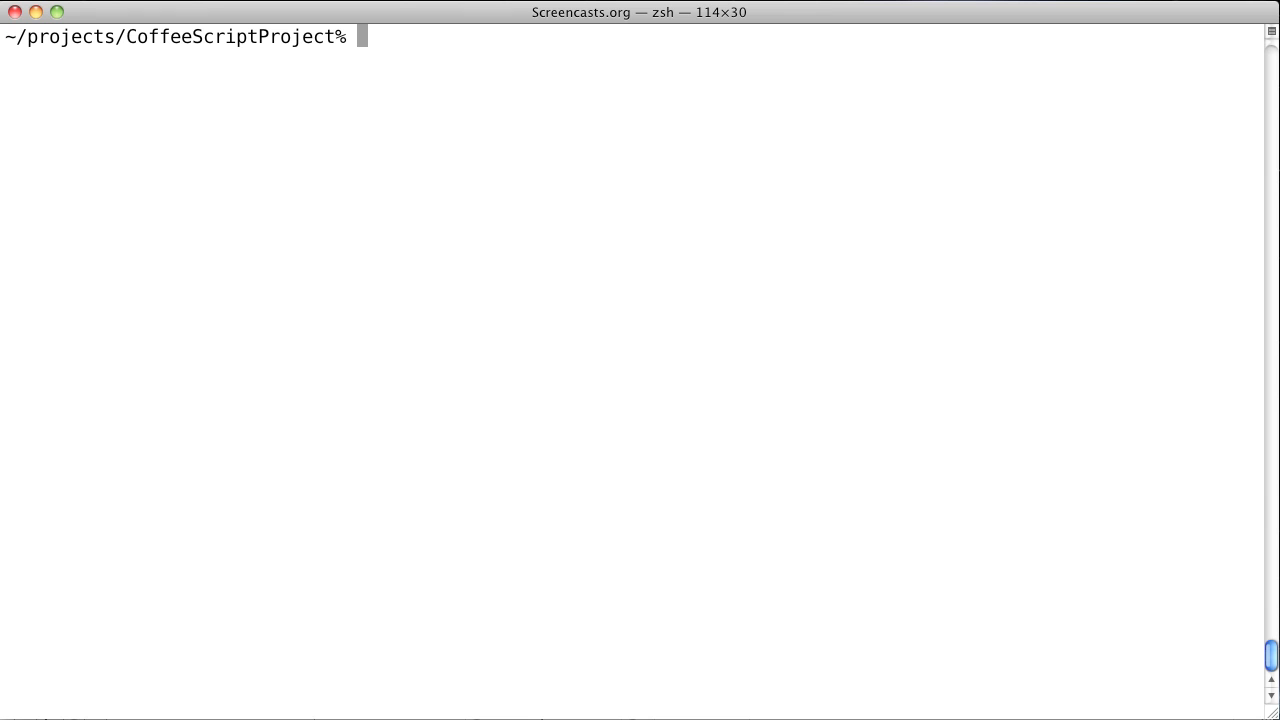
Step: Run echo $PATH in Terminal to show the shell's search path
{"action": "type", "text": "echo"}
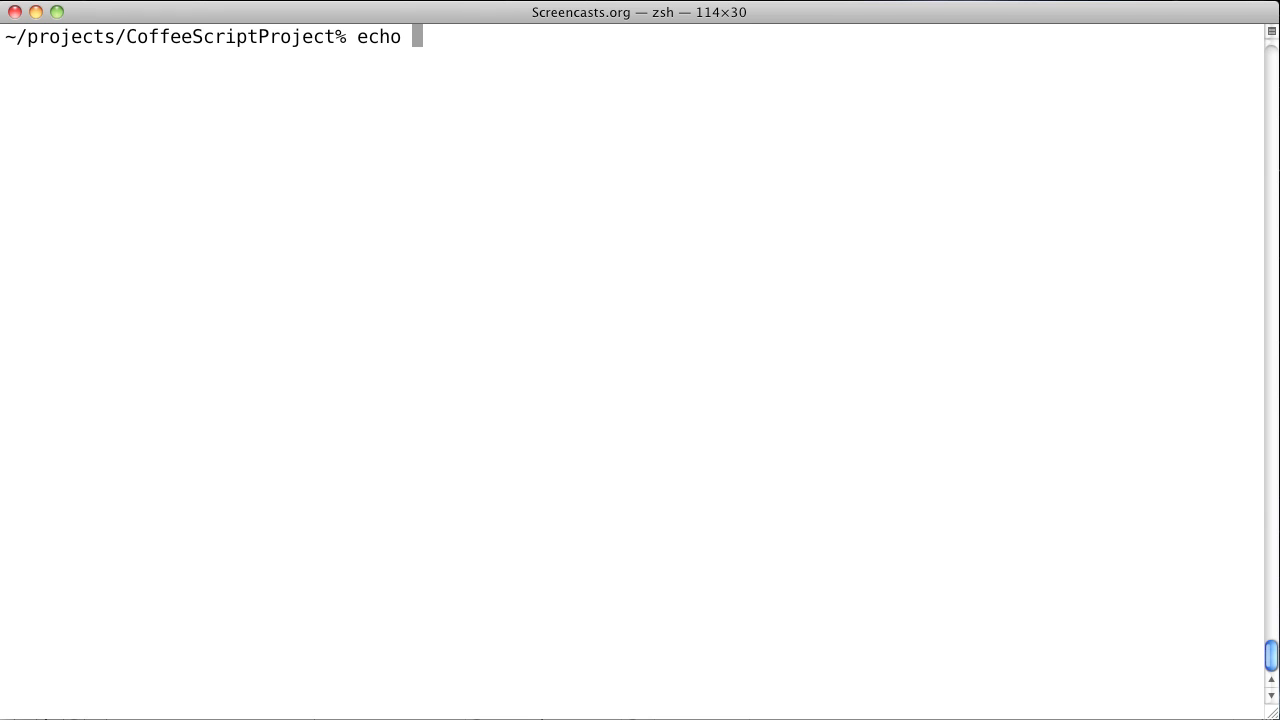
{"action": "type", "text": "$P"}
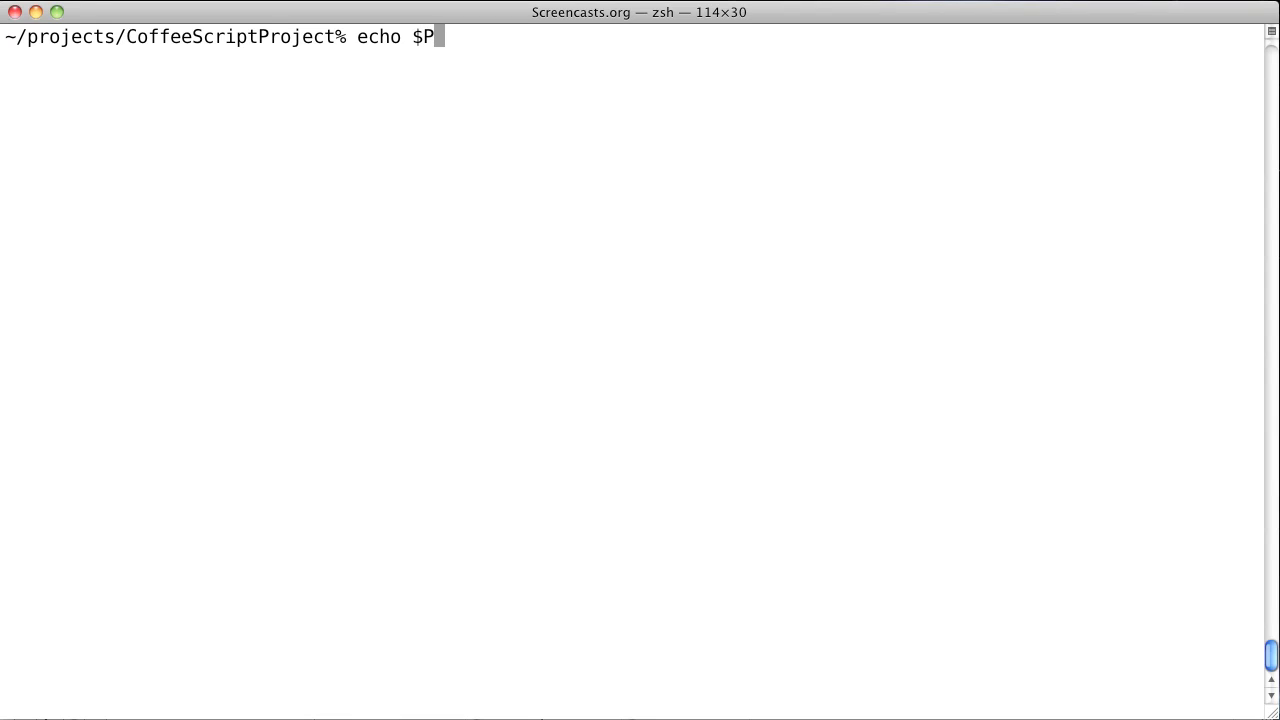
{"action": "key", "text": "Return"}
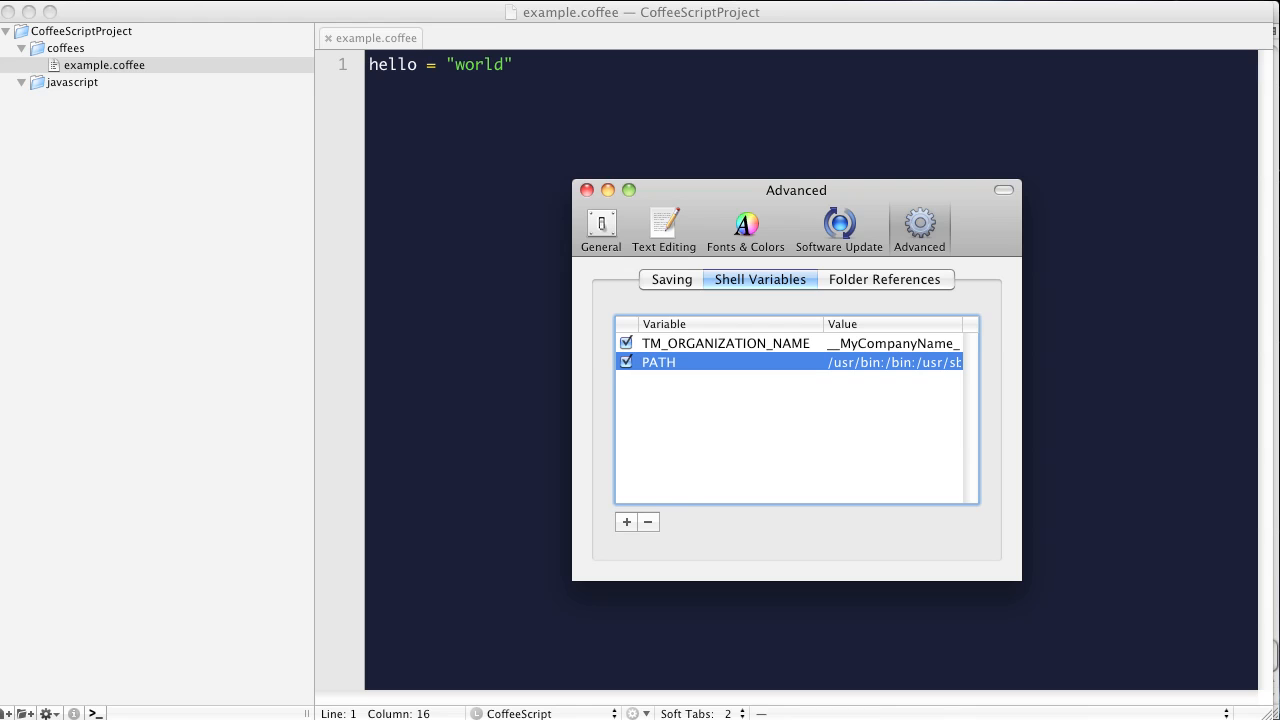
Step: Uncheck the old PATH shell variable, add a new PATH entry, and rerun the file
{"action": "left_click", "coordinate": [626, 362]}
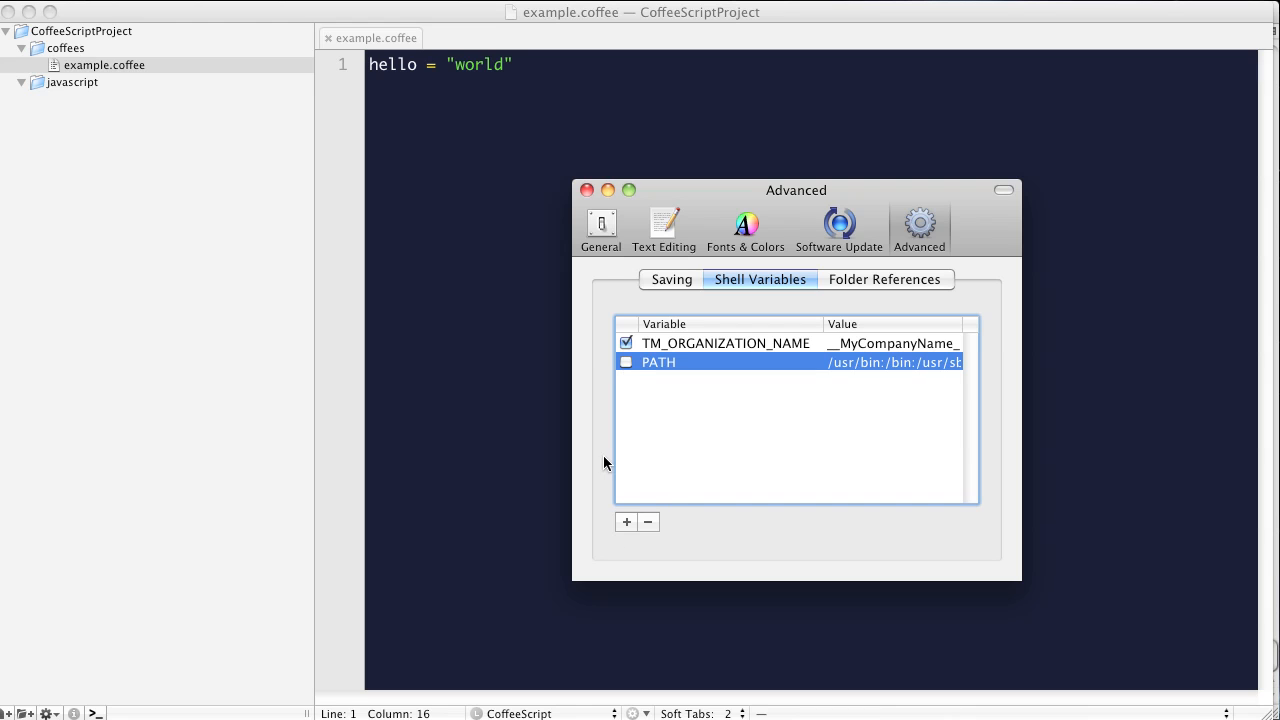
{"action": "left_click", "coordinate": [626, 521]}
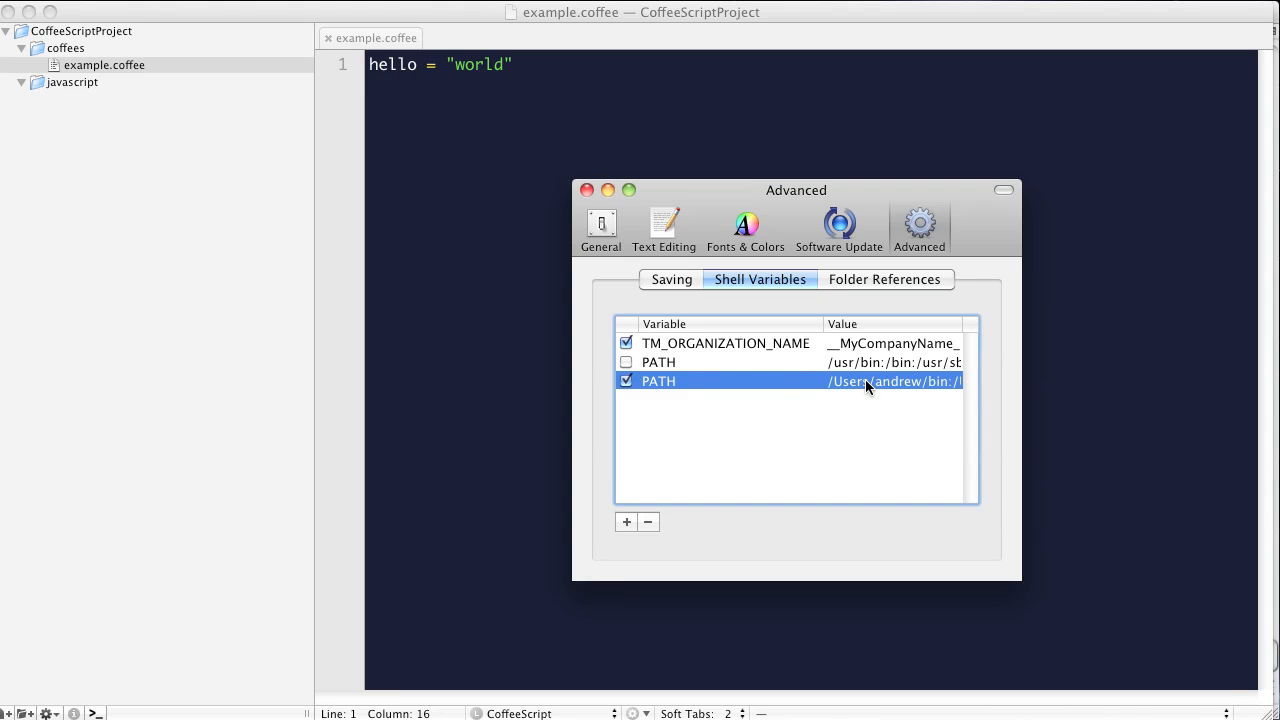
{"action": "left_click", "coordinate": [588, 190]}
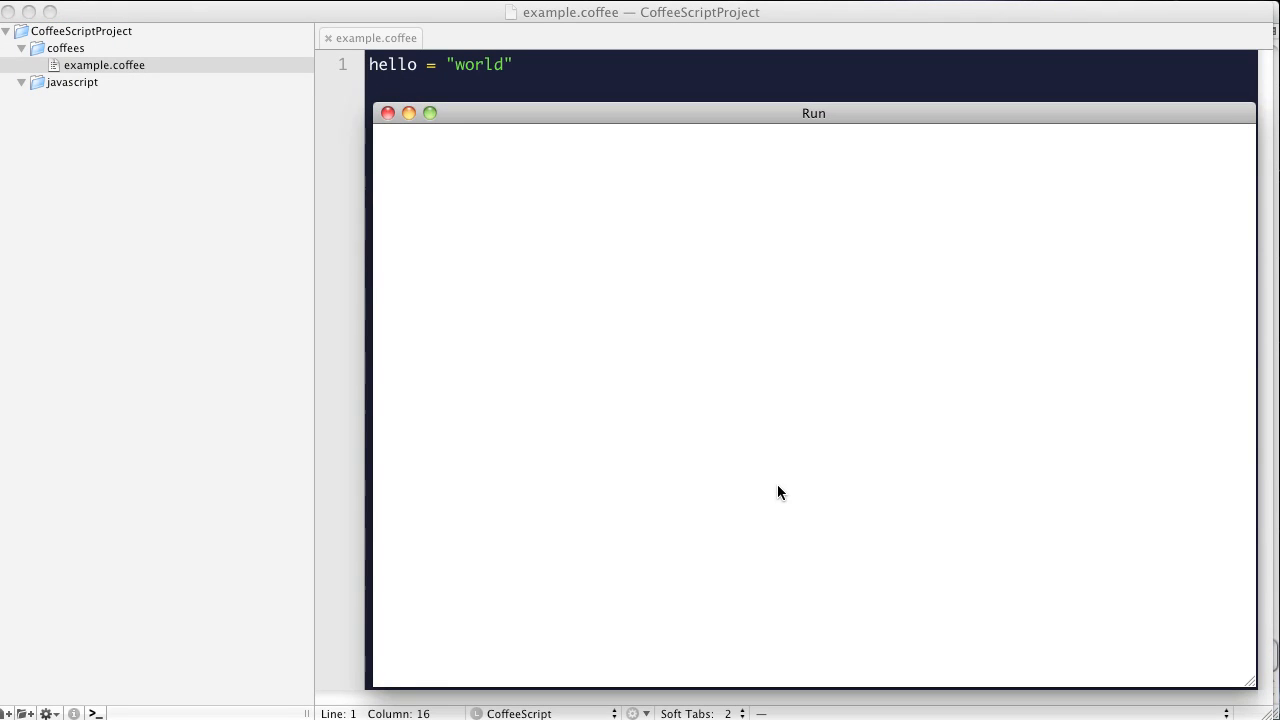
{"action": "left_click", "coordinate": [388, 112]}
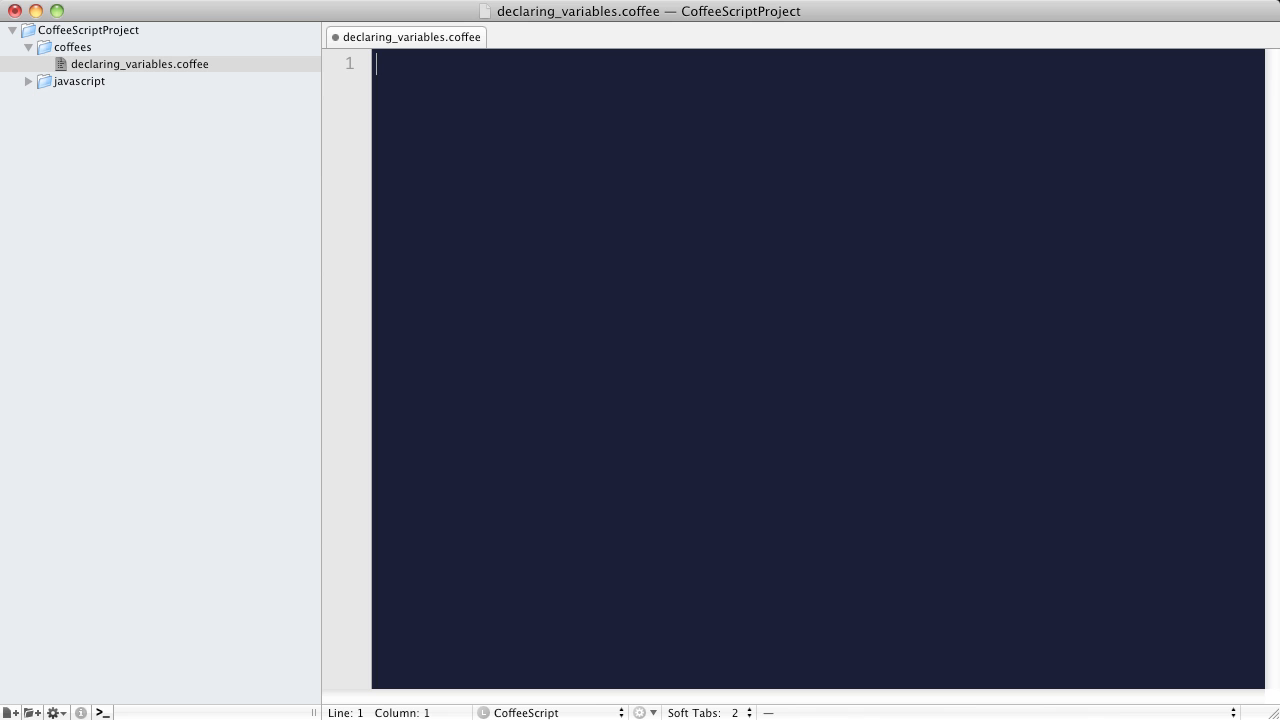
Step: Declare hours_worked = 39 and client_rate = 85
{"action": "type", "text": "hour"}
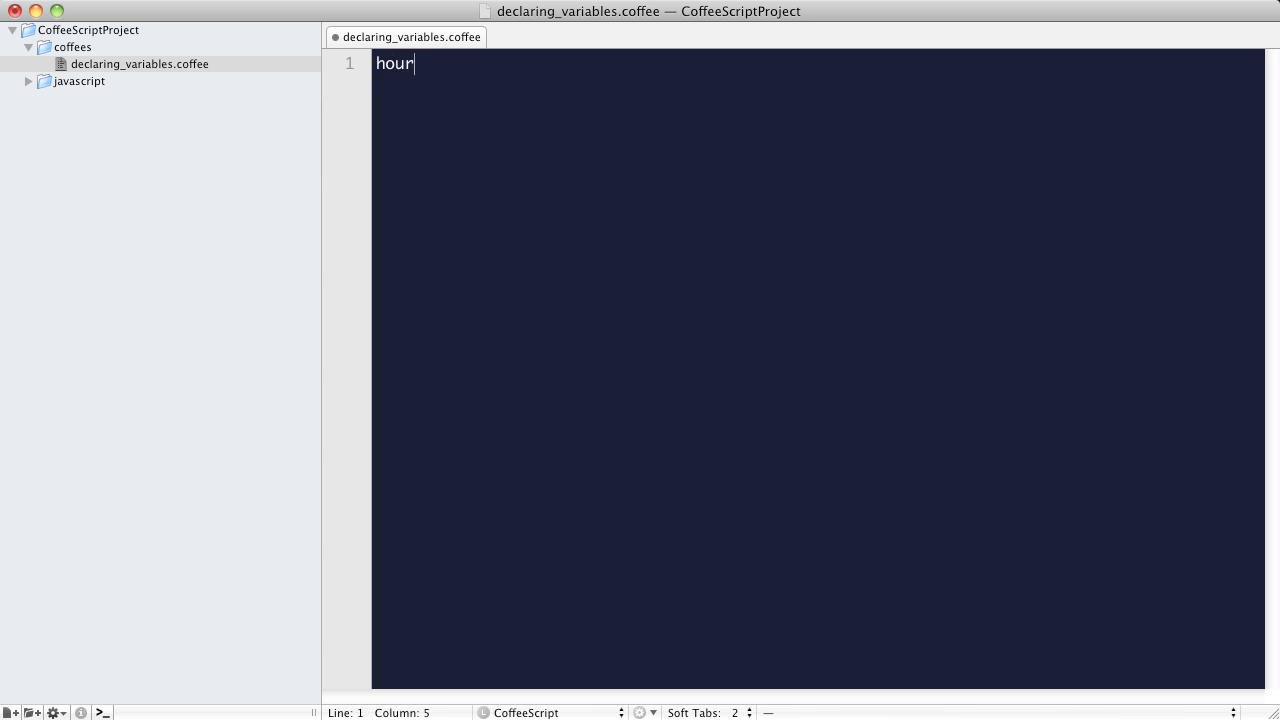
{"action": "type", "text": "s_work"}
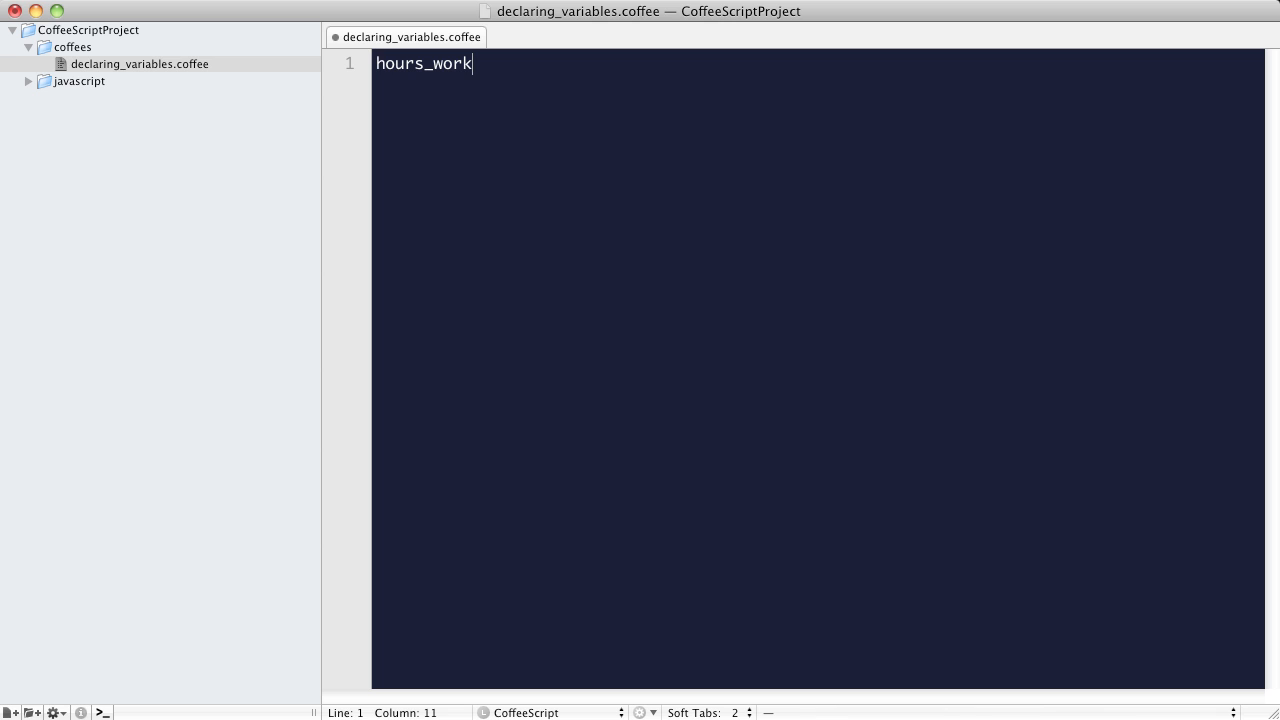
{"action": "type", "text": "ed = 39"}
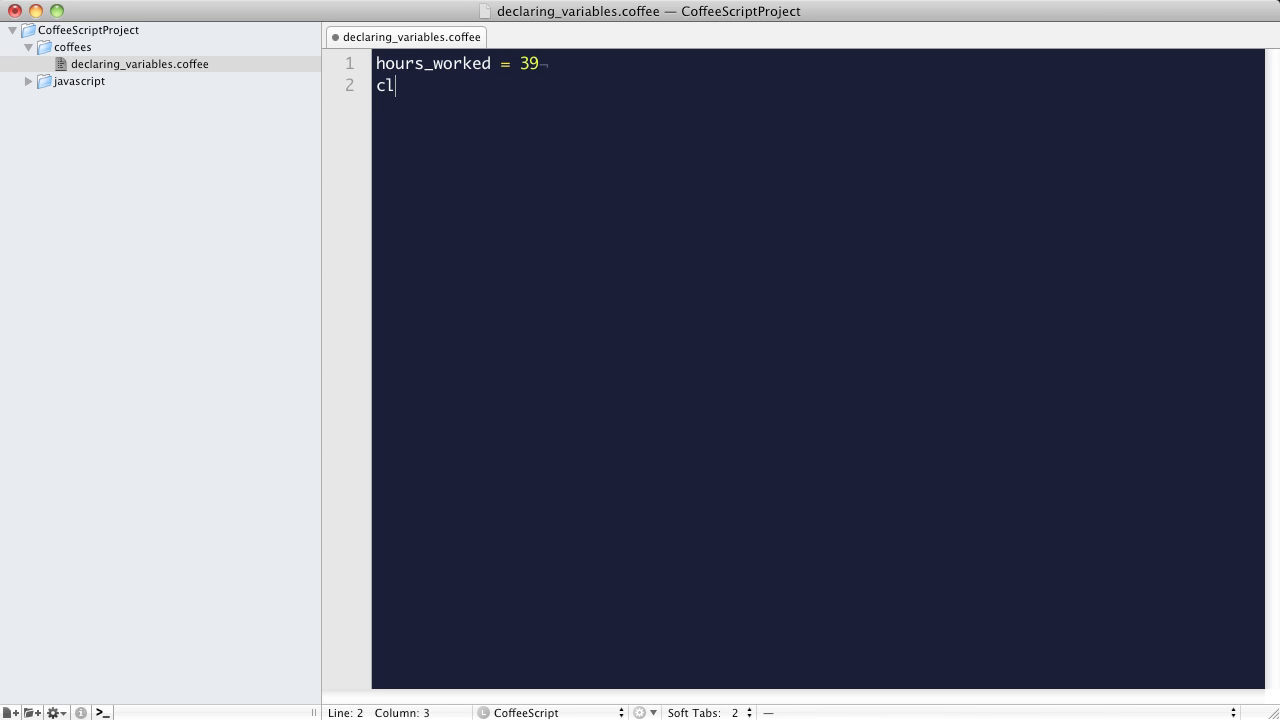
{"action": "type", "text": "ient_rate = 85"}
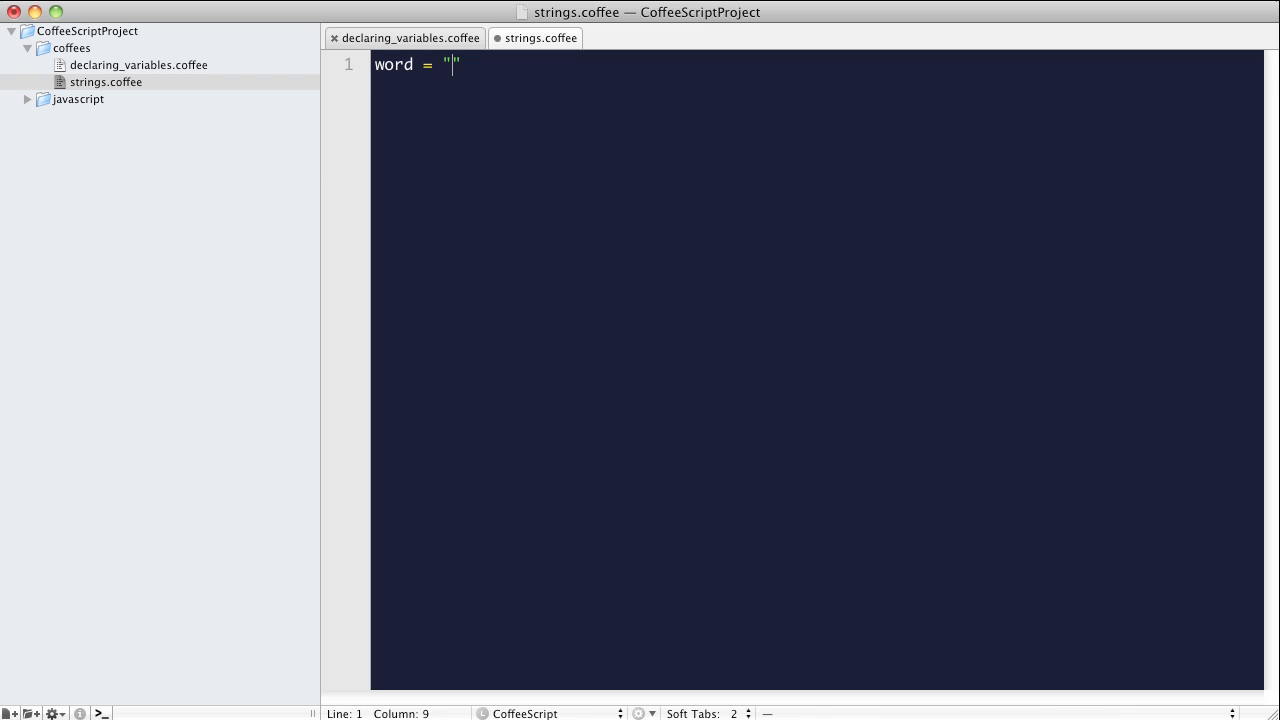
Step: In strings.coffee, define word = "Hello" and greeting = "#{word} World!"
{"action": "type", "text": "Hello"}
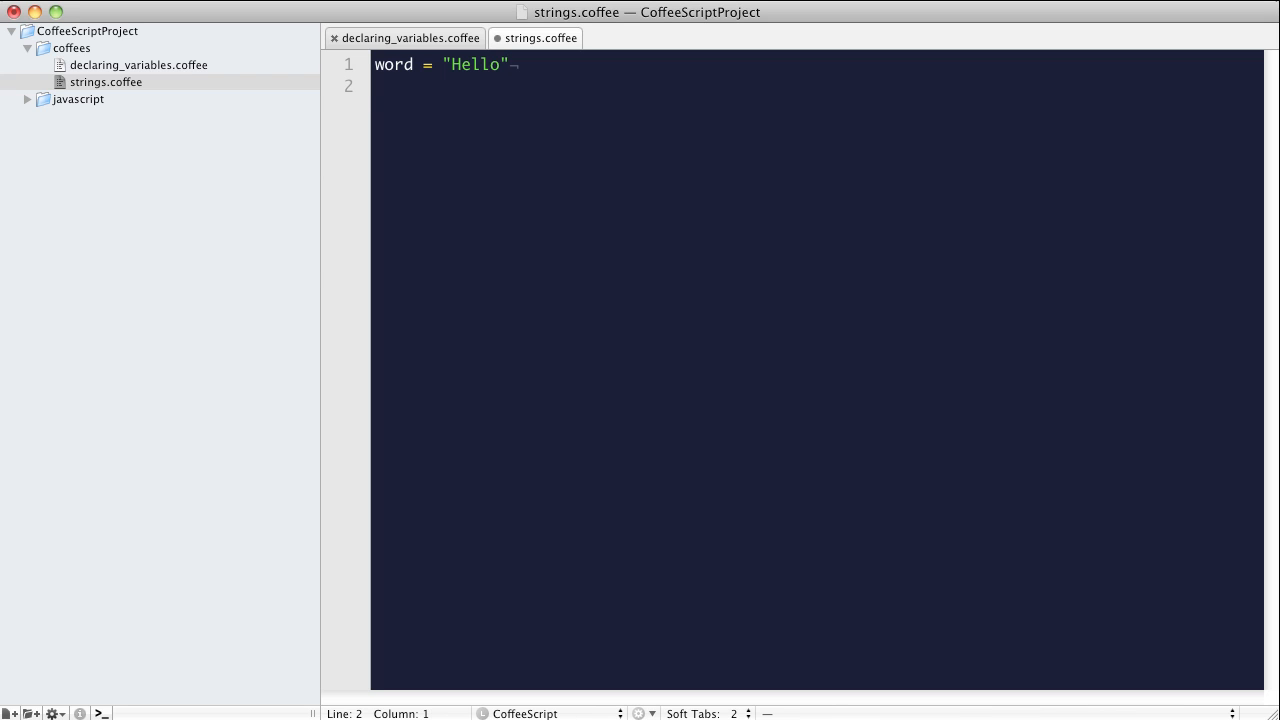
{"action": "type", "text": "gree"}
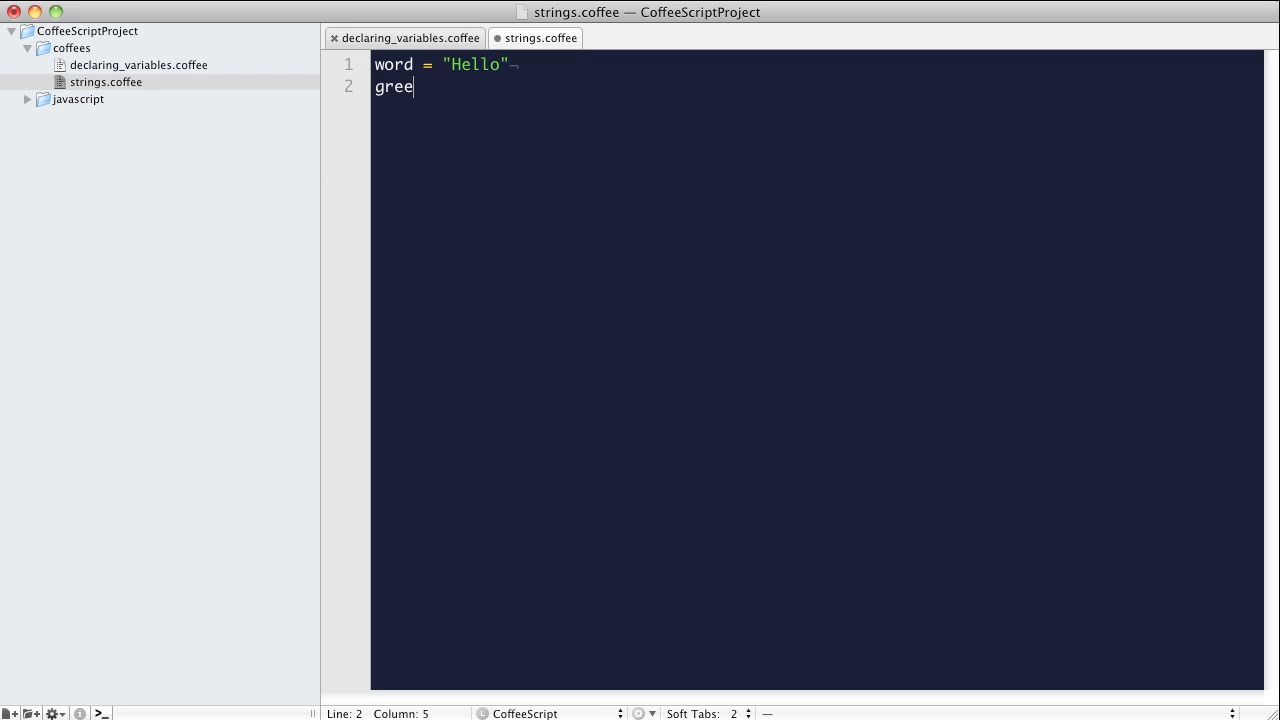
{"action": "type", "text": "ting = \" World!\""}
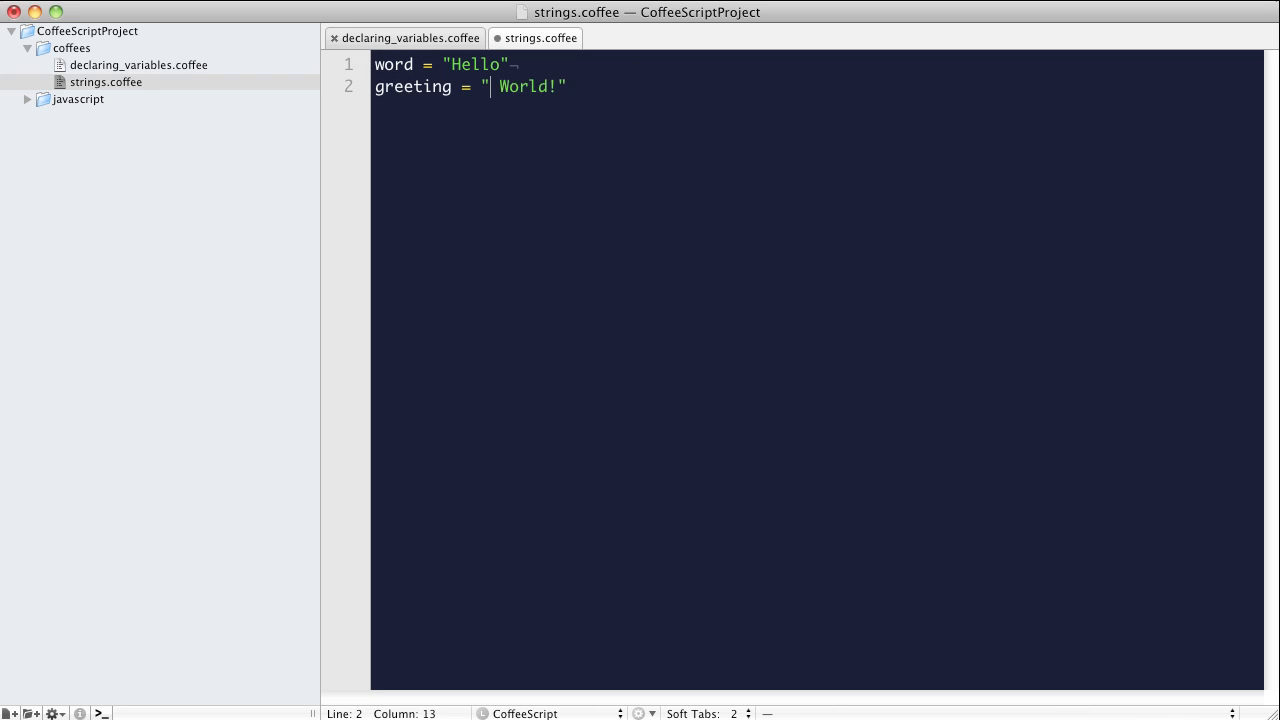
{"action": "type", "text": "#{word} World!\""}
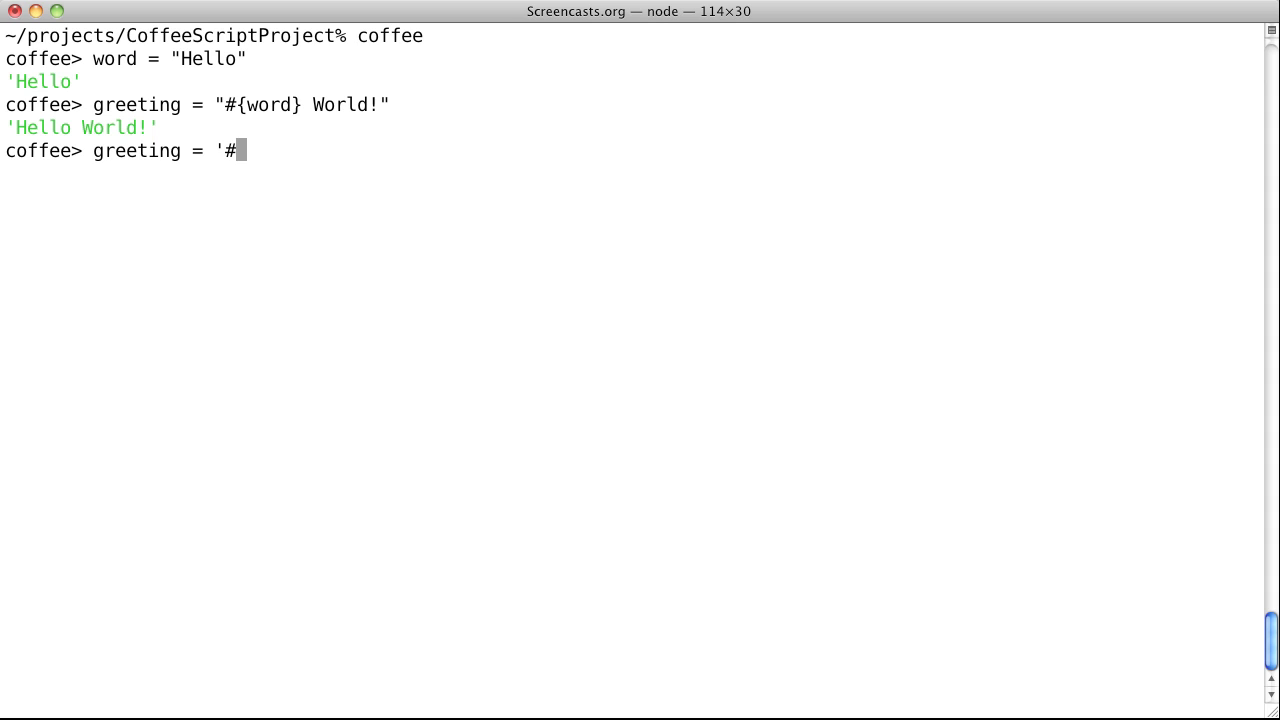
Step: Evaluate the single-quoted greeting = '#{word} World!' in the coffee console
{"action": "type", "text": "{word} World!"}
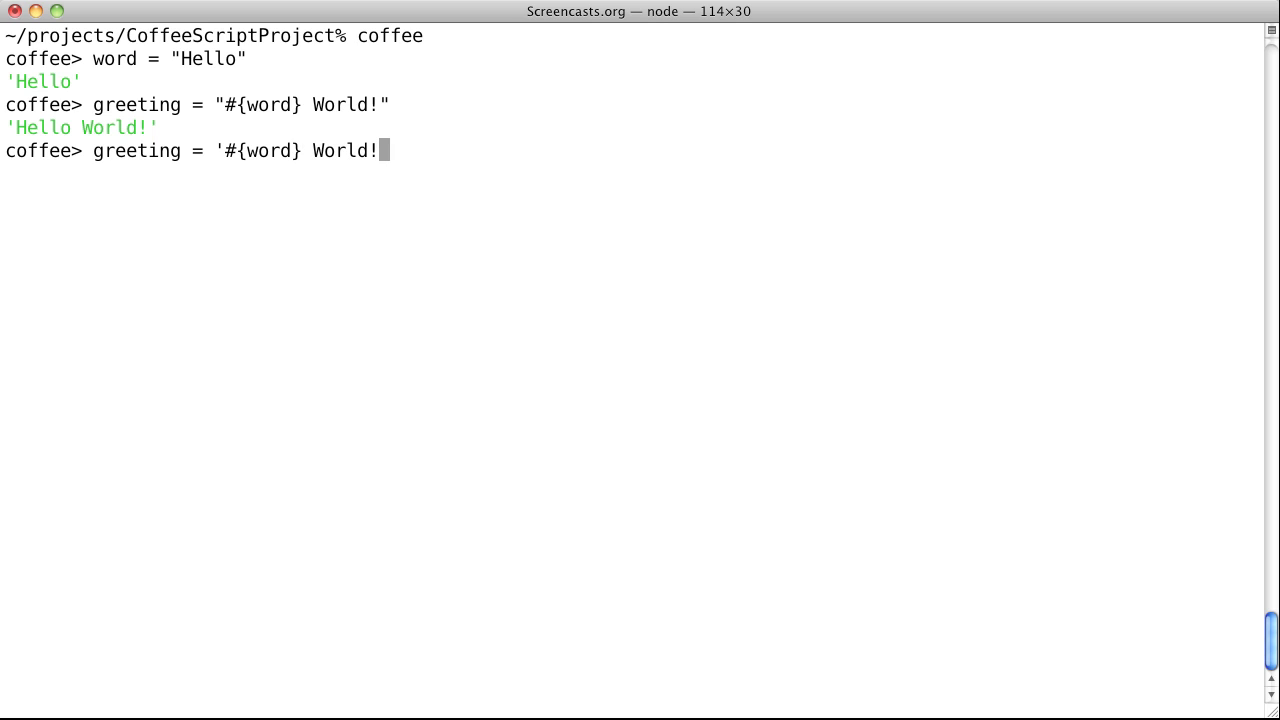
{"action": "key", "text": "Return"}
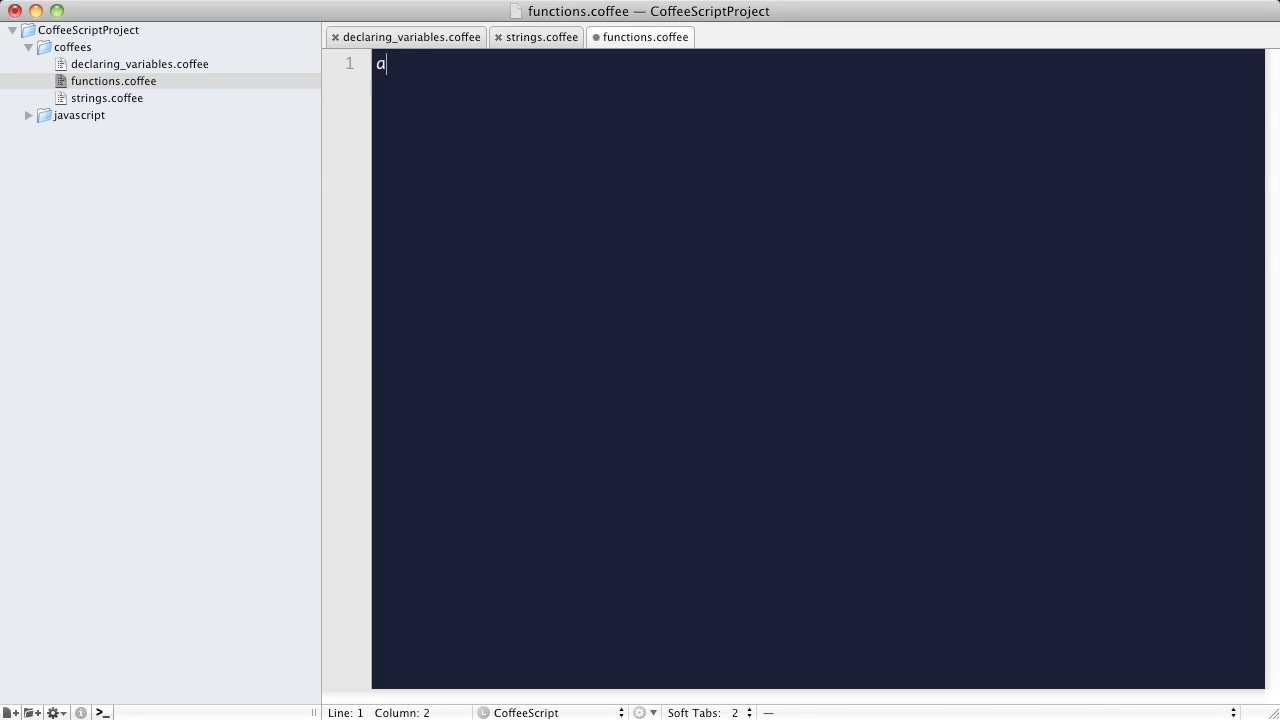
Step: Write amount_billable = -> hours_worked * client_rate and multiply it by tax_rate
{"action": "type", "text": "mount_bil"}
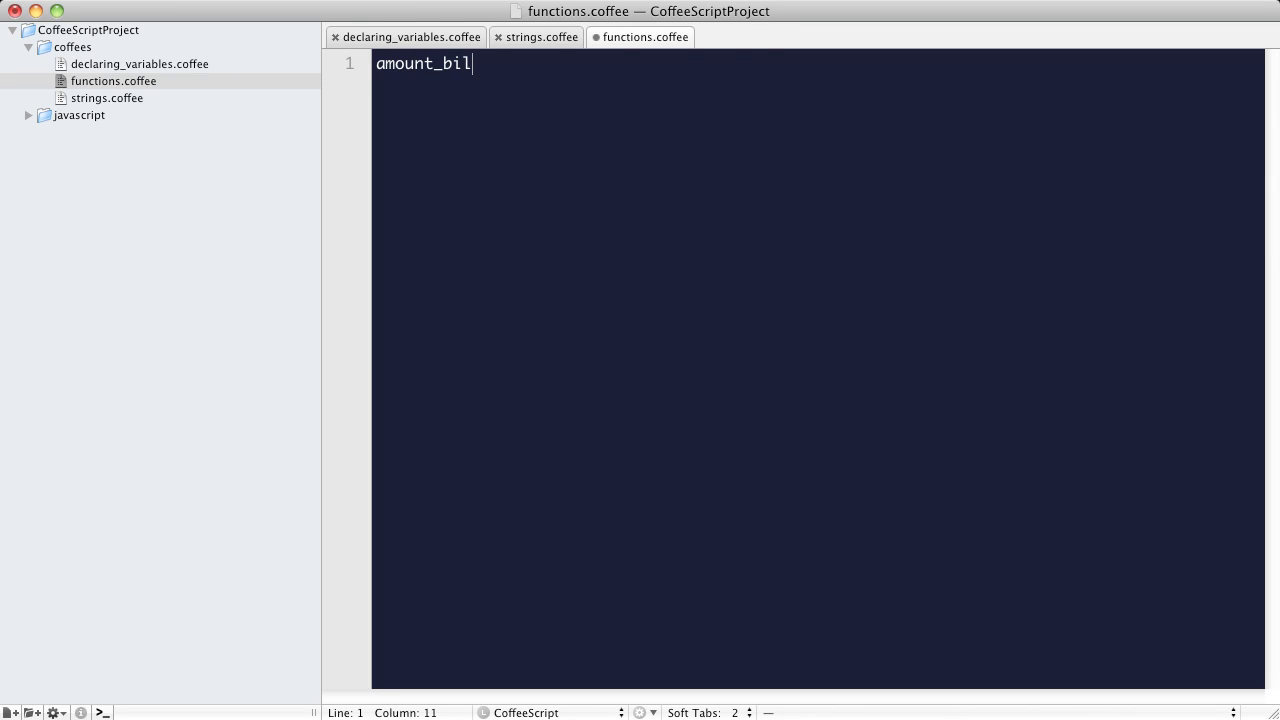
{"action": "type", "text": "lable = -> hours_worked * client_rate"}
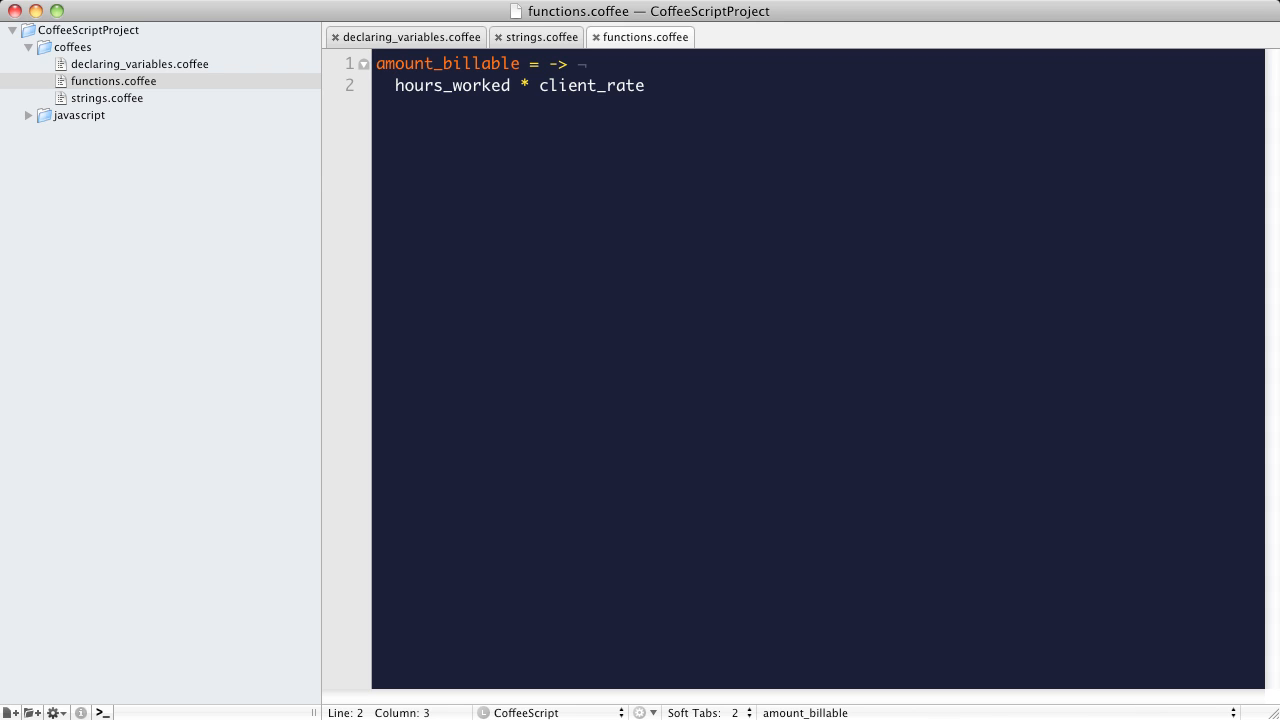
{"action": "type", "text": "tax_rate = 1.05"}
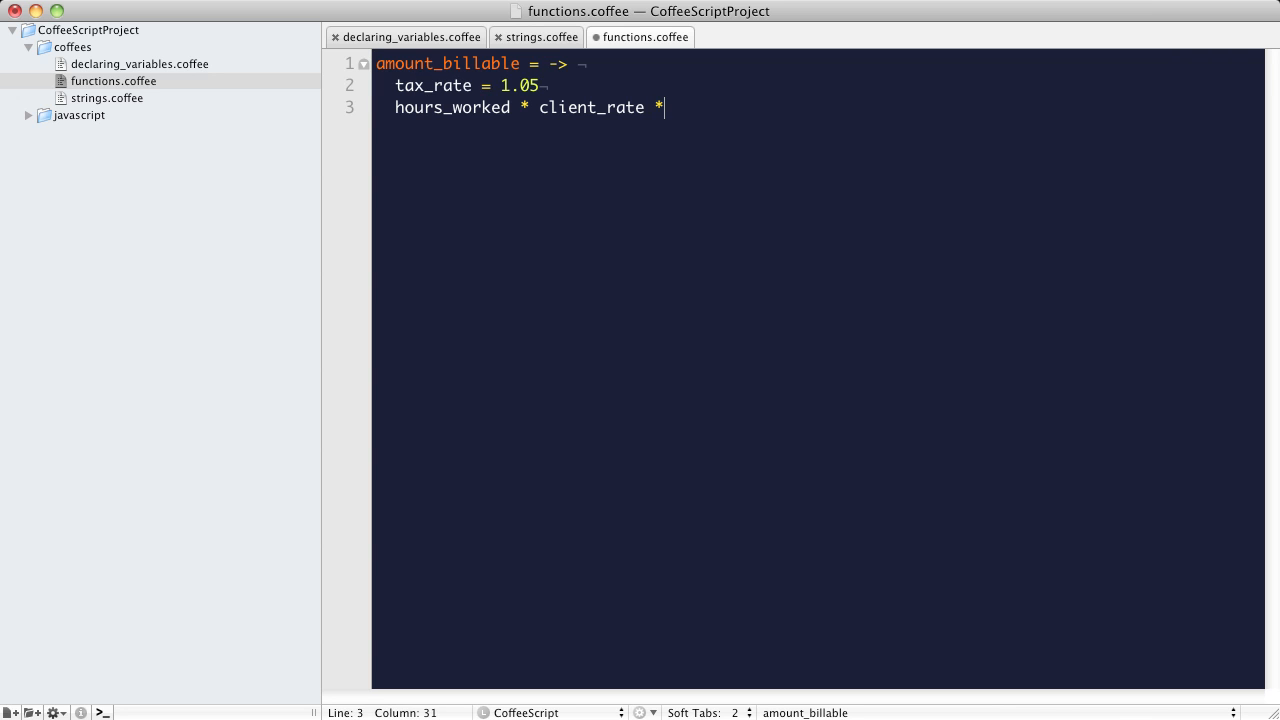
{"action": "type", "text": "tax_rate"}
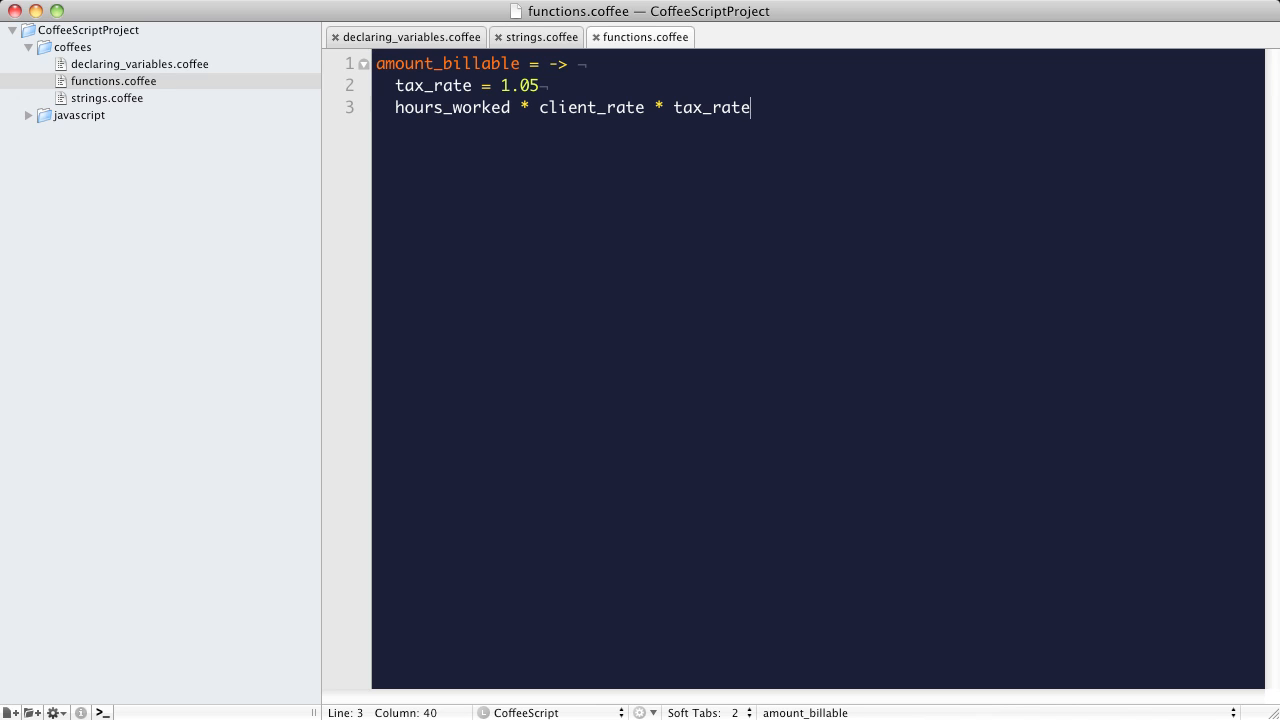
Step: Add (hours, rate) parameters, remove the blank line, and define tax_rate = 1.05
{"action": "left_click", "coordinate": [548, 63]}
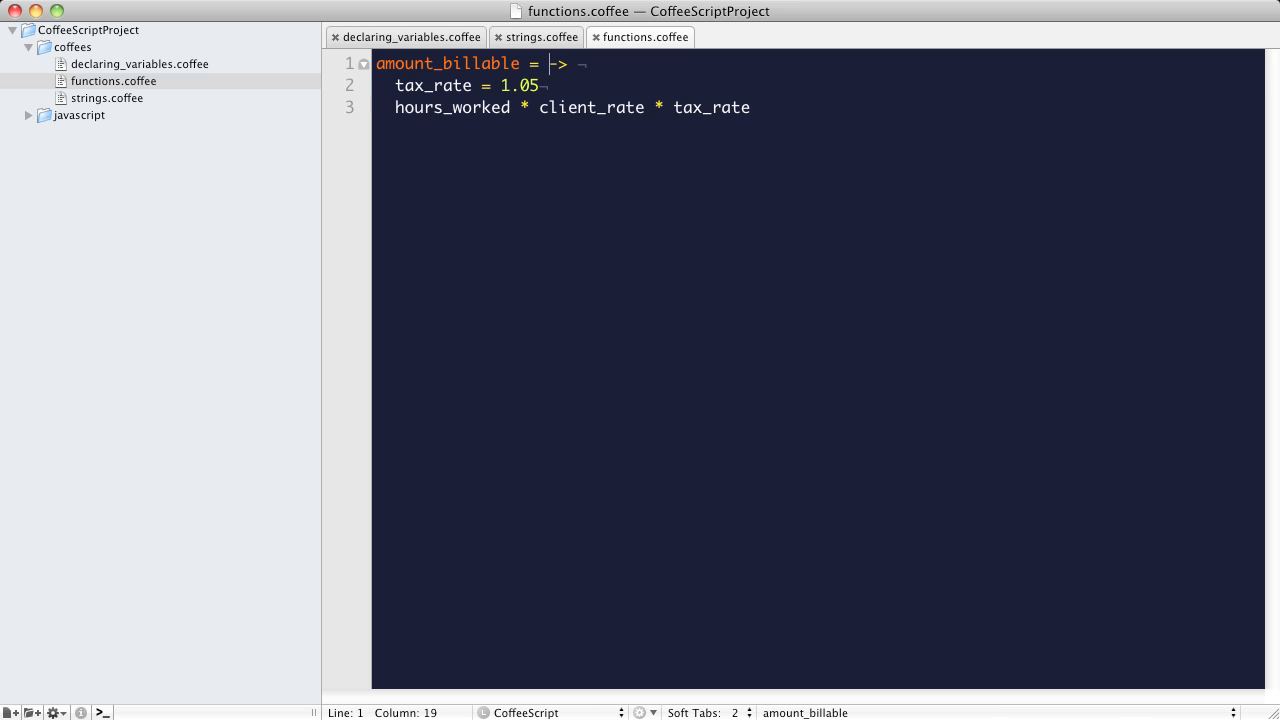
{"action": "type", "text": "("}
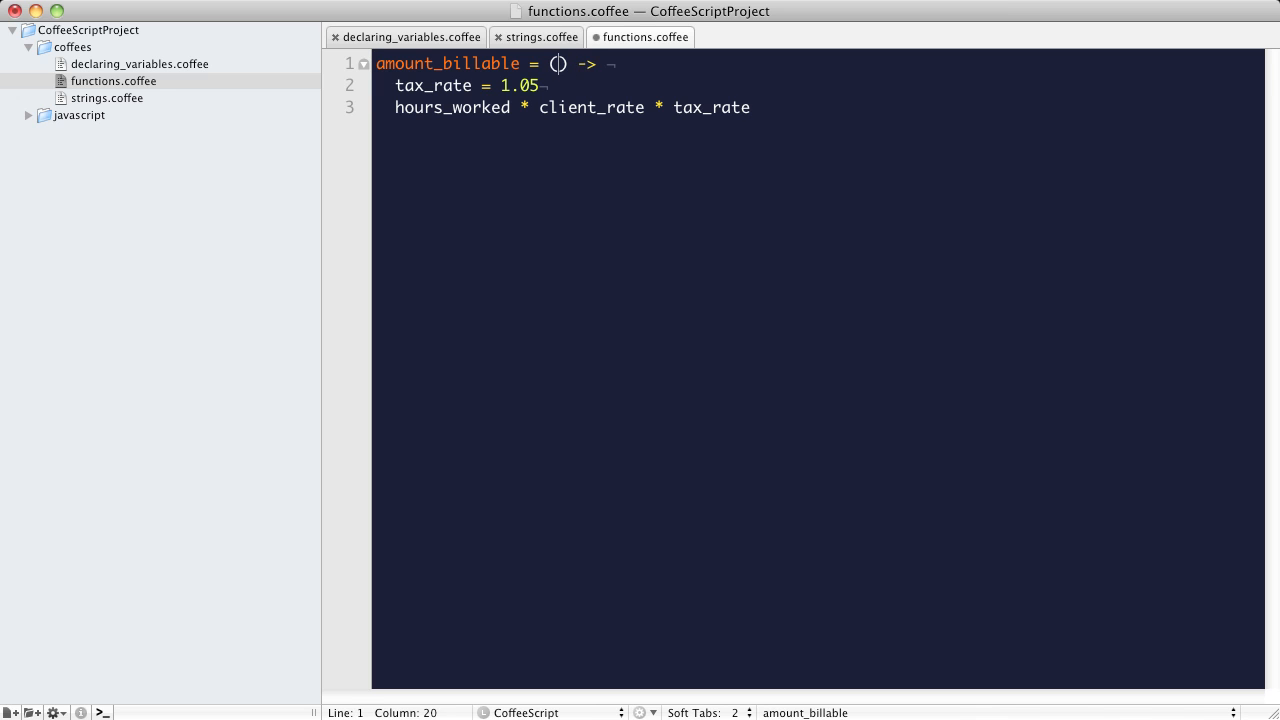
{"action": "type", "text": "hours, rate"}
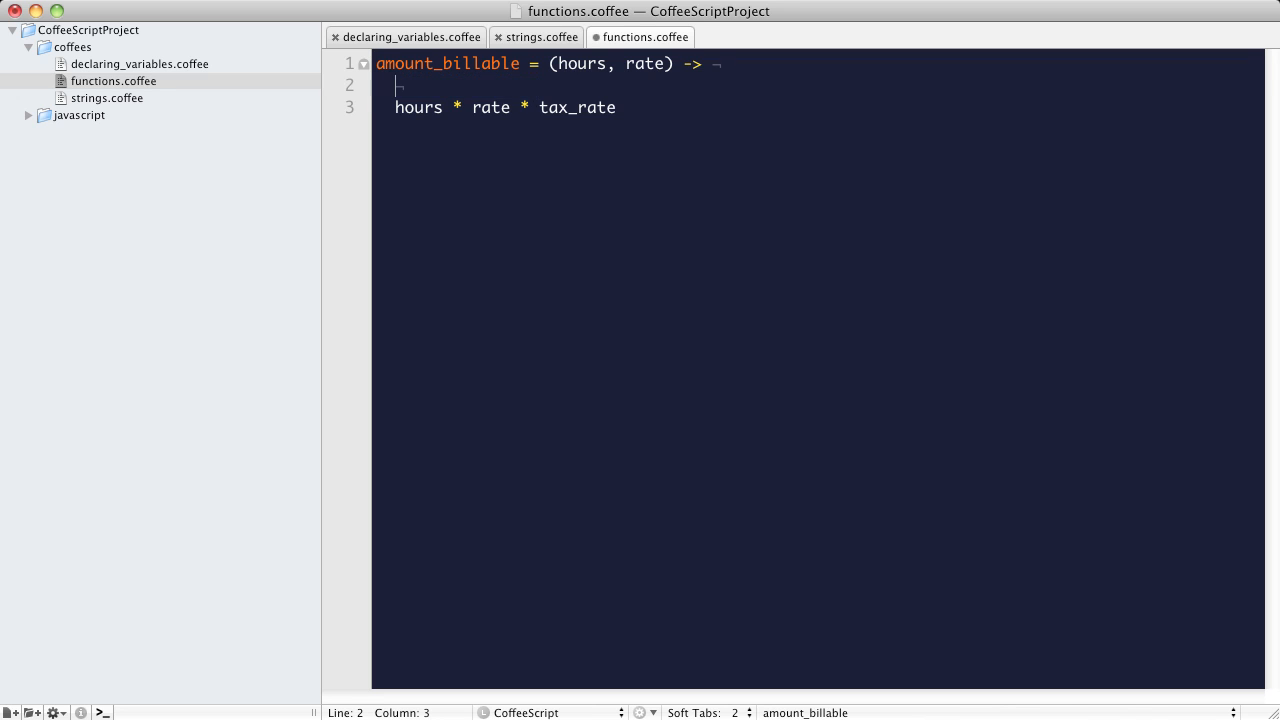
{"action": "key", "text": "Backspace"}
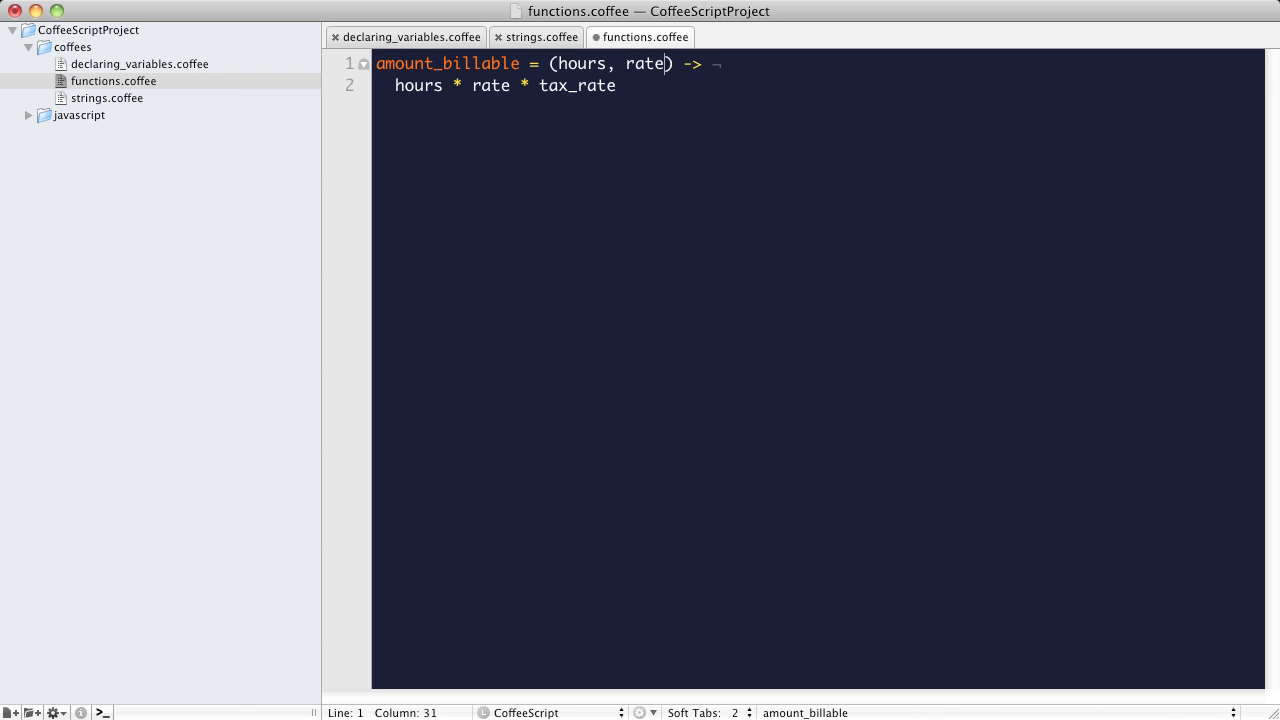
{"action": "type", "text": ", tax_rate = 1.05"}
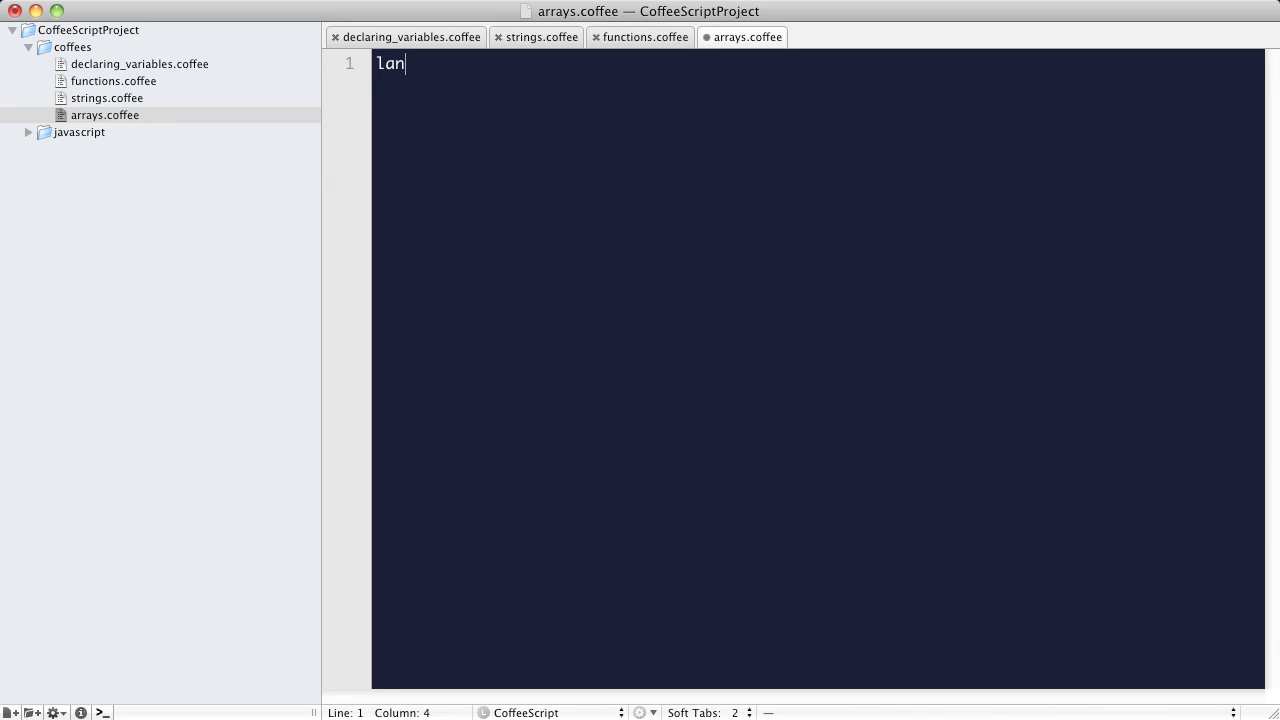
Step: Type languages = ["JavaScript", "Ruby", "Python", "PHP"] and revise the list's commas
{"action": "type", "text": "guages"}
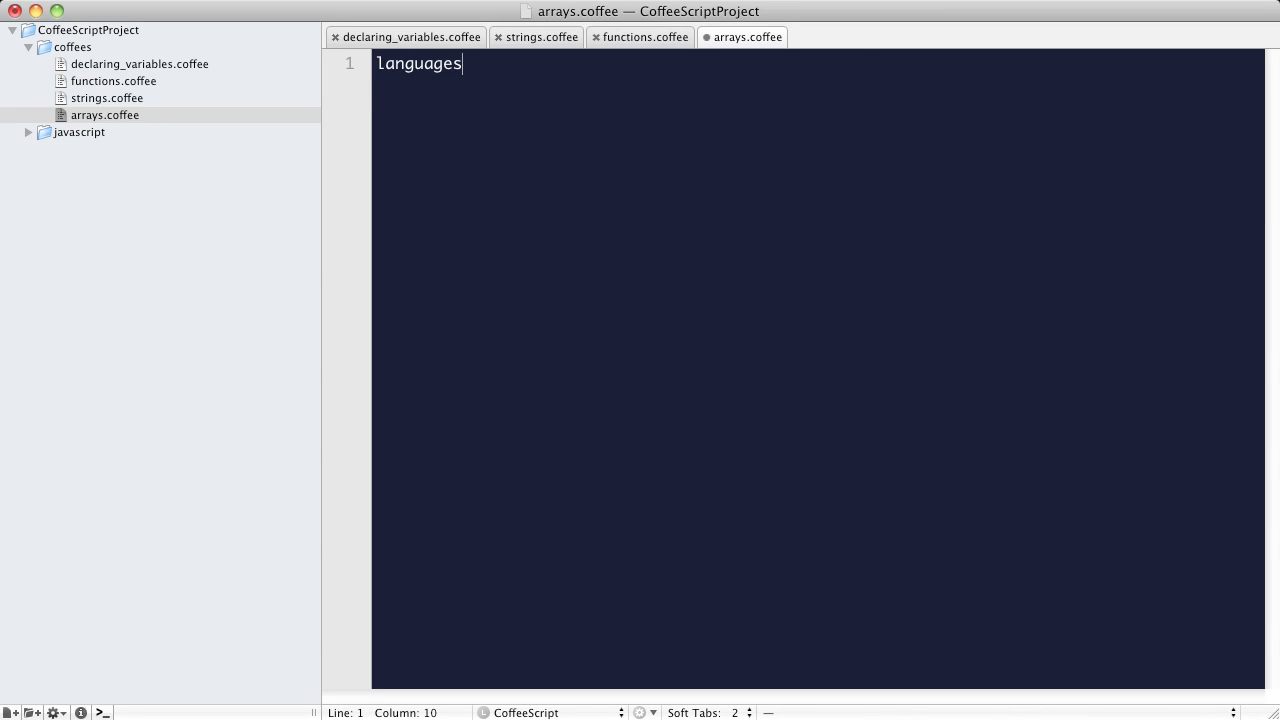
{"action": "type", "text": "= [\"JavaScript\", \"Ruby\", \"Python\", \"PHP\"]"}
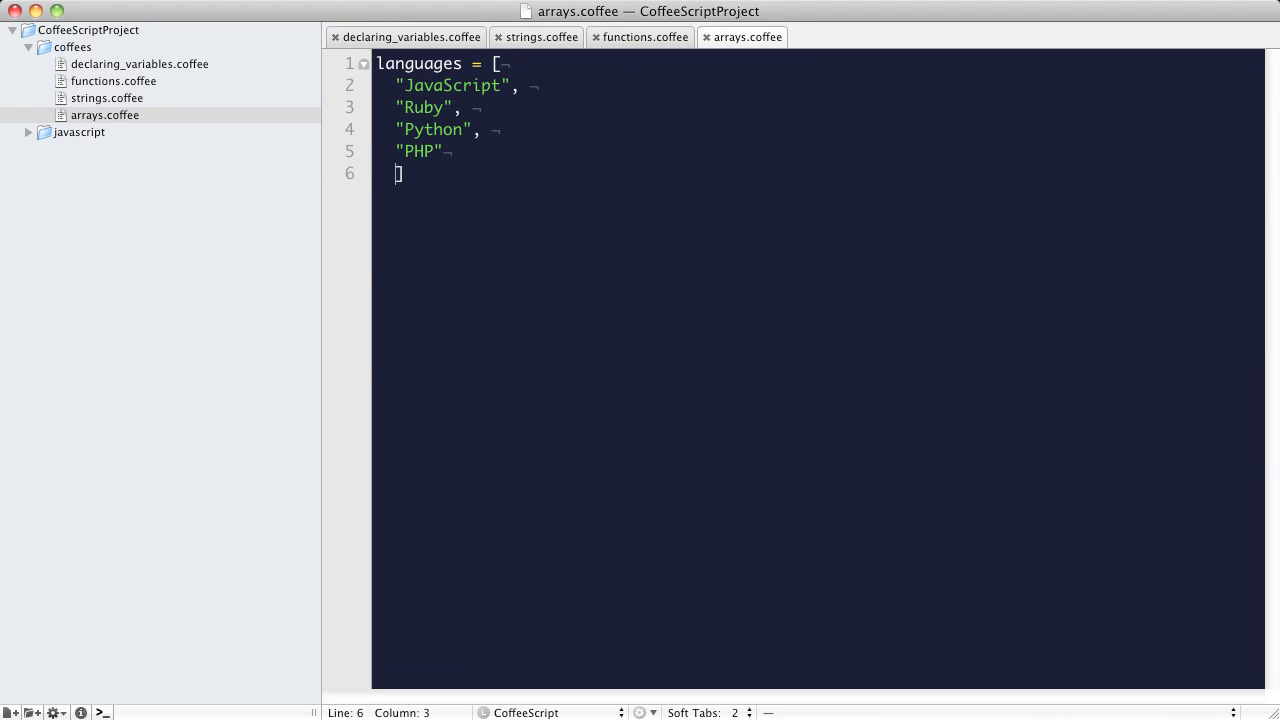
{"action": "left_click", "coordinate": [396, 151]}
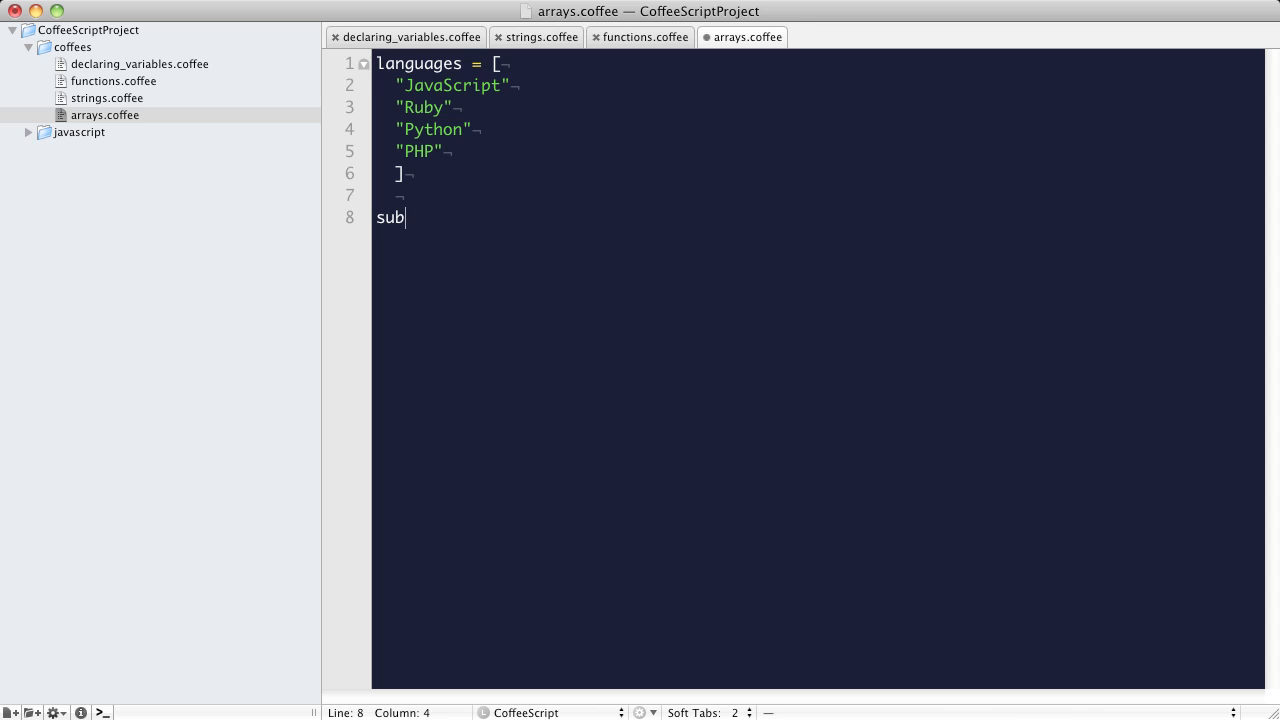
Step: Add a sub_grid array of numbers starting 5, 3, 6, 0, 0
{"action": "type", "text": "_gri"}
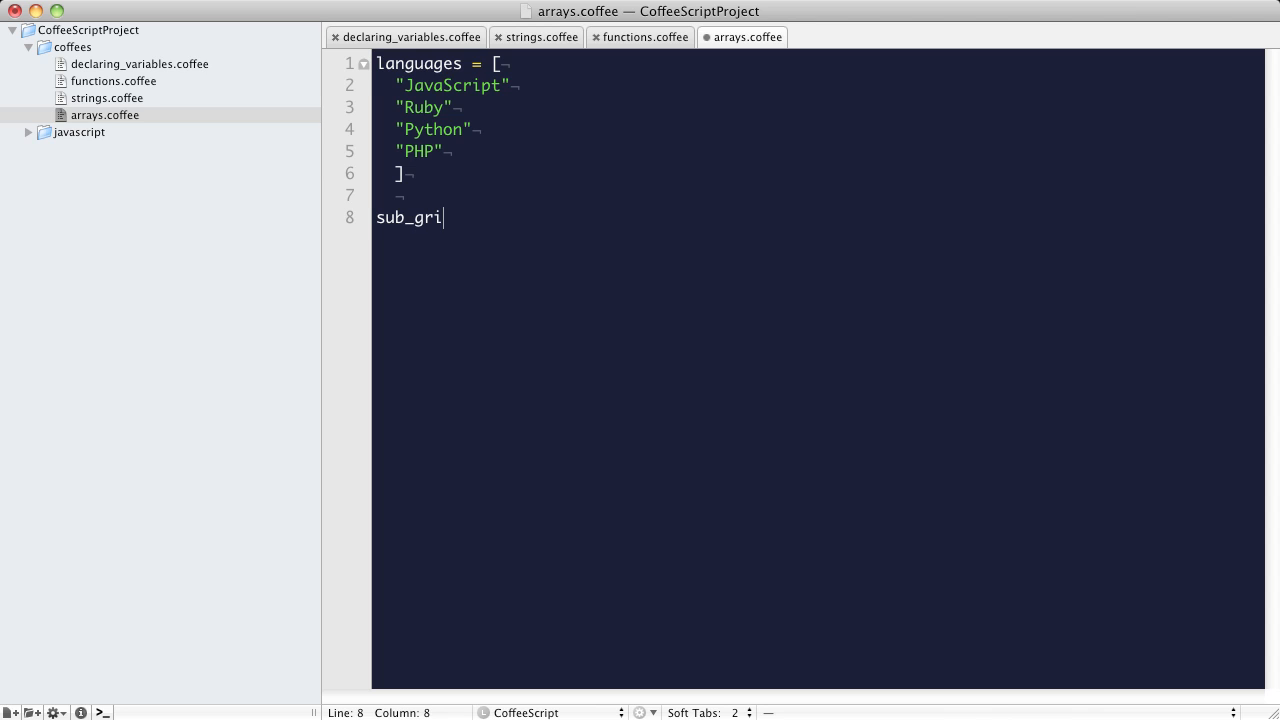
{"action": "type", "text": "d ="}
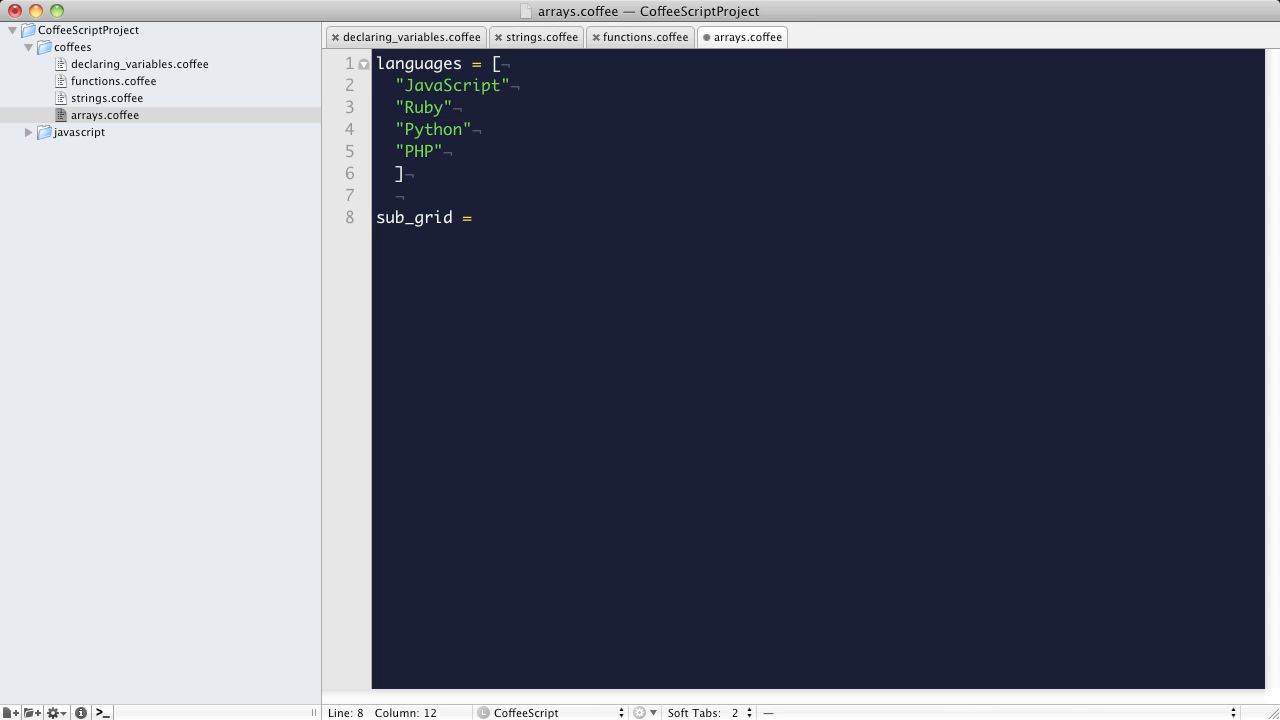
{"action": "type", "text": "[]"}
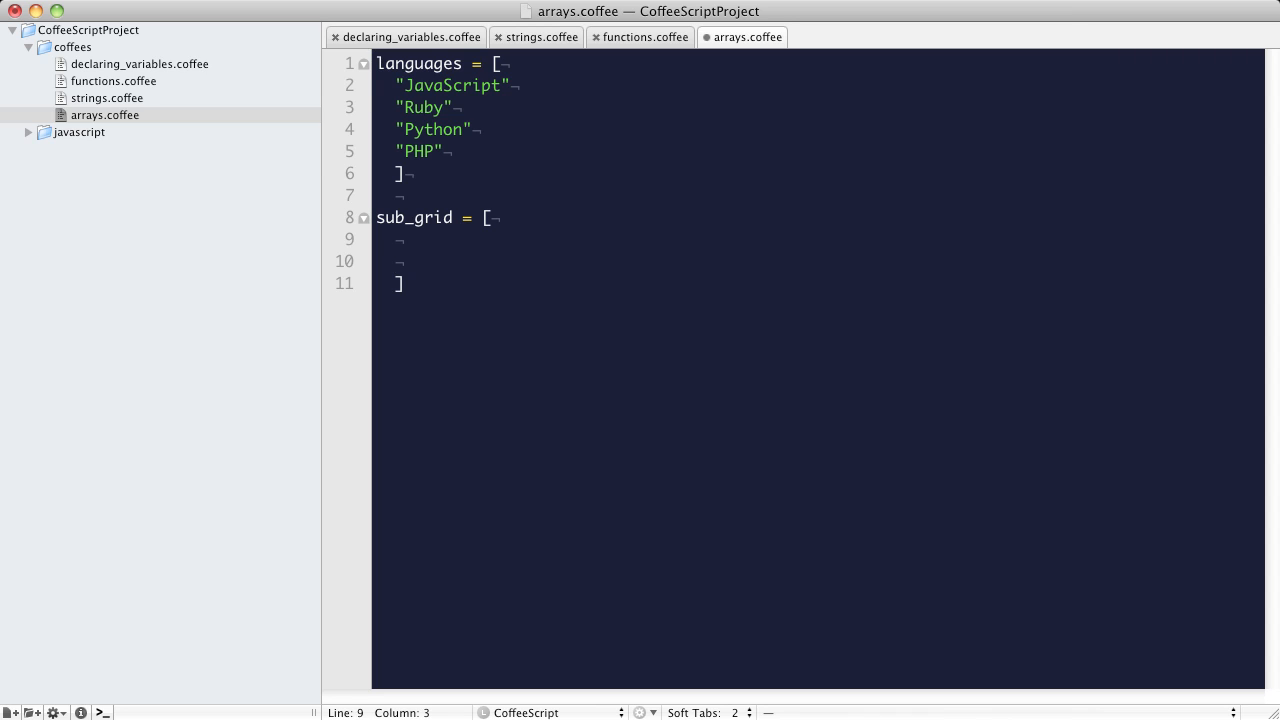
{"action": "type", "text": "5"}
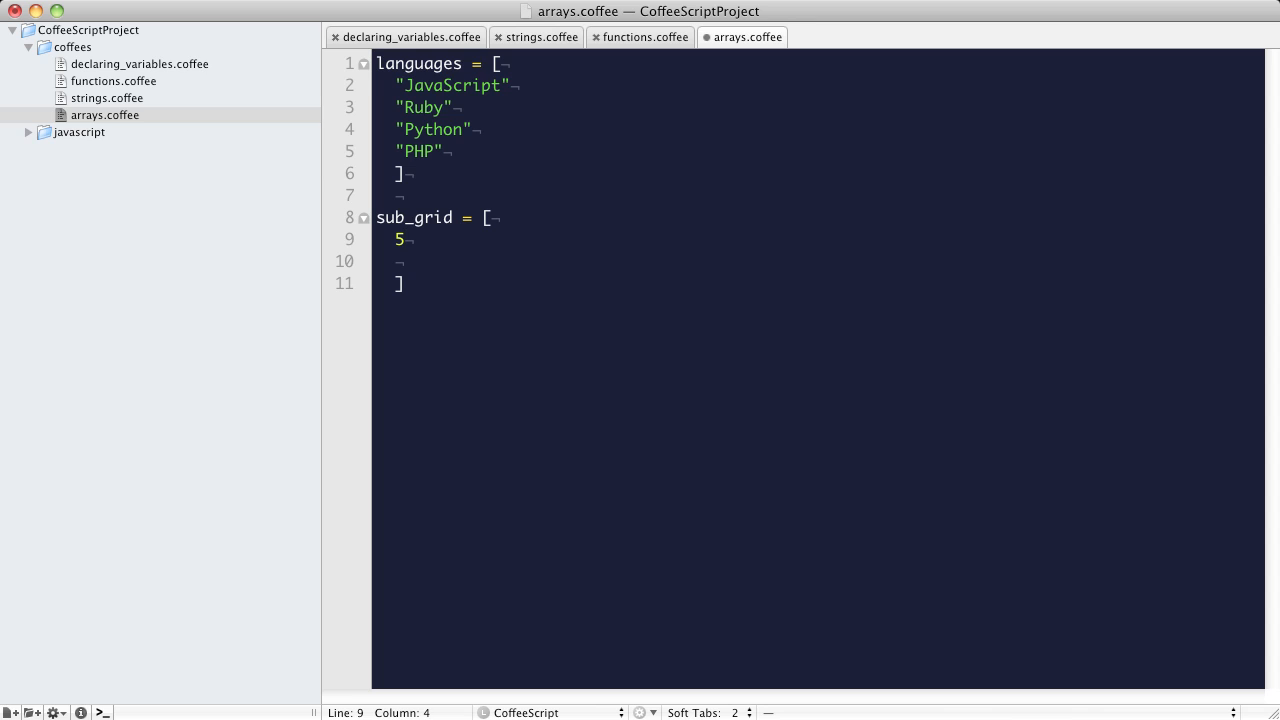
{"action": "type", "text": ", 3, 0"}
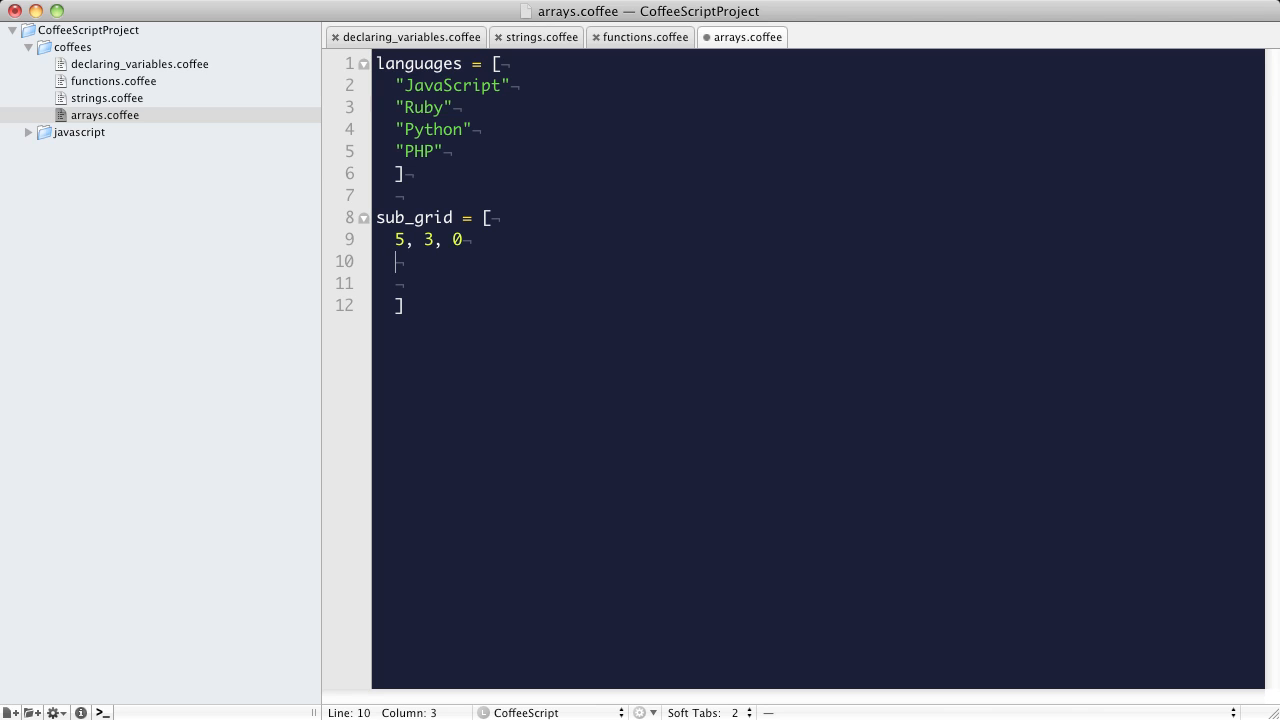
{"action": "type", "text": "6, 0, 0"}
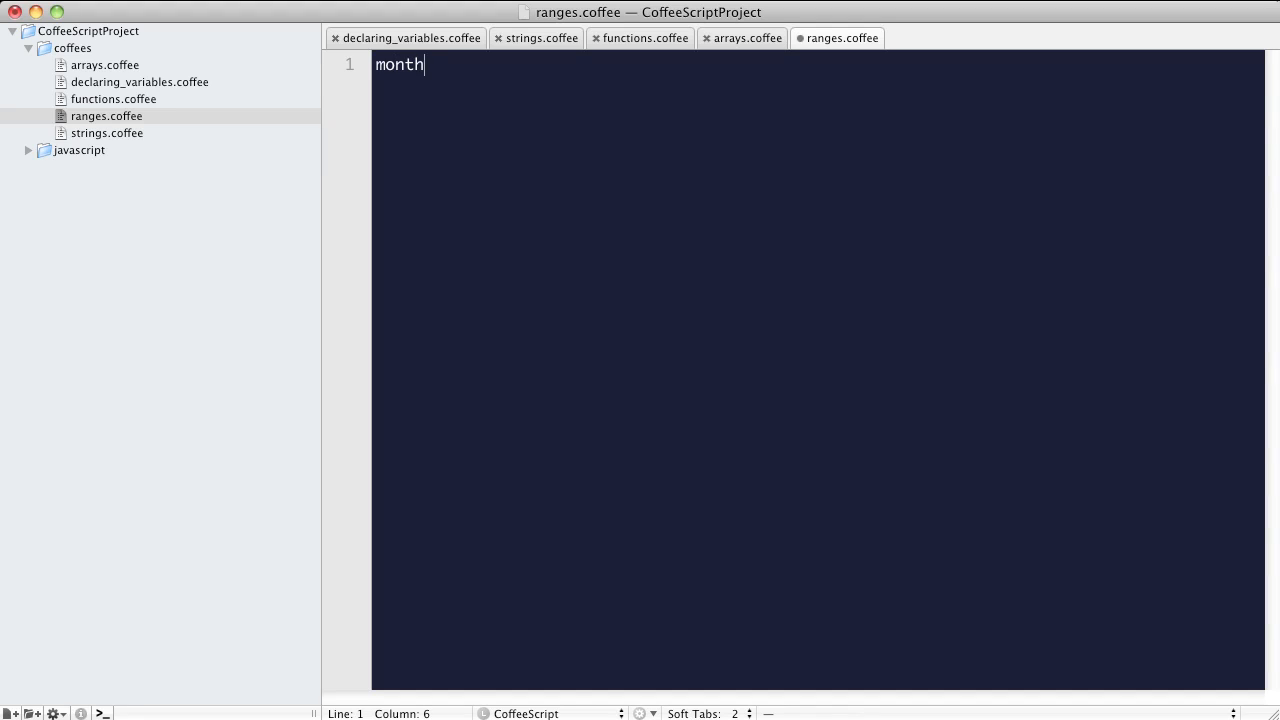
Step: Define months = [1..12] and march_to_may = months[2..4]
{"action": "type", "text": "s = [1]"}
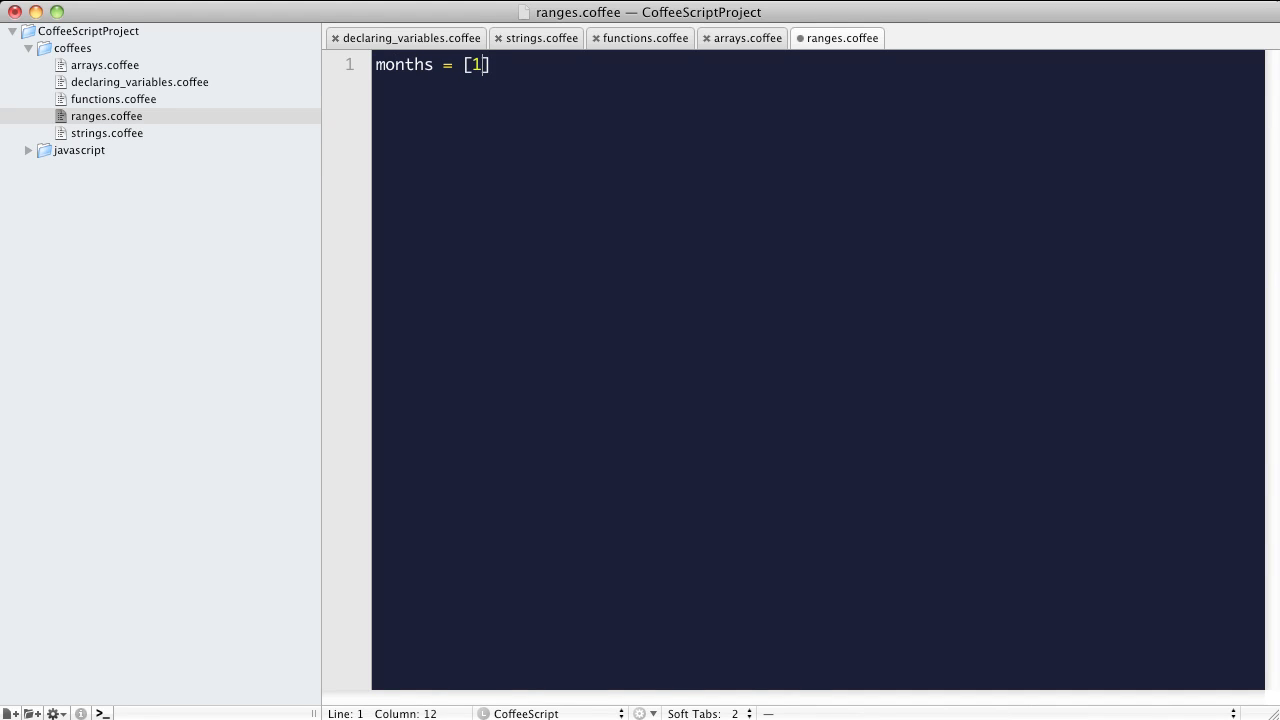
{"action": "type", "text": "..12"}
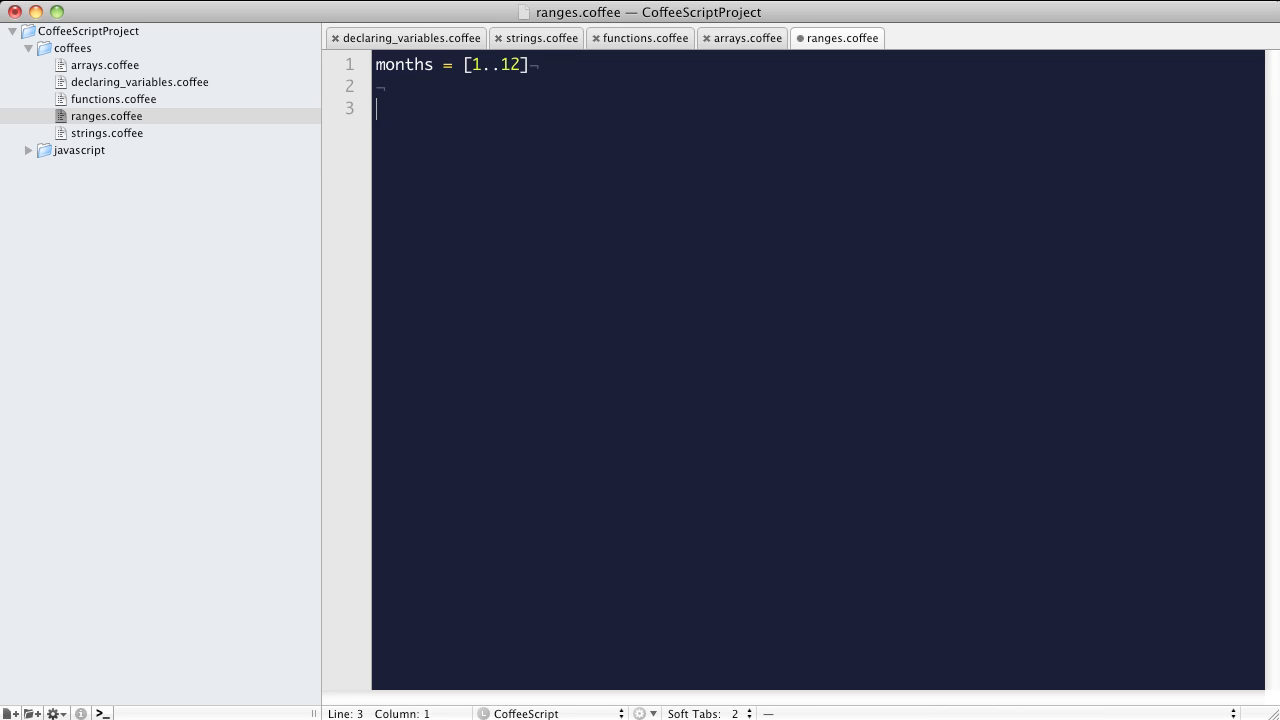
{"action": "type", "text": "marc"}
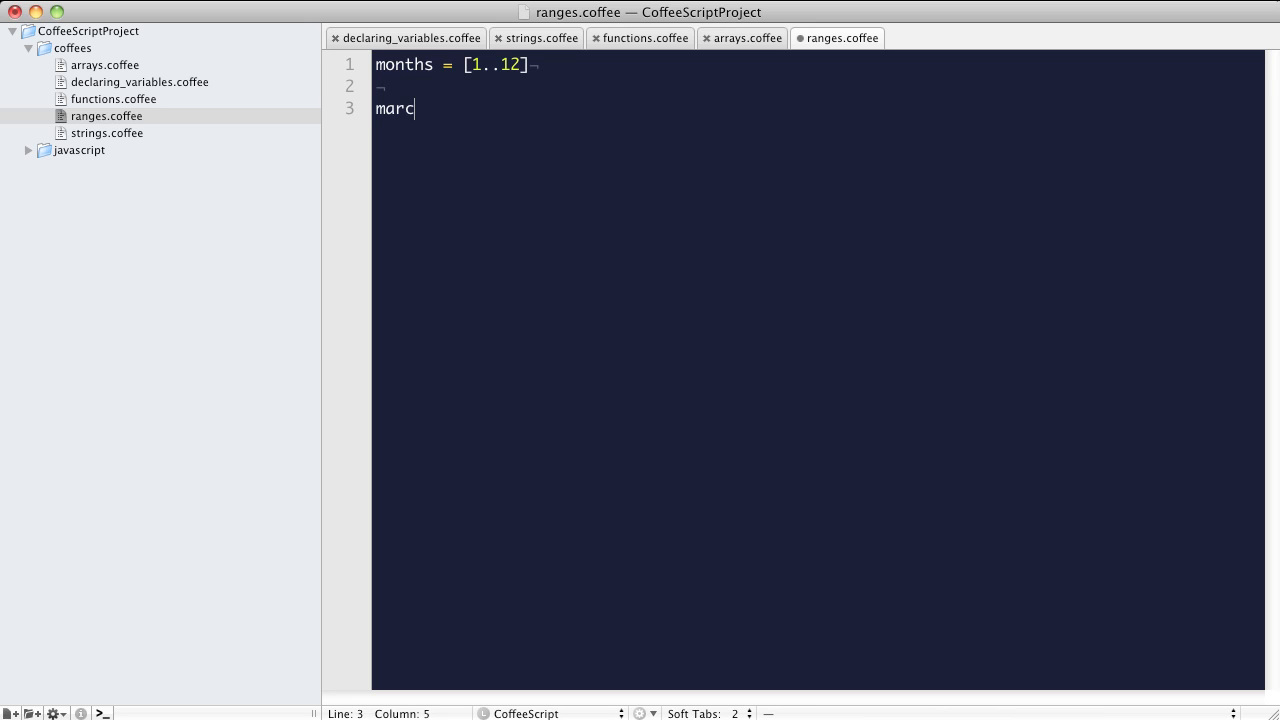
{"action": "type", "text": "h_to_m"}
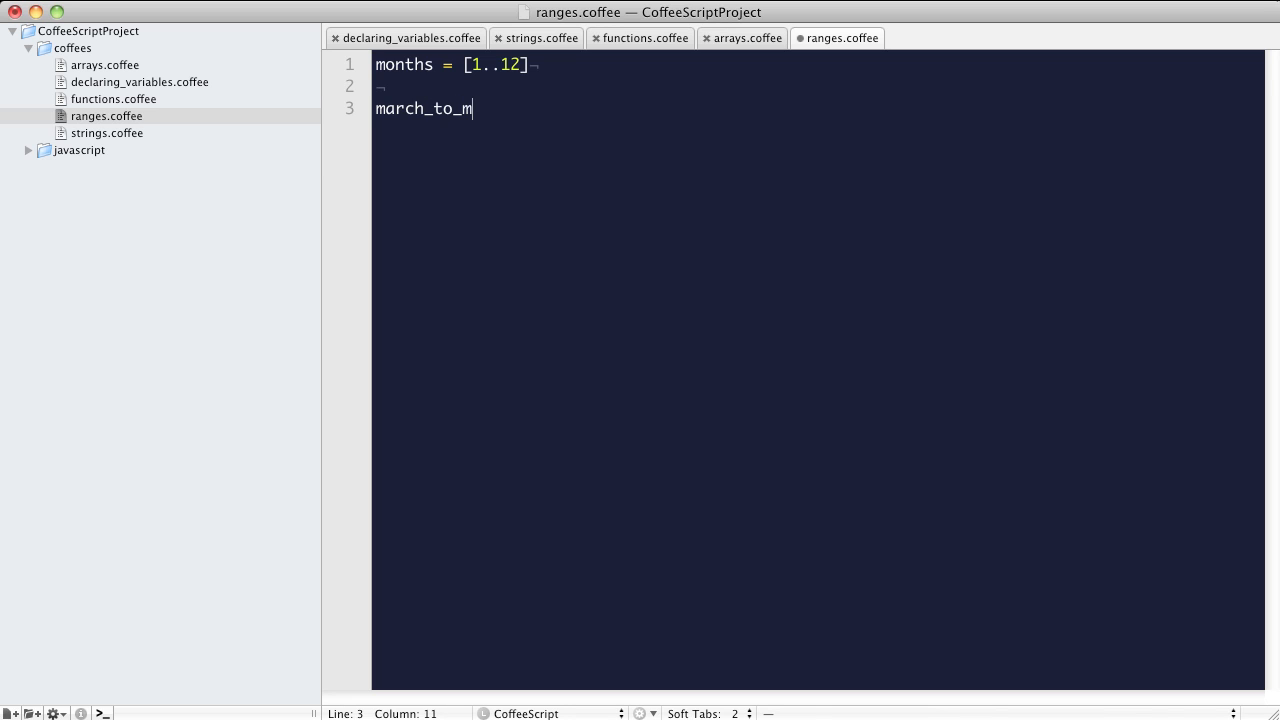
{"action": "type", "text": "ay ="}
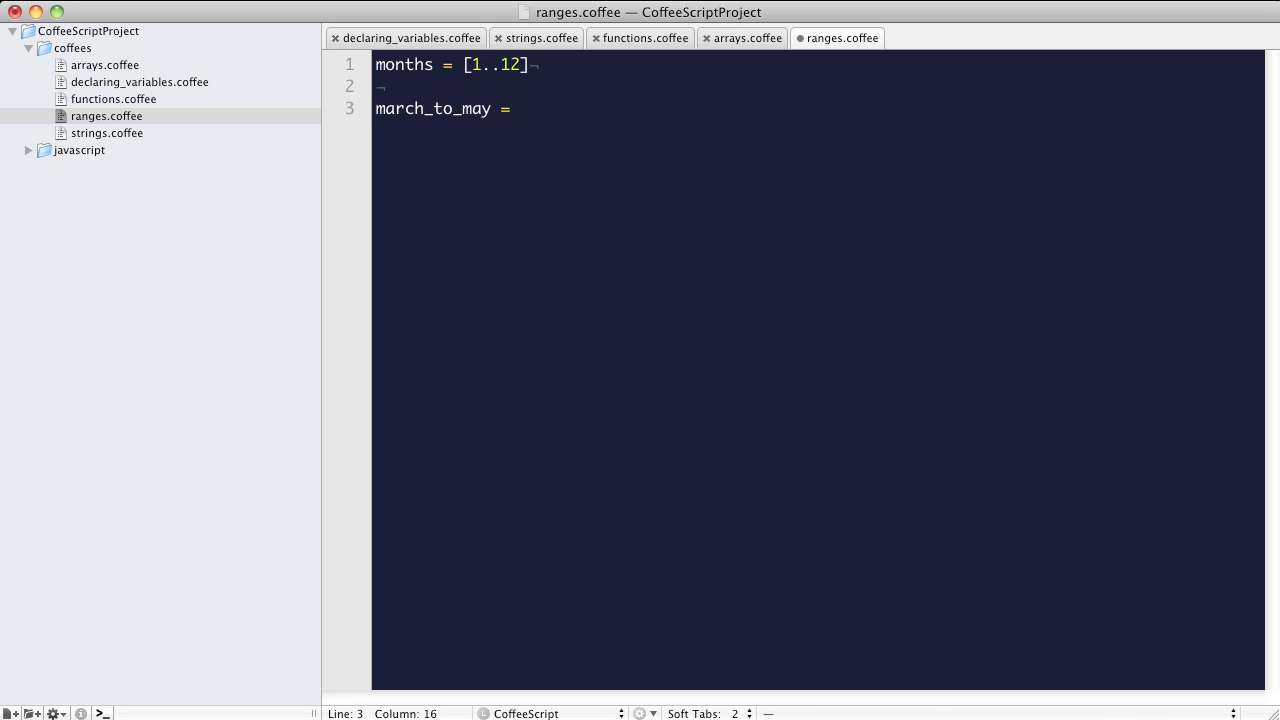
{"action": "type", "text": "months"}
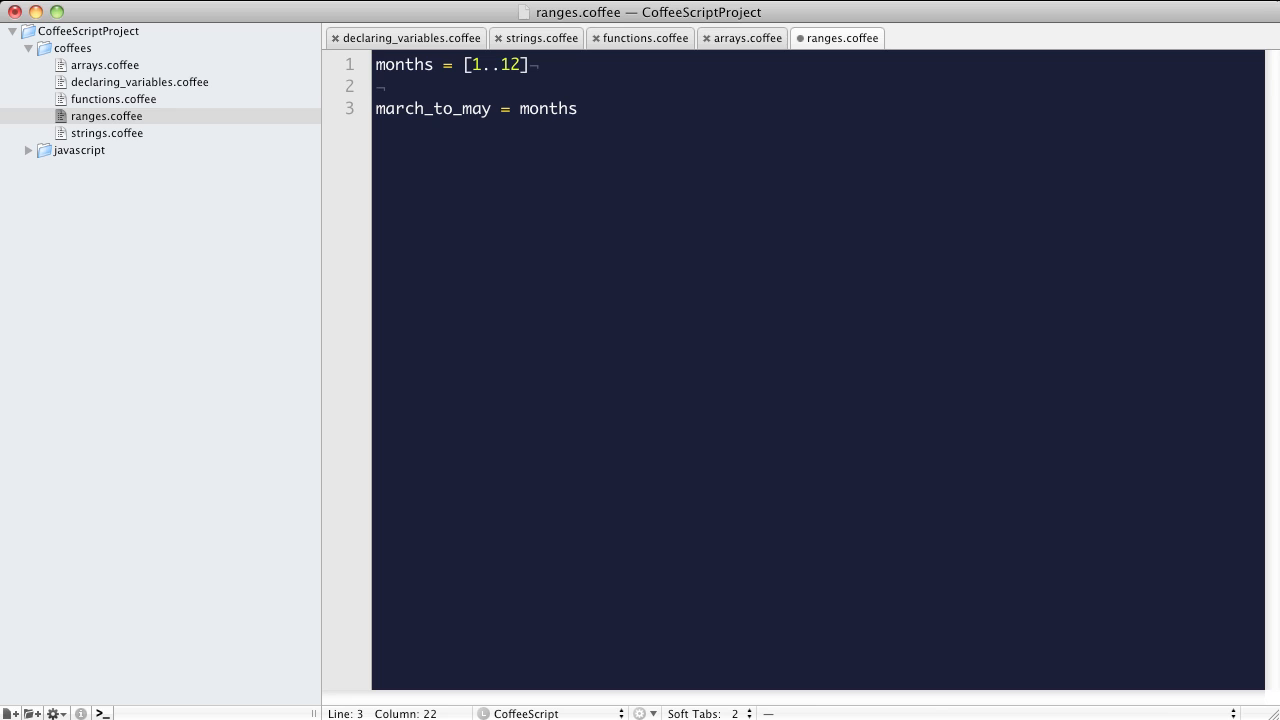
{"action": "type", "text": "[2]"}
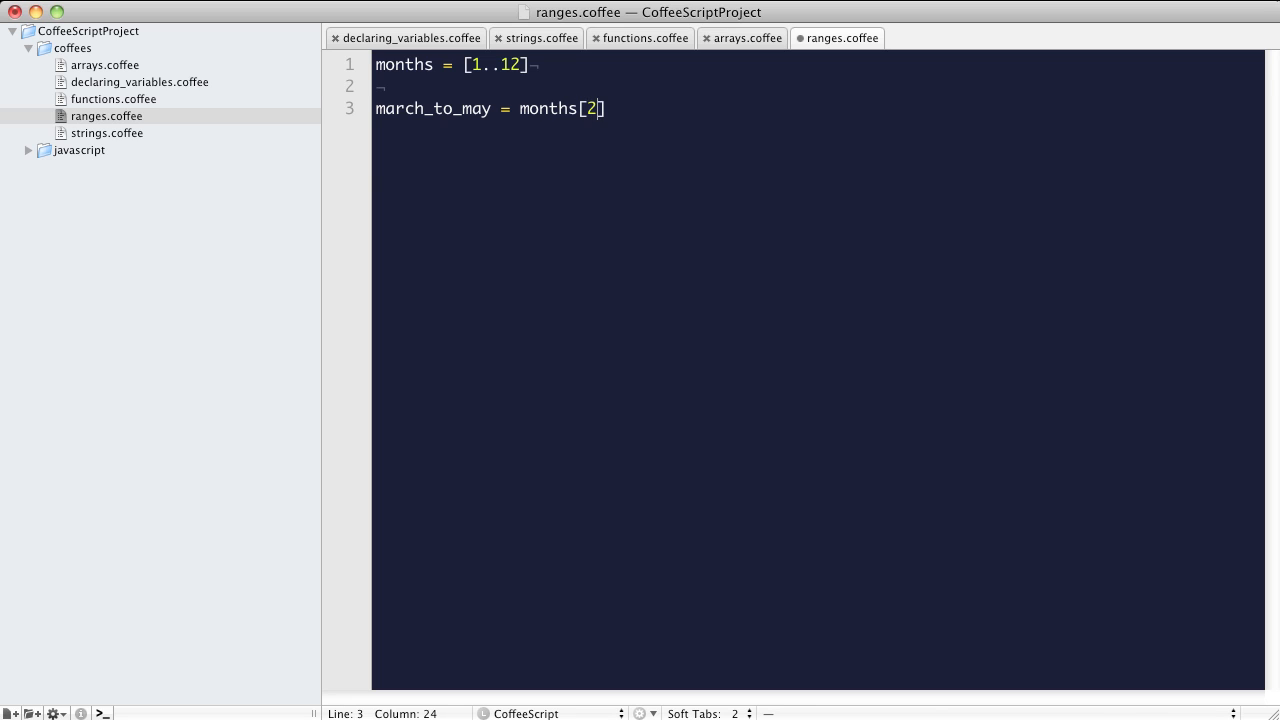
{"action": "type", "text": "..4"}
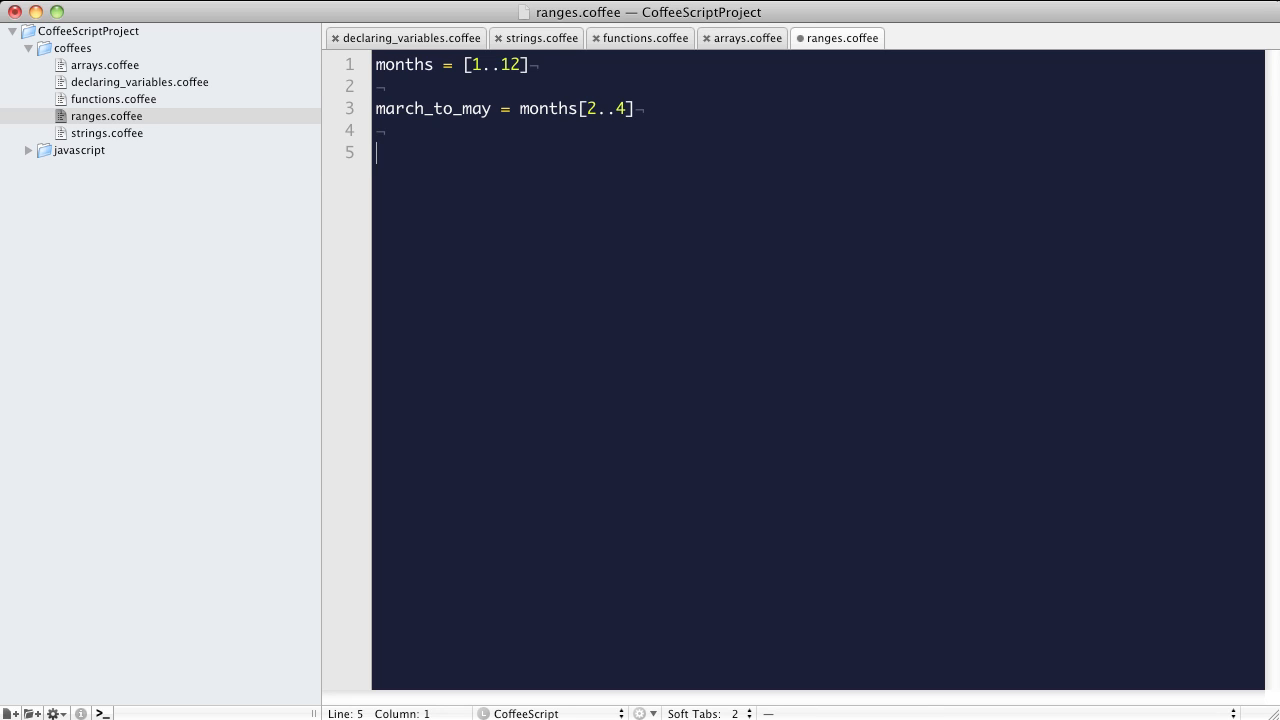
Step: Assign months[2..4] = ["March", ...] and return to the ranges file
{"action": "type", "text": "months"}
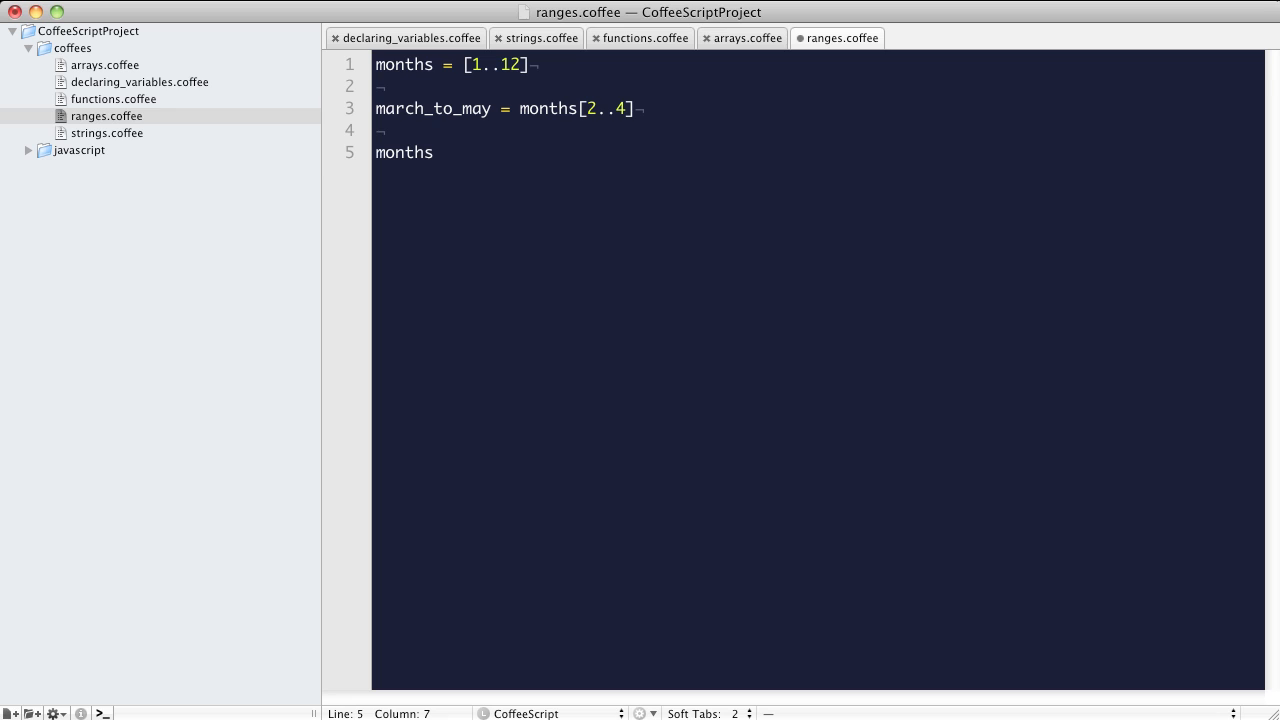
{"action": "type", "text": "[2."}
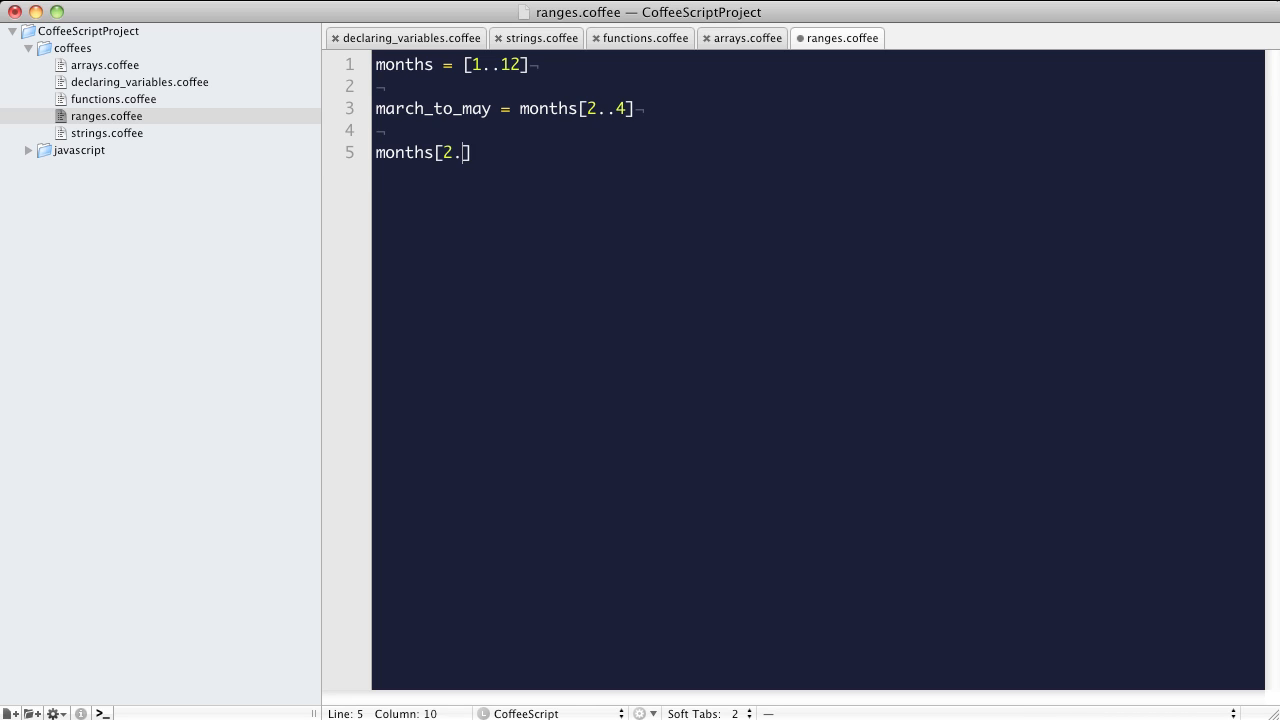
{"action": "type", "text": ".4] ="}
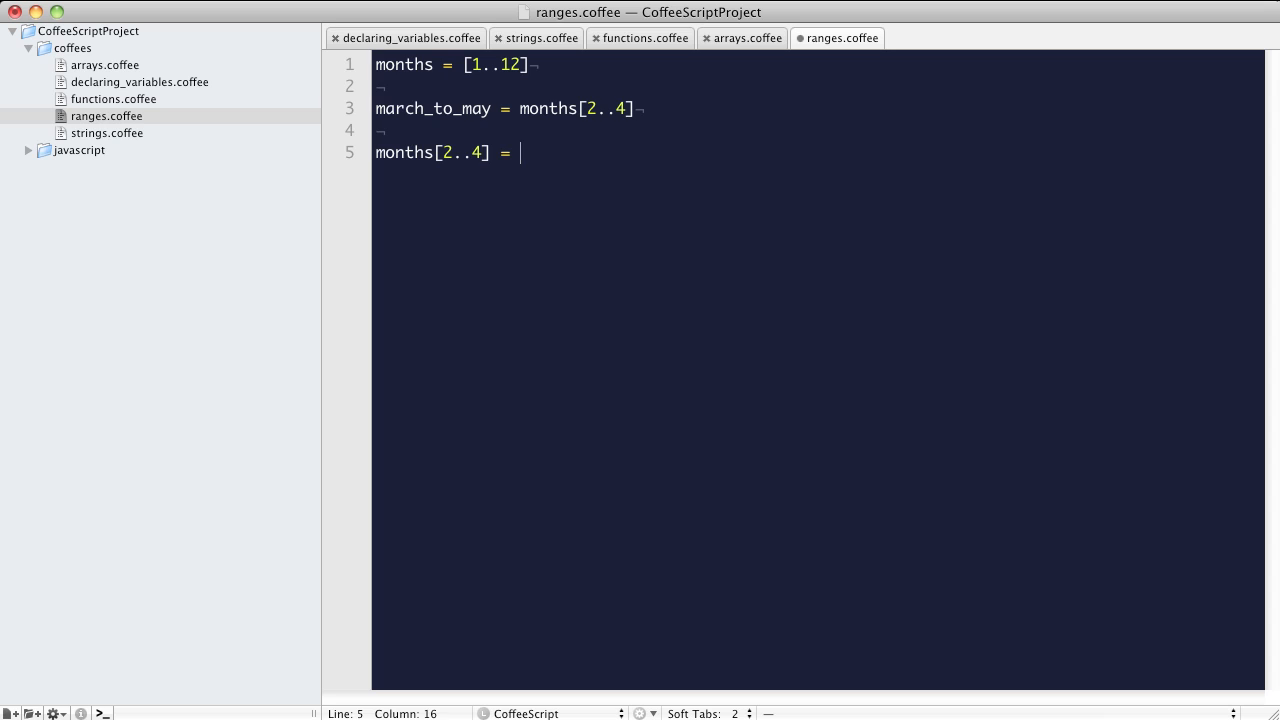
{"action": "type", "text": "[]"}
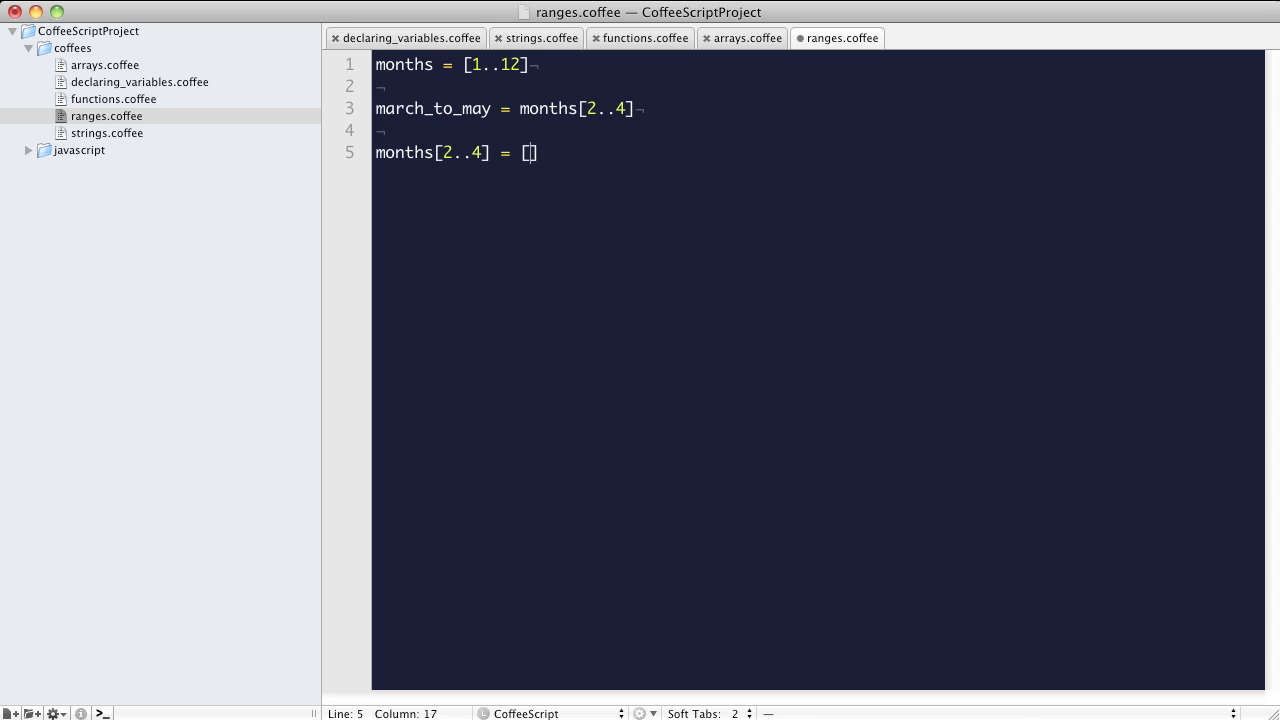
{"action": "type", "text": "\"Marc\""}
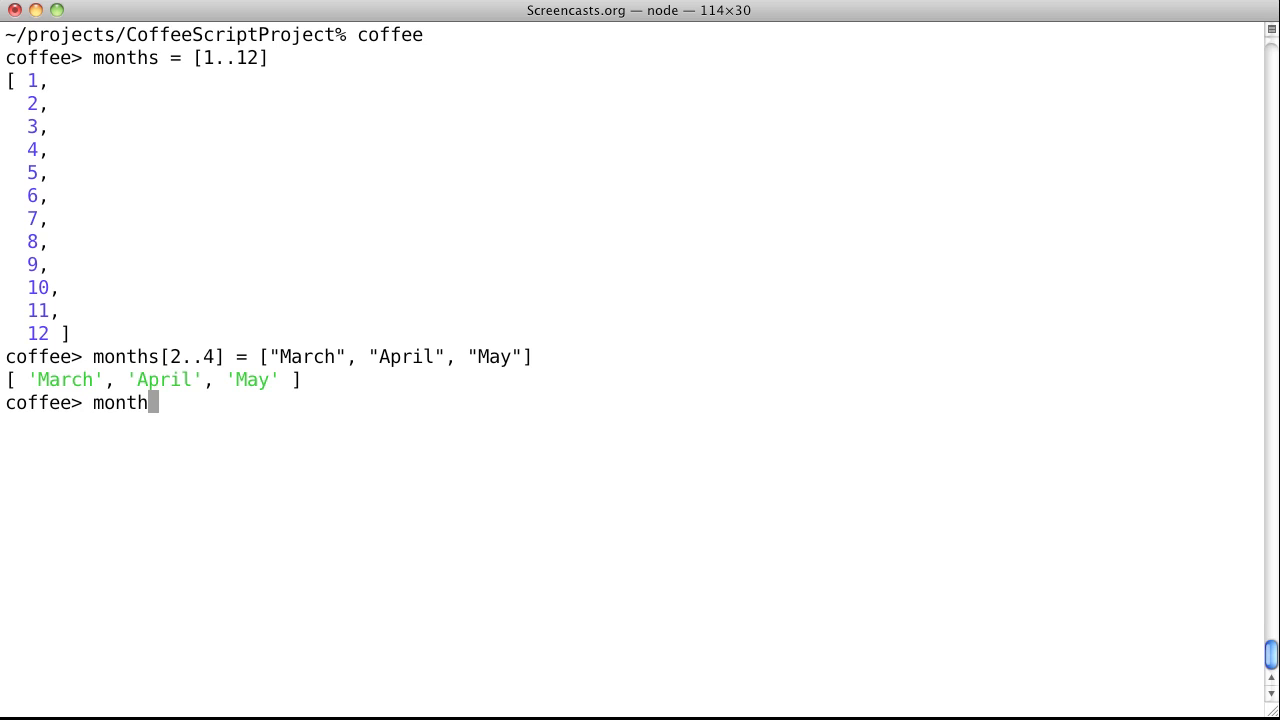
{"action": "key", "text": "Return"}
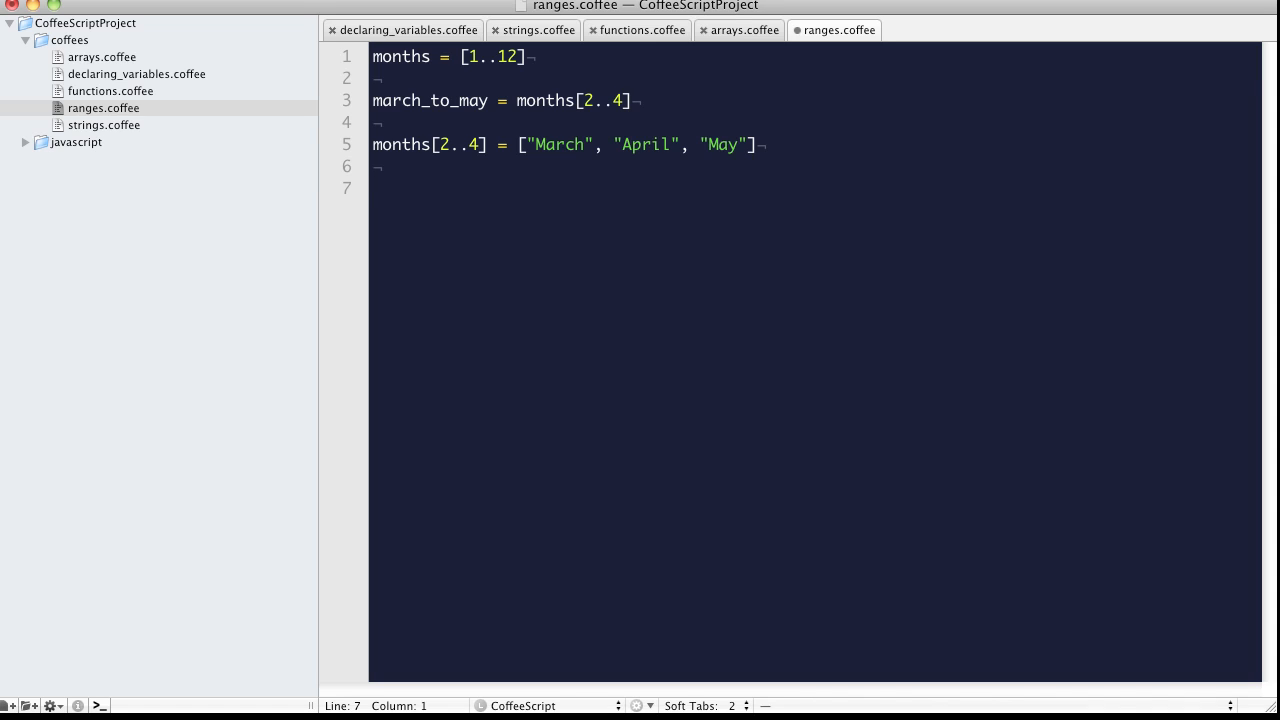
Step: Add countdown = [15..0] to ranges.coffee
{"action": "type", "text": "countdo"}
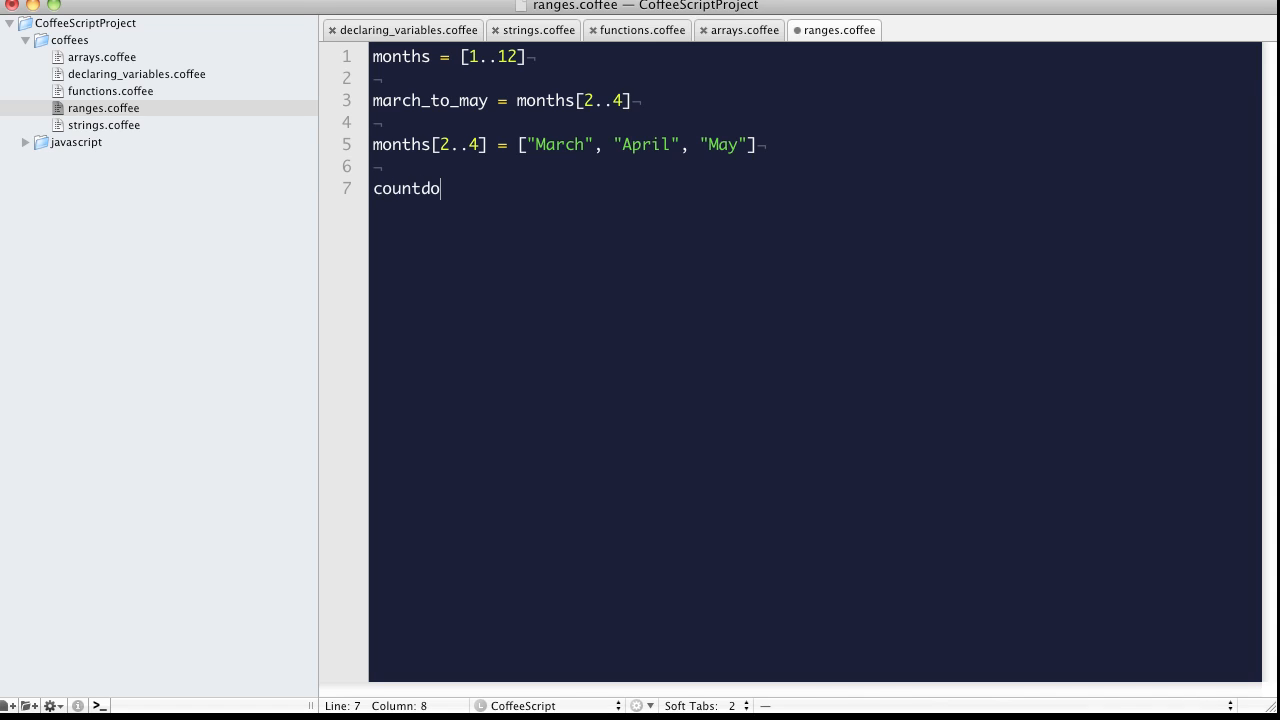
{"action": "type", "text": "wn = []"}
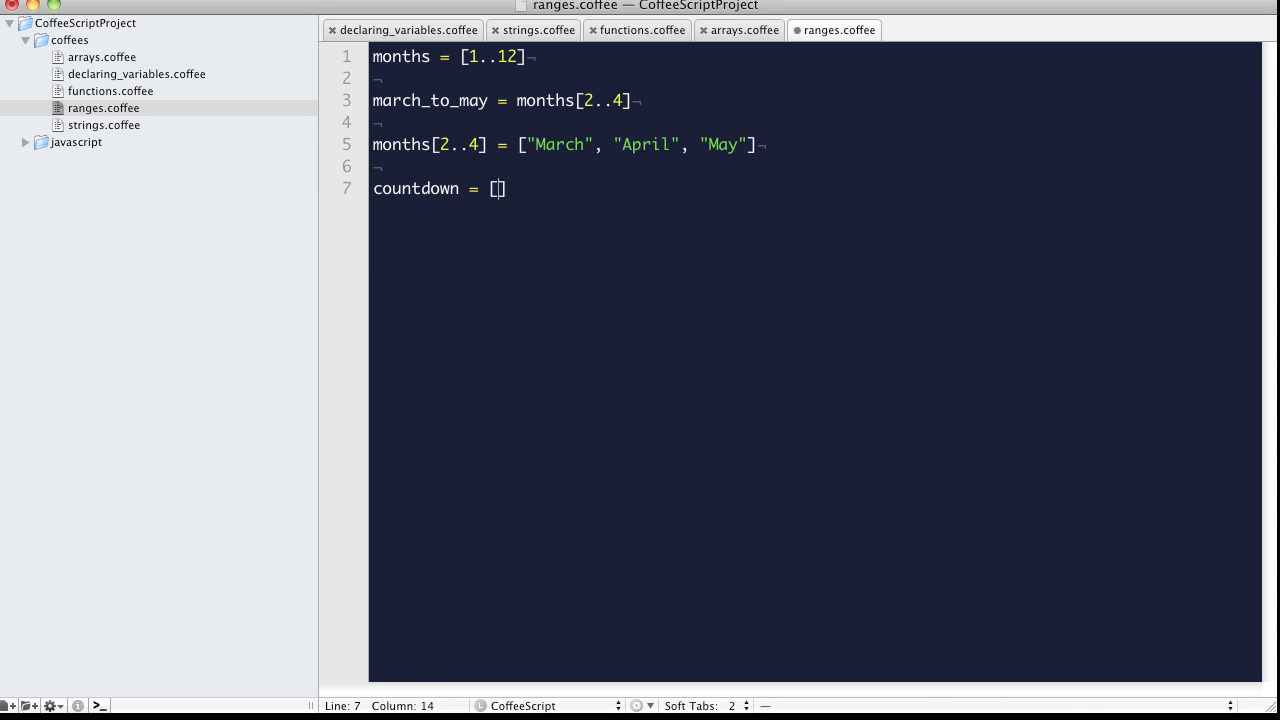
{"action": "type", "text": "15"}
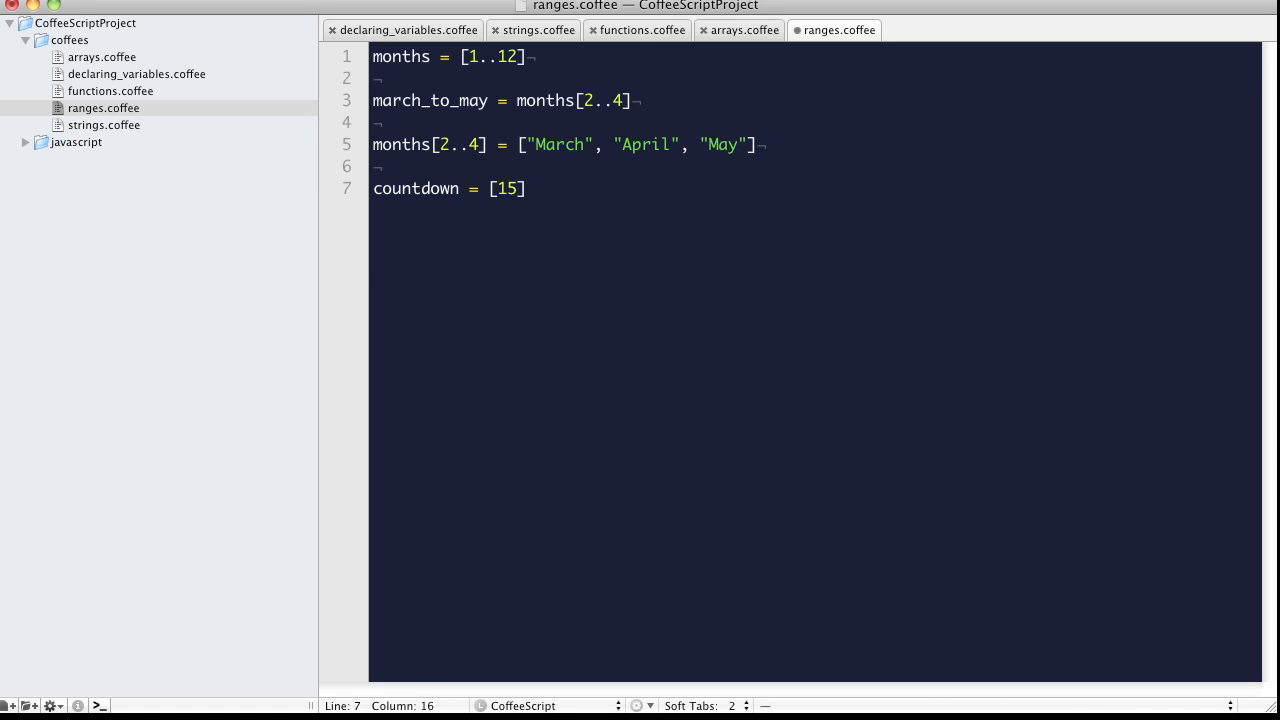
{"action": "type", "text": "..0"}
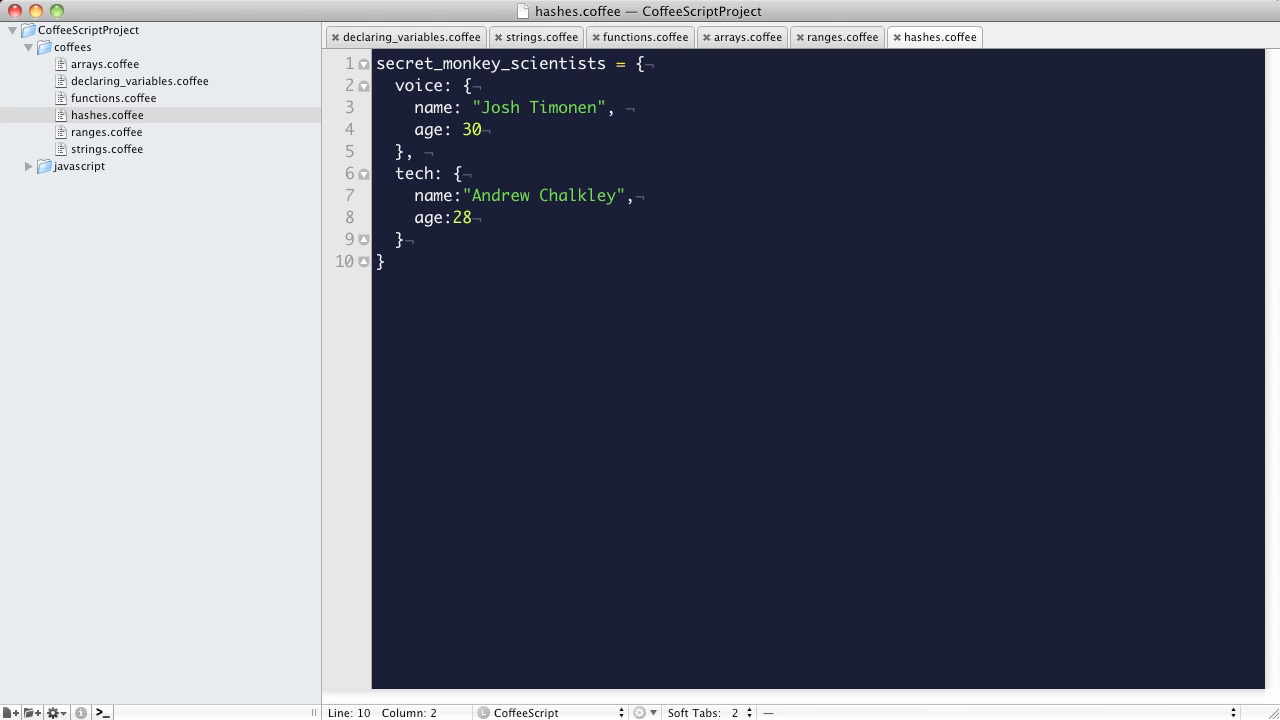
Step: Create the new splat.coffee file from the project drawer
{"action": "left_click", "coordinate": [383, 261]}
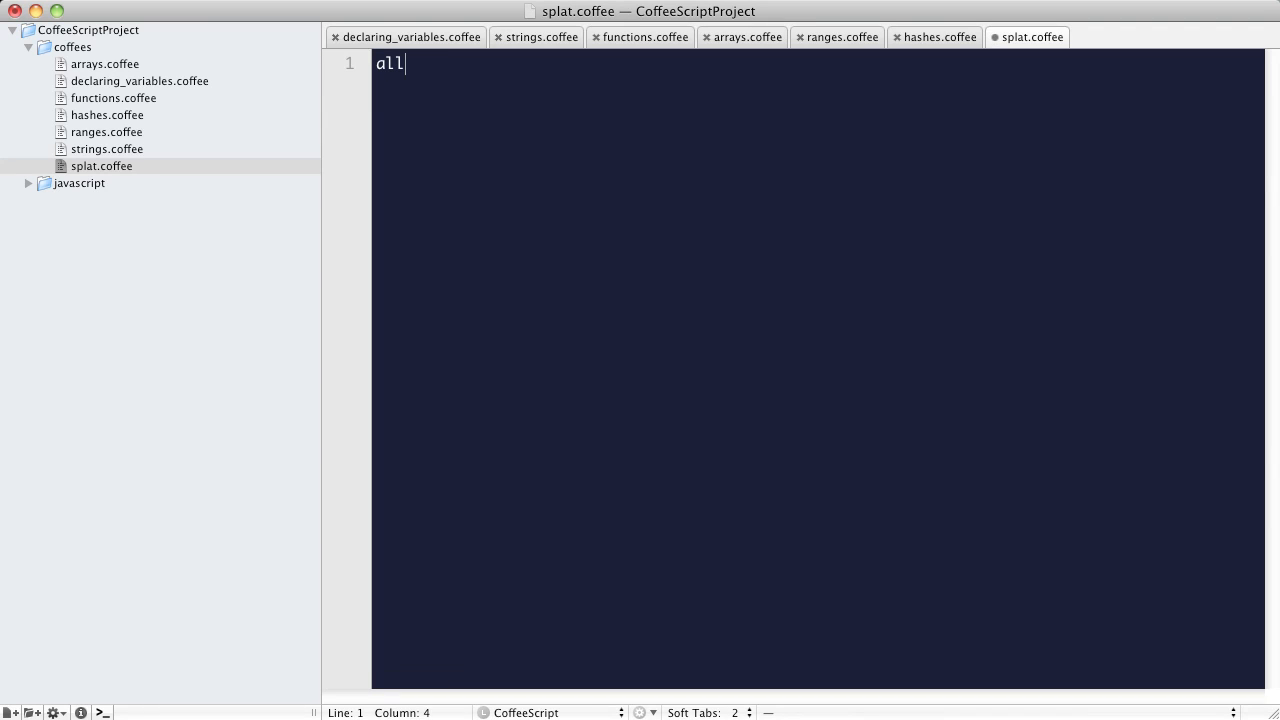
Step: Define allocatePoints = (first, second, rest...) -> calling addPointsToUser first
{"action": "type", "text": "locatePoin"}
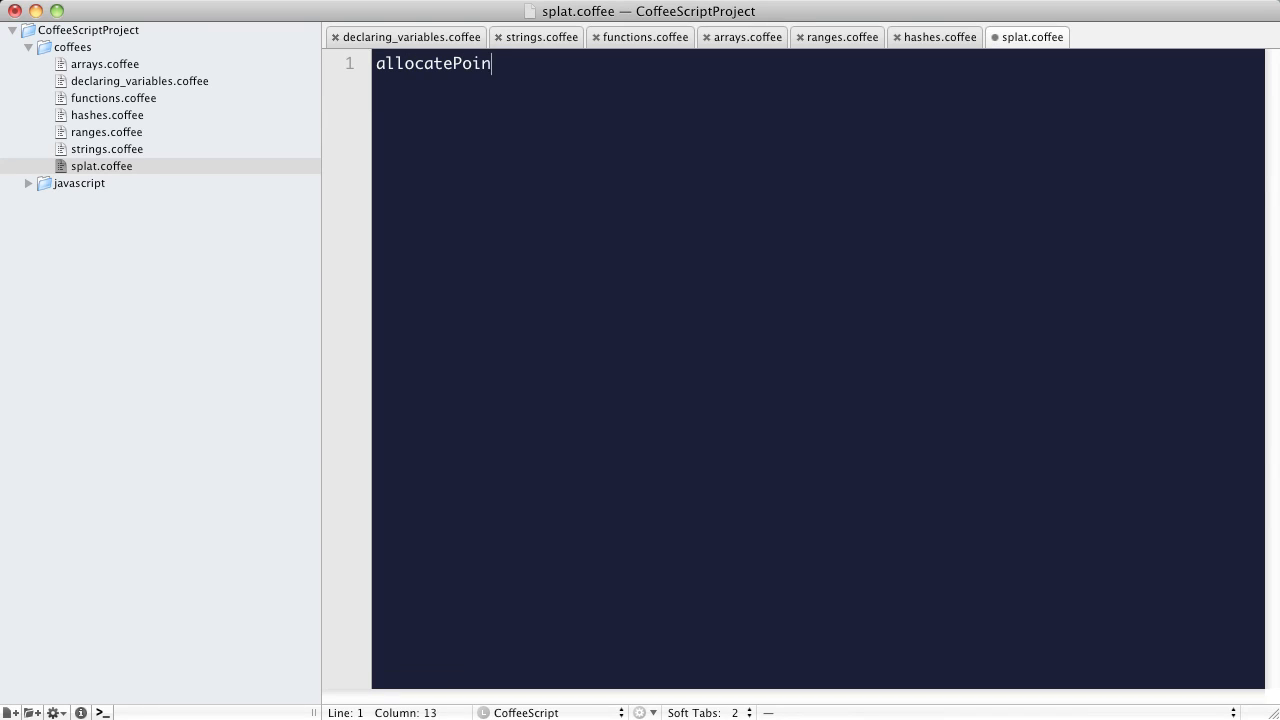
{"action": "type", "text": "ts"}
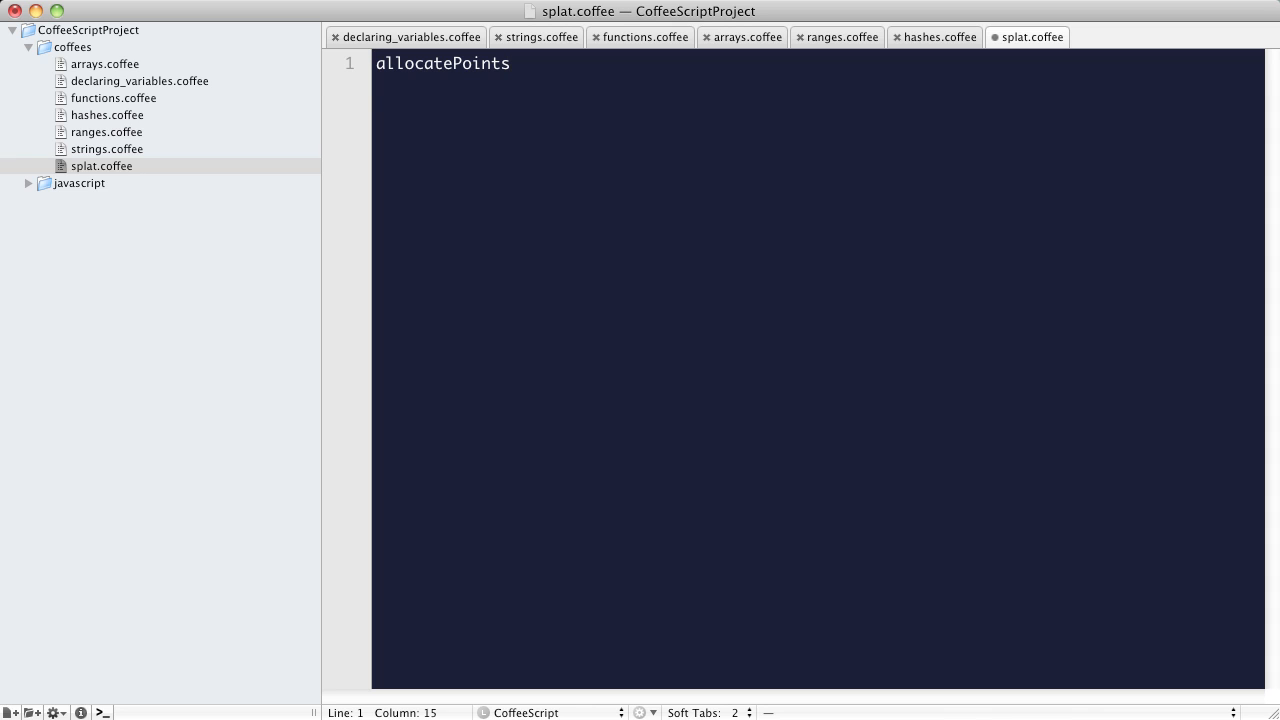
{"action": "type", "text": "= ->"}
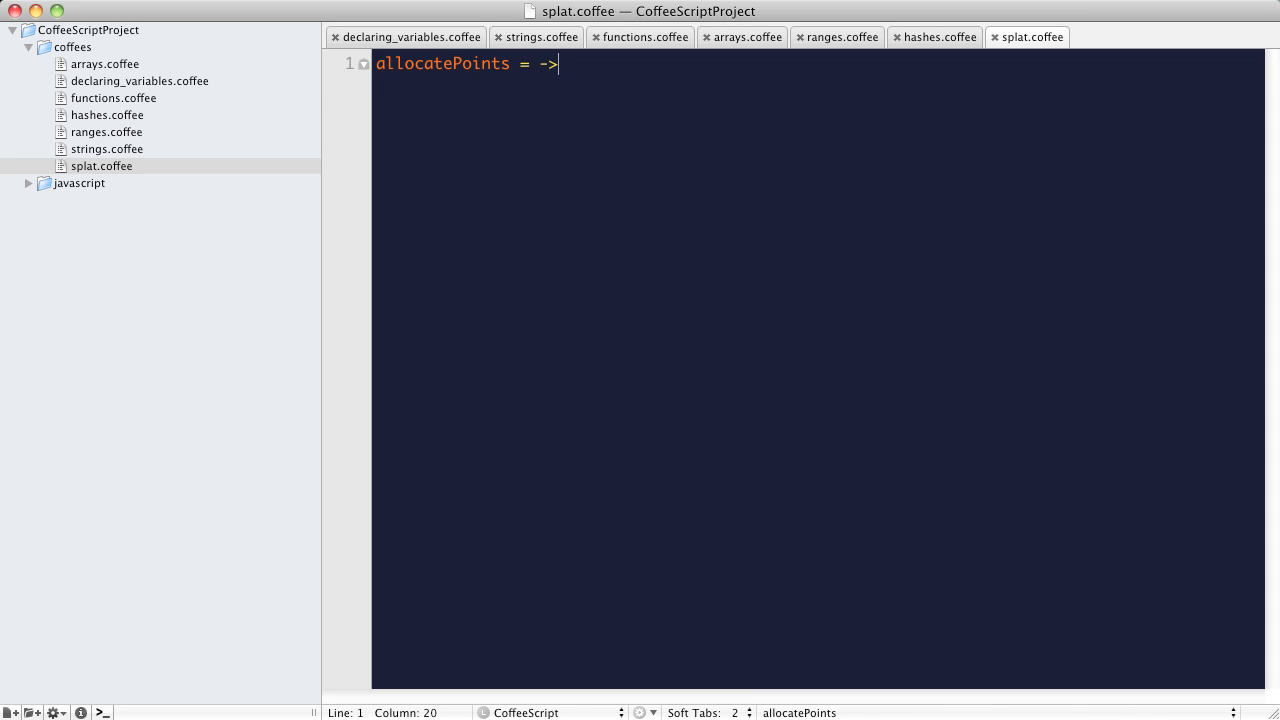
{"action": "left_click", "coordinate": [532, 63]}
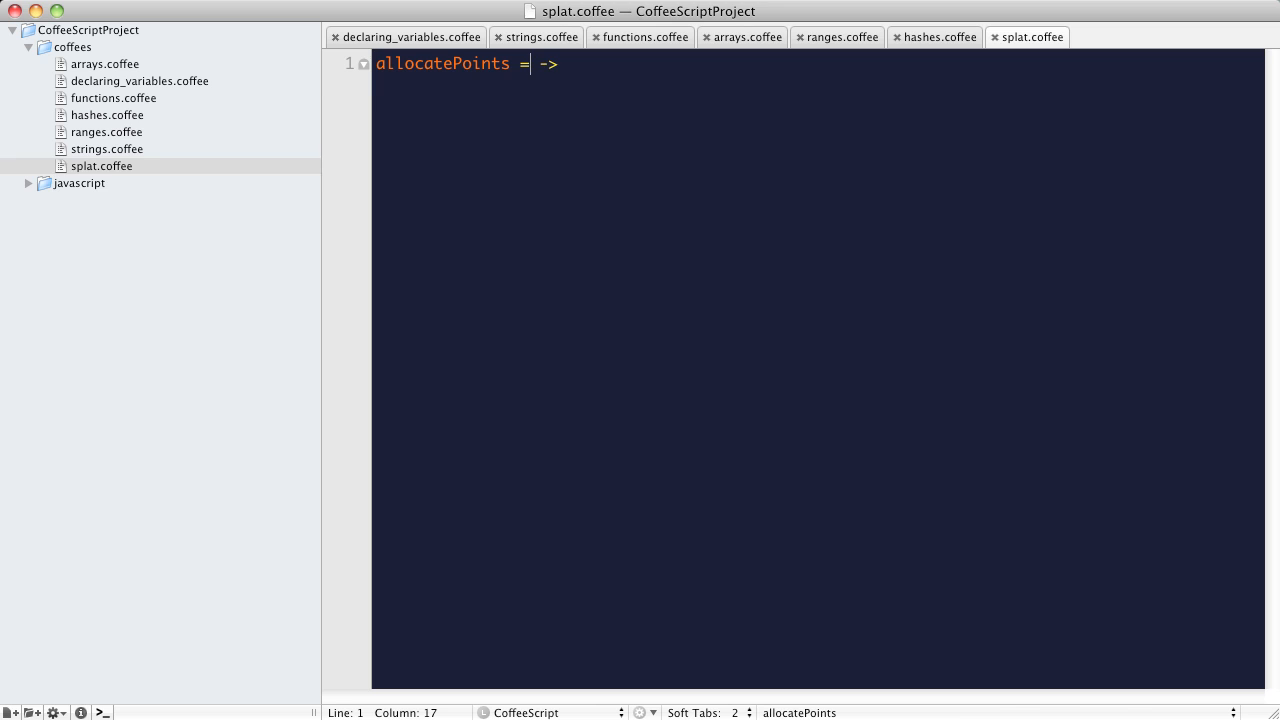
{"action": "type", "text": "(firs"}
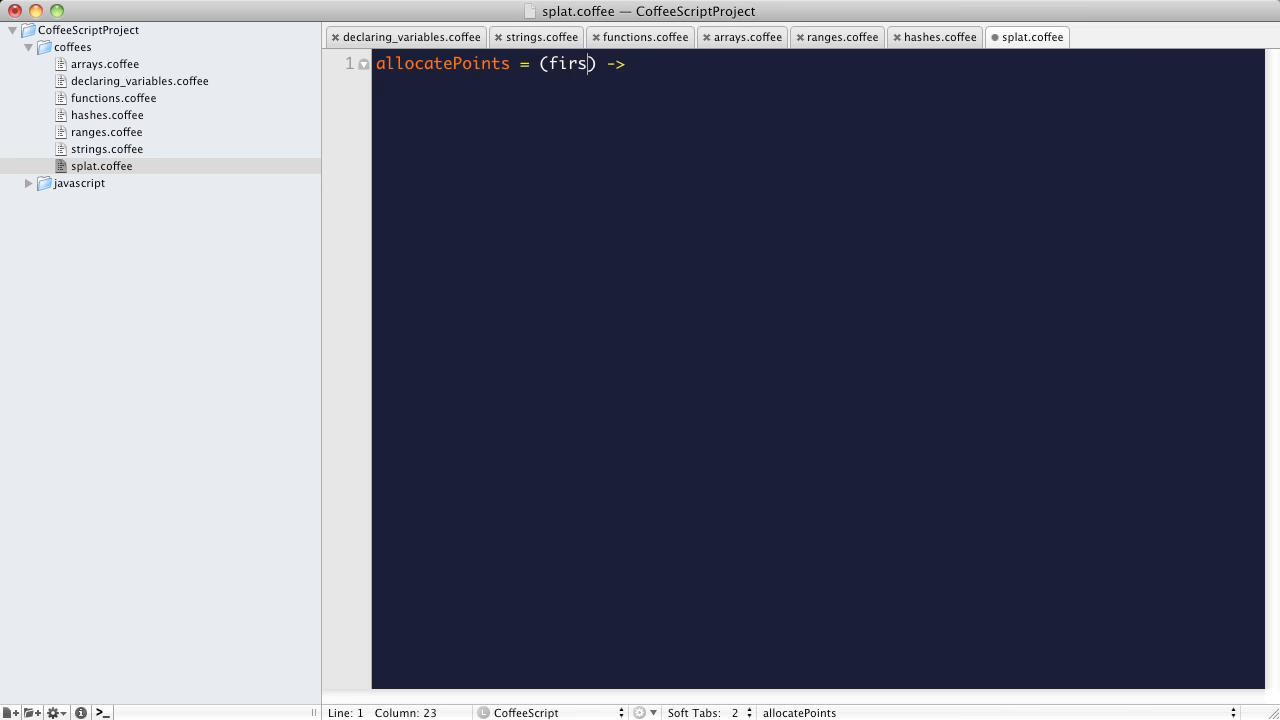
{"action": "type", "text": "t, second"}
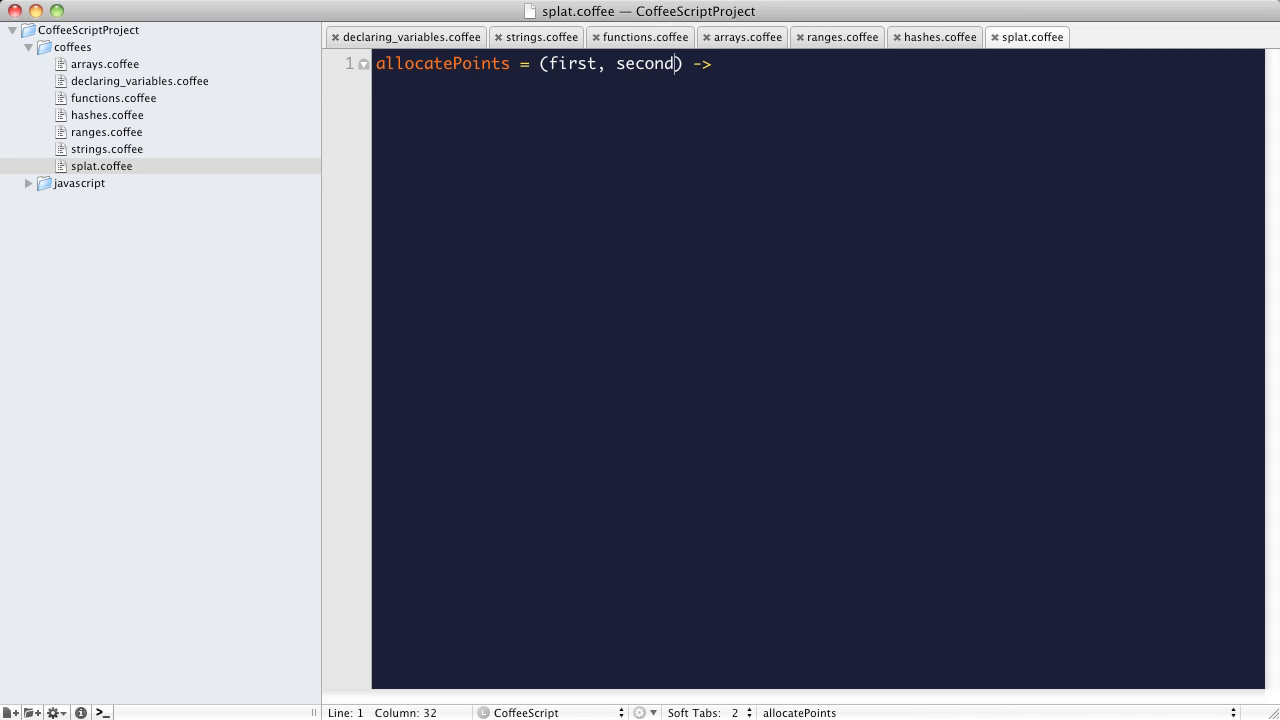
{"action": "type", "text": ", rest"}
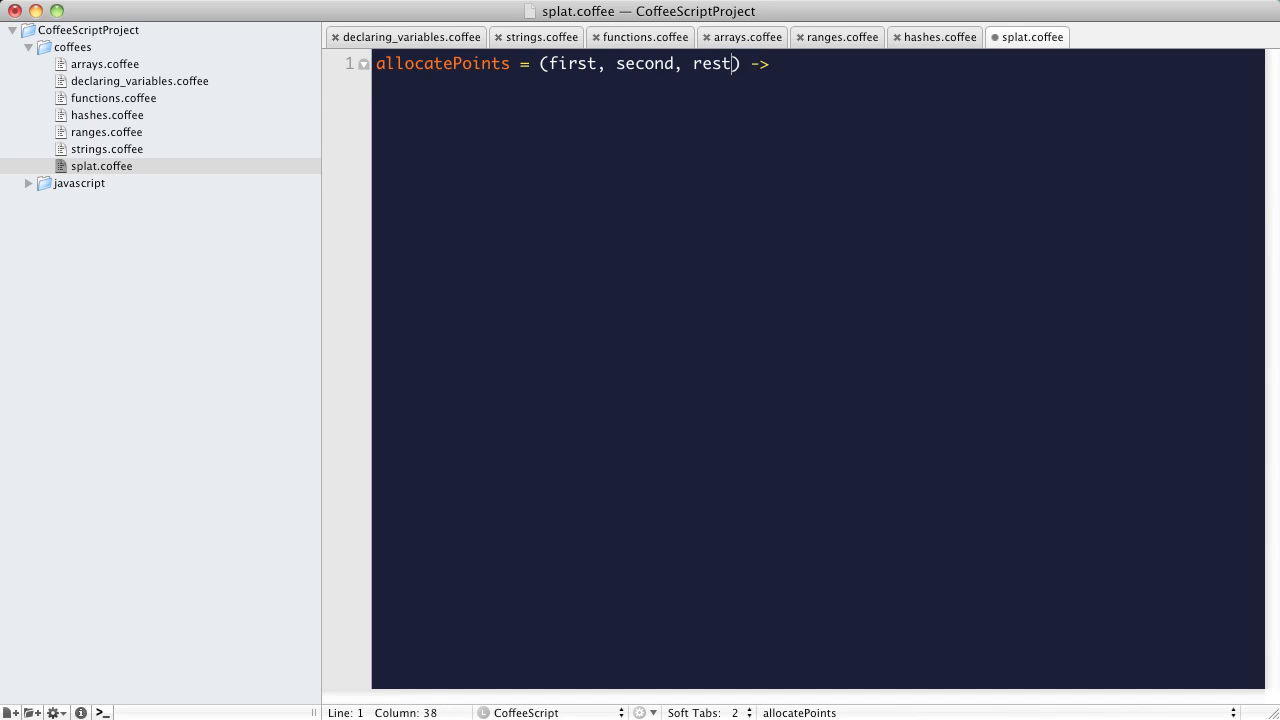
{"action": "type", "text": "..."}
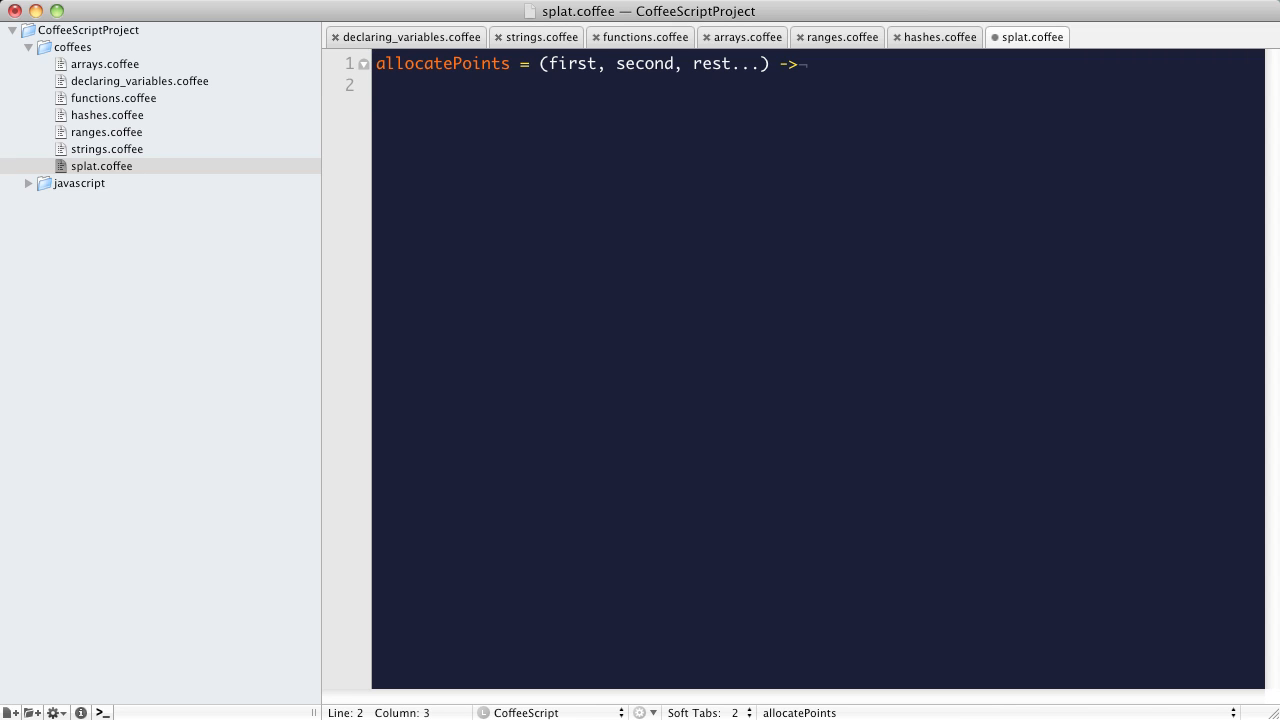
{"action": "type", "text": "a"}
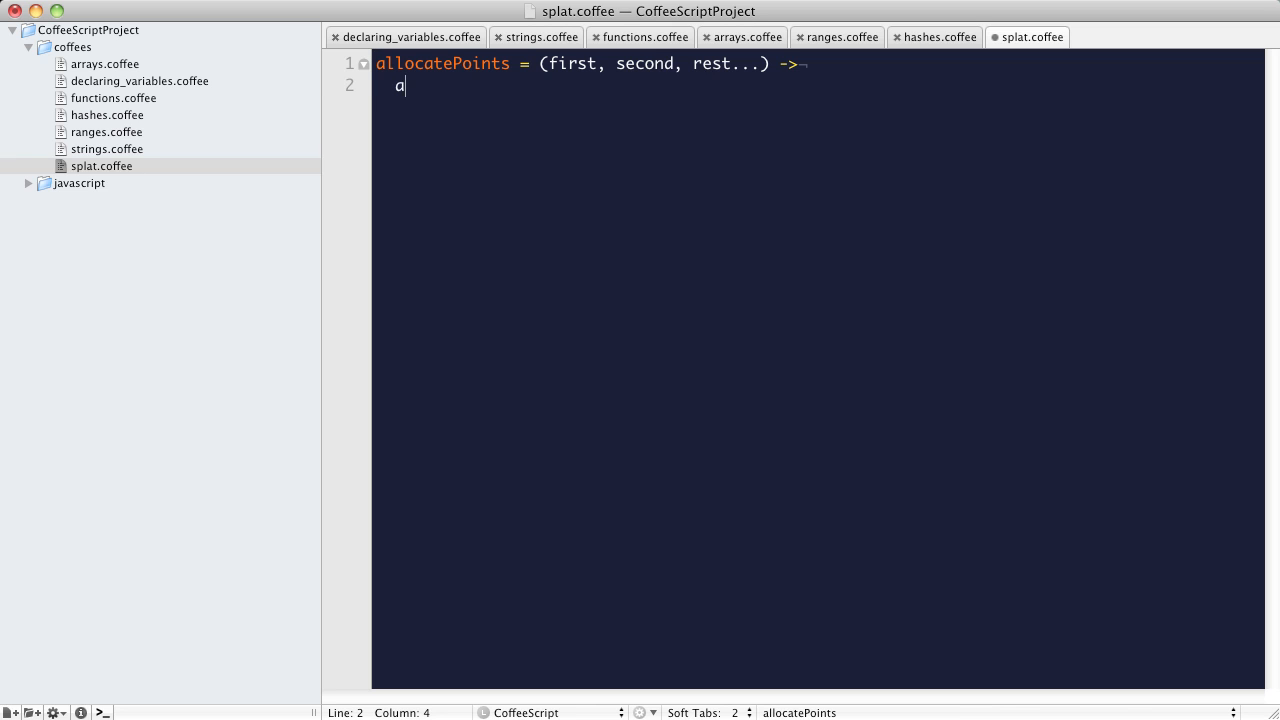
{"action": "type", "text": "ddPointsToUser first, 5"}
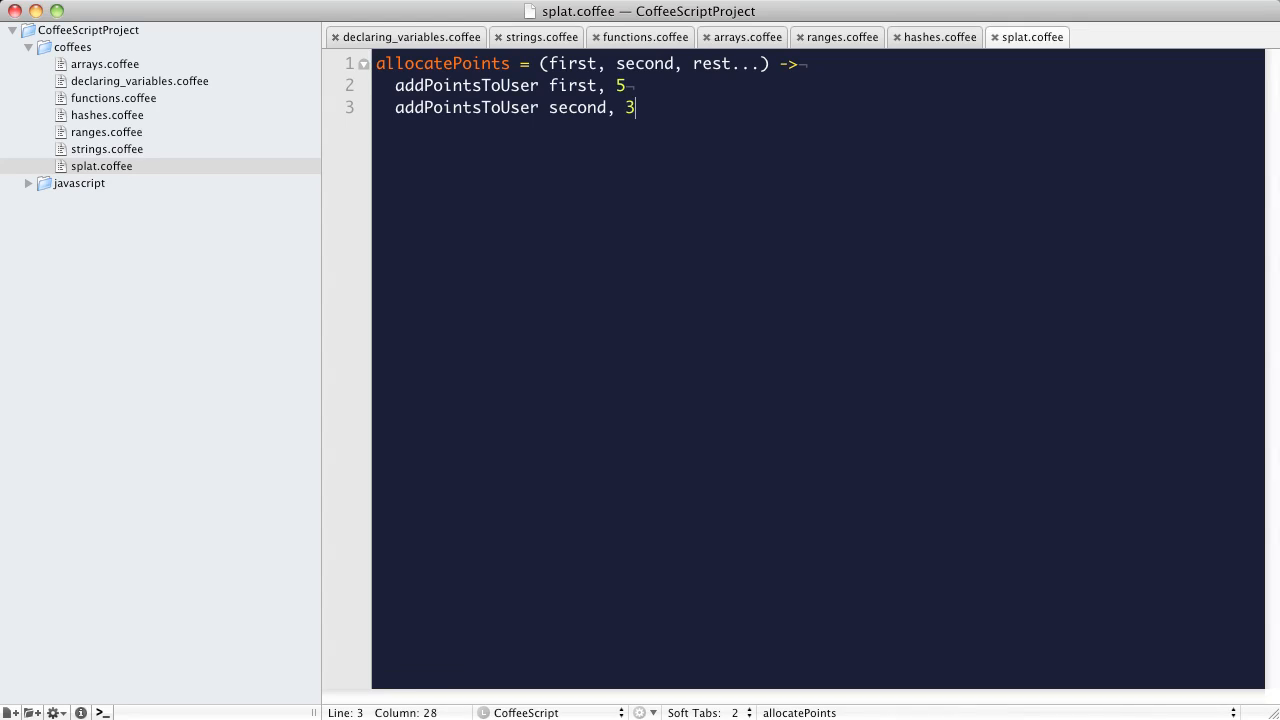
Step: Define addPointsToUser = (user, points) -> logging "#{user} was assigned #{points} points"
{"action": "type", "text": "addPointsToUser"}
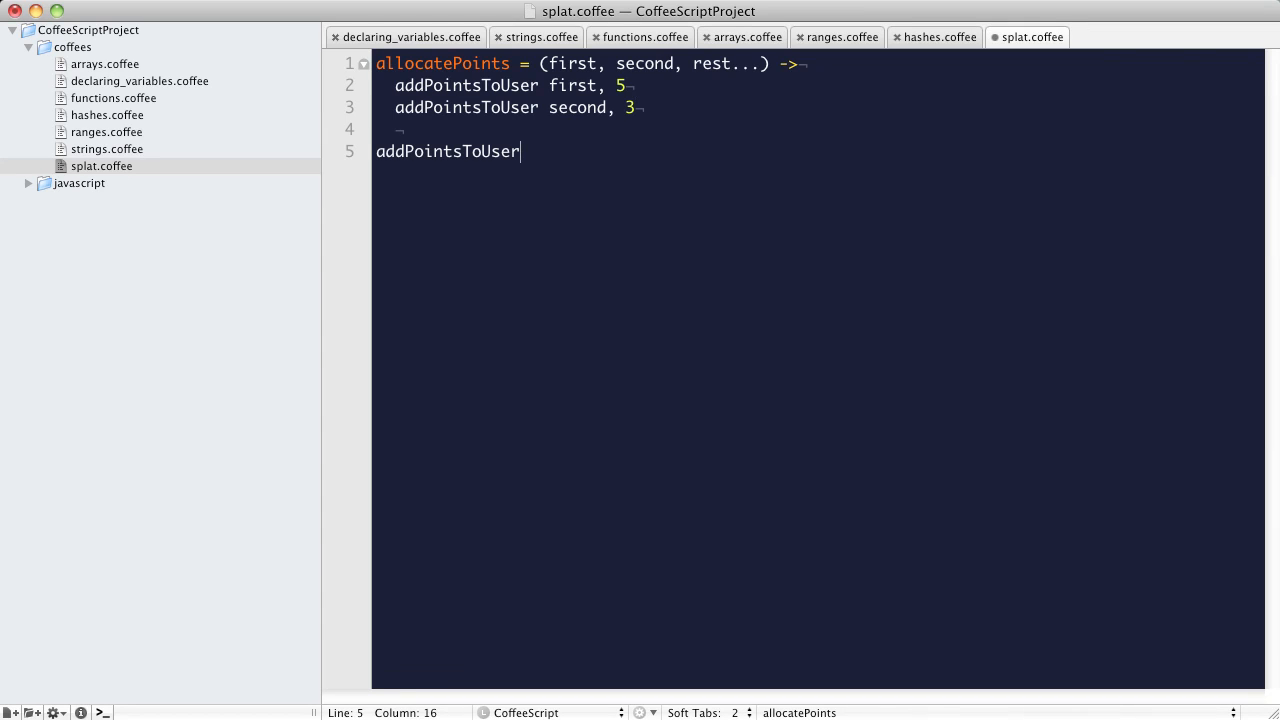
{"action": "type", "text": "= (user, points) ->"}
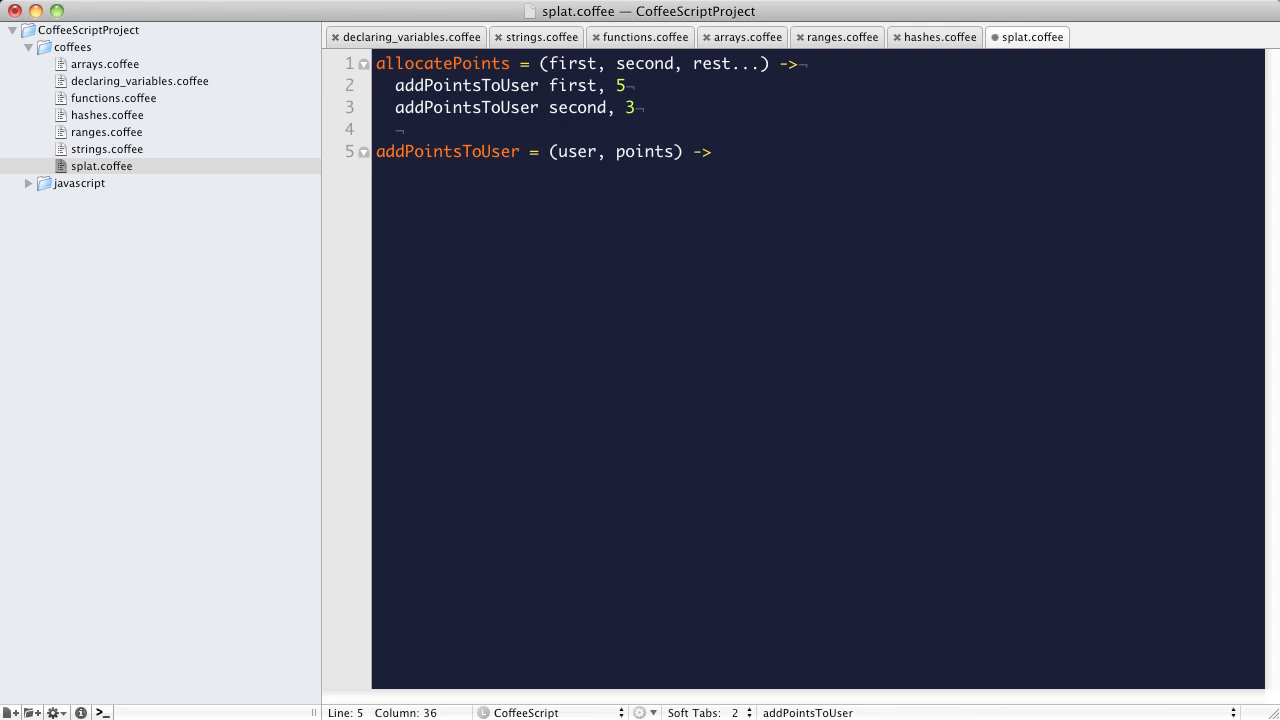
{"action": "key", "text": "Return"}
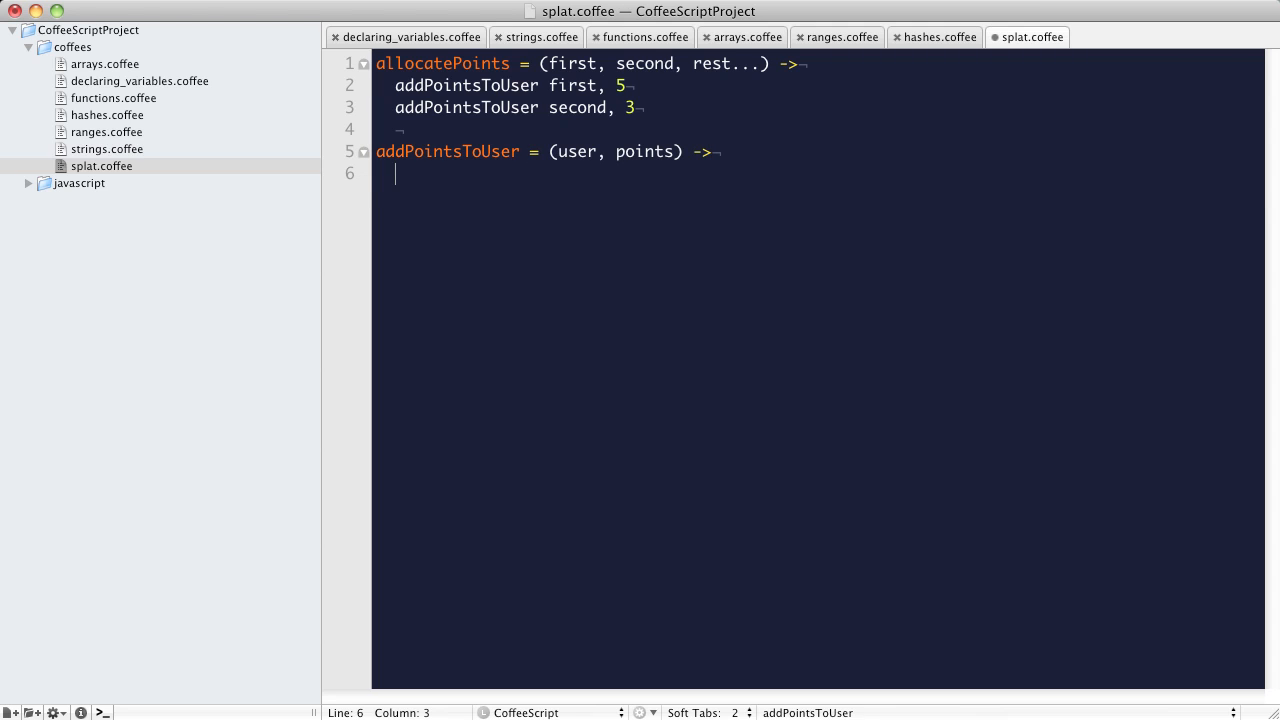
{"action": "type", "text": "console.log \"#{user} was assigned #{points} points\""}
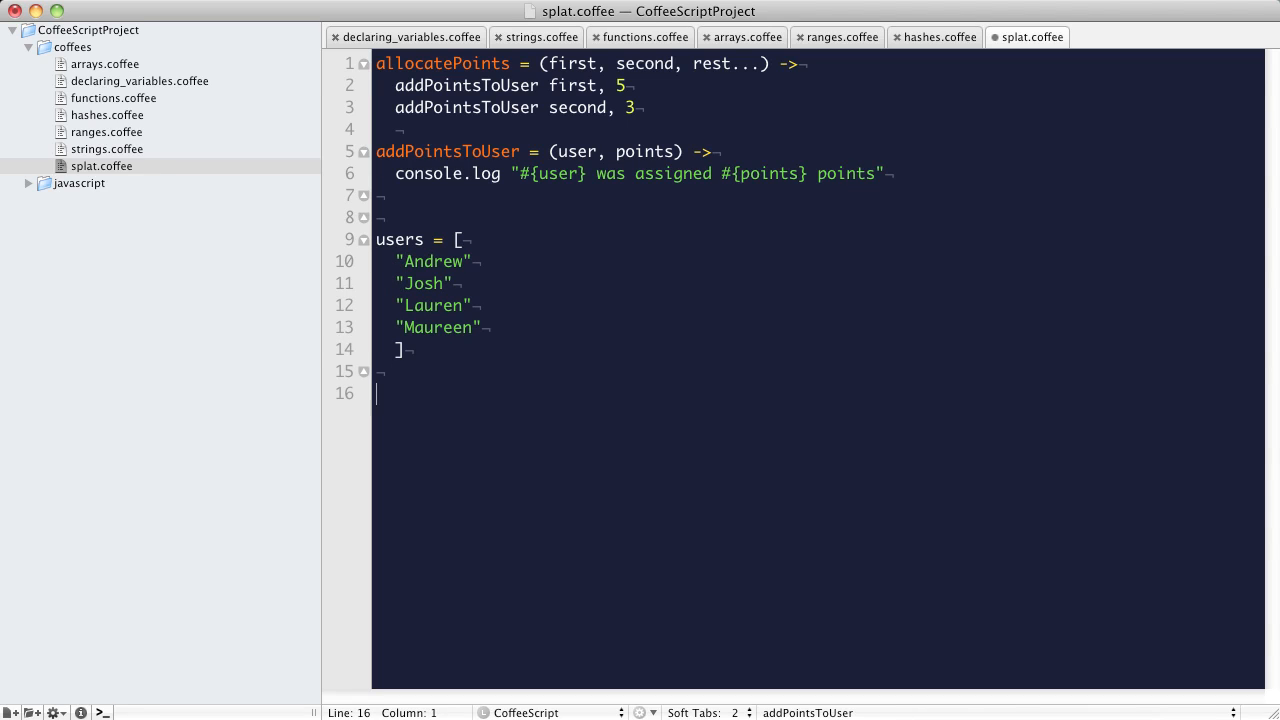
Step: Call allocatePoints users, then change it to users... and rerun the script
{"action": "type", "text": "allocatePoints"}
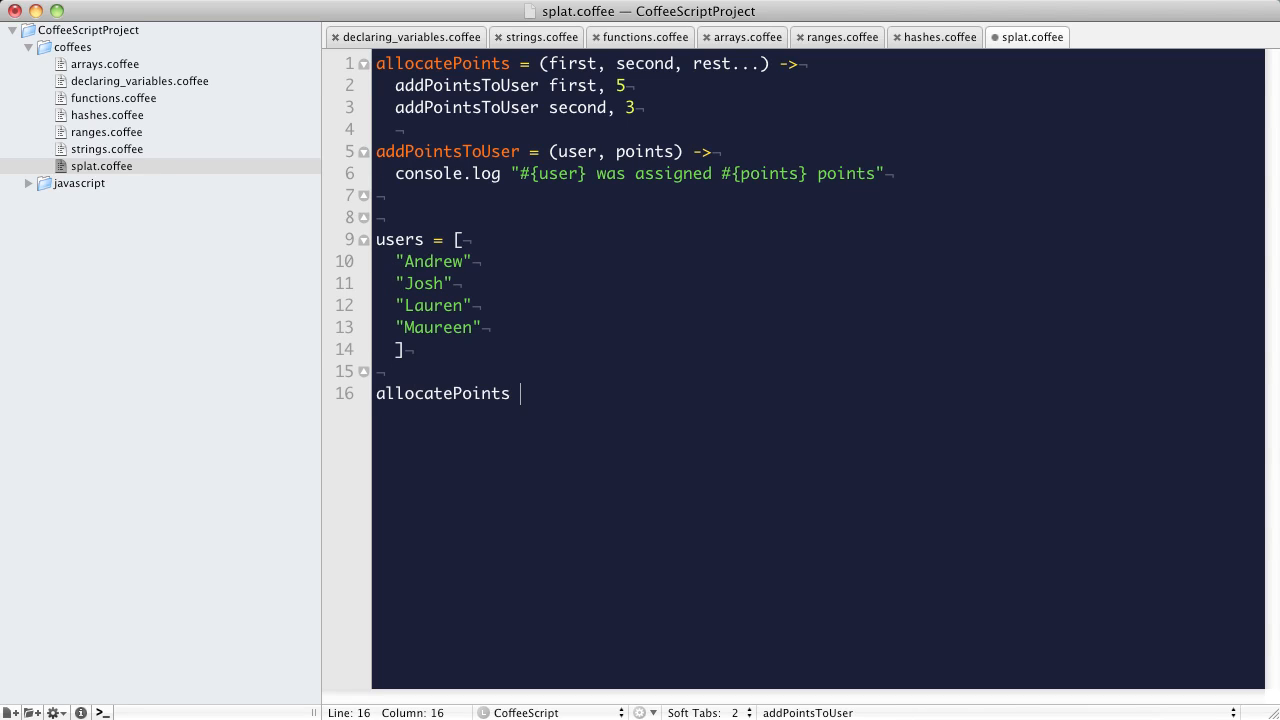
{"action": "type", "text": "users"}
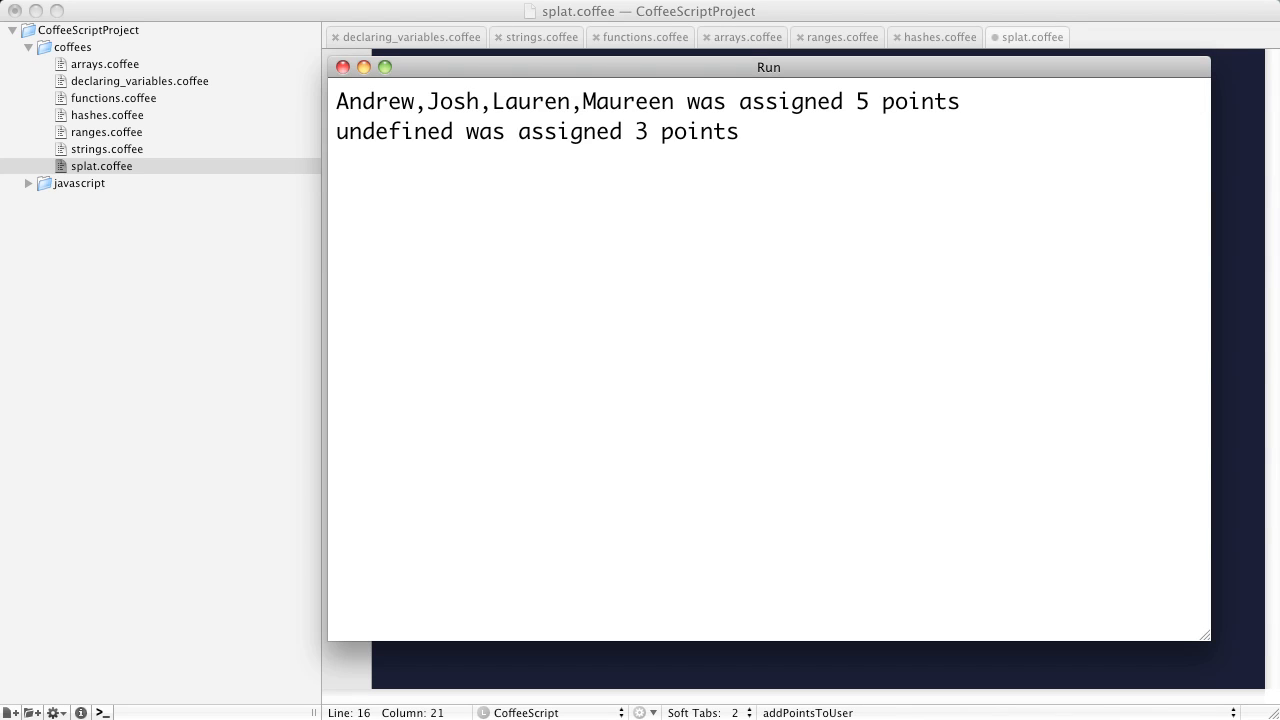
{"action": "left_click", "coordinate": [343, 67]}
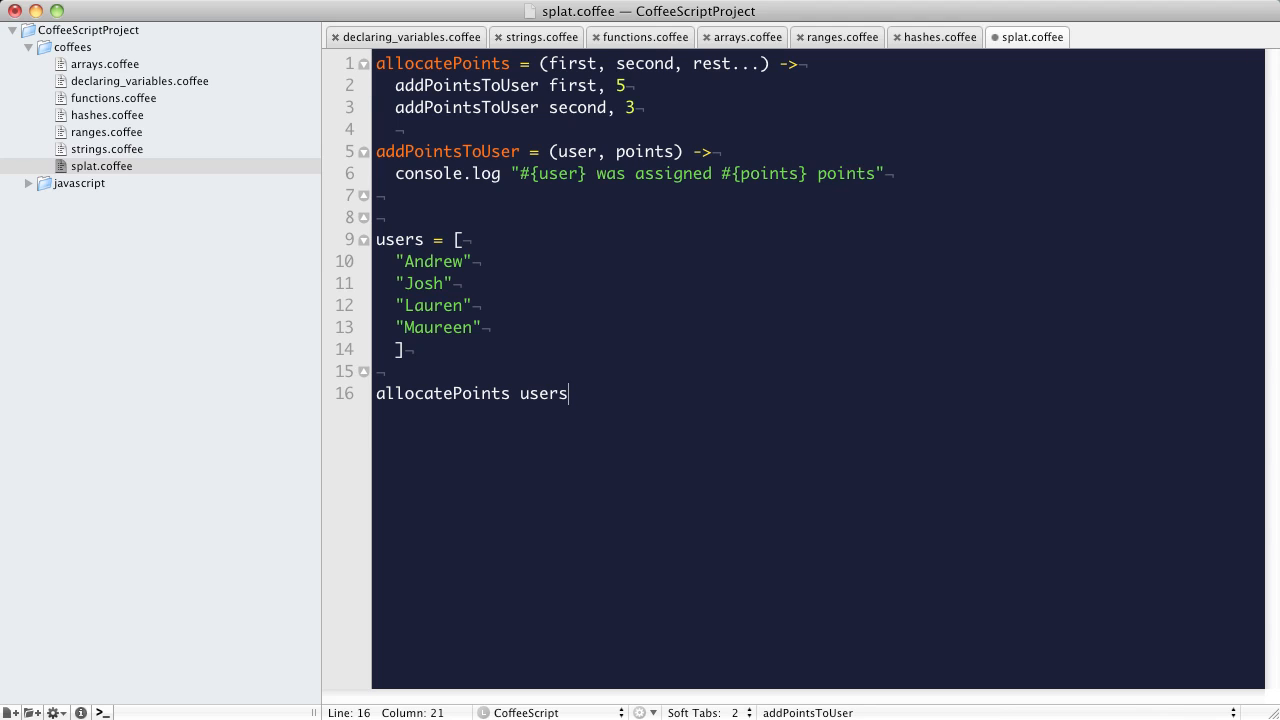
{"action": "type", "text": "..."}
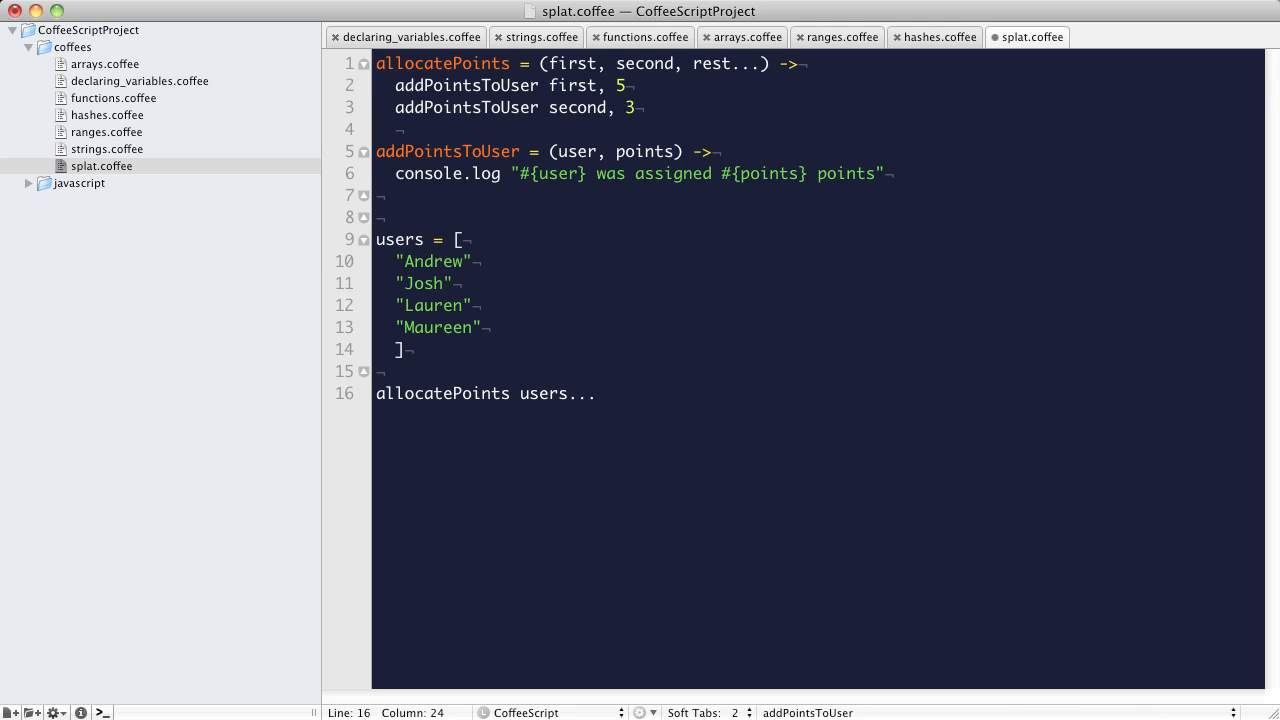
{"action": "left_click", "coordinate": [595, 393]}
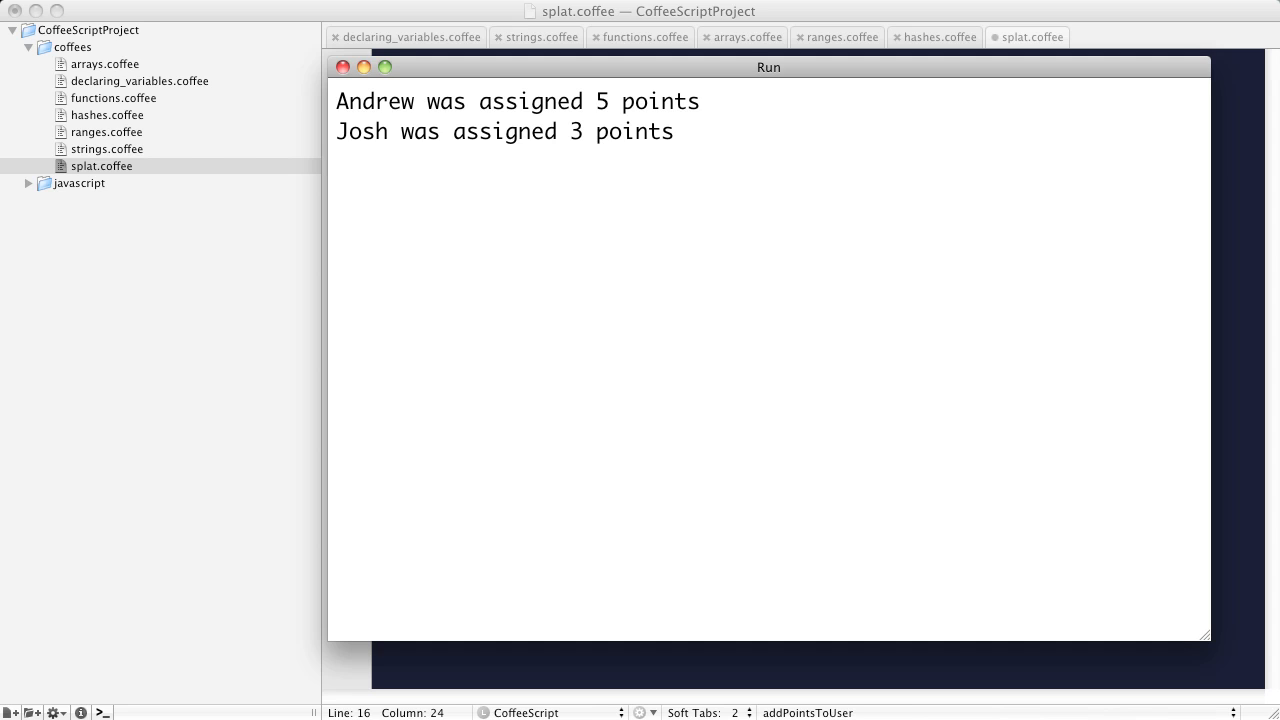
{"action": "mouse_move", "coordinate": [385, 525]}
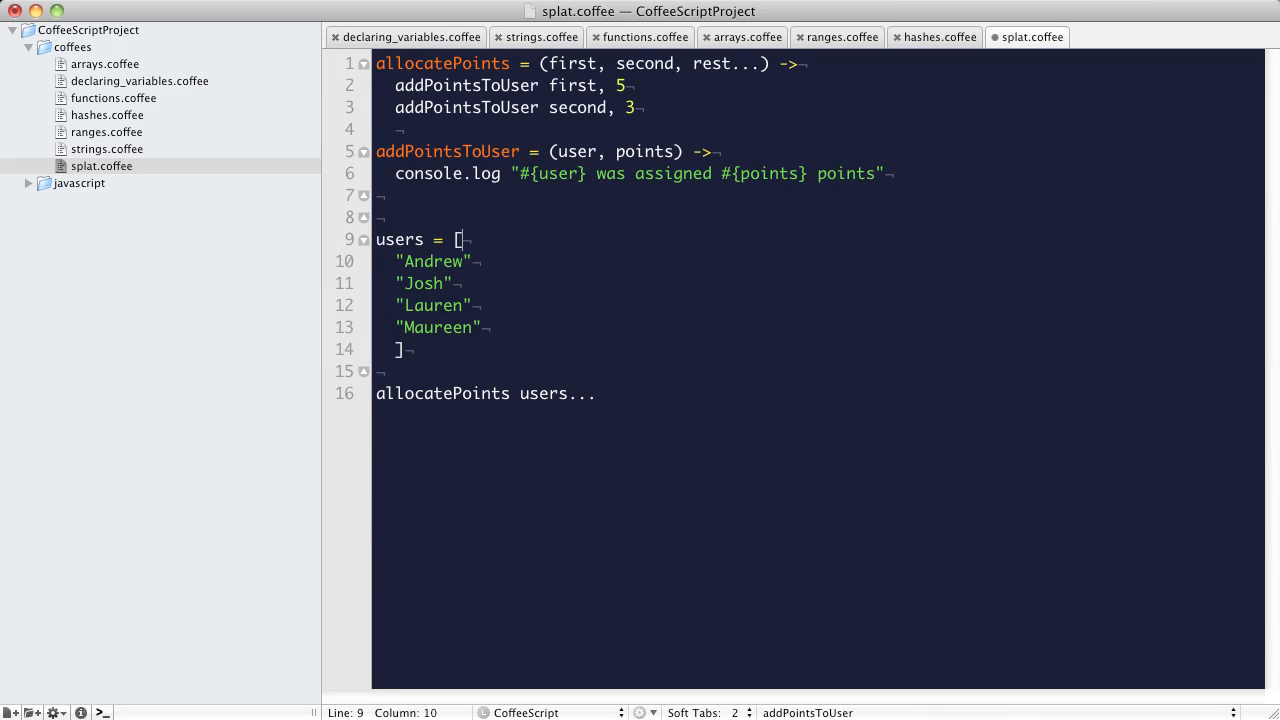
Step: Add a for user in rest loop calling addPointsToUser user, 1
{"action": "type", "text": "f"}
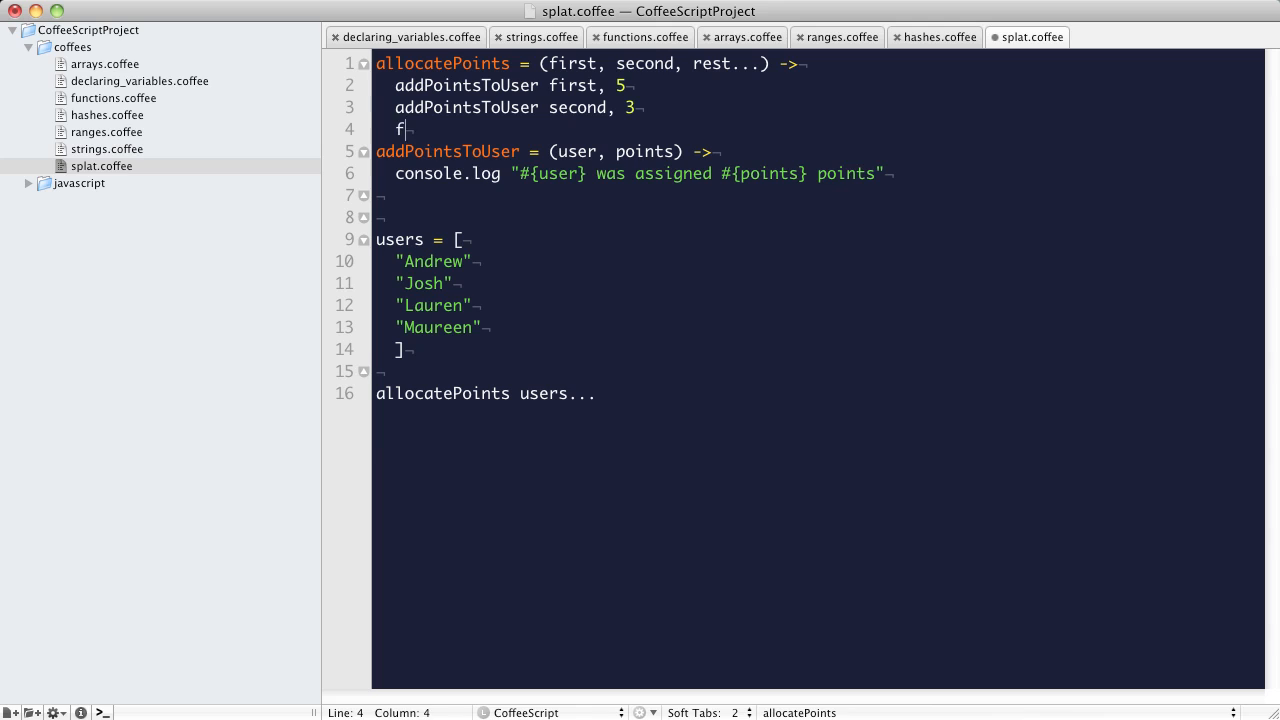
{"action": "type", "text": "or user in rest"}
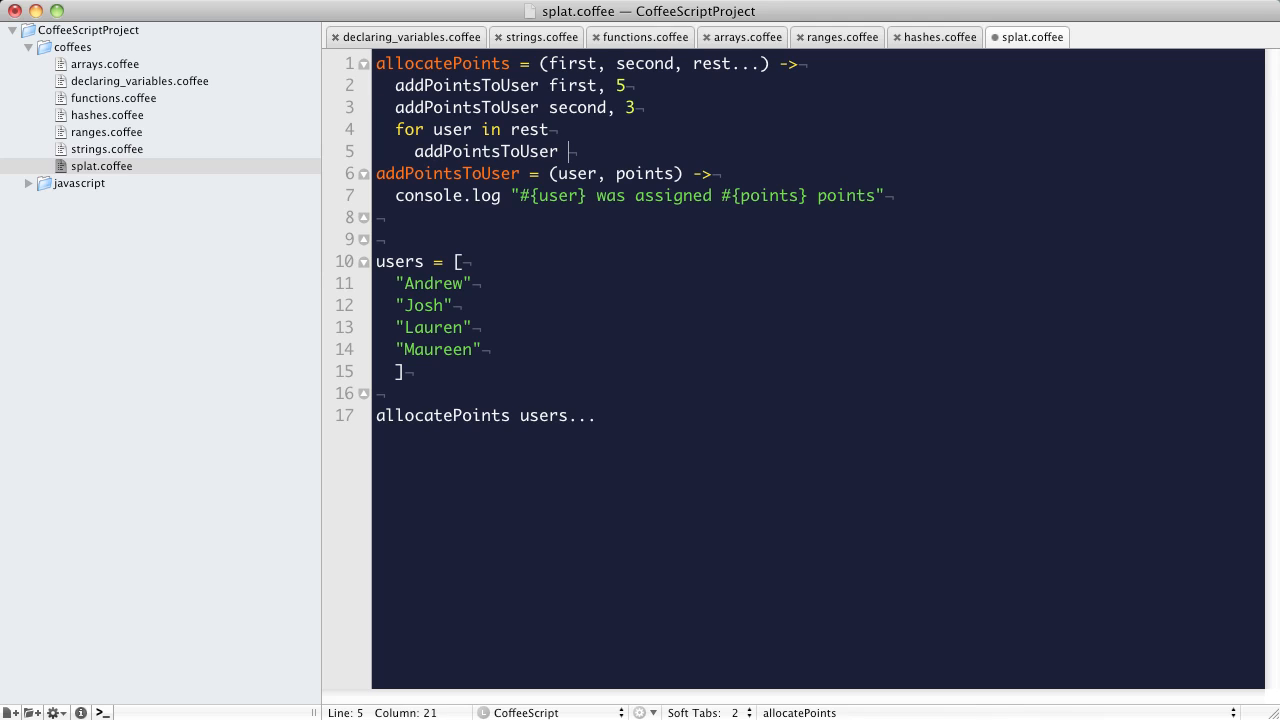
{"action": "type", "text": "user, 1"}
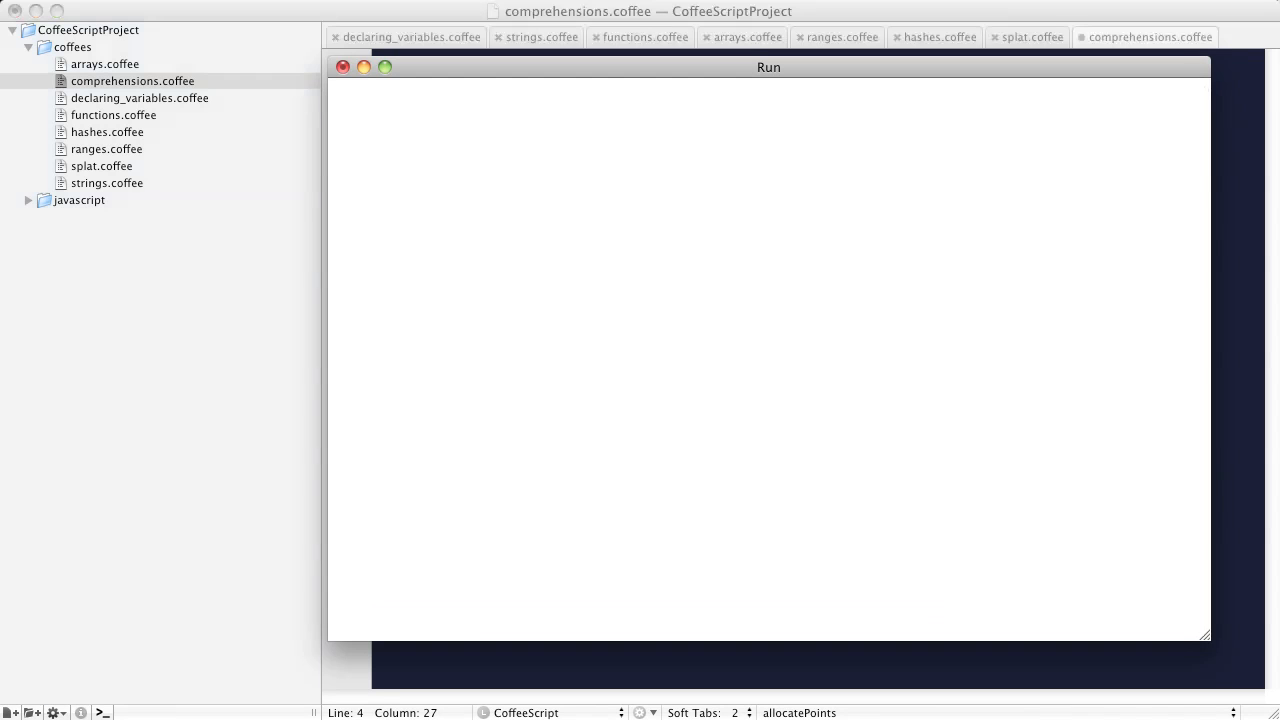
Step: Close the run output and add multiples = (num * 2 for num in [1..10])
{"action": "left_click", "coordinate": [343, 67]}
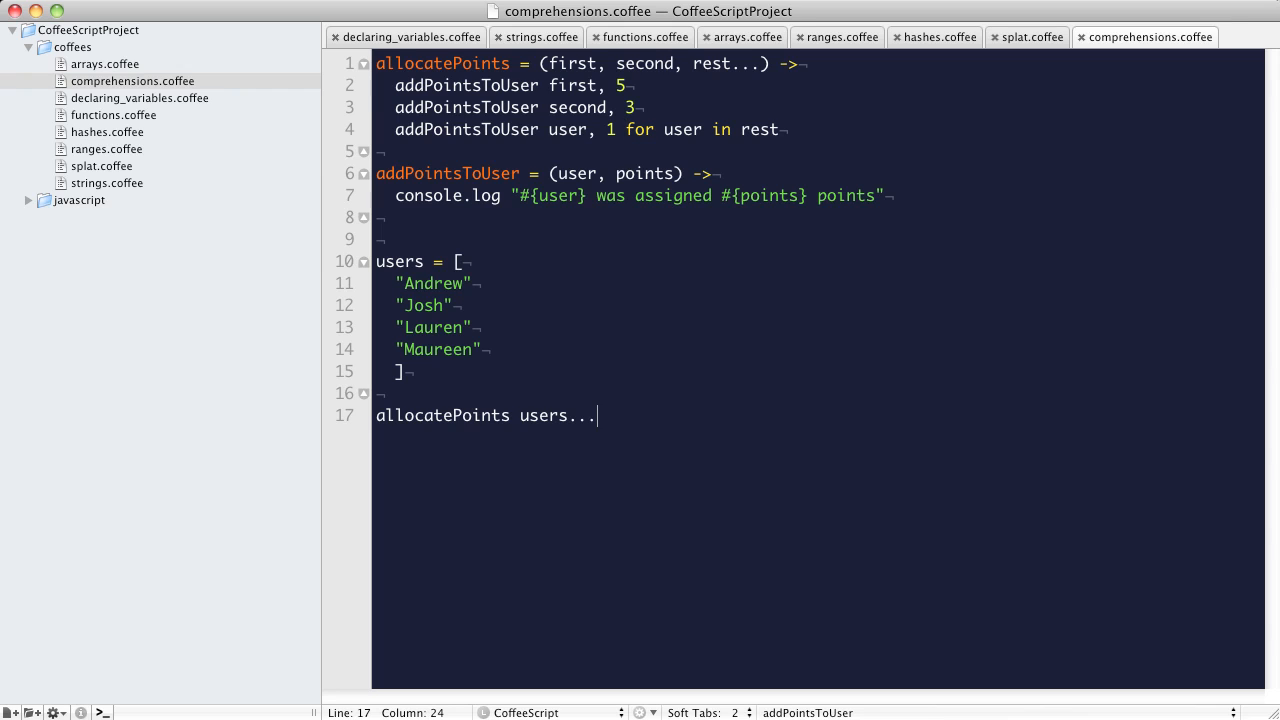
{"action": "key", "text": "enter"}
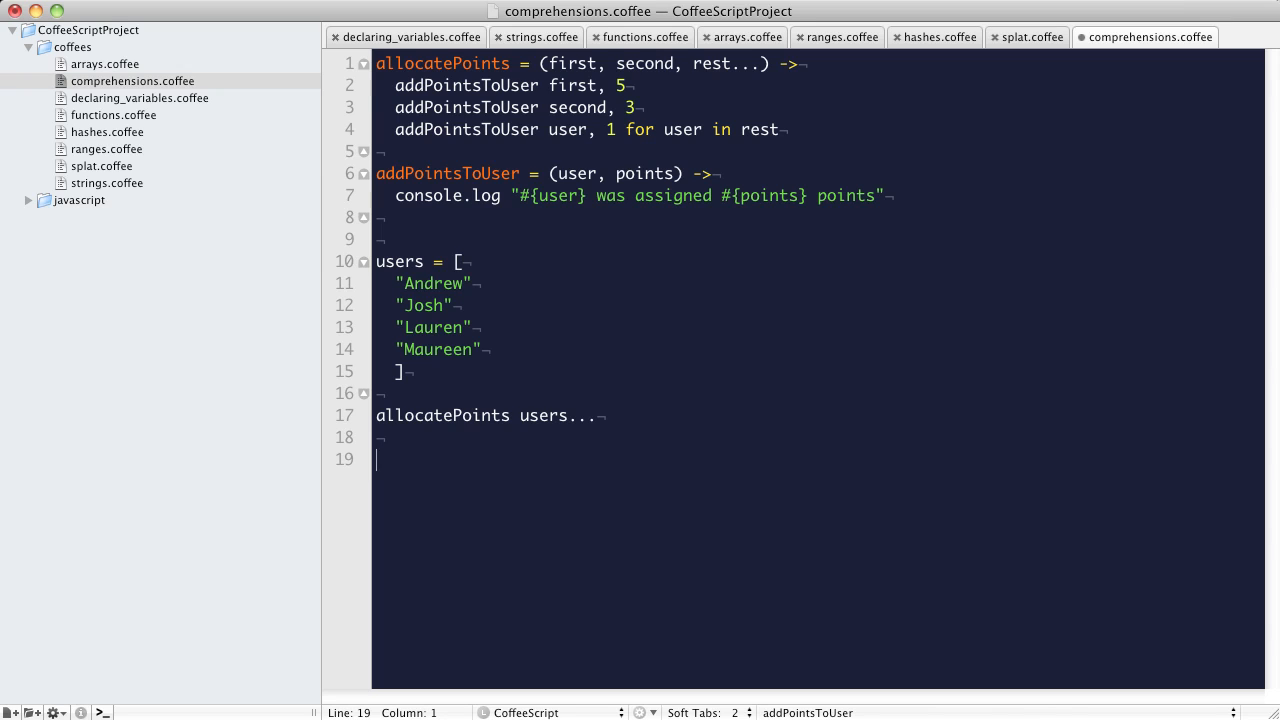
{"action": "type", "text": "mul"}
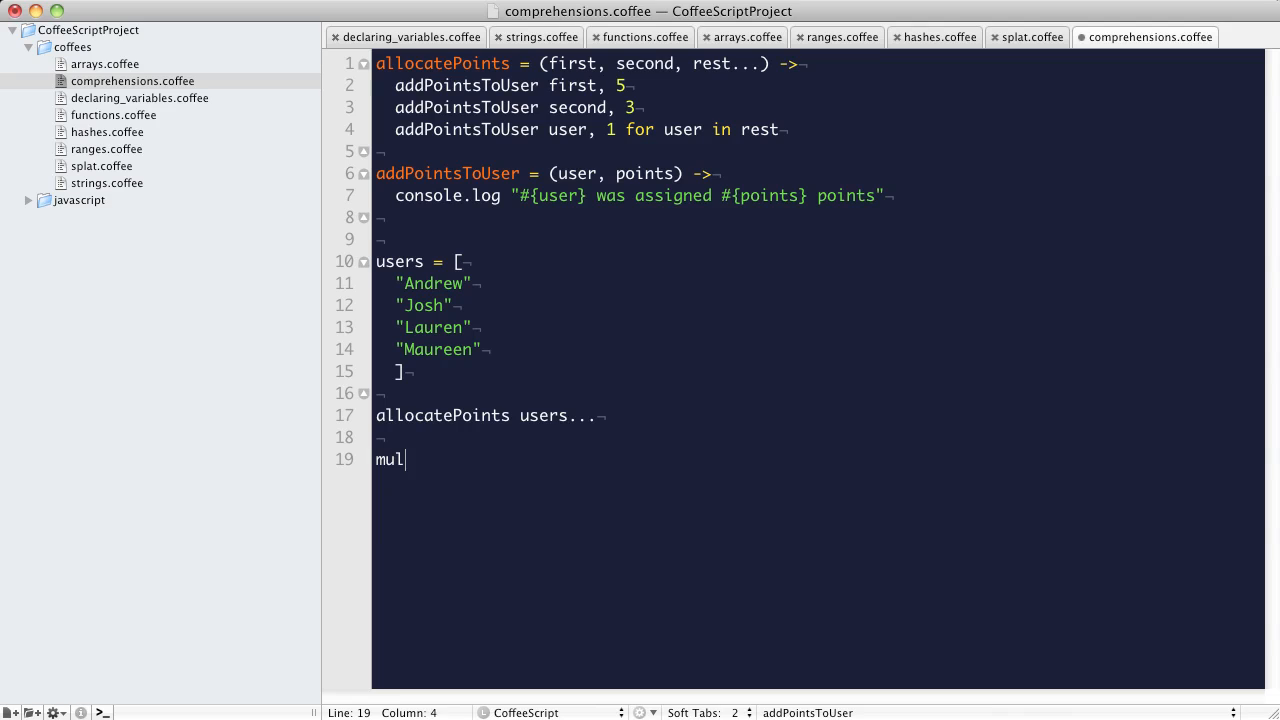
{"action": "type", "text": "tiples"}
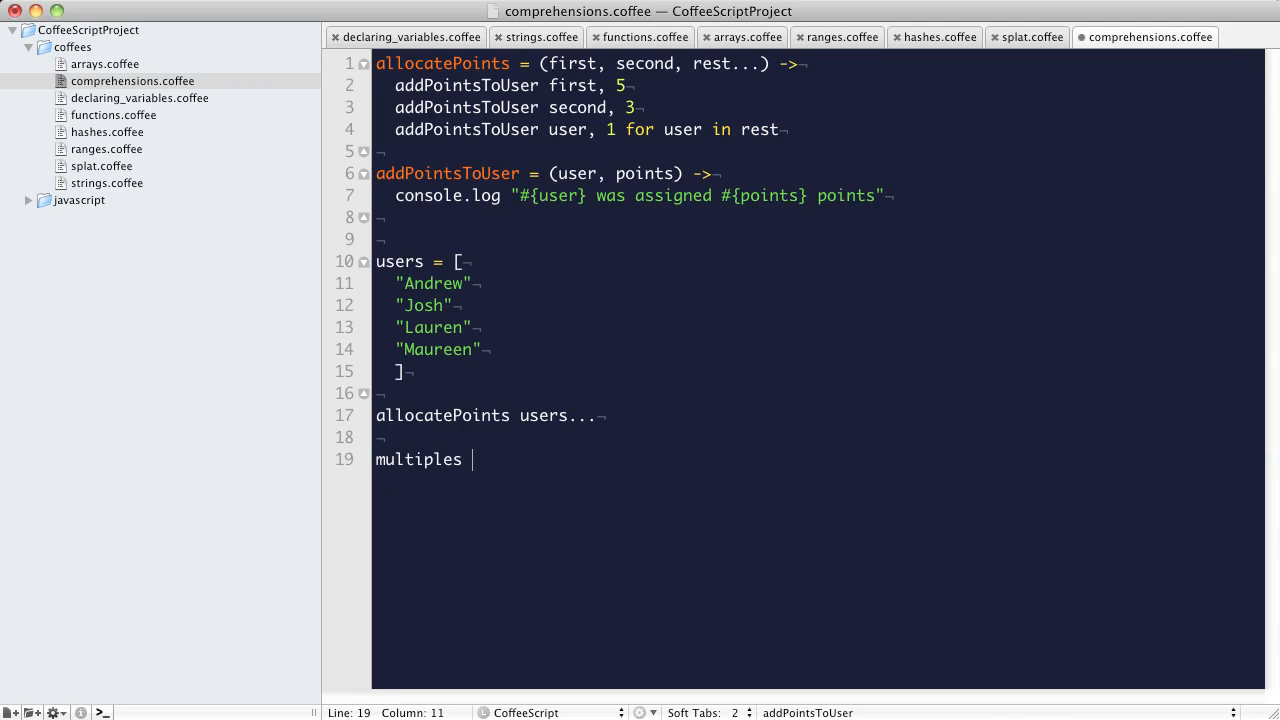
{"action": "type", "text": "= for"}
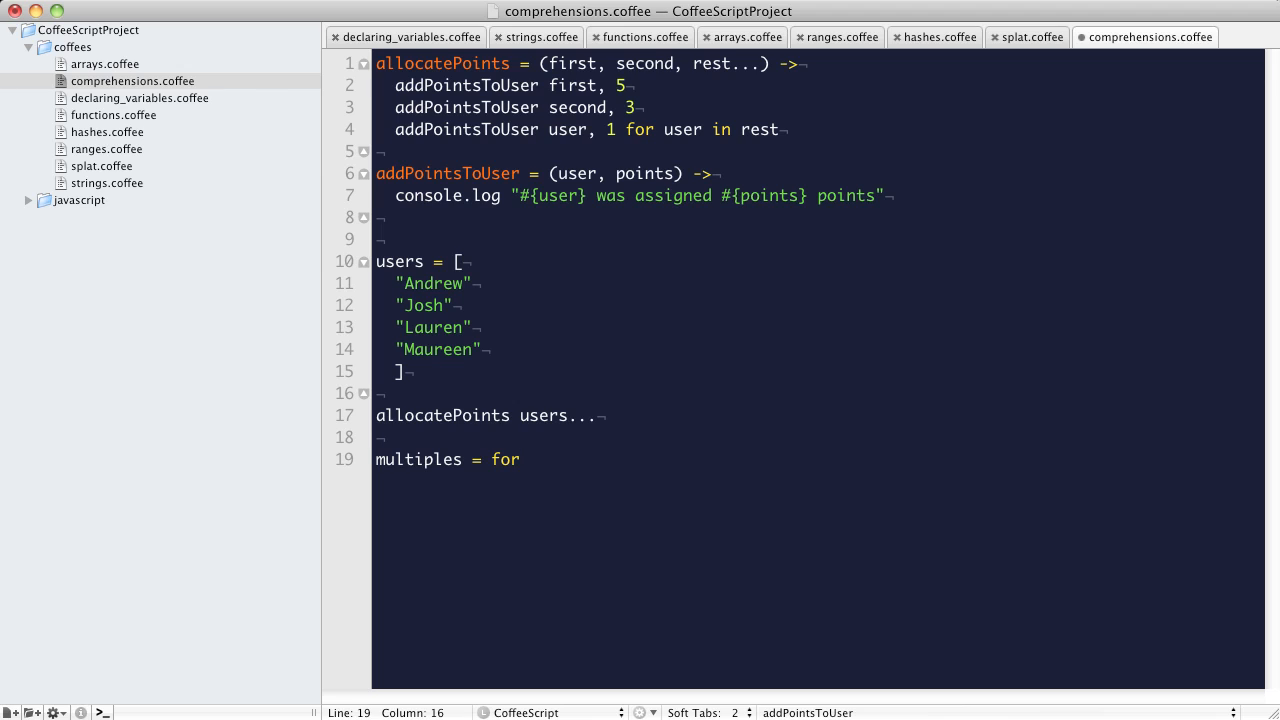
{"action": "type", "text": "num"}
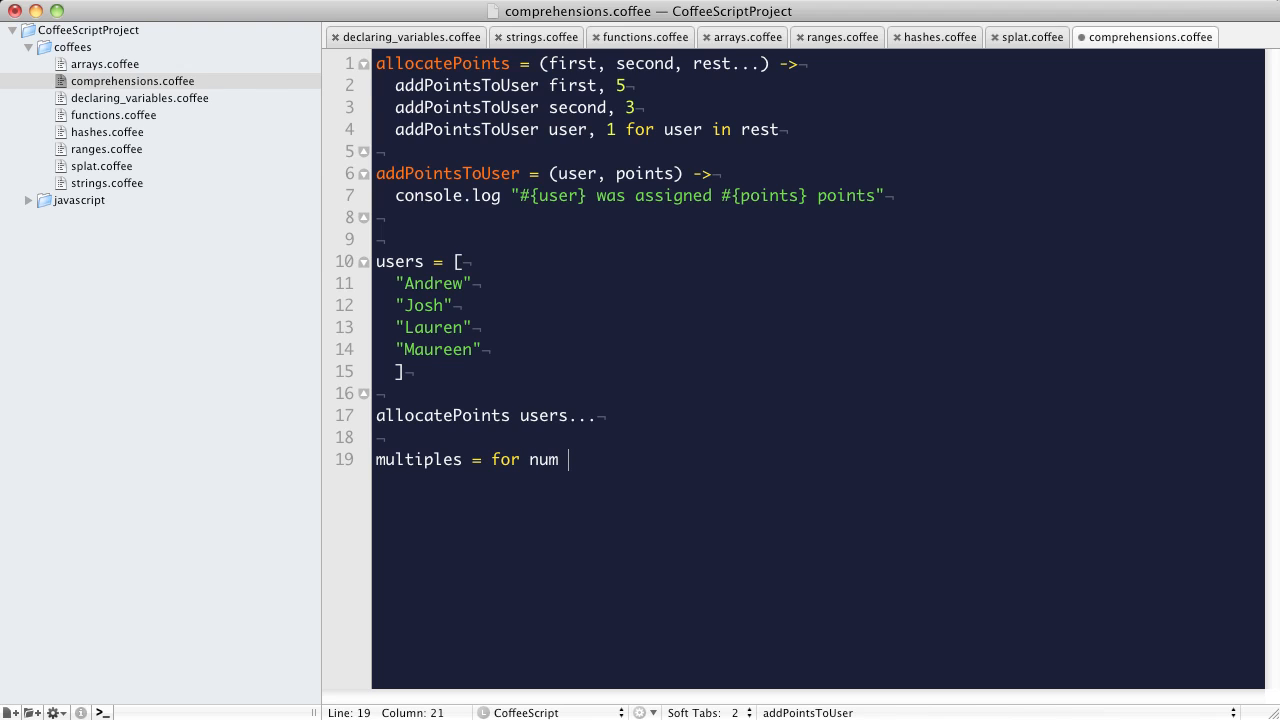
{"action": "type", "text": "in [1]"}
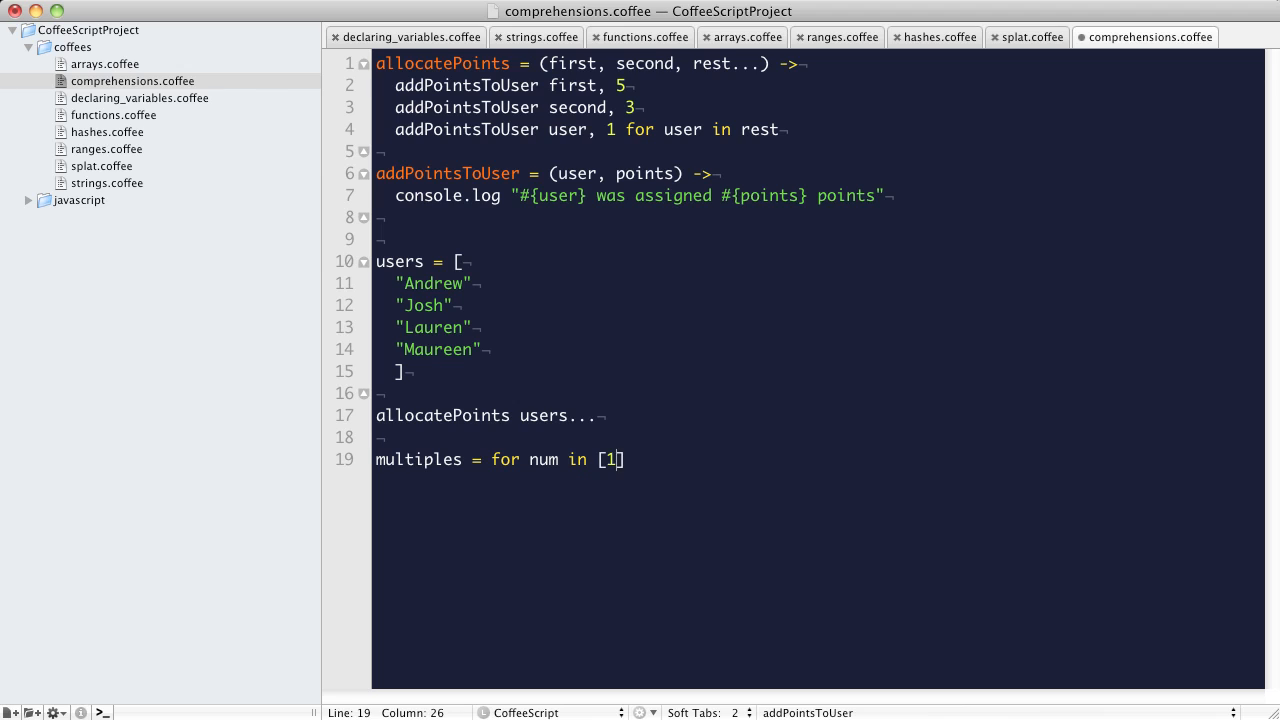
{"action": "type", "text": "..10"}
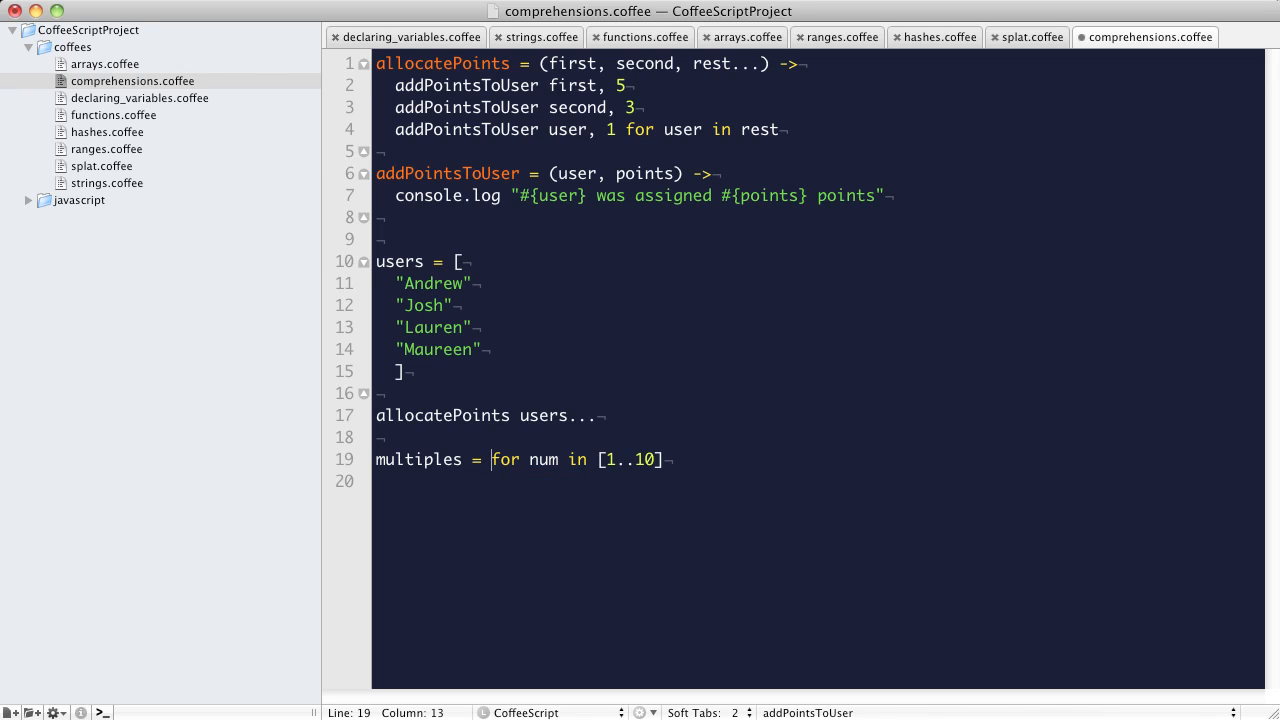
{"action": "type", "text": "num * 2"}
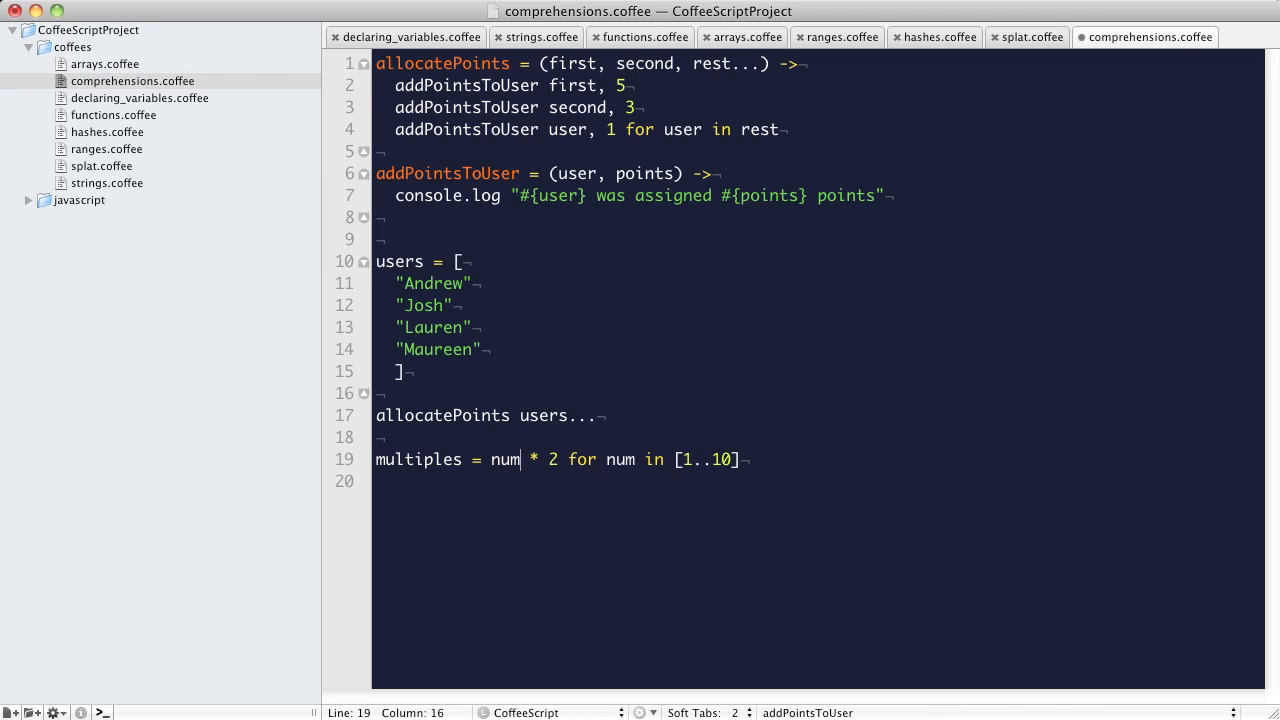
{"action": "type", "text": "("}
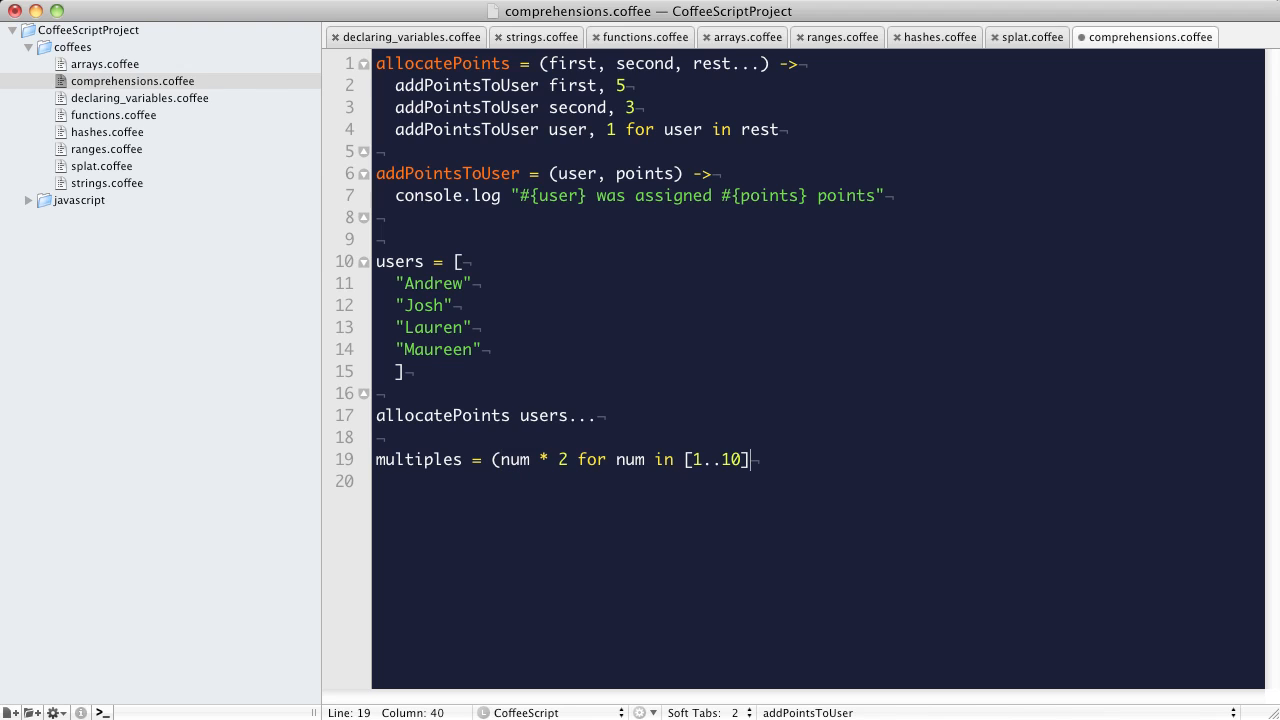
{"action": "type", "text": ")"}
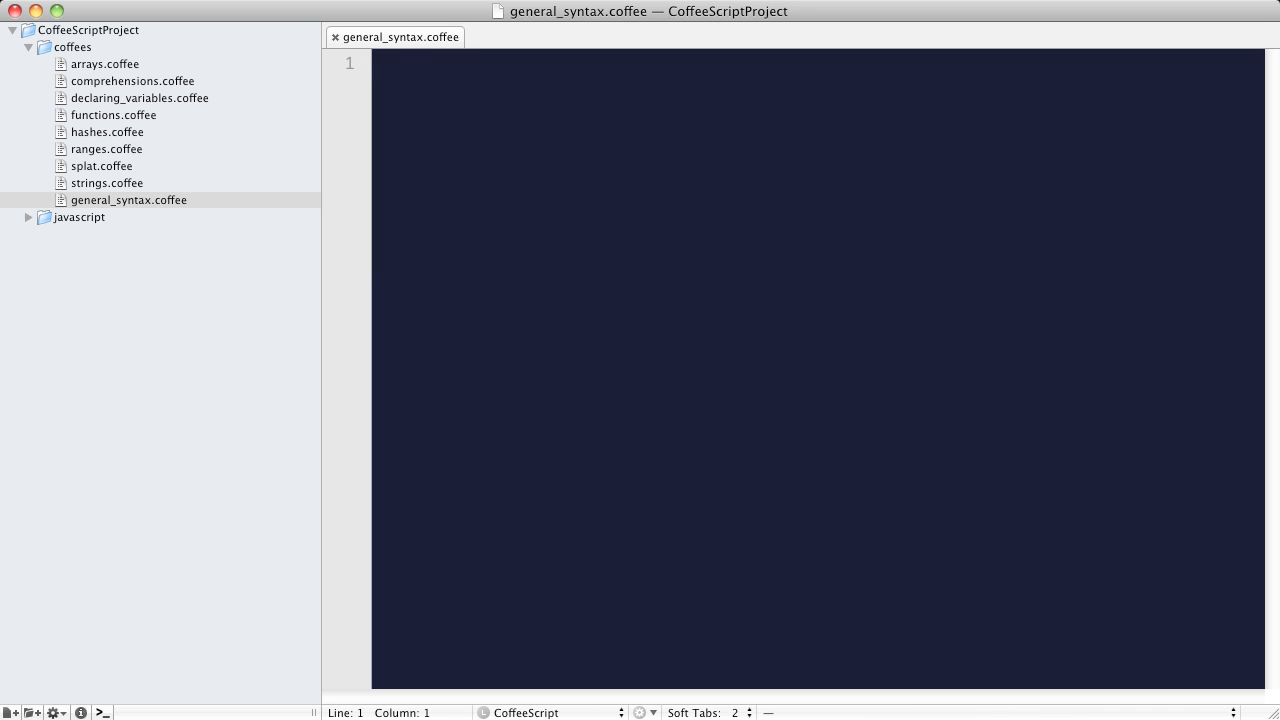
Step: Type the two lines 'illuminate() if button is on' and 'illuminate() unless button is not on'
{"action": "type", "text": "illumi"}
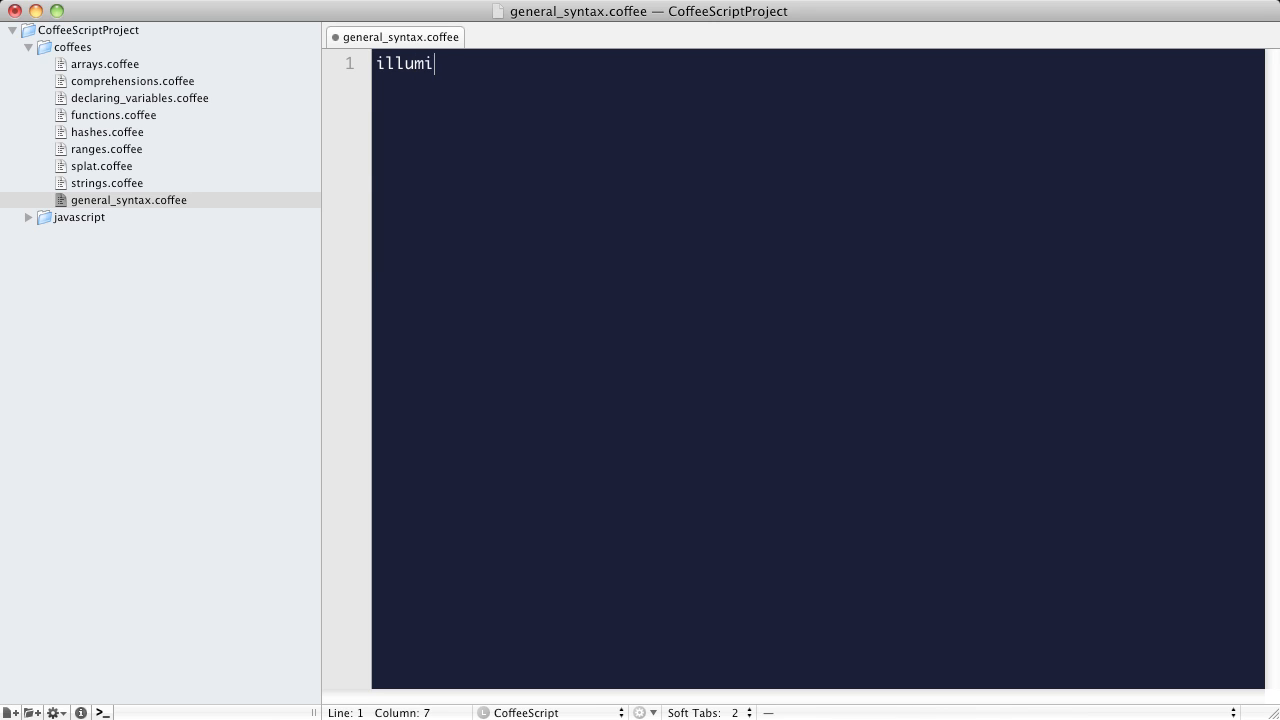
{"action": "type", "text": "nate()"}
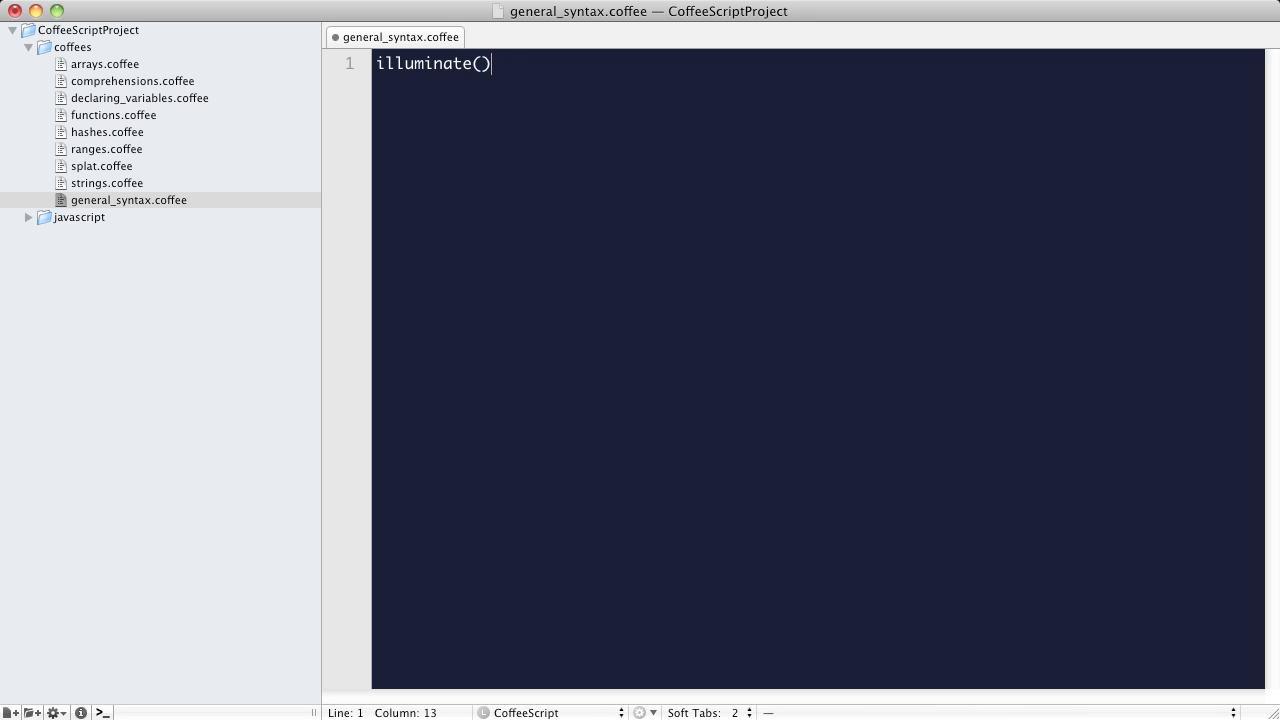
{"action": "type", "text": "if button is on"}
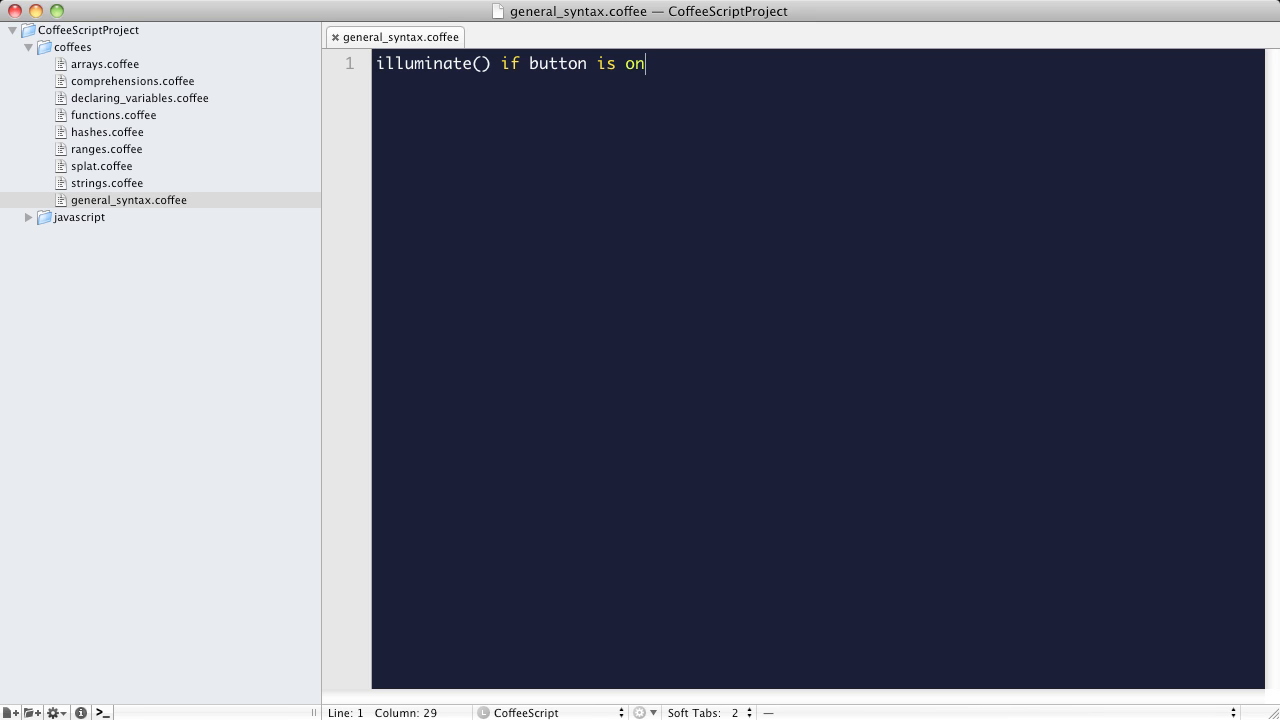
{"action": "type", "text": "illuminate() unless button is not on"}
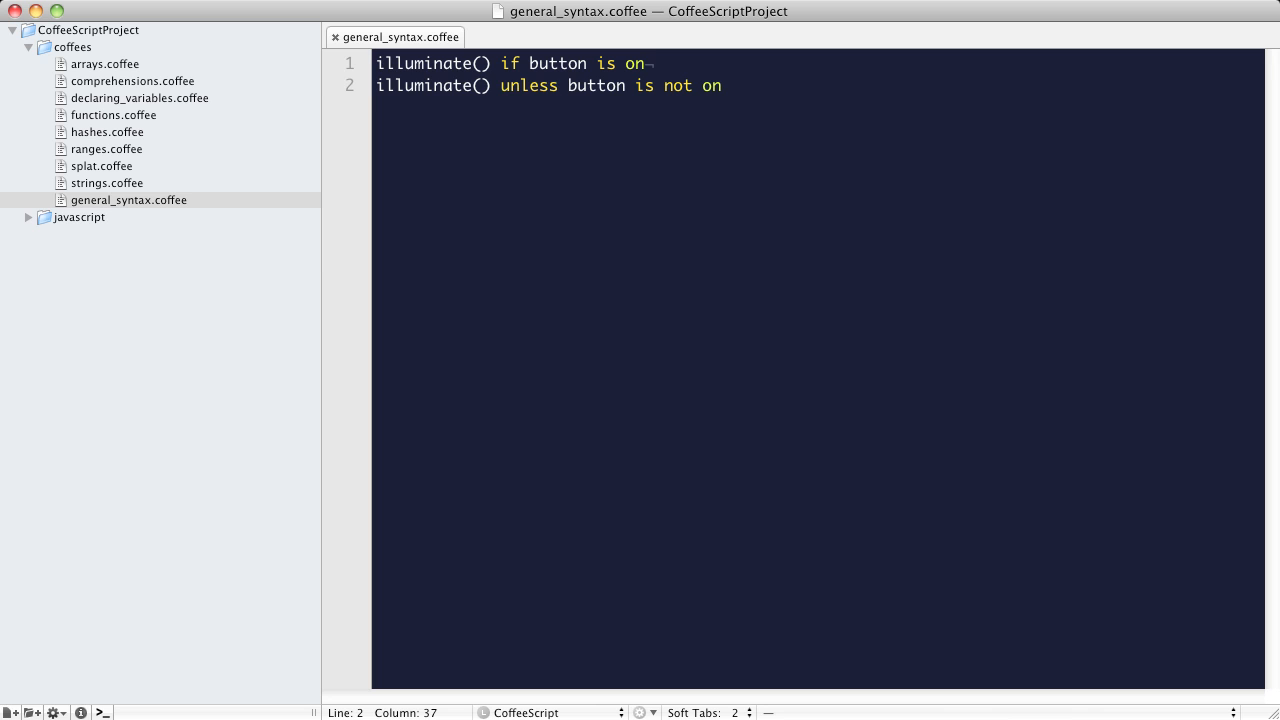
{"action": "left_click", "coordinate": [722, 85]}
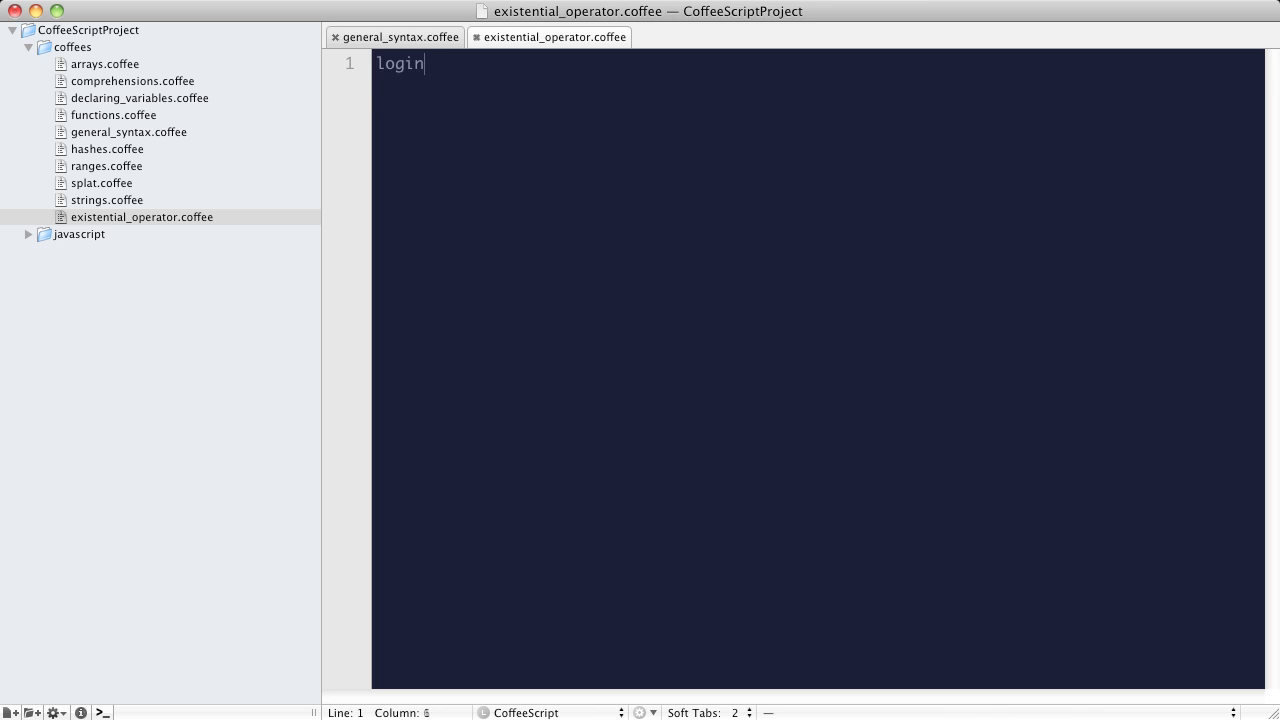
Step: Add 'login() if not username?' and 'last_login ?= "unknown"'
{"action": "type", "text": "() if"}
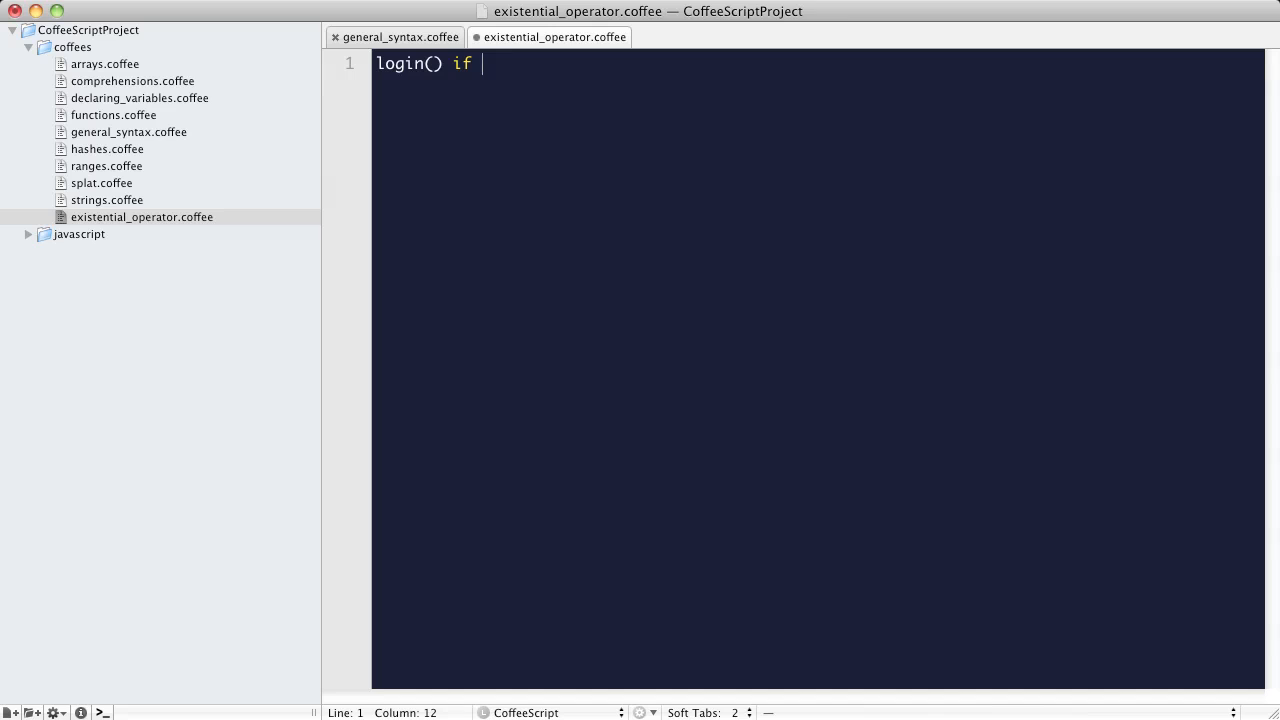
{"action": "type", "text": "not user"}
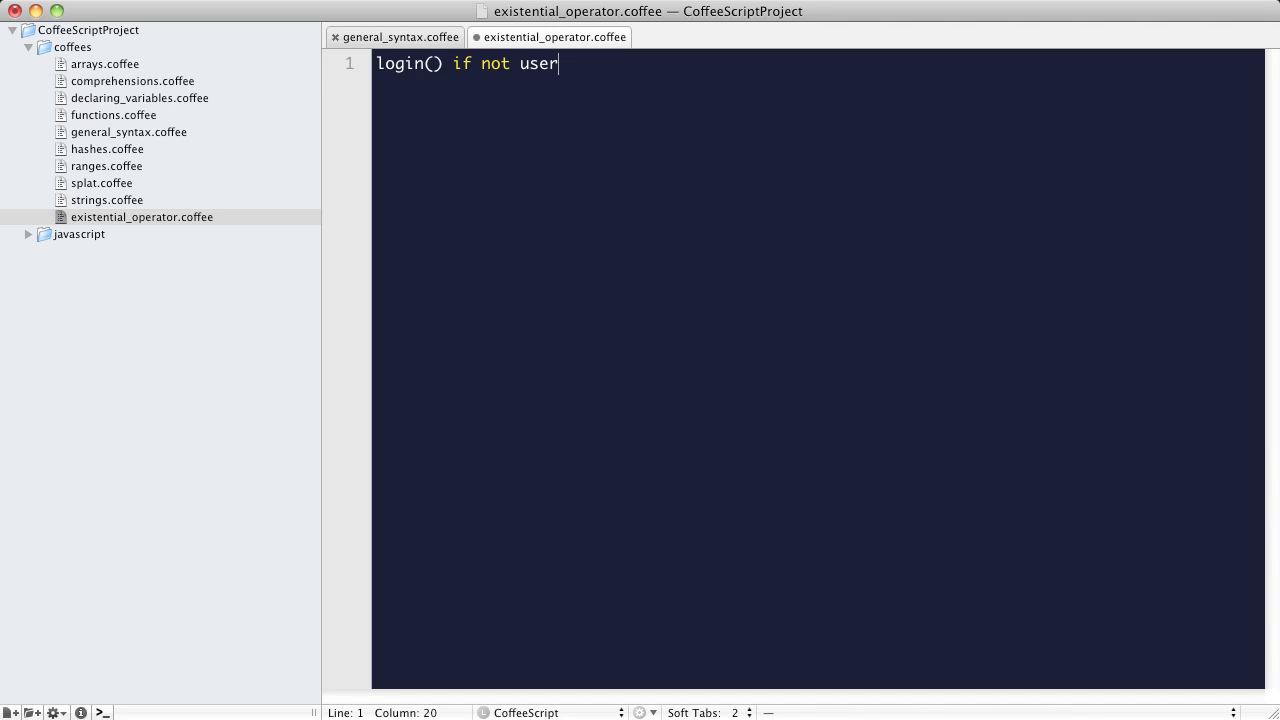
{"action": "type", "text": "name?"}
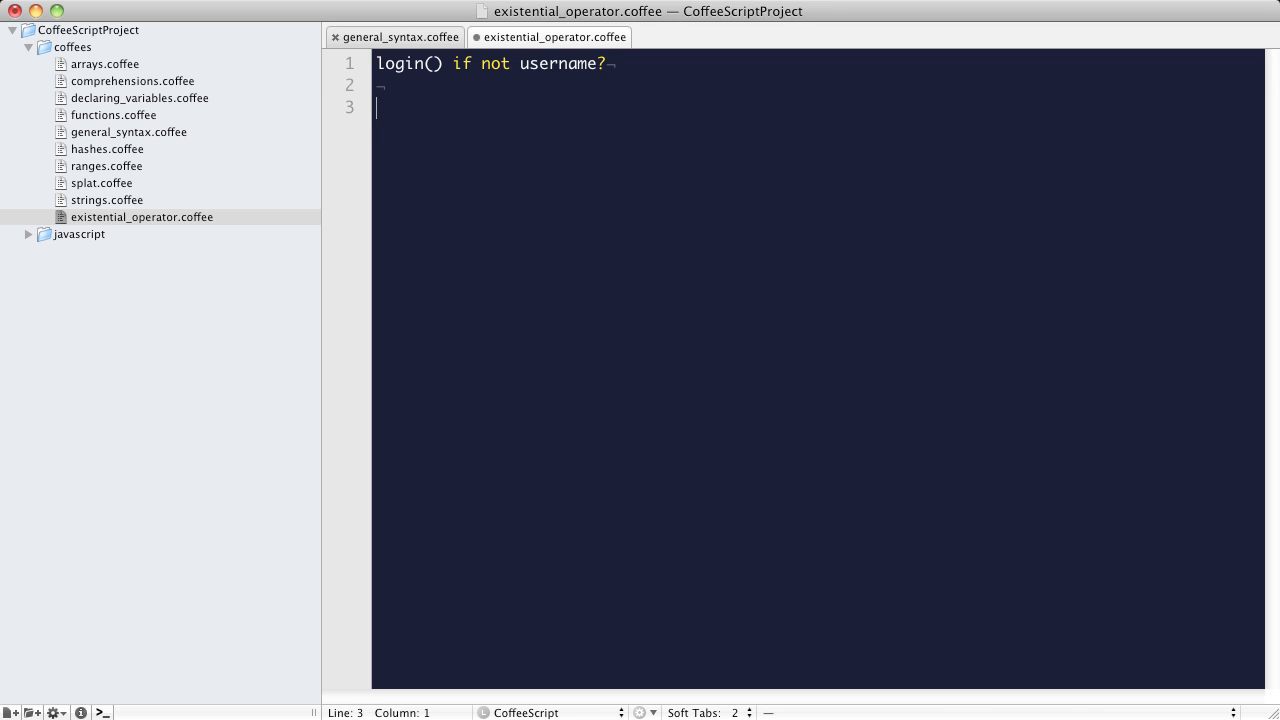
{"action": "type", "text": "last_login ?= \"unknown\""}
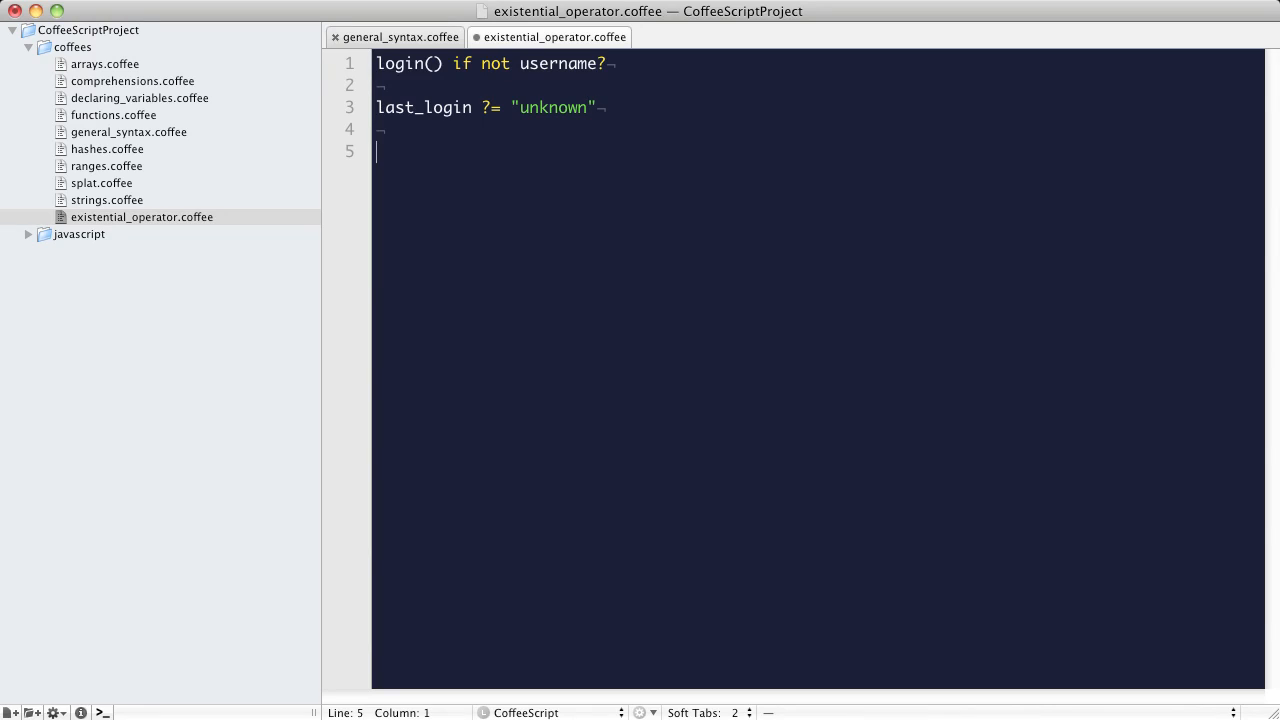
Step: Add the last-login message line and 'messages = greeting ? "Hello World!"'
{"action": "type", "text": "message = \"Your last login was from: #{last_login}\""}
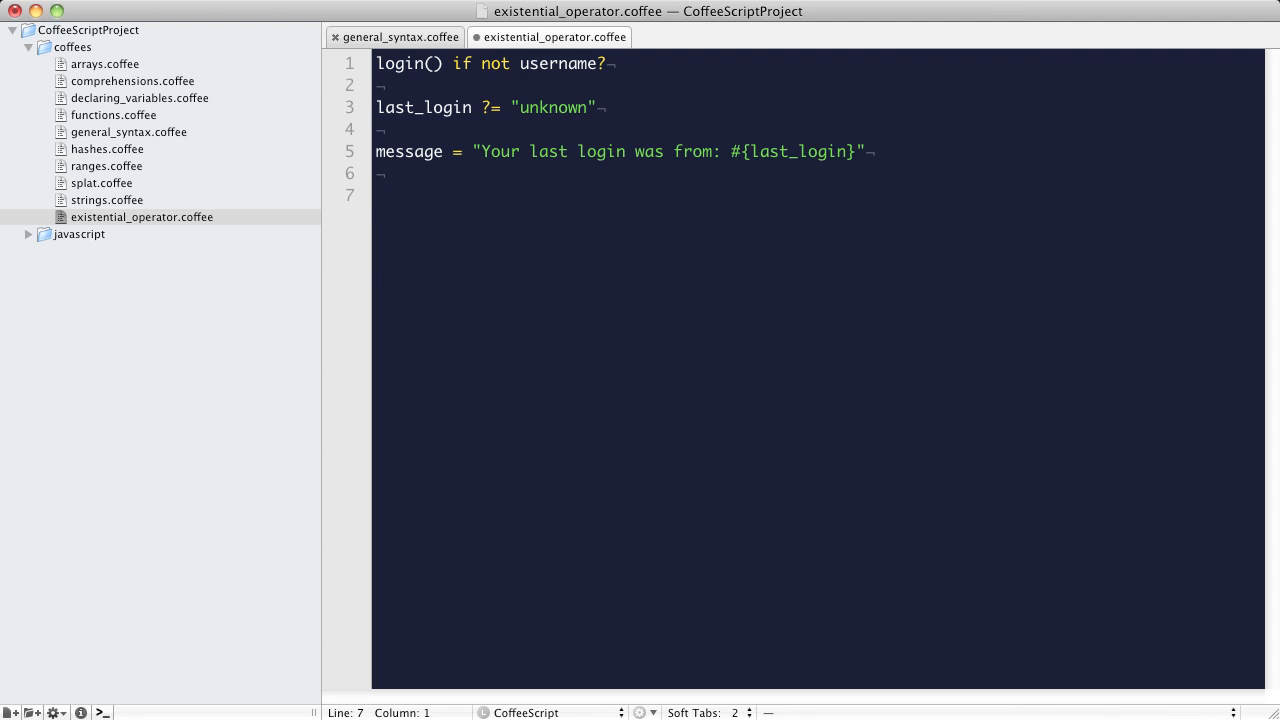
{"action": "type", "text": "mes"}
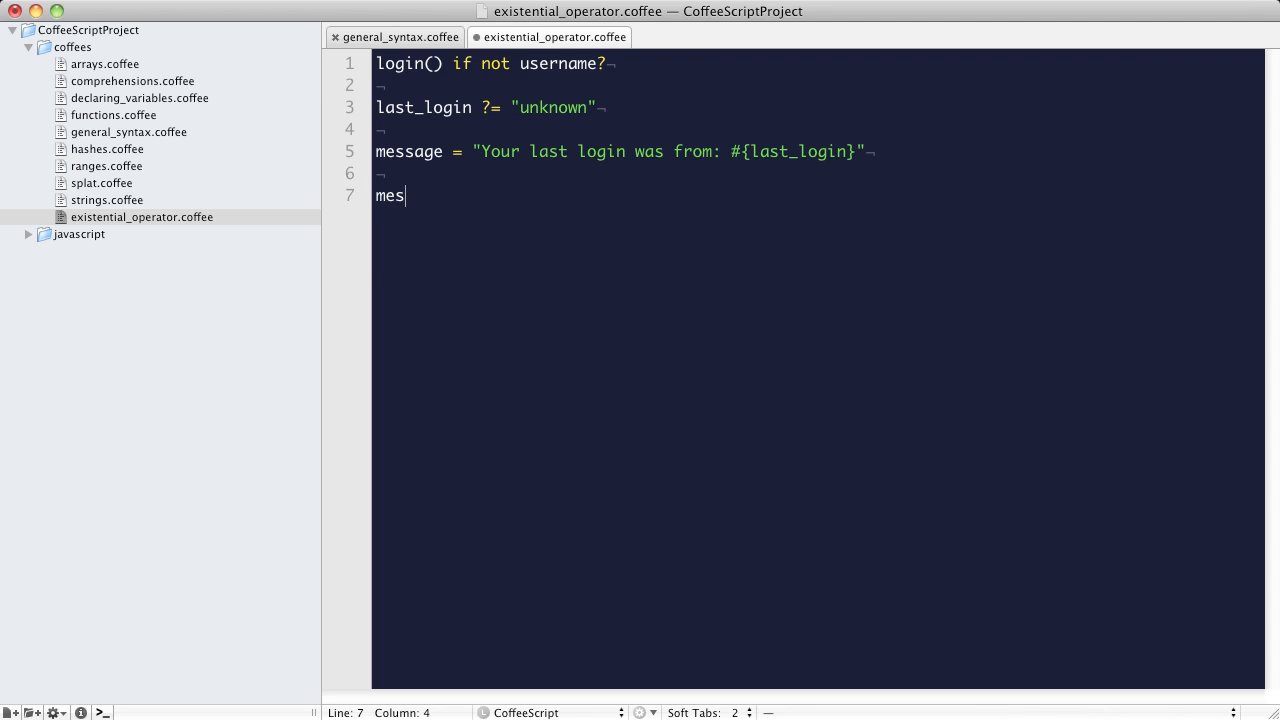
{"action": "type", "text": "sages ="}
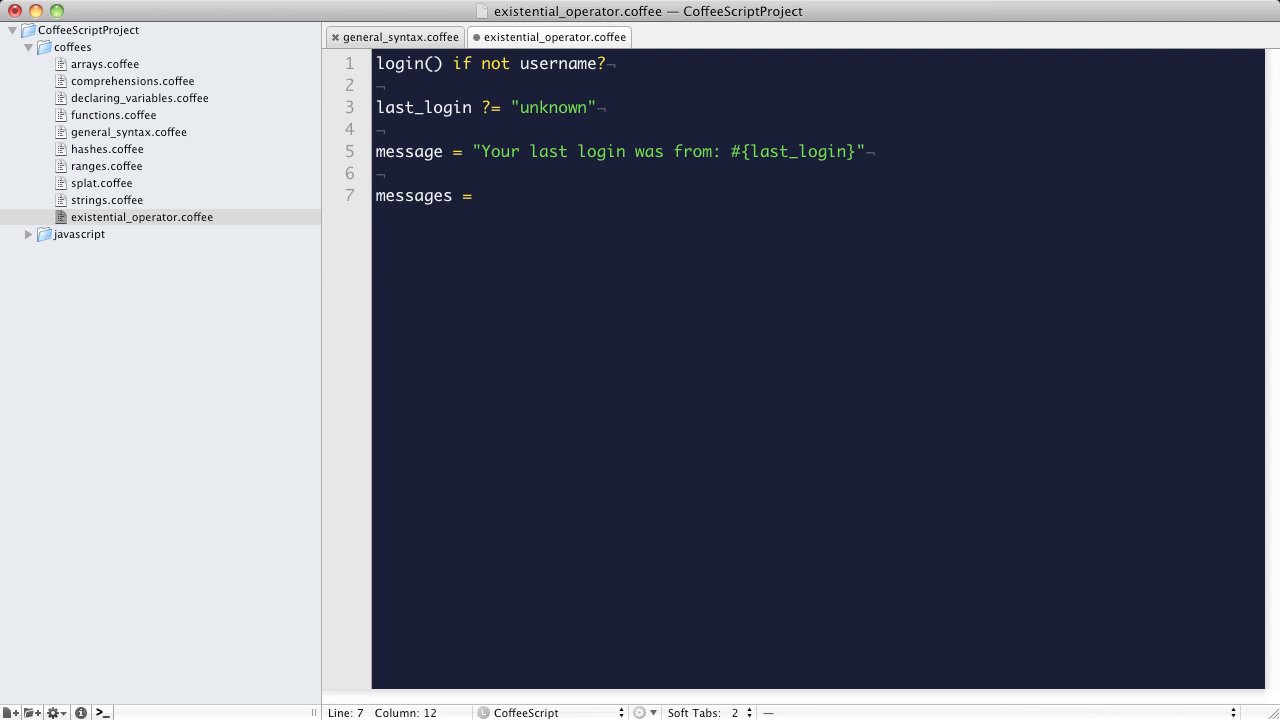
{"action": "type", "text": "gree"}
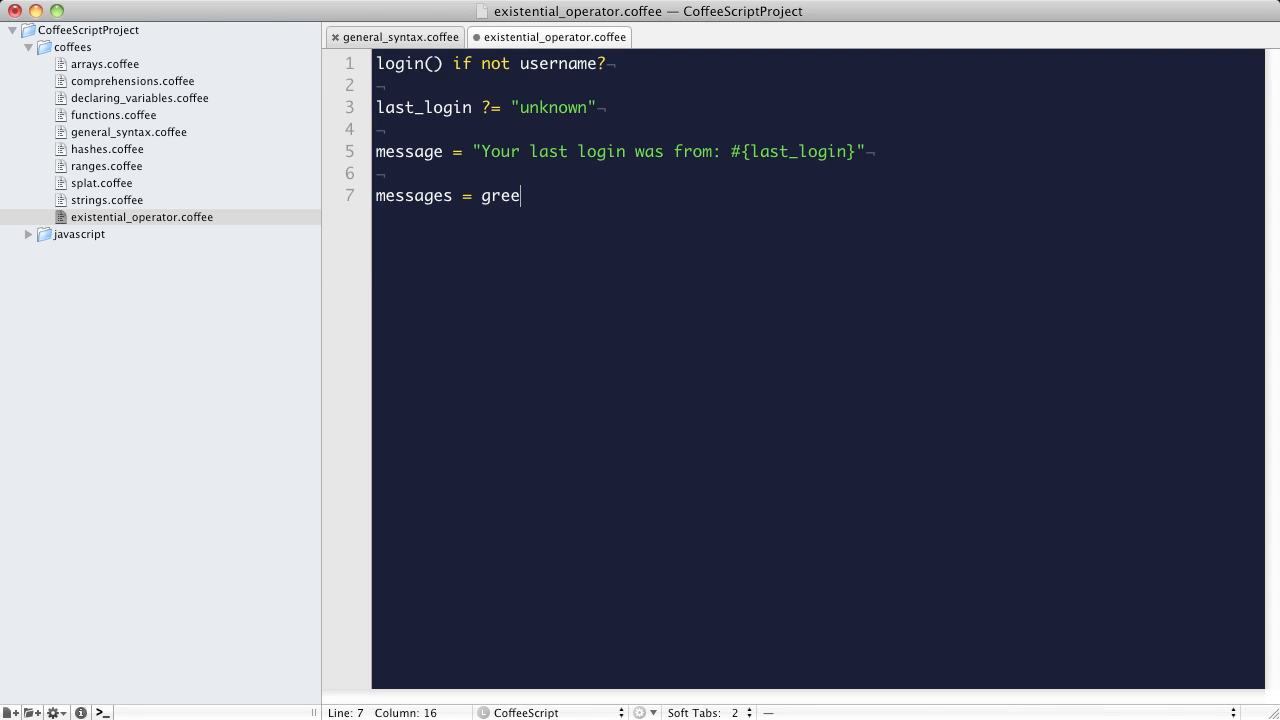
{"action": "type", "text": "ting ?"}
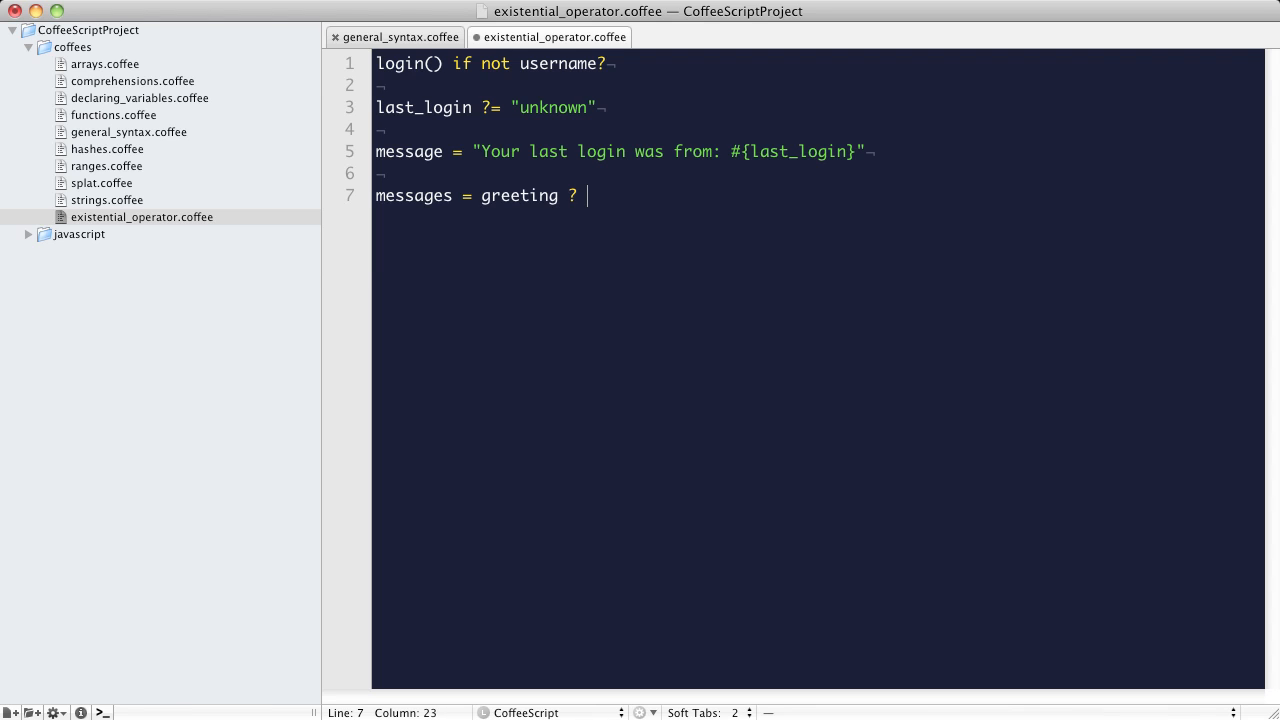
{"action": "type", "text": "\"Hello World!\""}
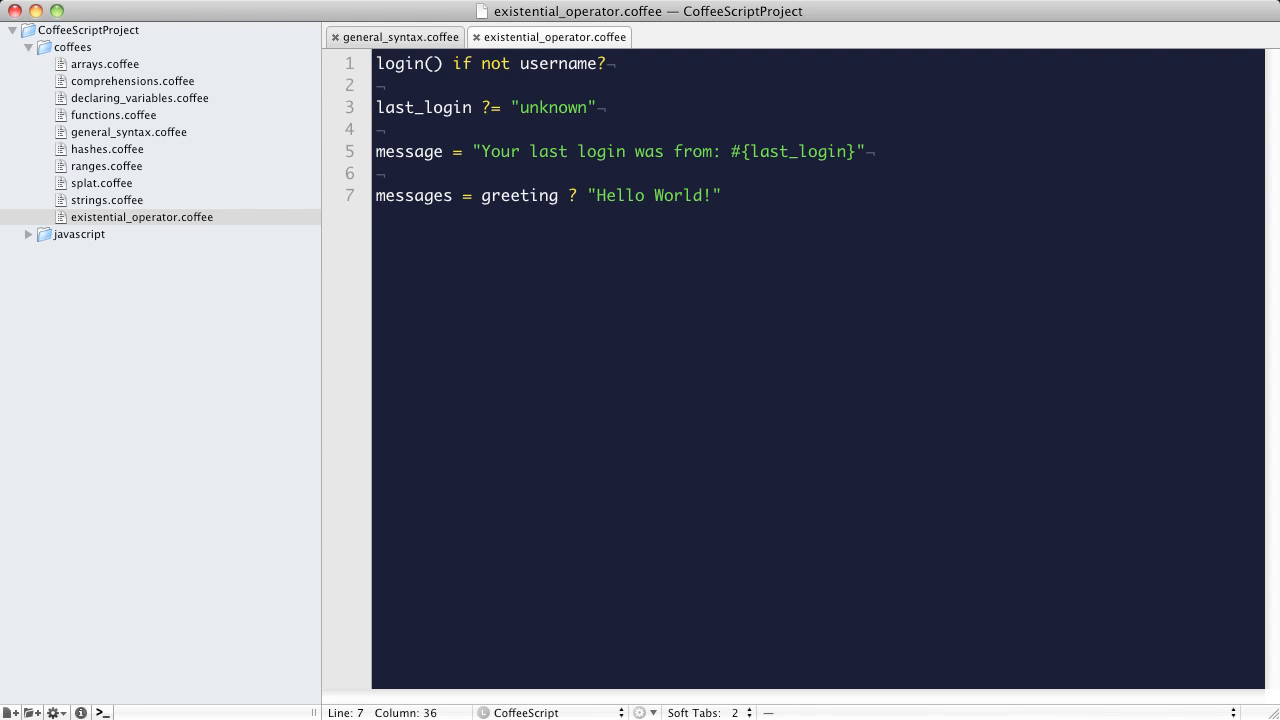
{"action": "left_click", "coordinate": [715, 195]}
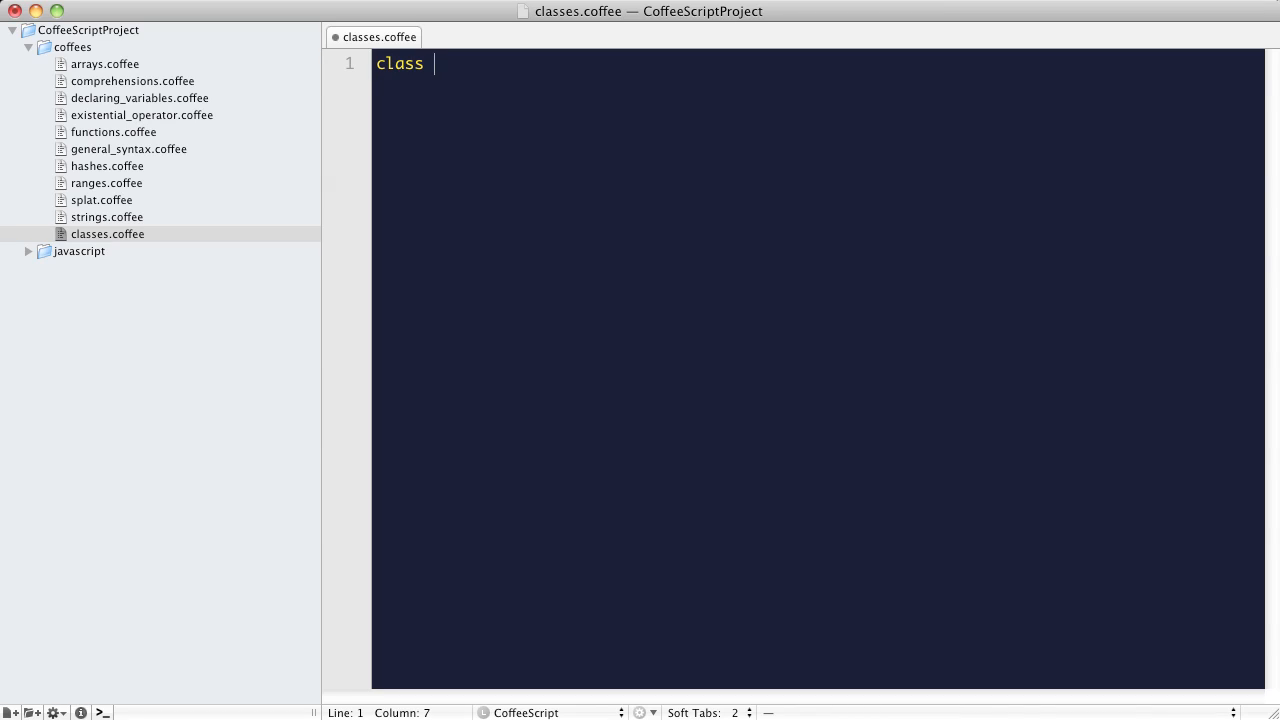
{"action": "type", "text": "Animal"}
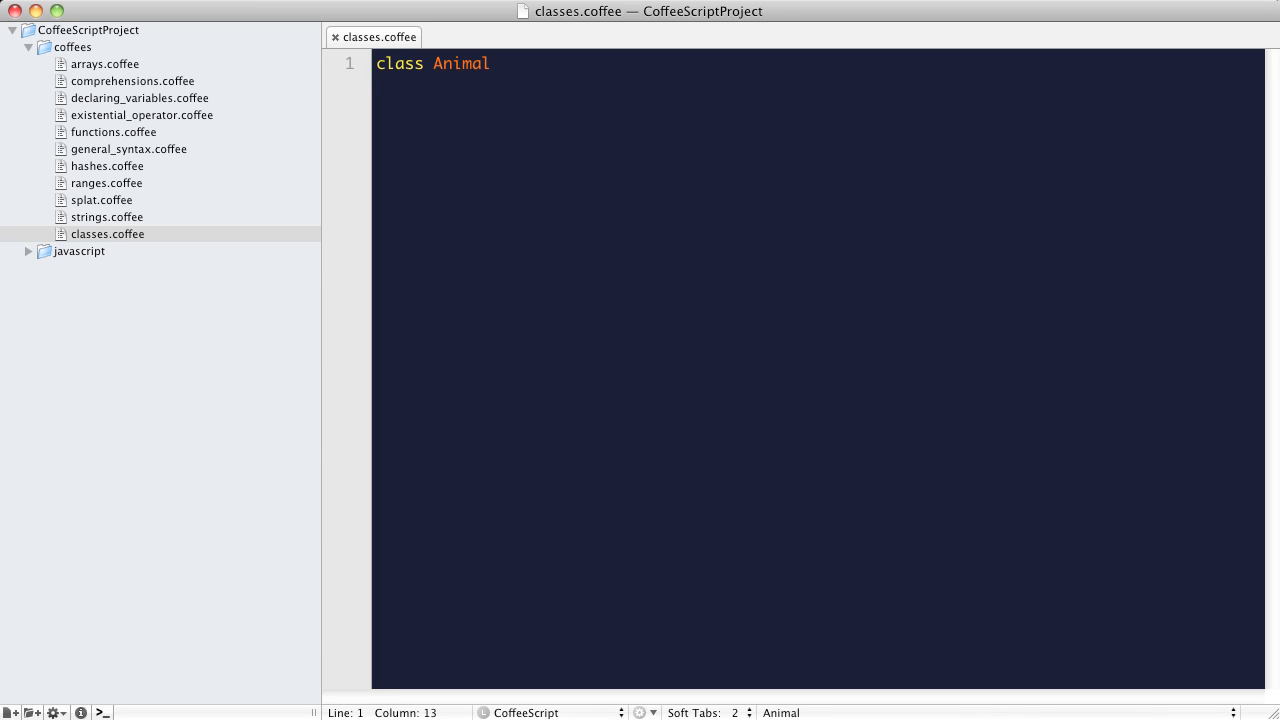
{"action": "key", "text": "Return"}
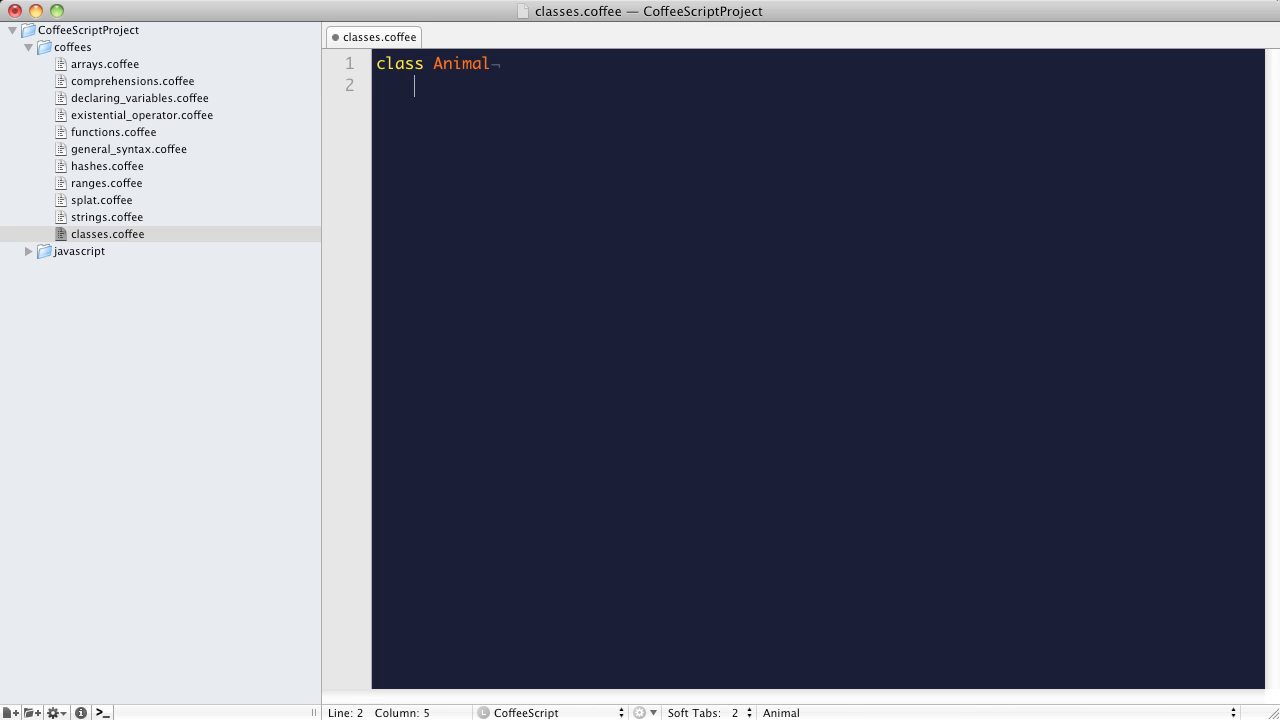
{"action": "type", "text": "cons"}
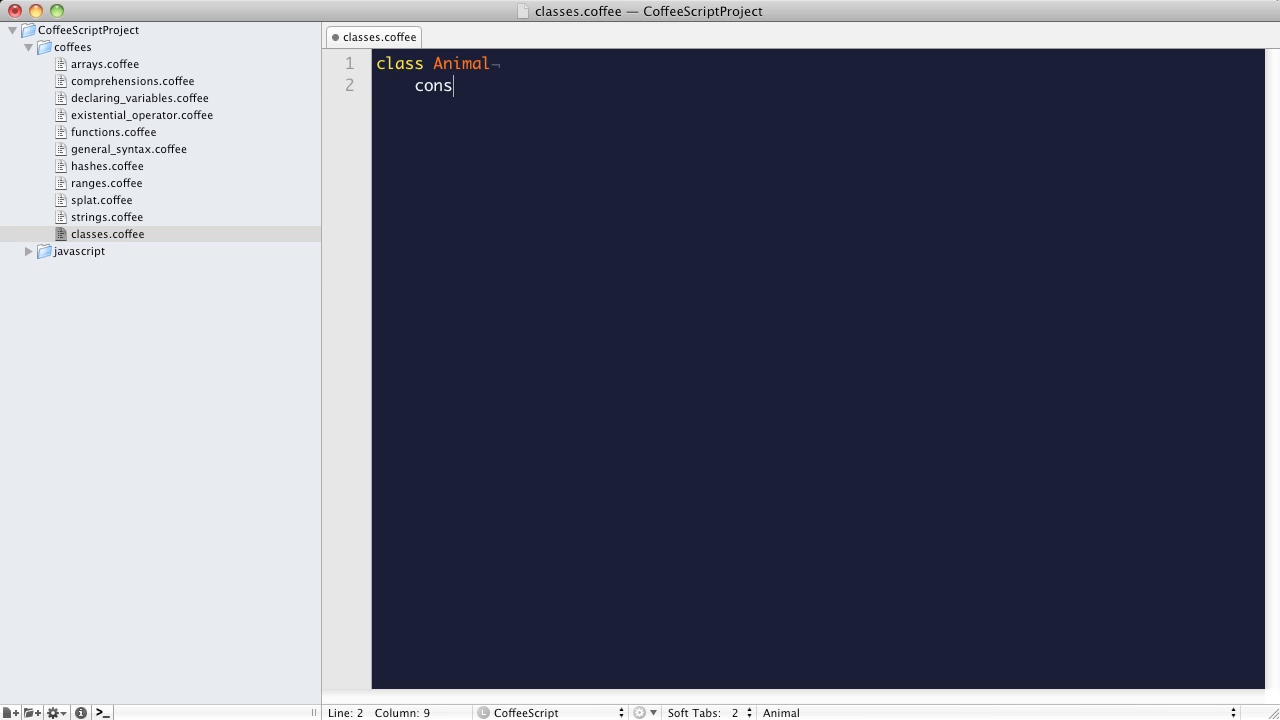
{"action": "type", "text": "tructor"}
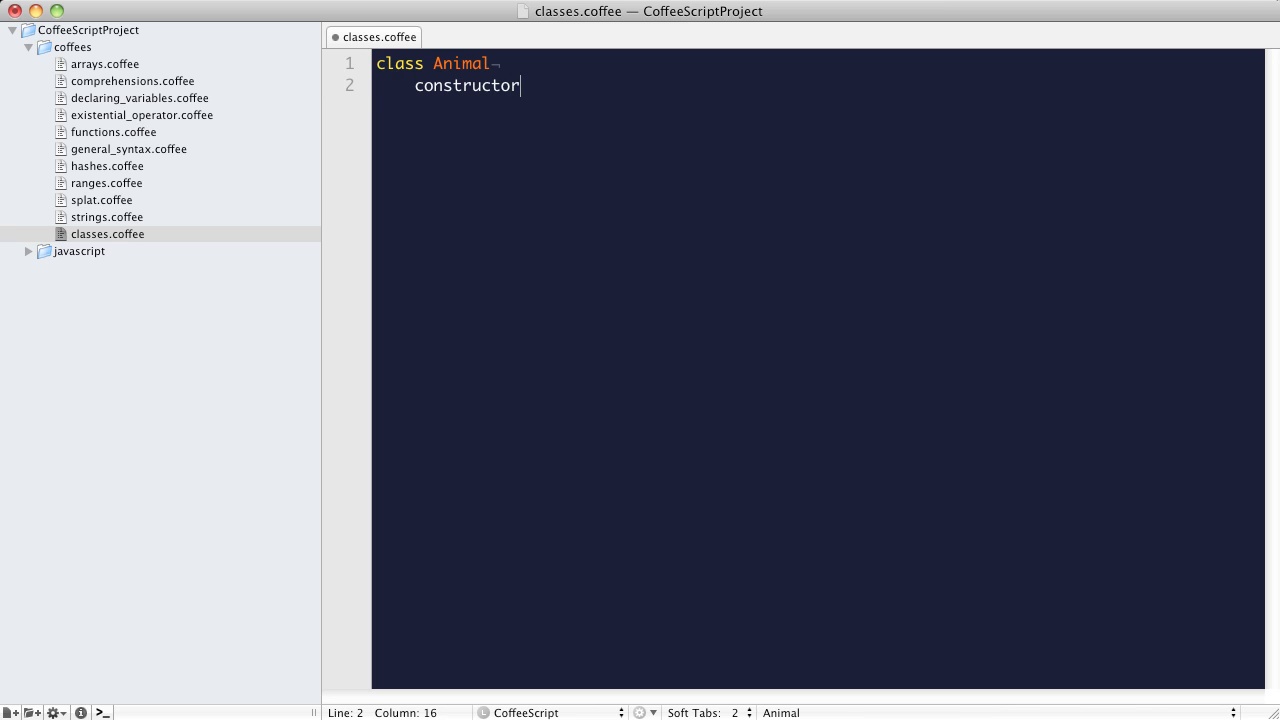
{"action": "type", "text": ": -"}
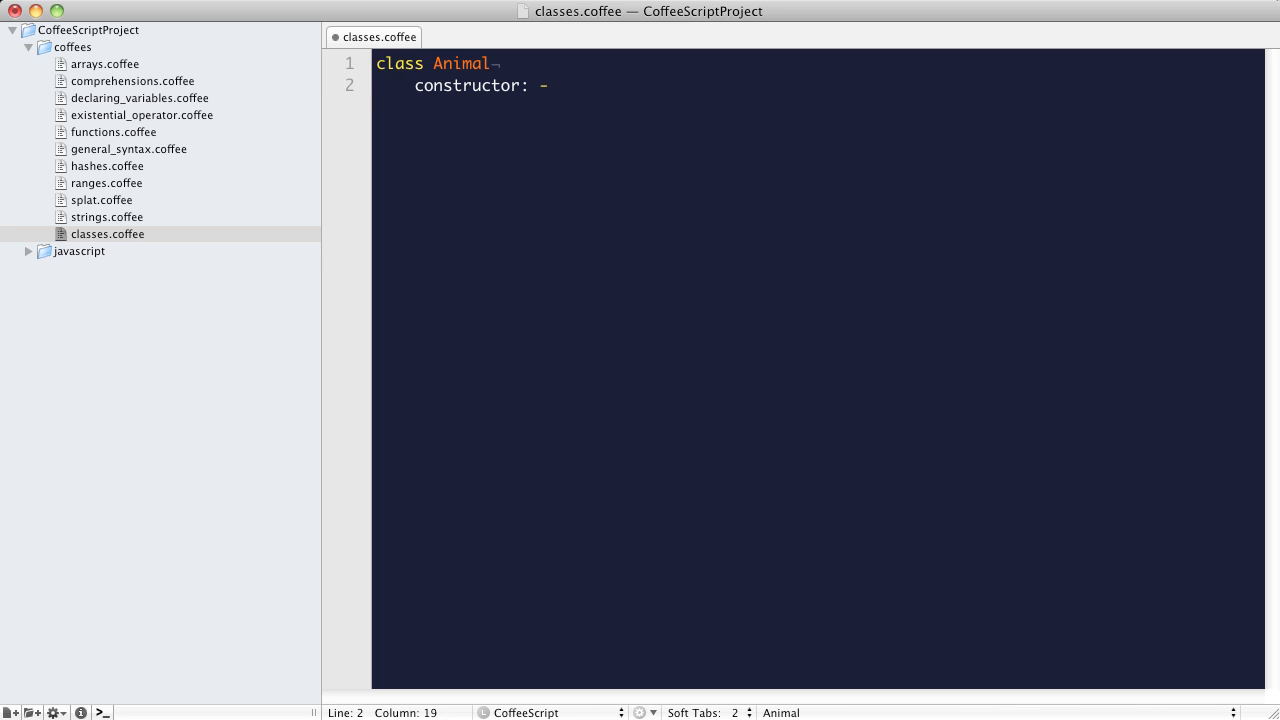
{"action": "type", "text": ">"}
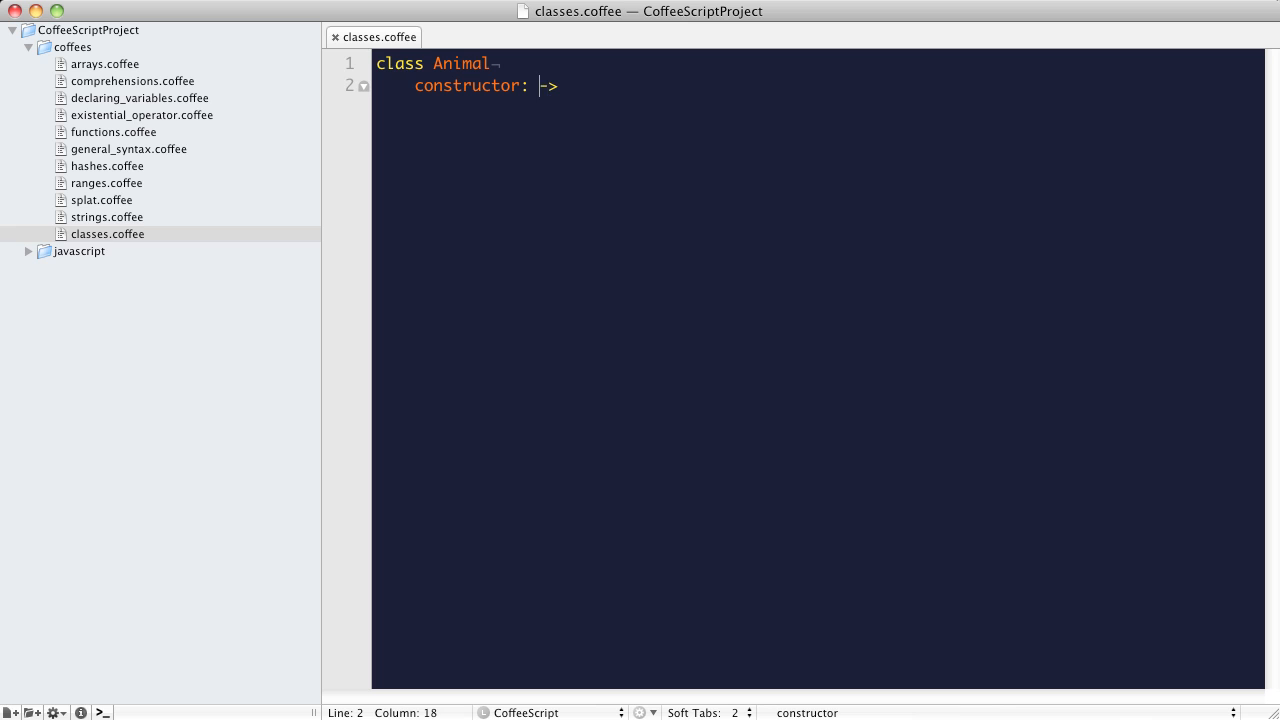
{"action": "type", "text": "(name)"}
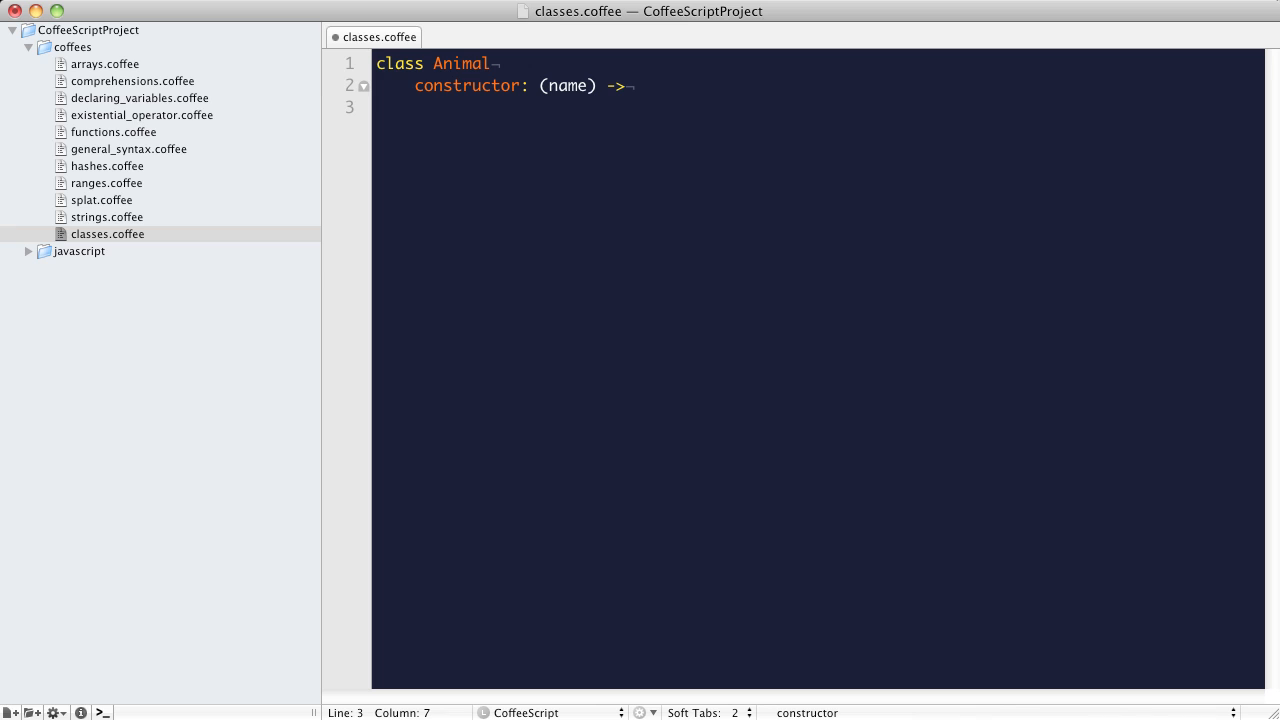
{"action": "type", "text": "@name"}
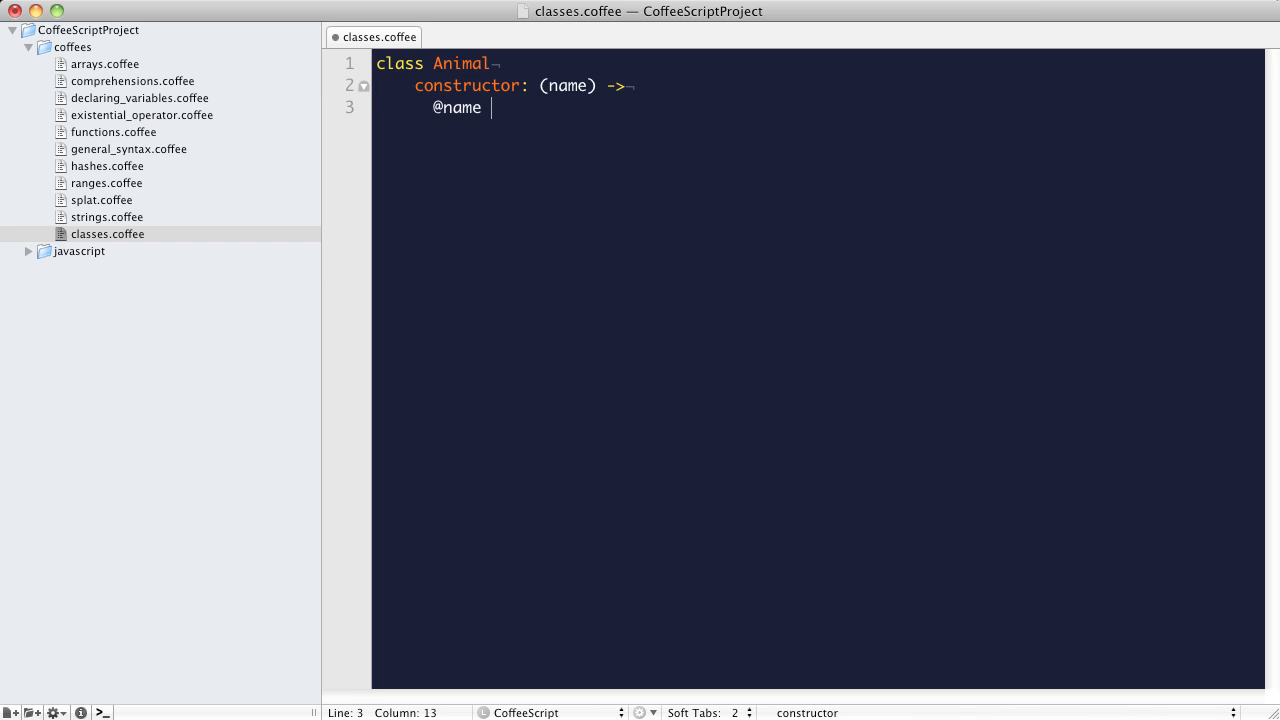
{"action": "type", "text": "= name"}
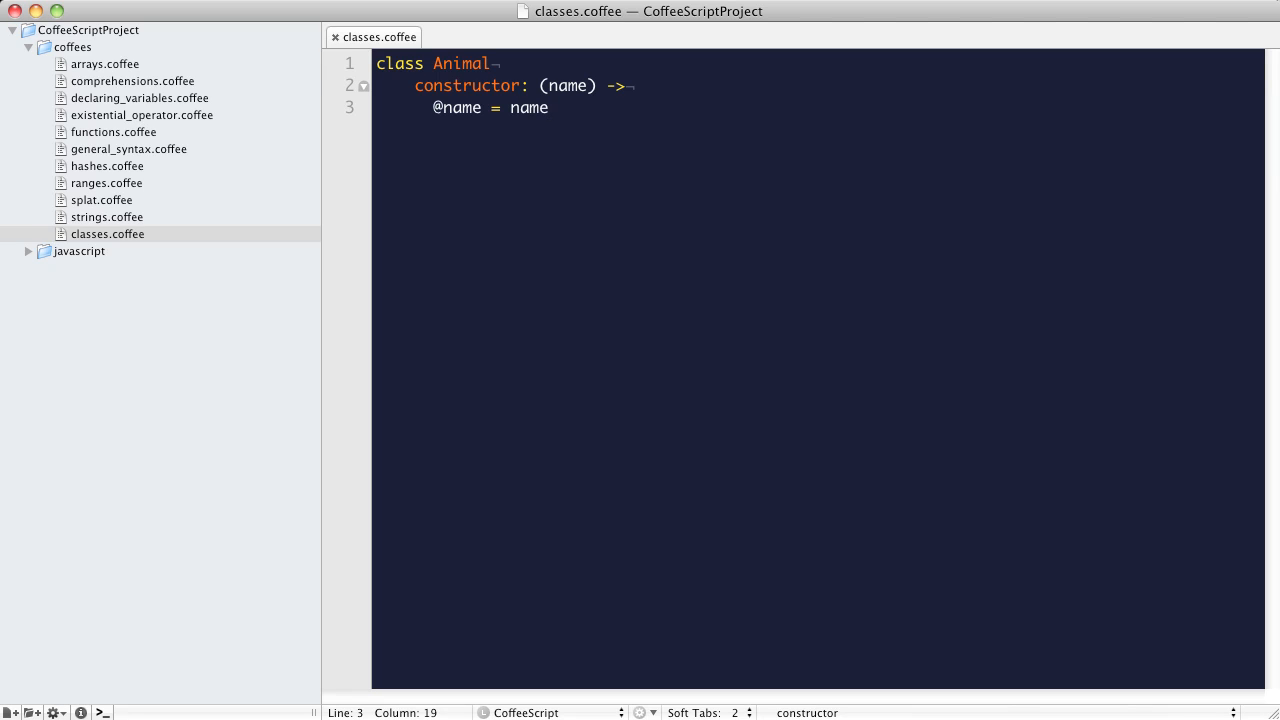
Step: Below the class, add 'console.log dog.name' to test the Bingo instance
{"action": "left_click", "coordinate": [549, 108]}
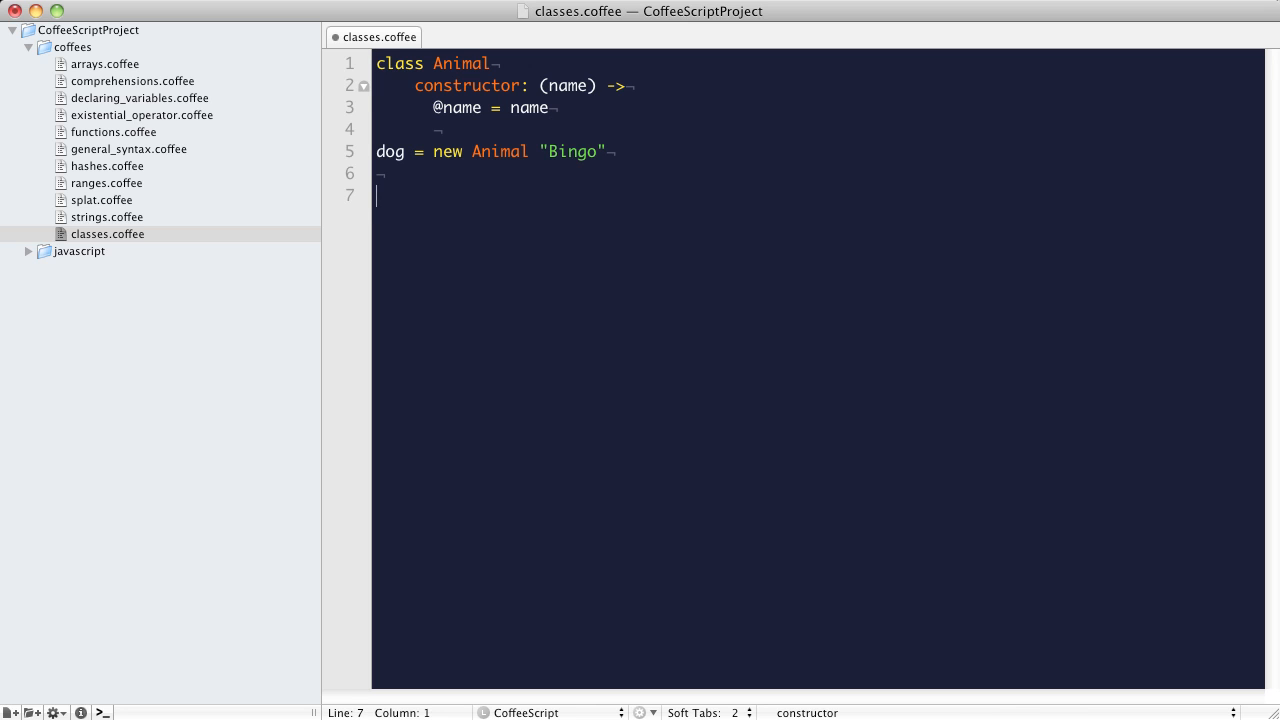
{"action": "type", "text": "cons"}
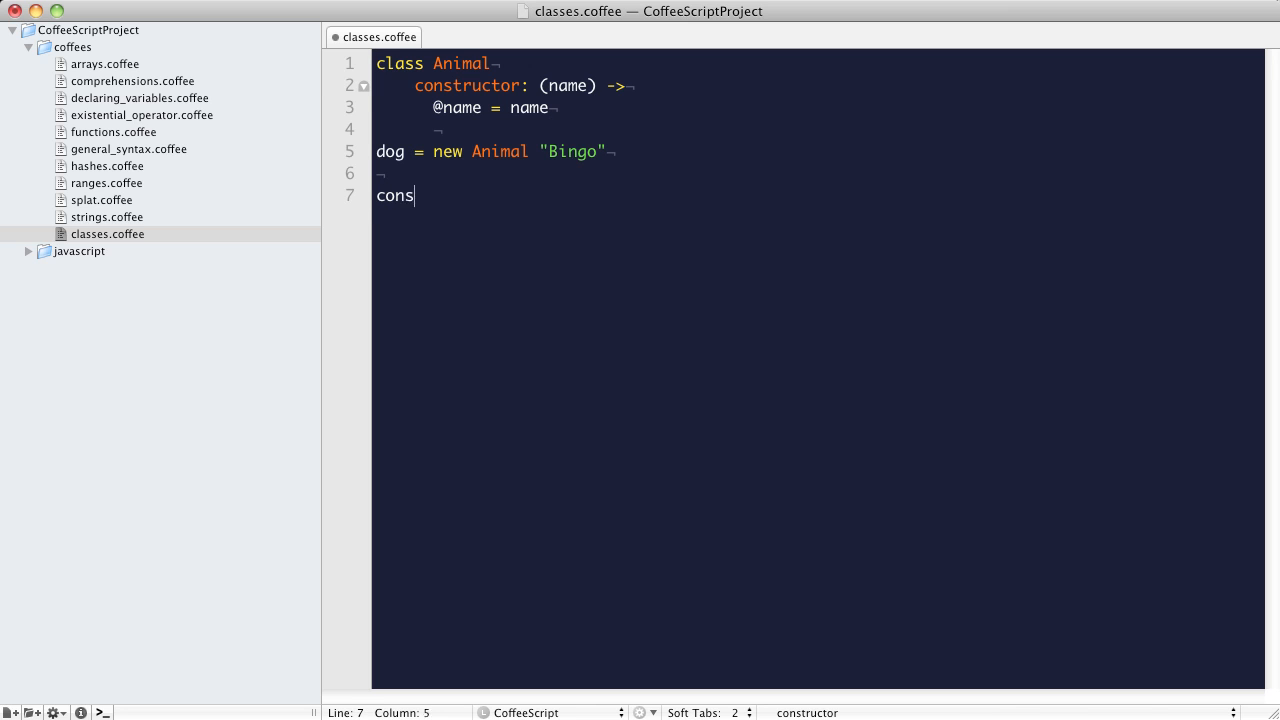
{"action": "type", "text": "ole.log dog.name"}
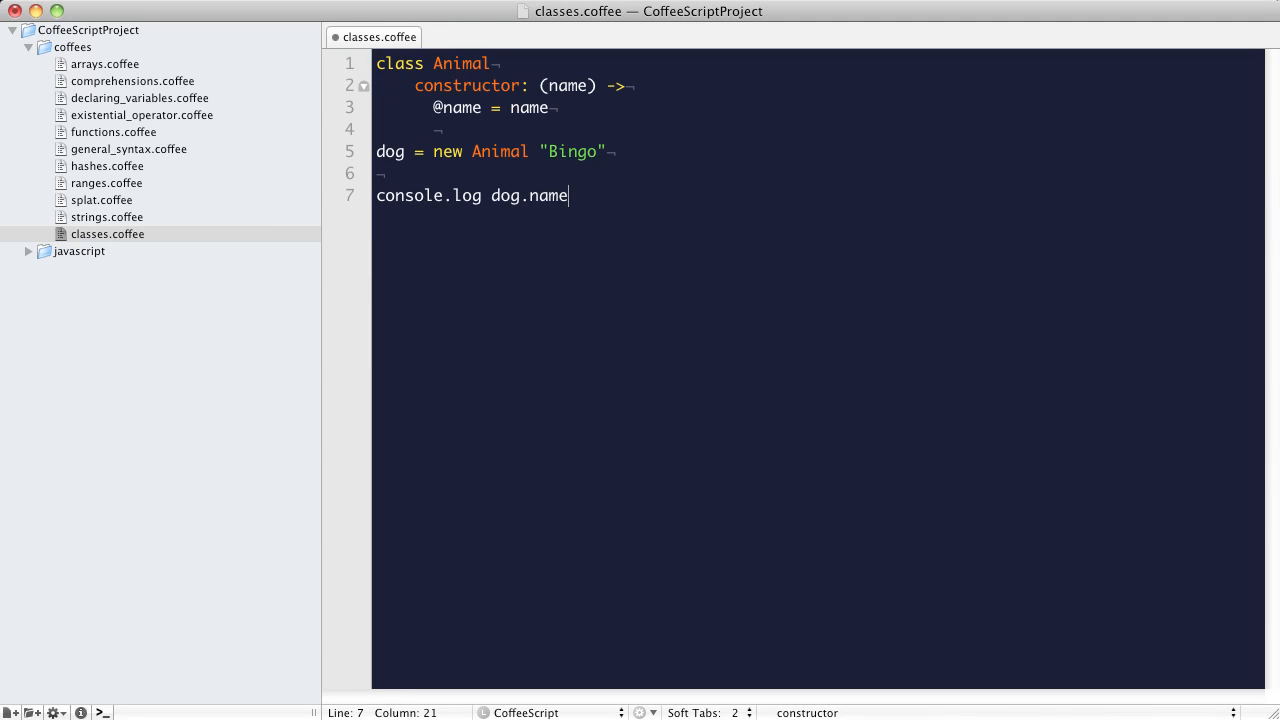
{"action": "left_click", "coordinate": [438, 128]}
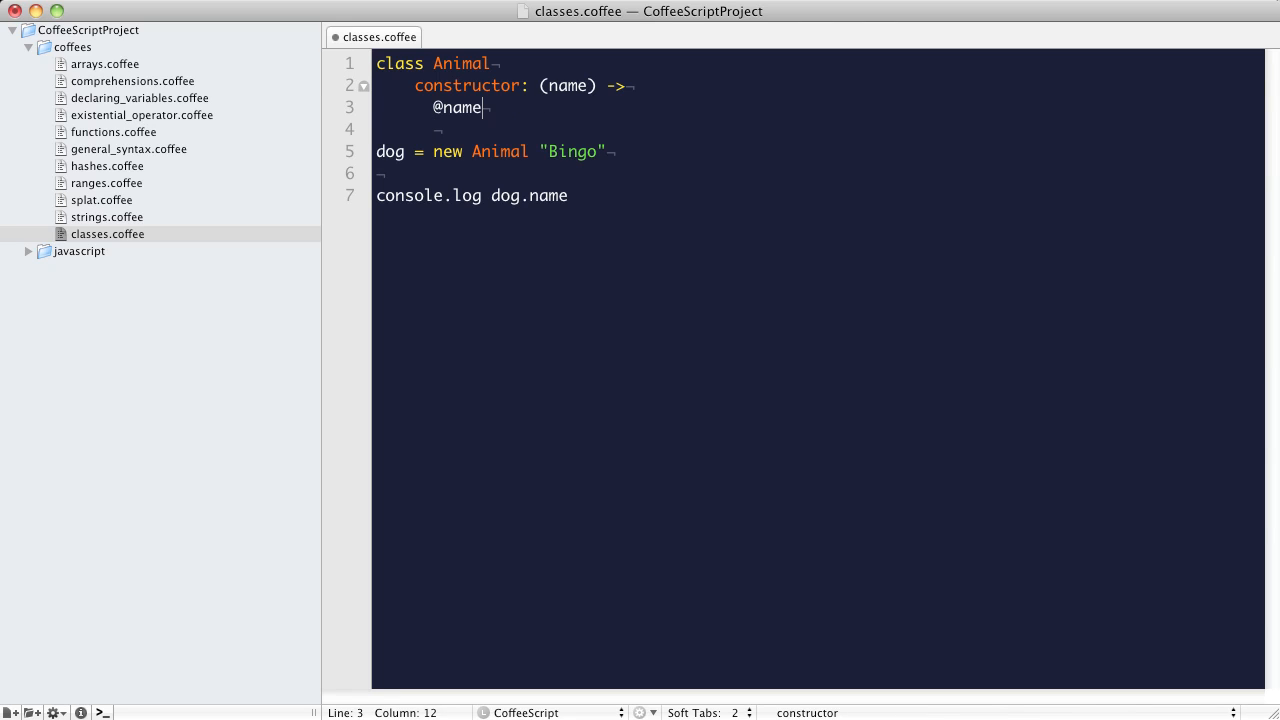
{"action": "key", "text": "Backspace"}
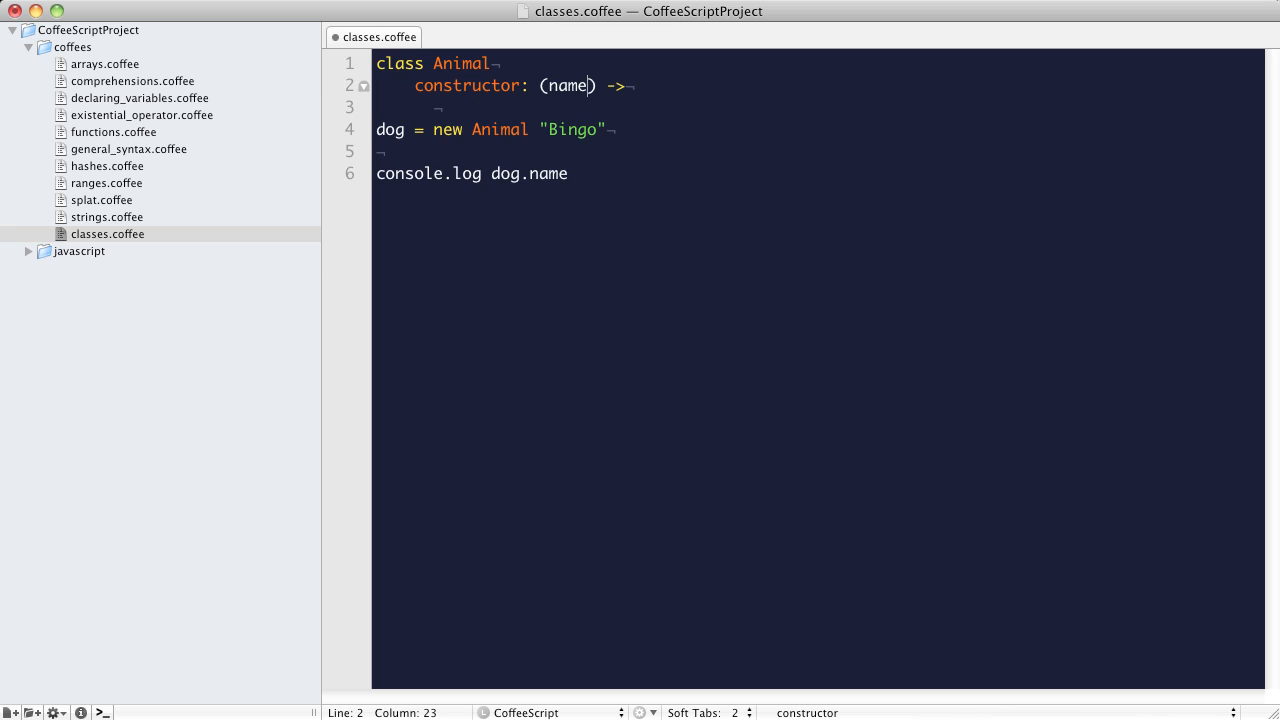
{"action": "type", "text": "@"}
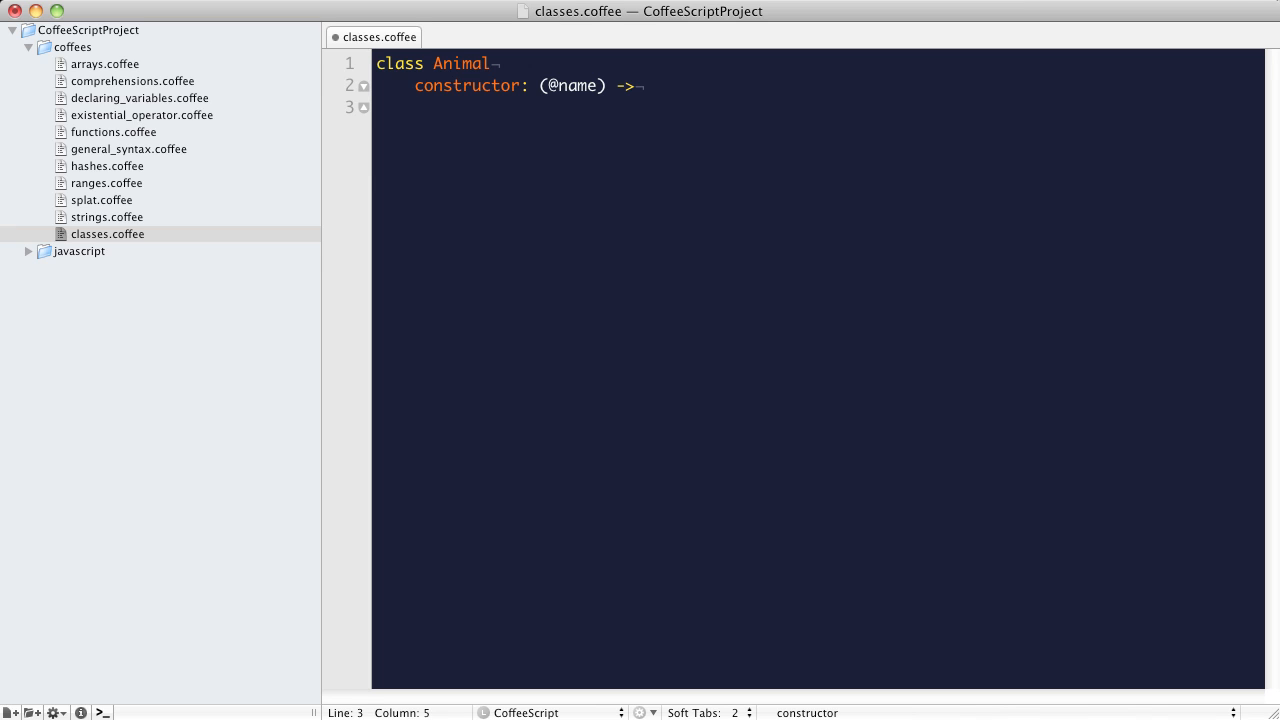
{"action": "type", "text": "makeNoise: (noise) ->"}
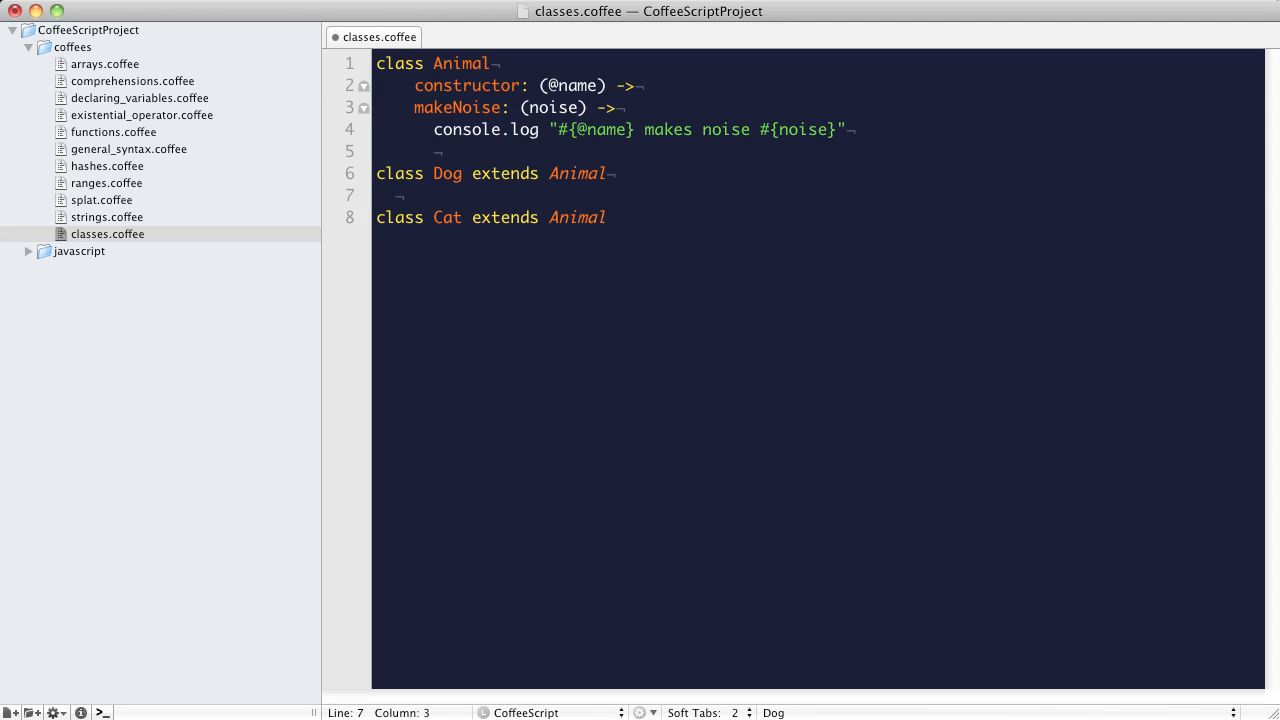
Step: Add the makeNoise override inside the empty line of class Dog
{"action": "left_click", "coordinate": [398, 195]}
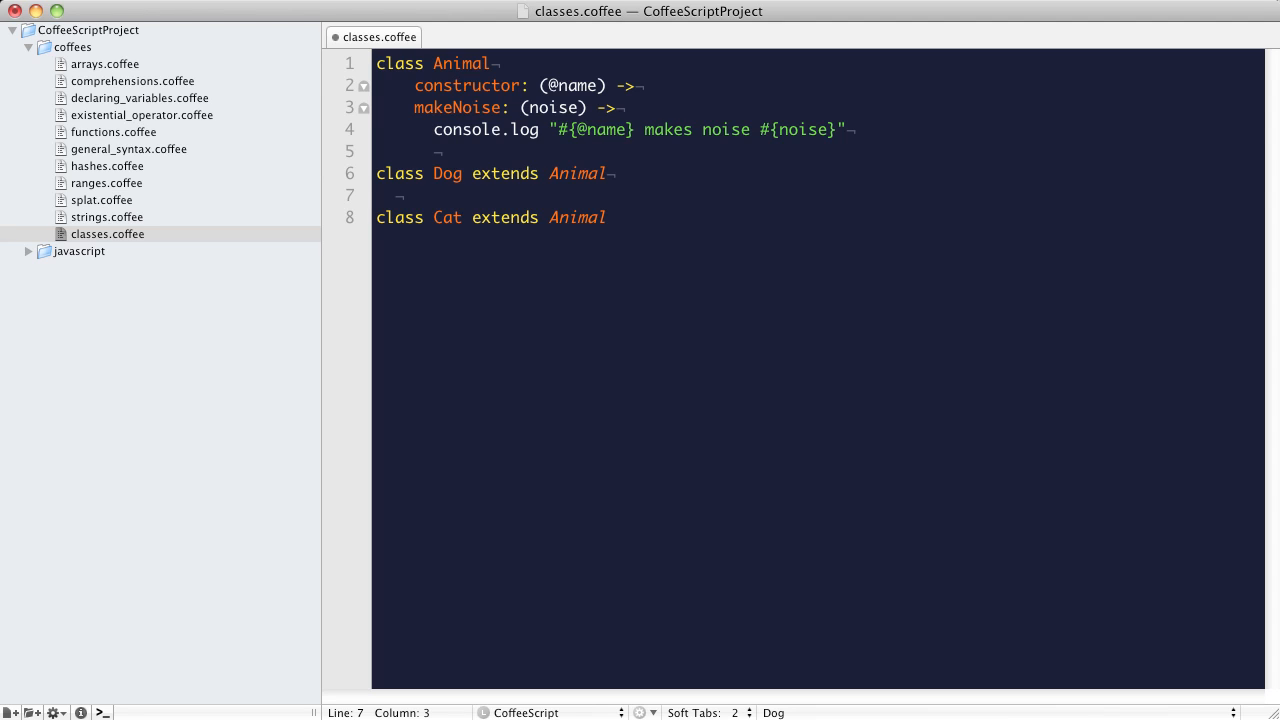
{"action": "left_click", "coordinate": [398, 195]}
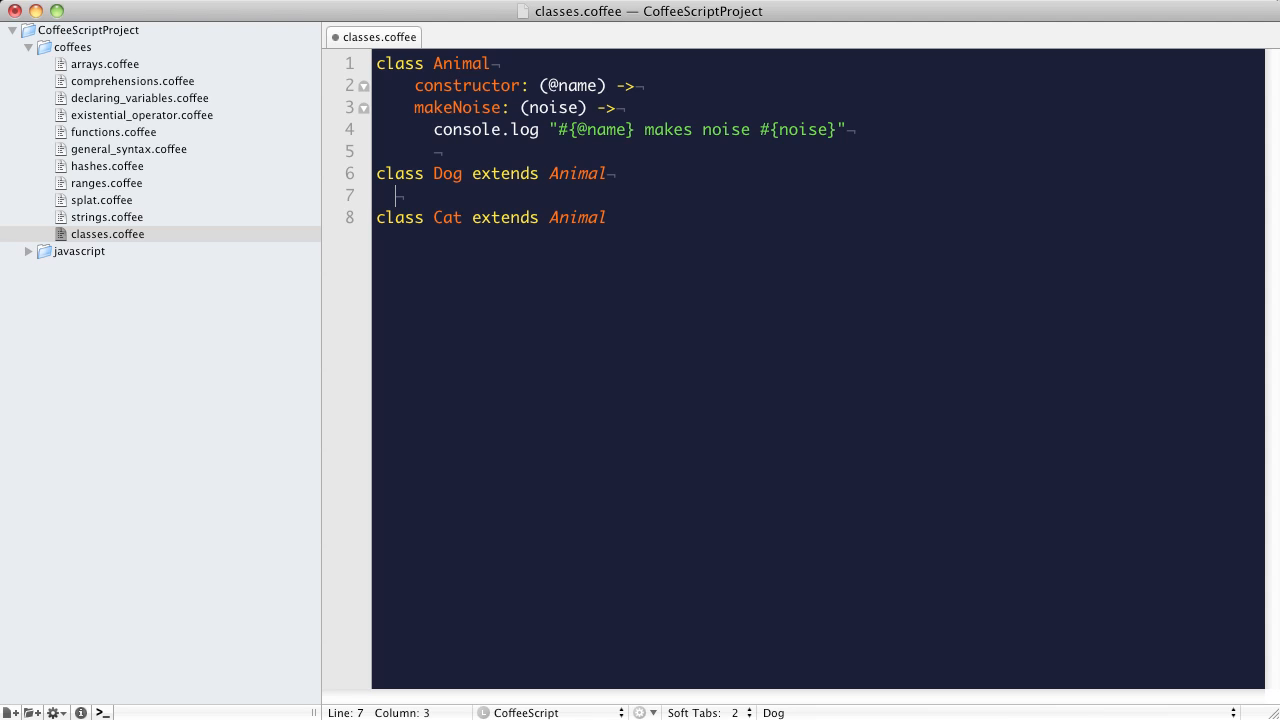
{"action": "type", "text": "makeNoise: ->"}
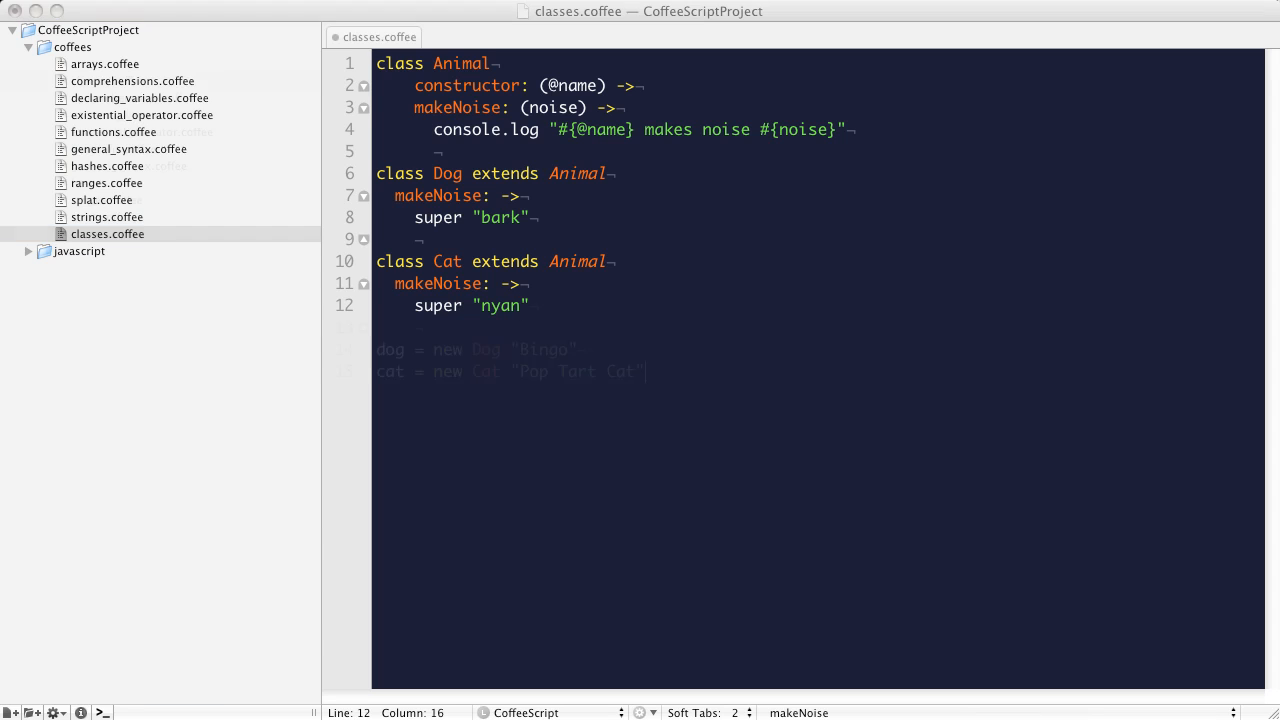
{"action": "type", "text": "g"}
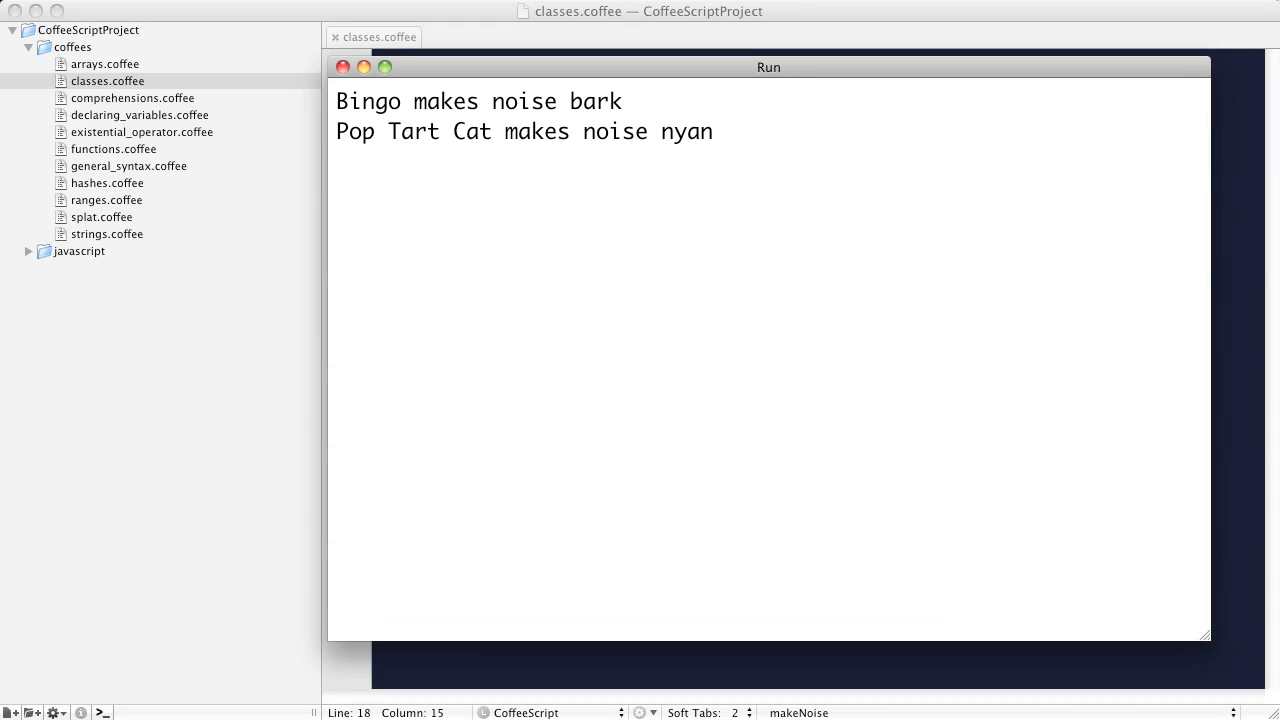
{"action": "mouse_move", "coordinate": [539, 533]}
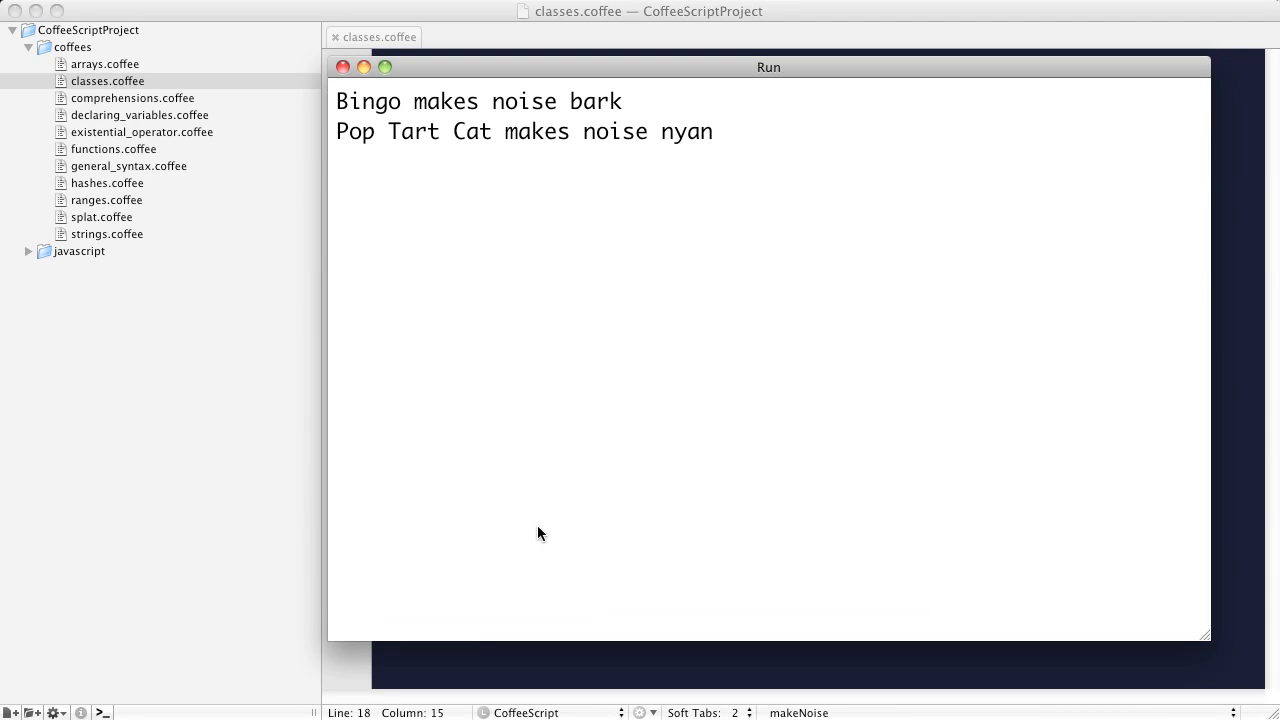